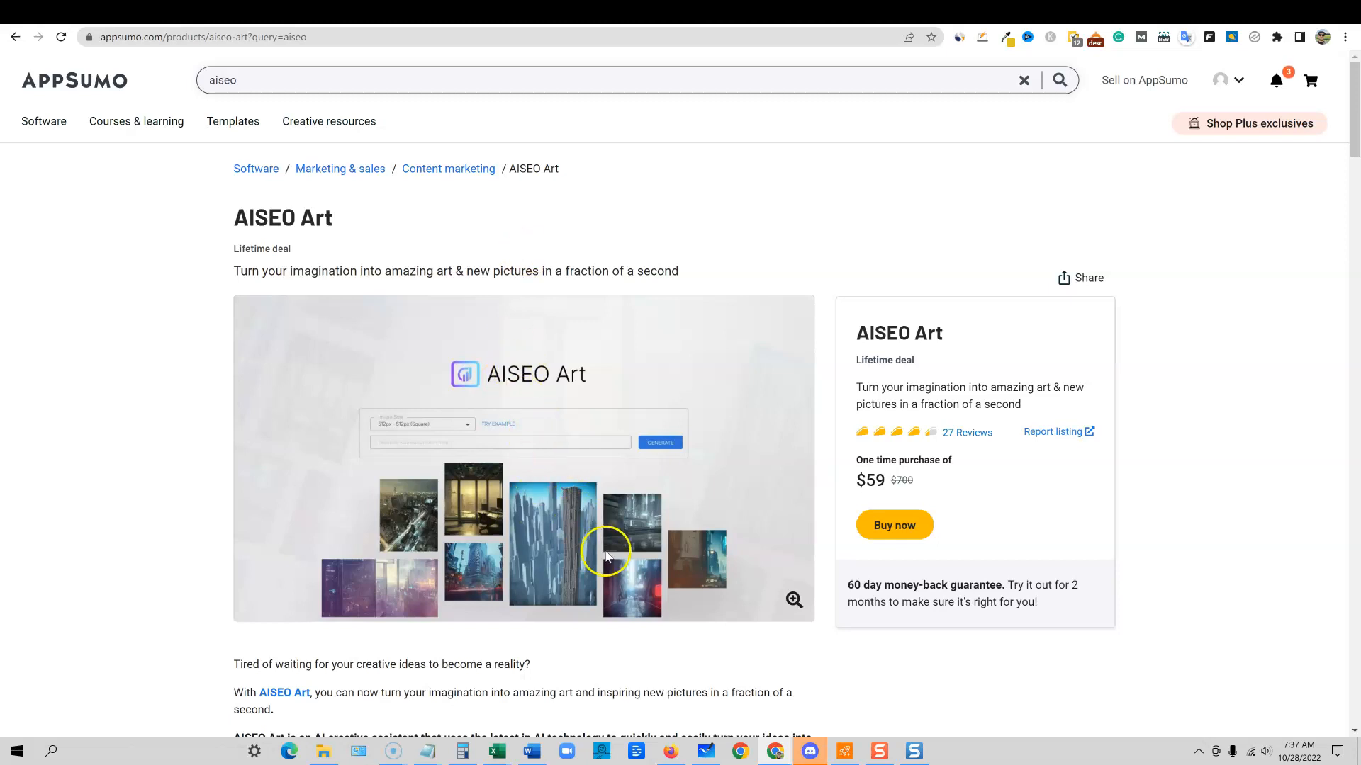
pyautogui.moveTo(420, 489)
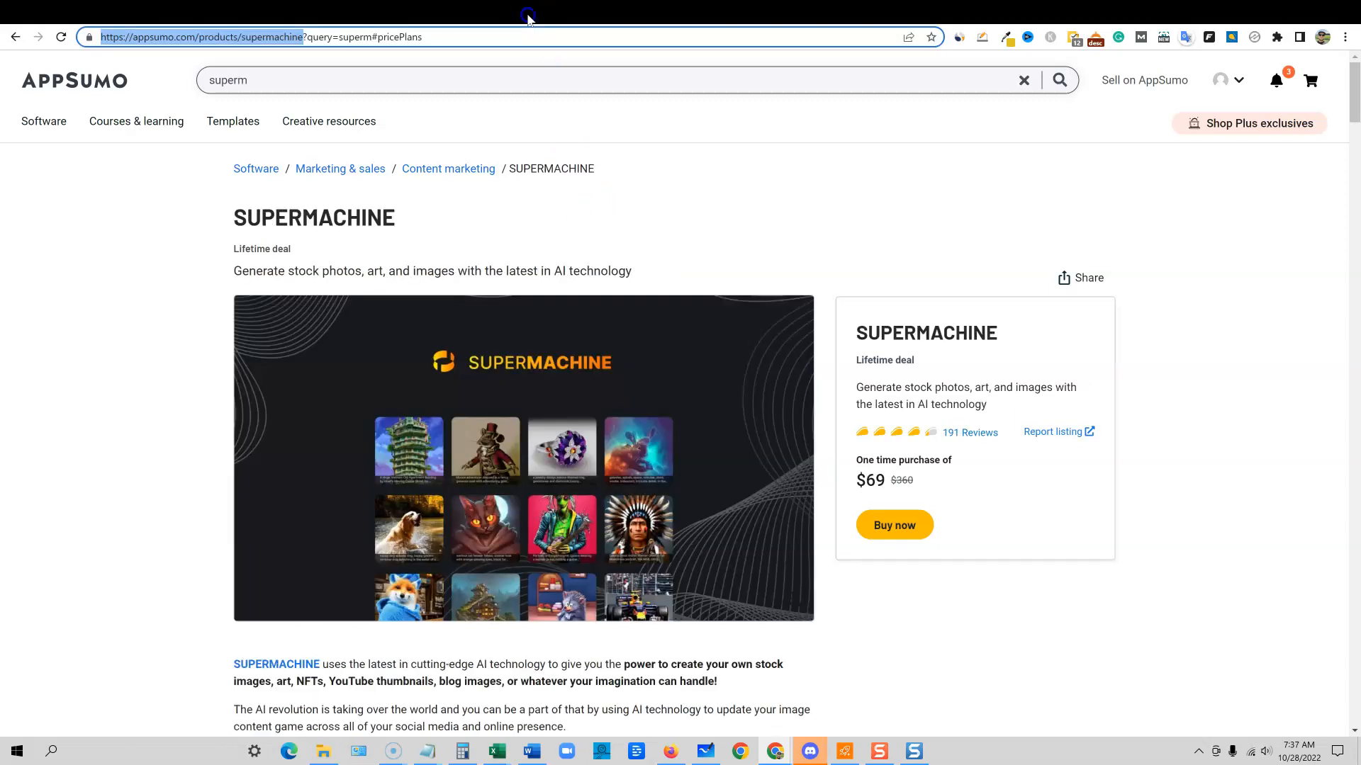
# - Scroll the Supermachine deal page down to its $69 lifetime price box
pyautogui.scroll(-3)
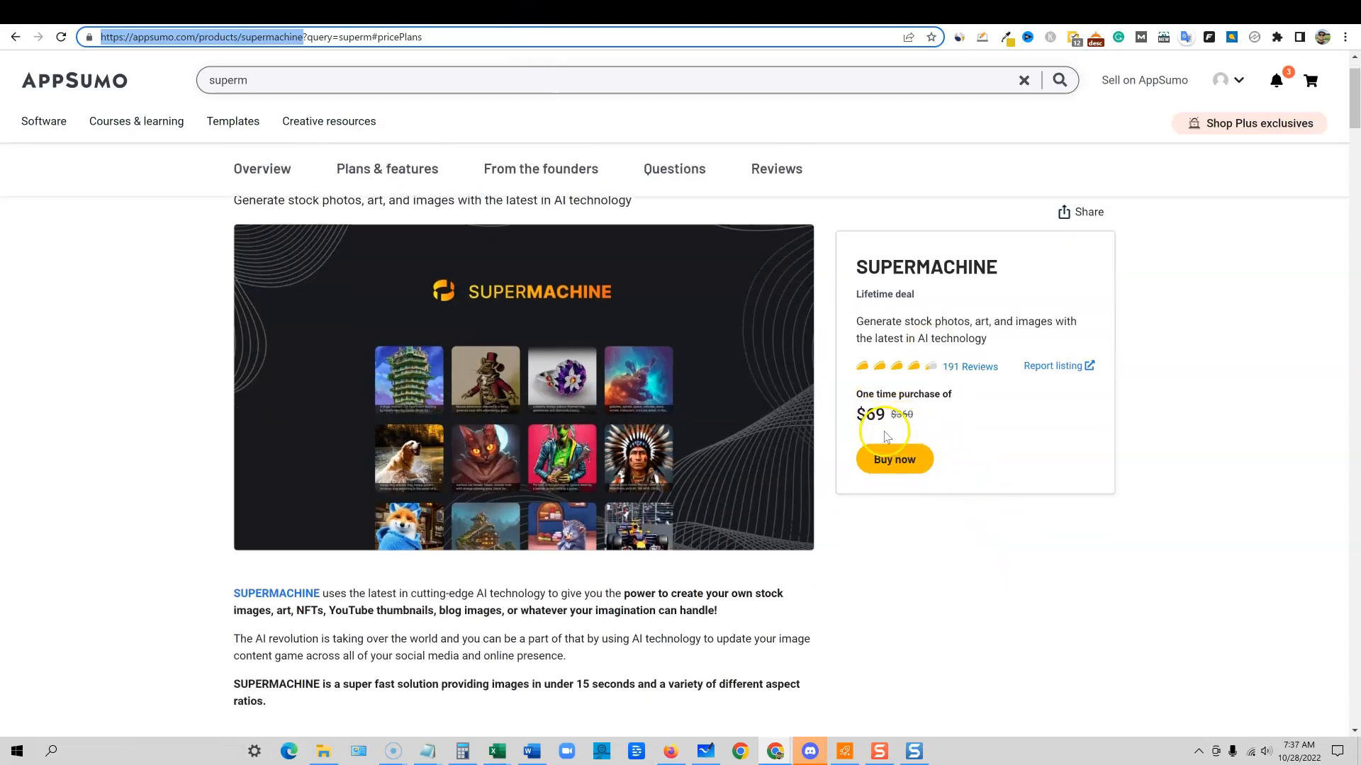
pyautogui.moveTo(950, 393)
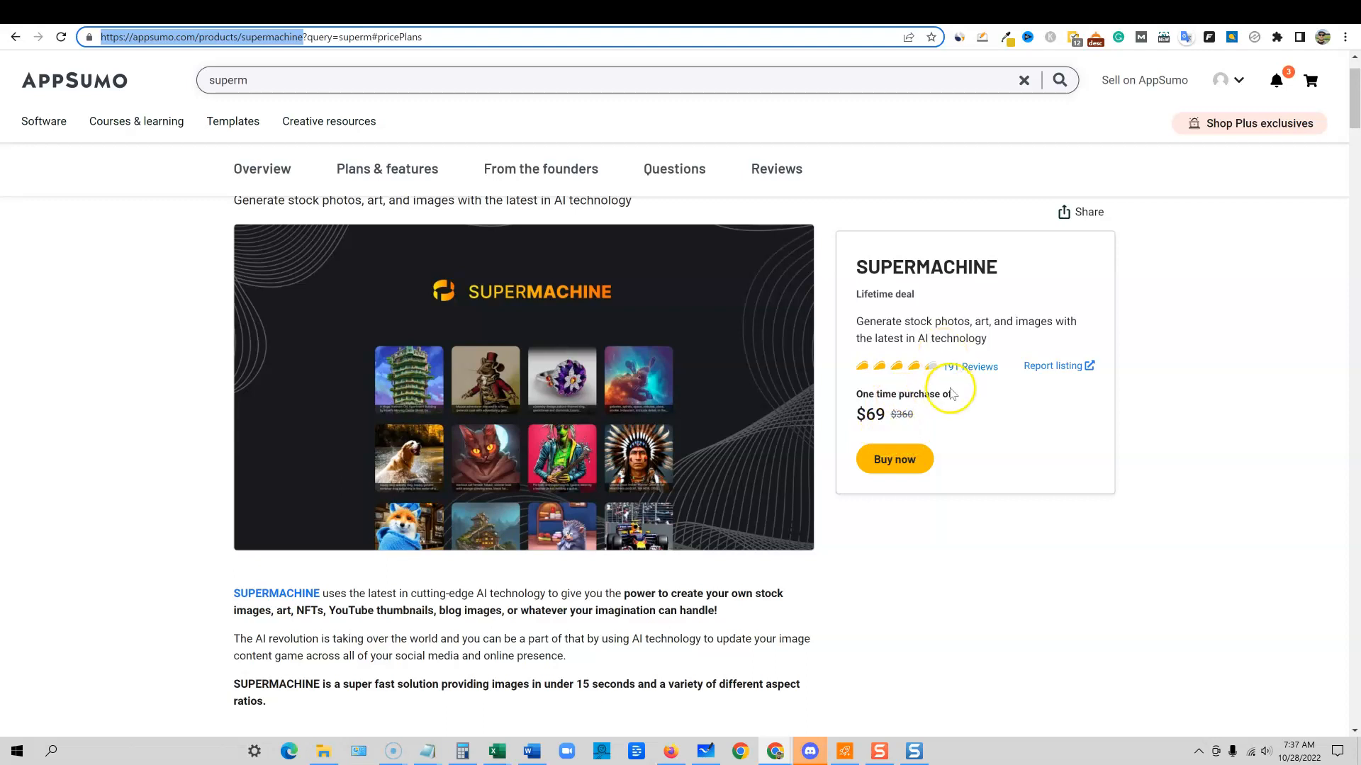
pyautogui.moveTo(871, 512)
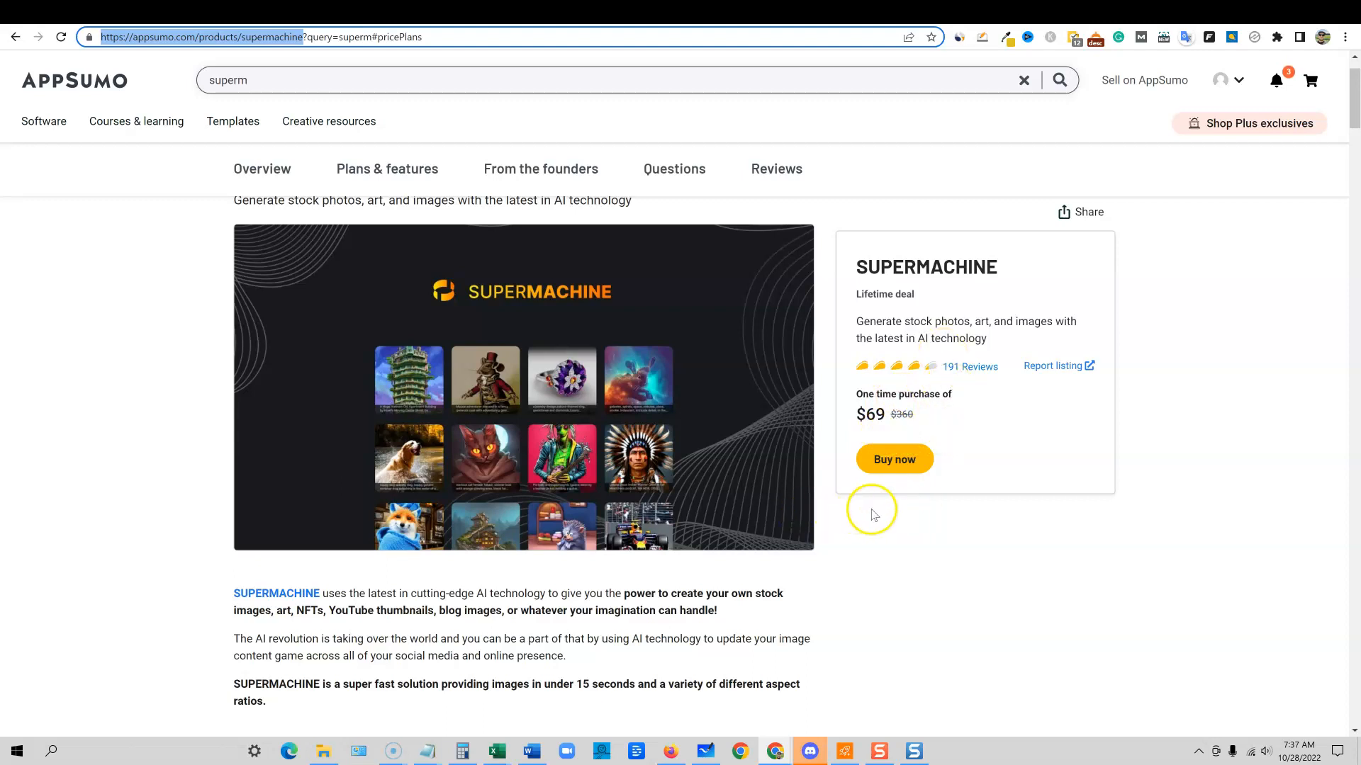
# - Review the Supermachine Plans & features list, its non-refundable terms and the $69 one-code tier
pyautogui.scroll(-3)
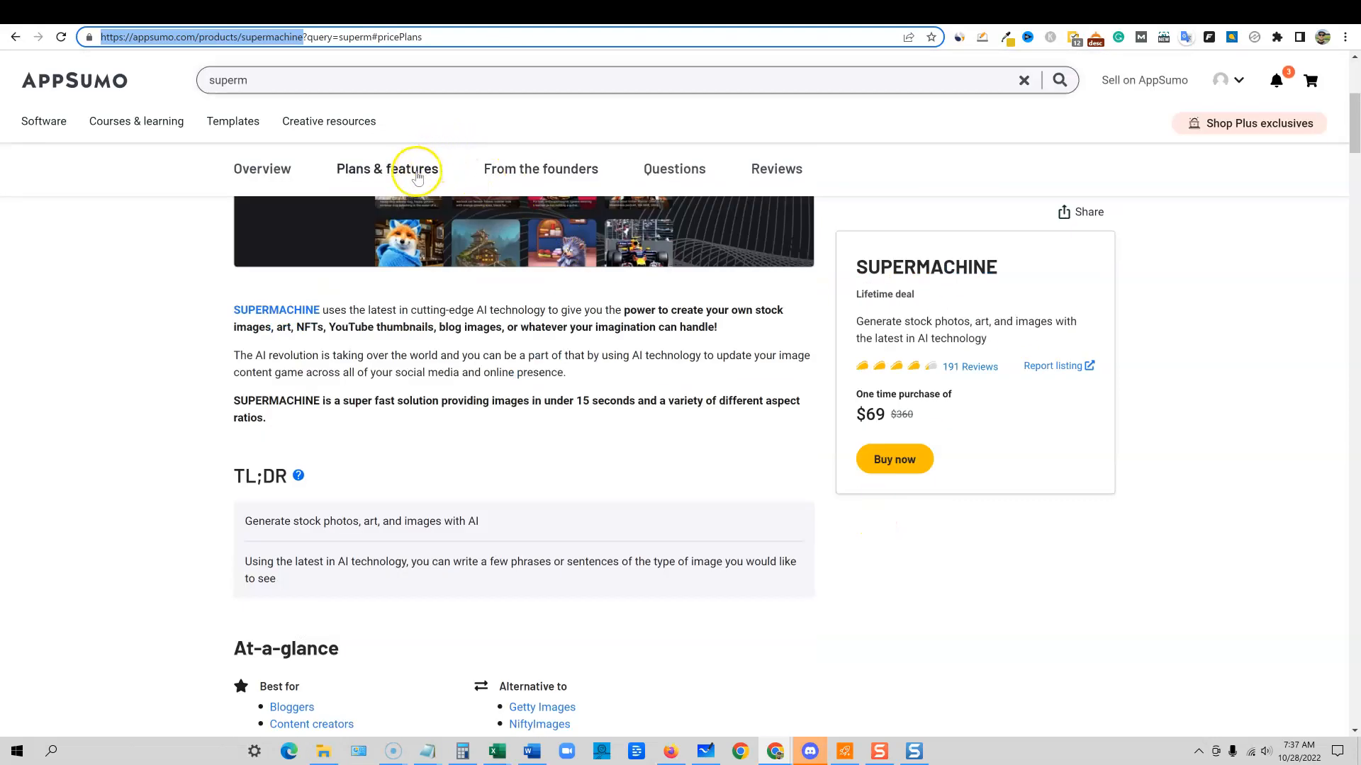
pyautogui.click(387, 168)
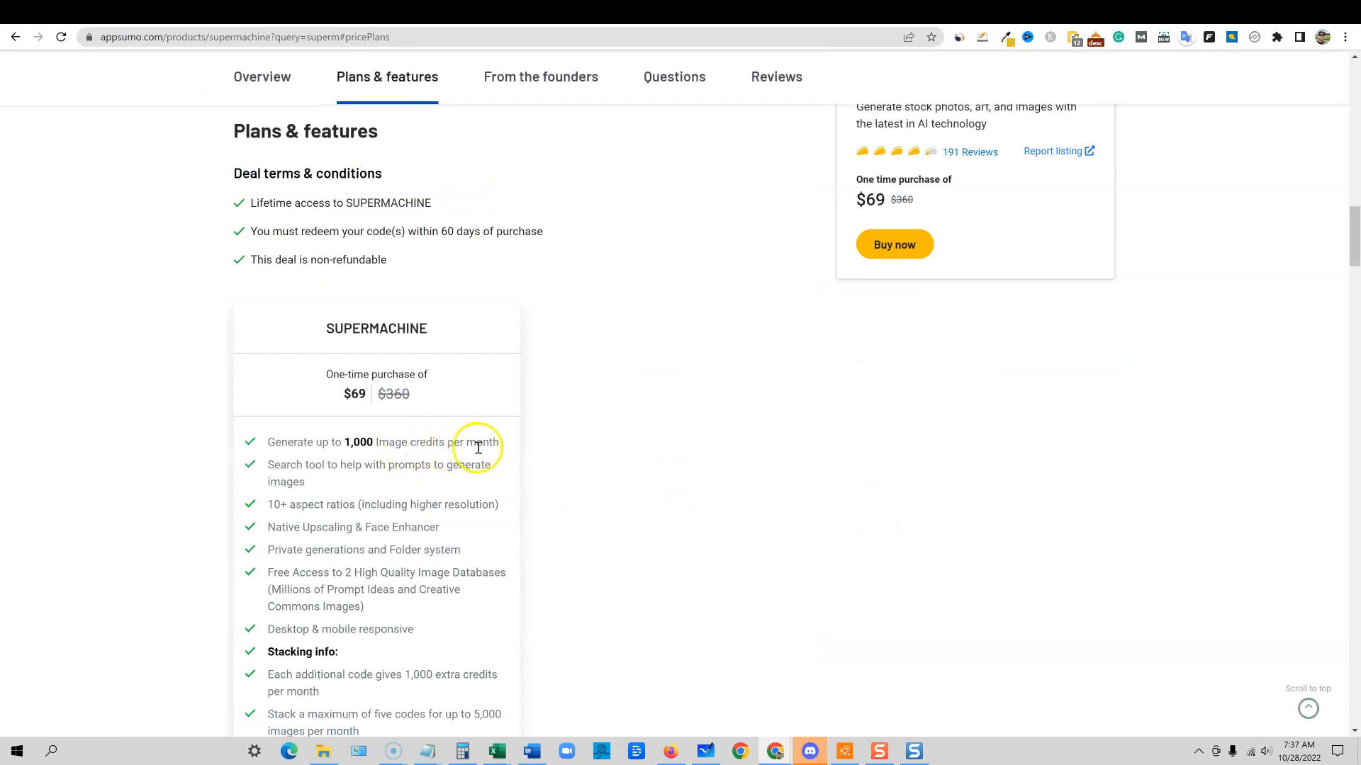
pyautogui.moveTo(412, 495)
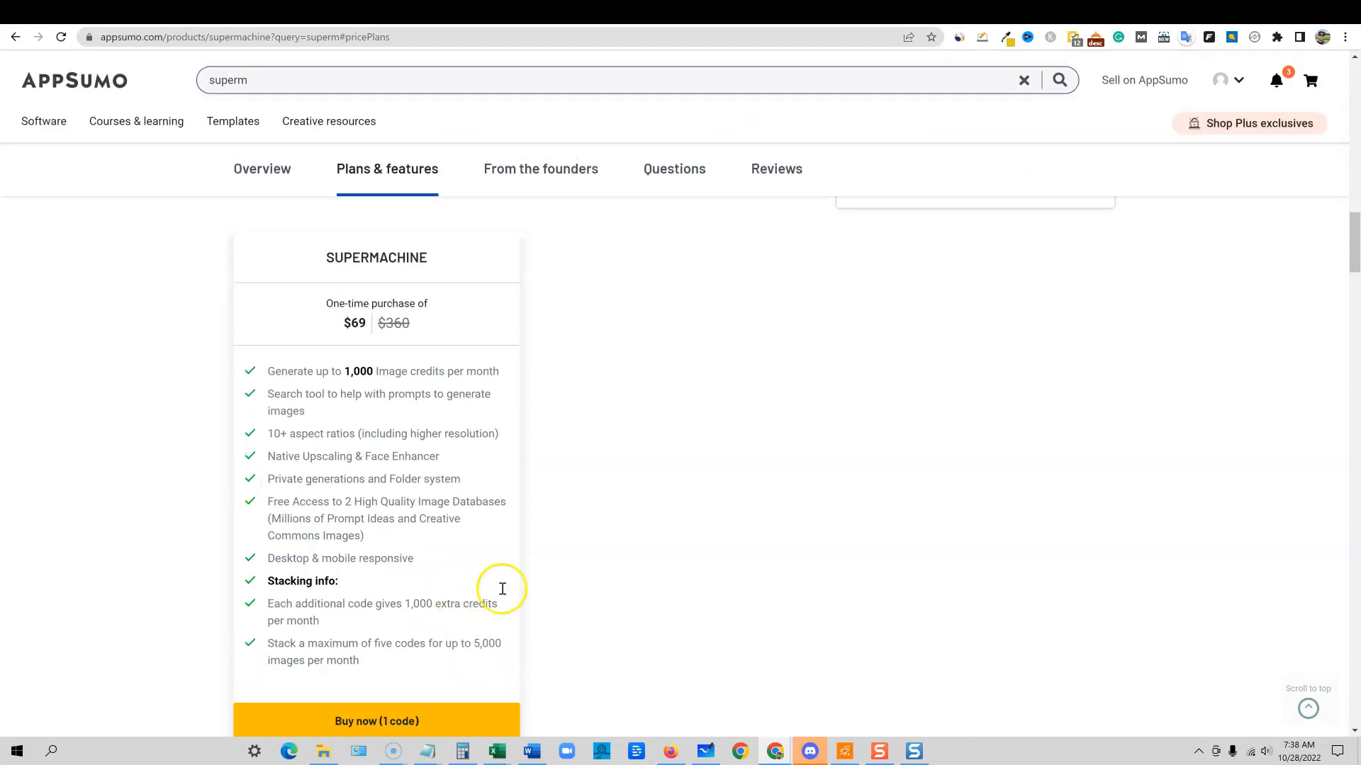
pyautogui.moveTo(499, 555)
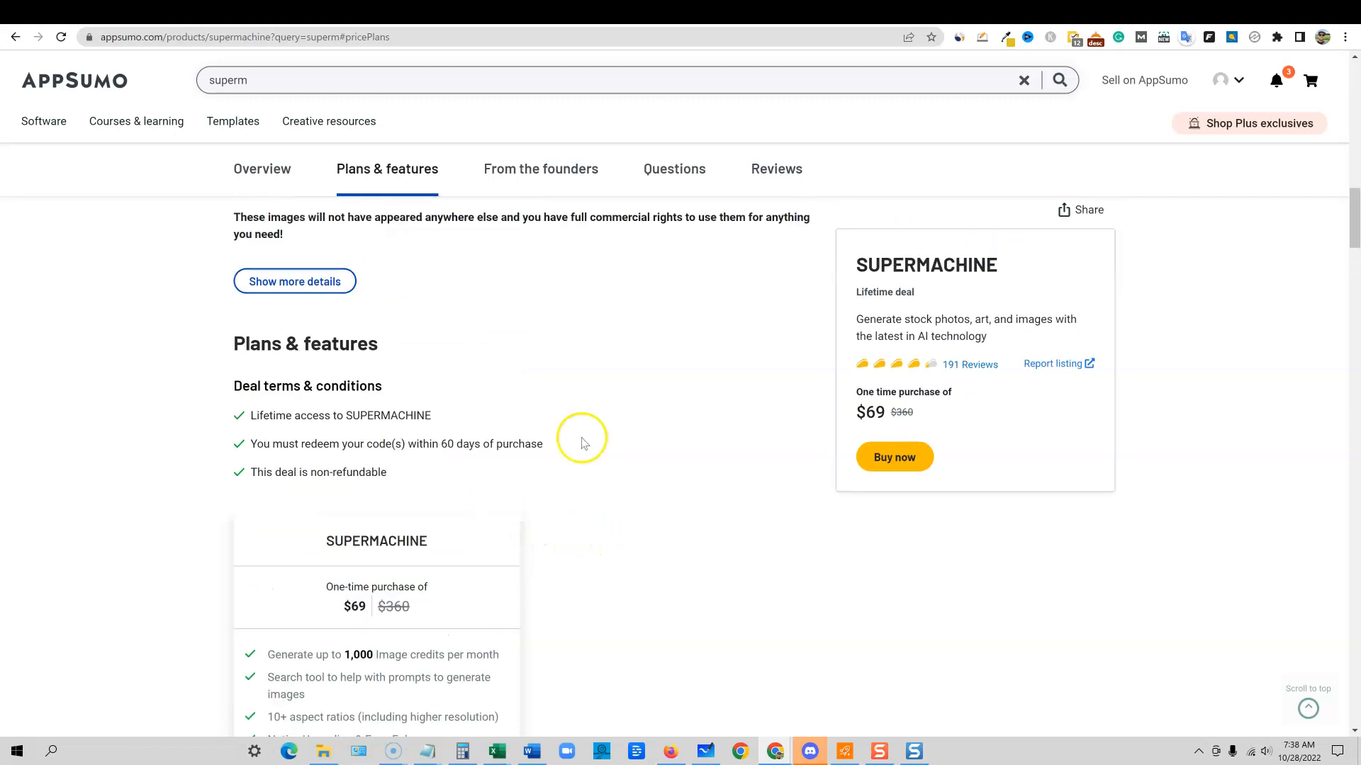
pyautogui.moveTo(354, 492)
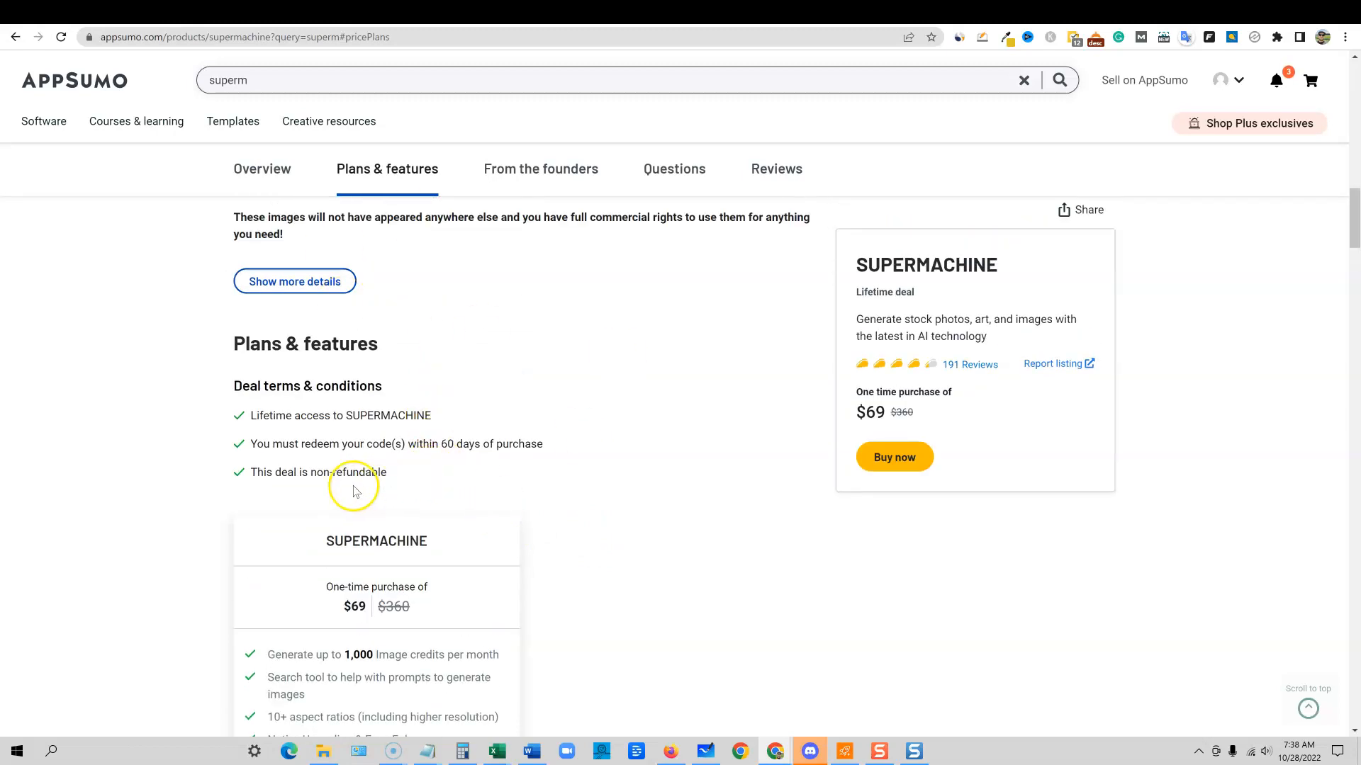
pyautogui.moveTo(391, 481)
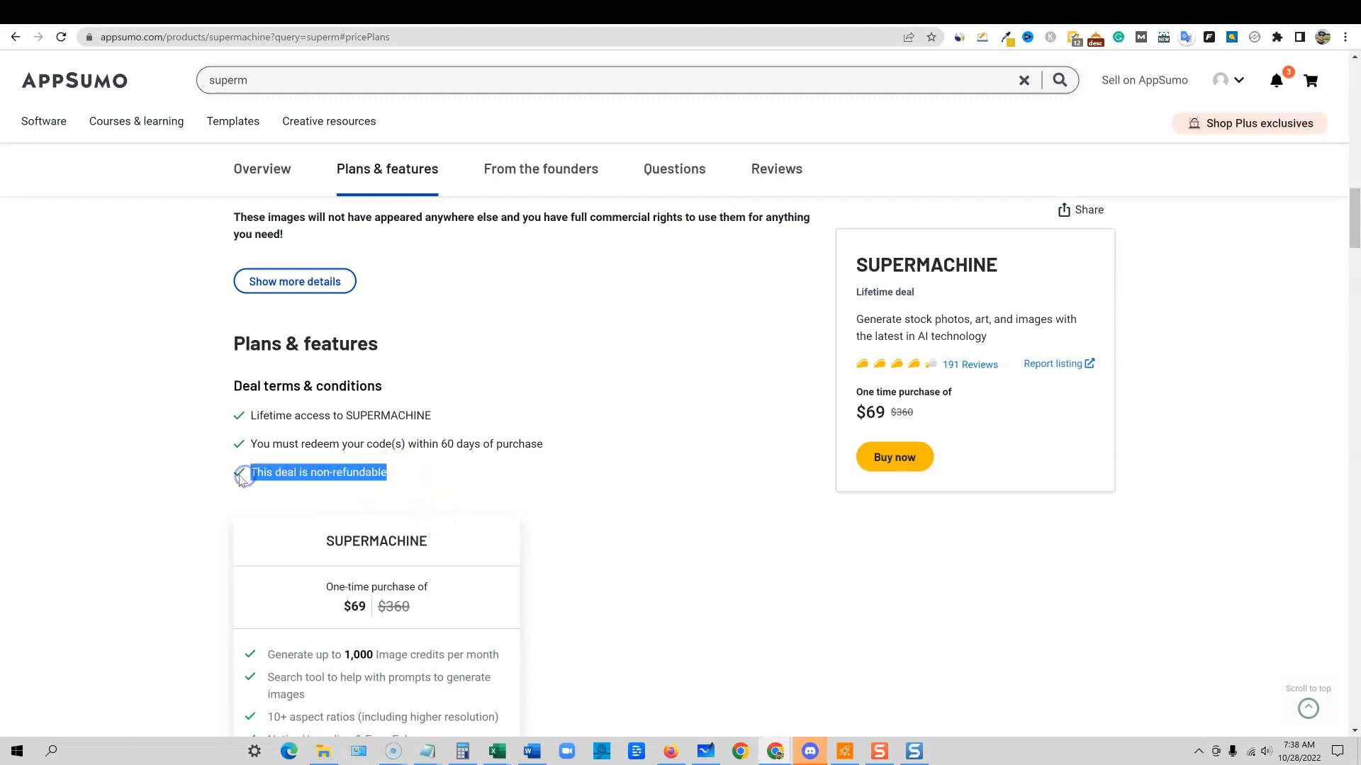
pyautogui.moveTo(392, 605)
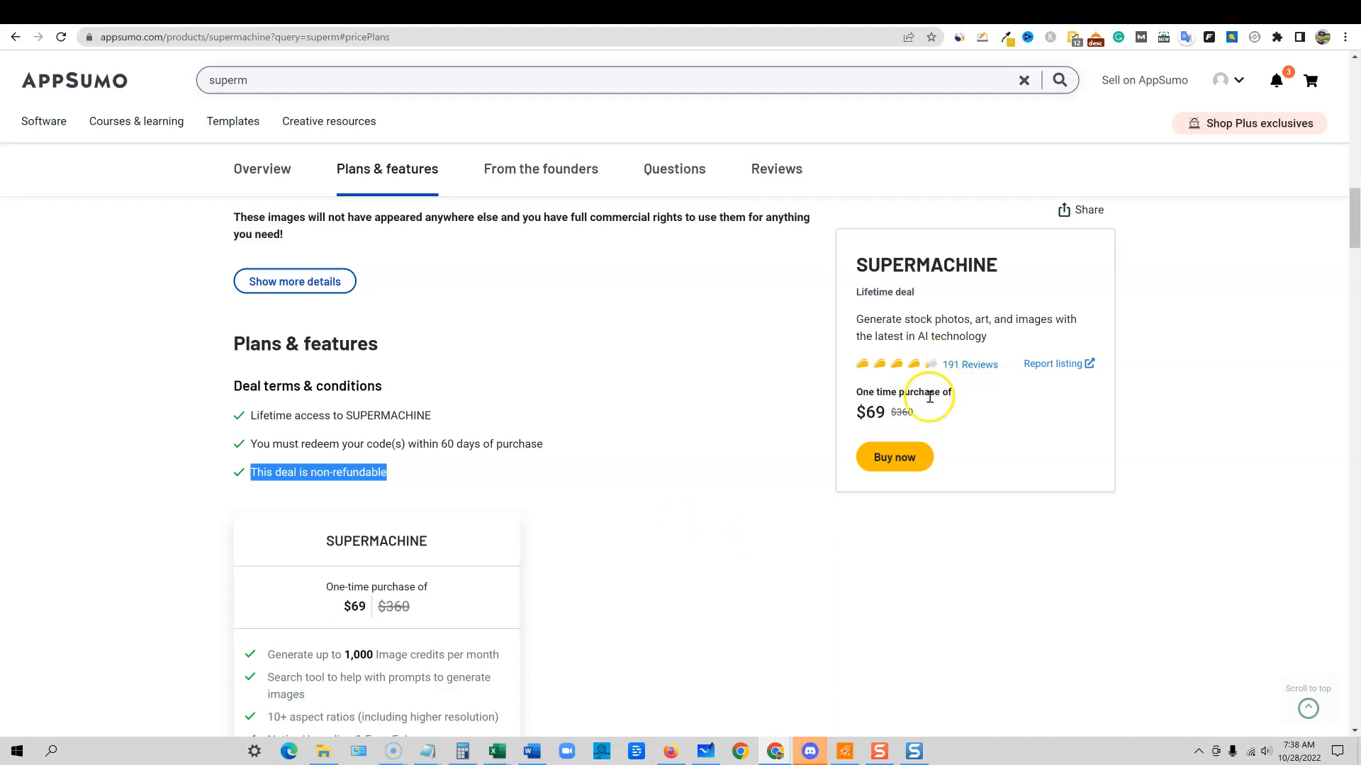
pyautogui.moveTo(582, 573)
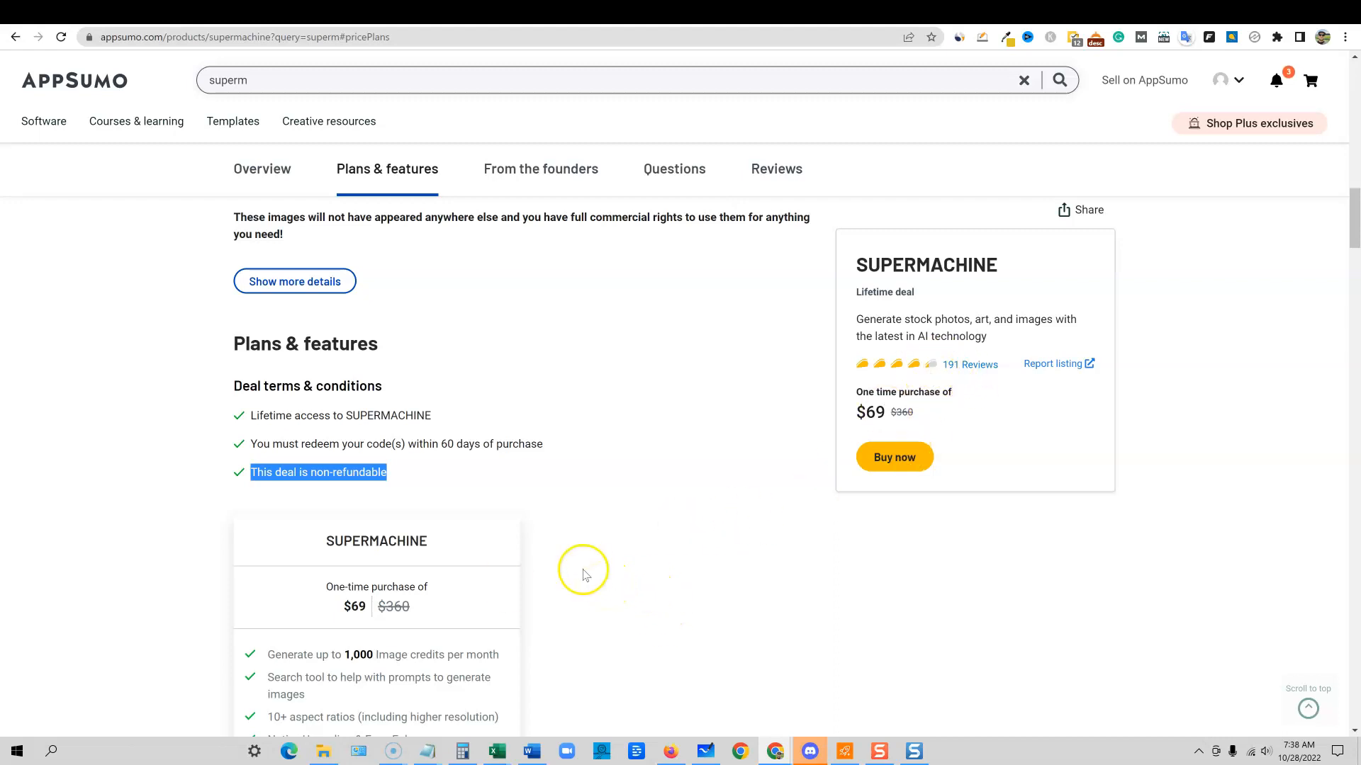
pyautogui.scroll(-3)
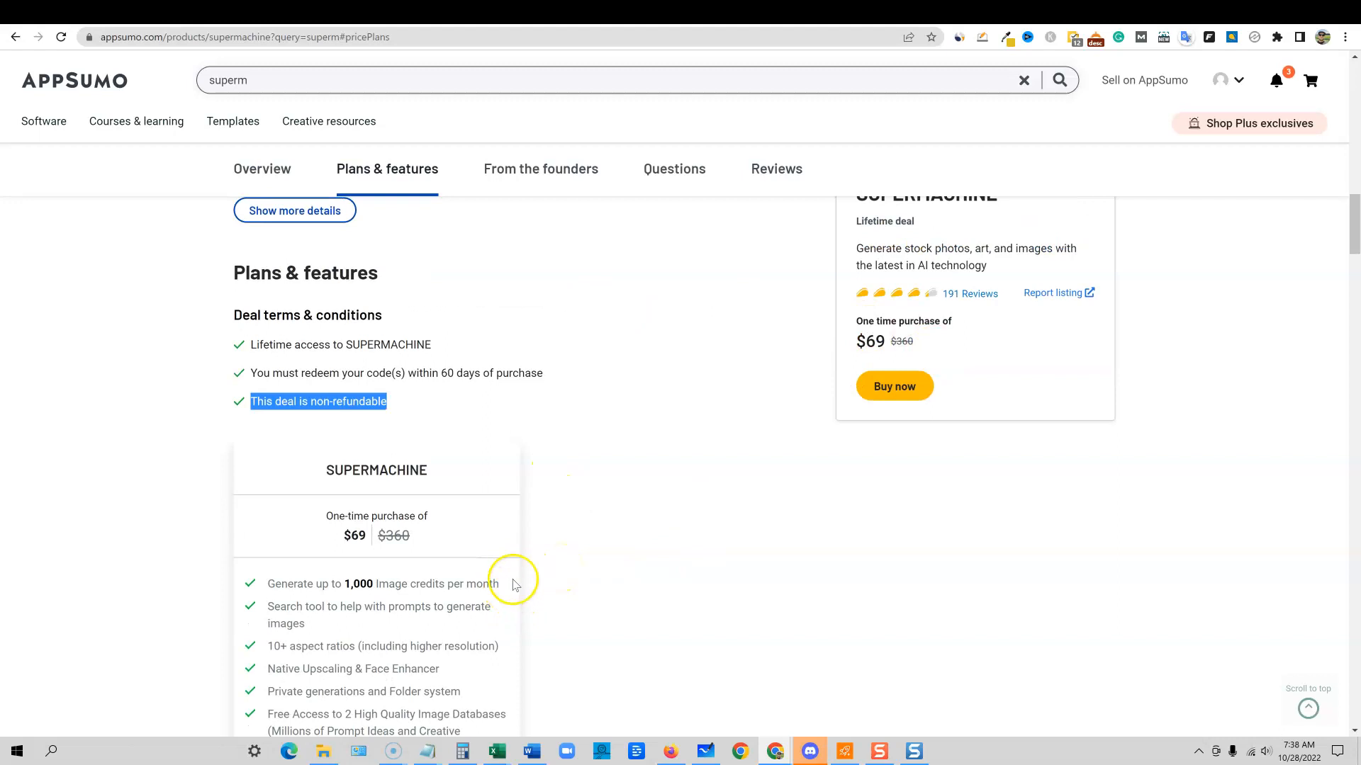
pyautogui.scroll(3)
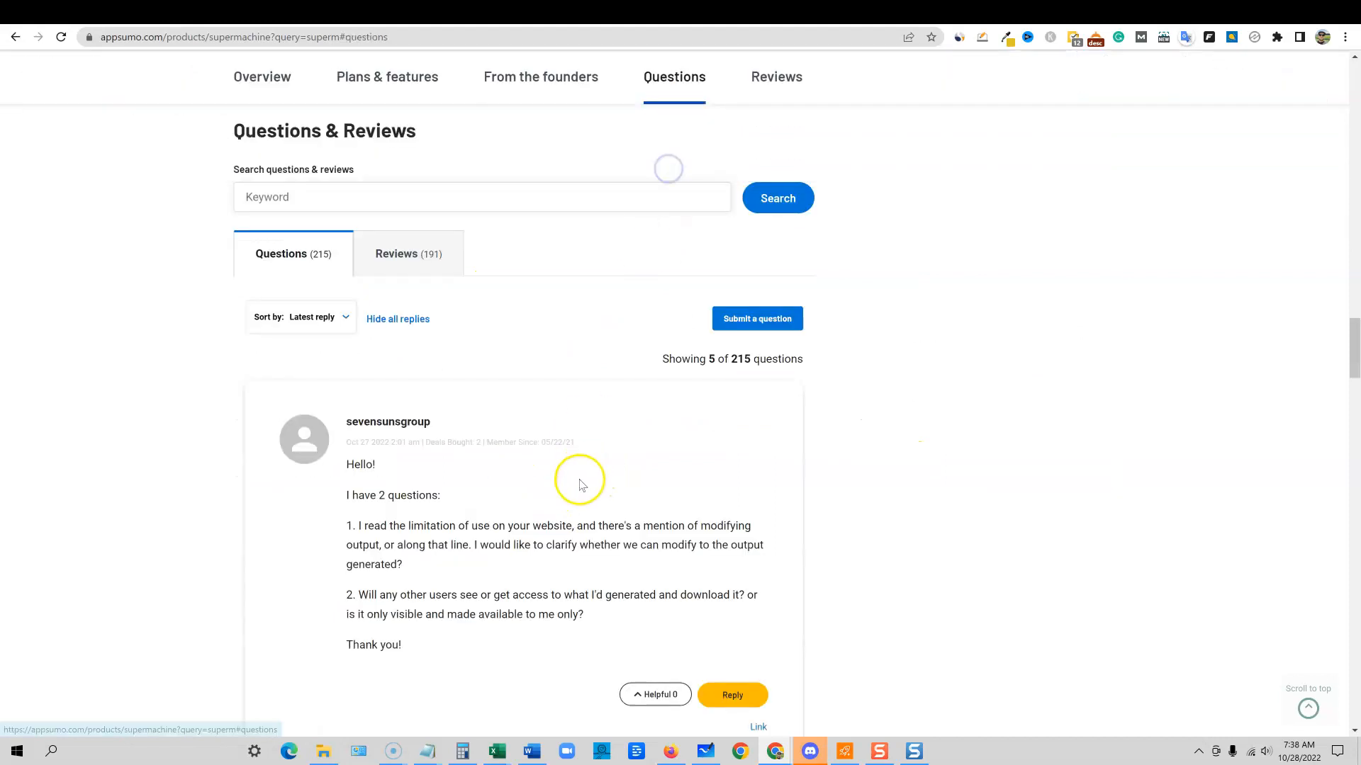
# - Read through Supermachine's questions and customer reviews
pyautogui.scroll(-3)
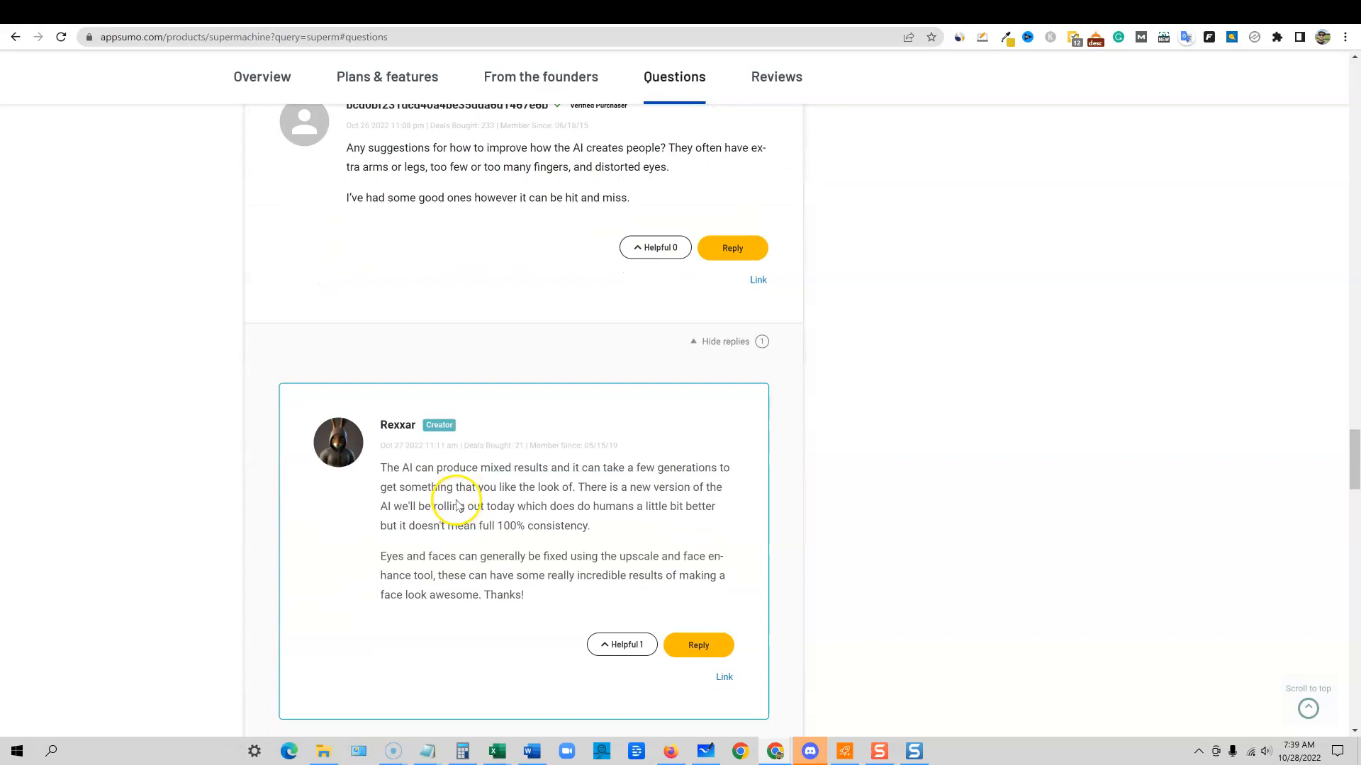
pyautogui.scroll(-3)
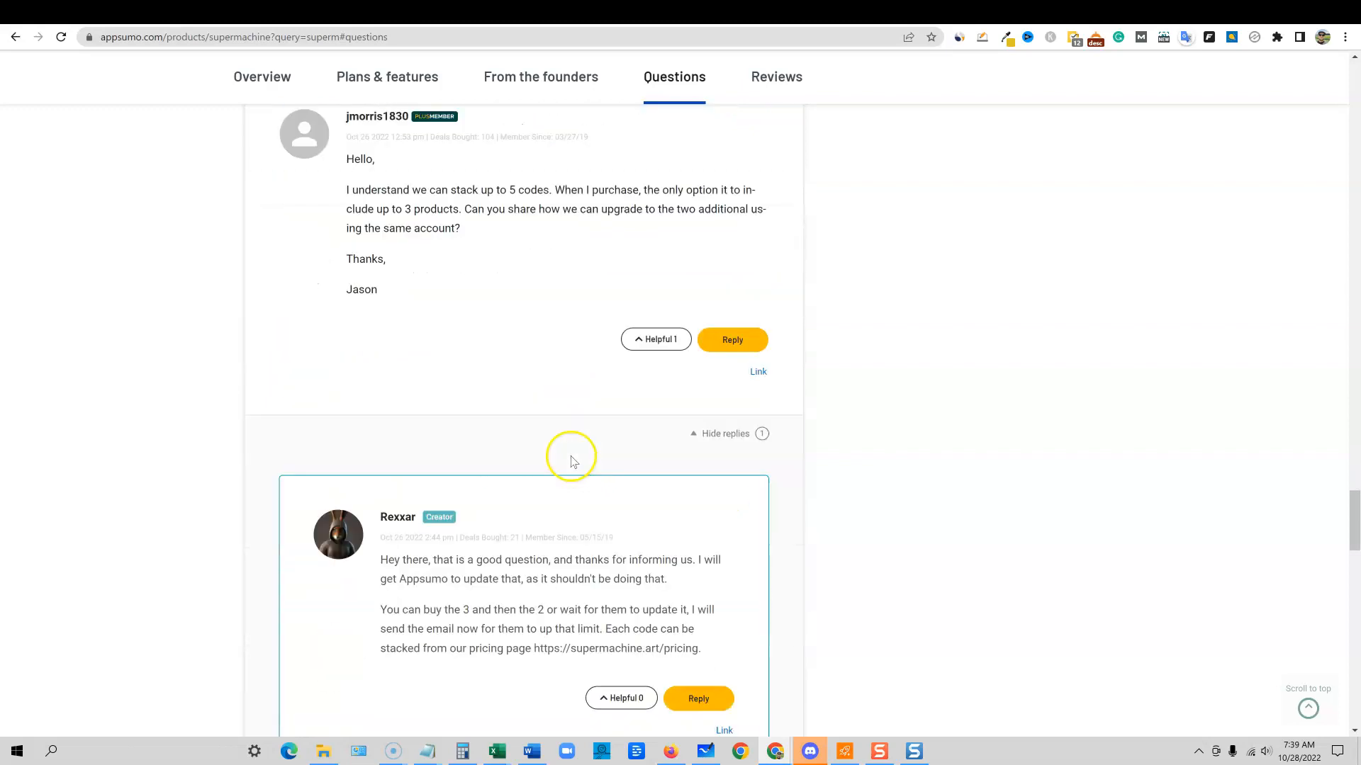
pyautogui.scroll(-3)
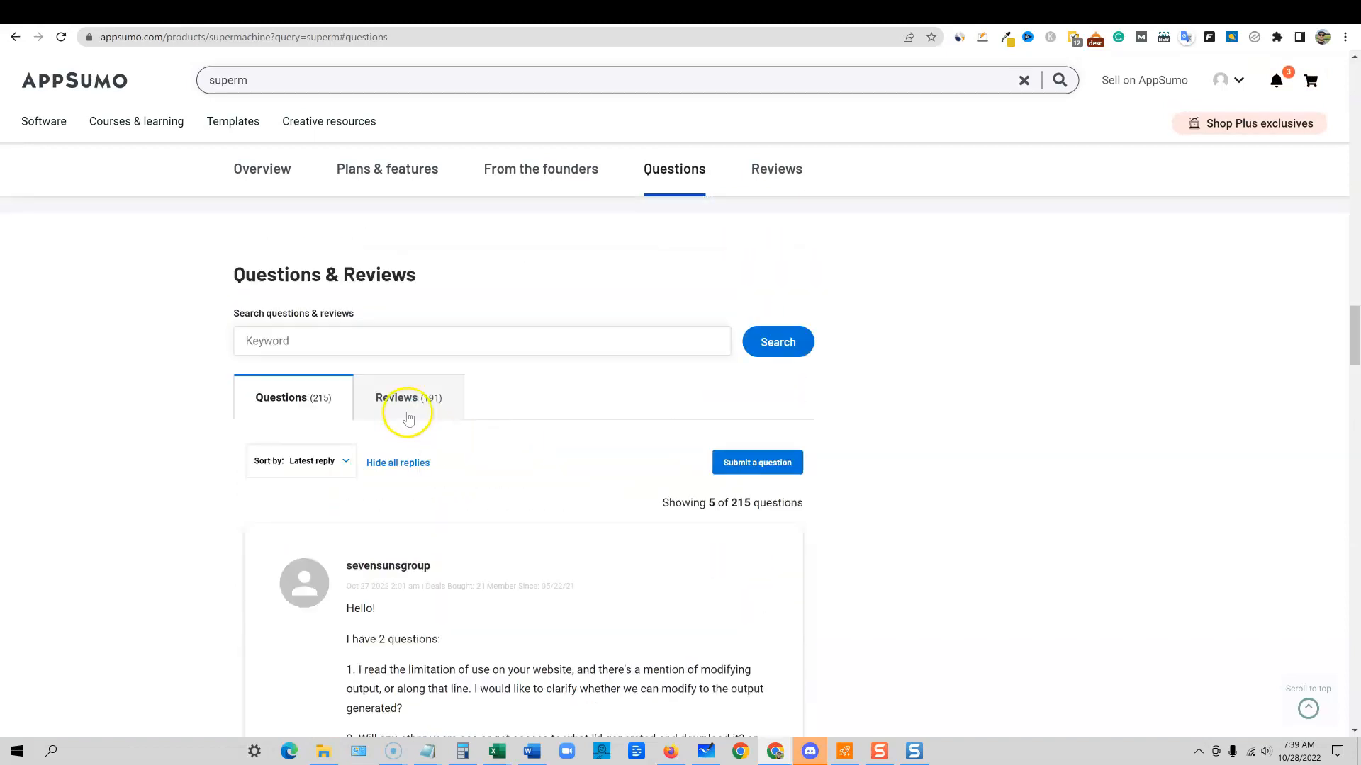
pyautogui.click(407, 397)
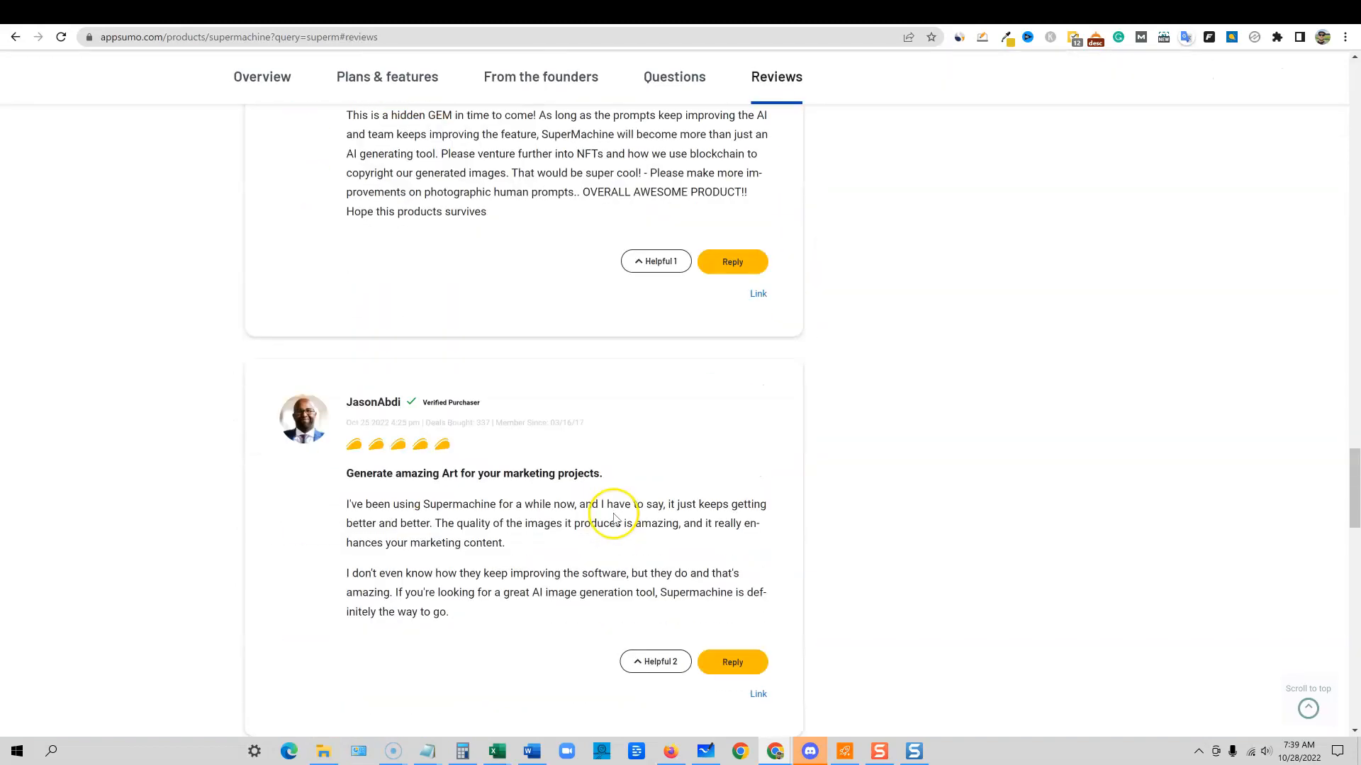
pyautogui.scroll(-3)
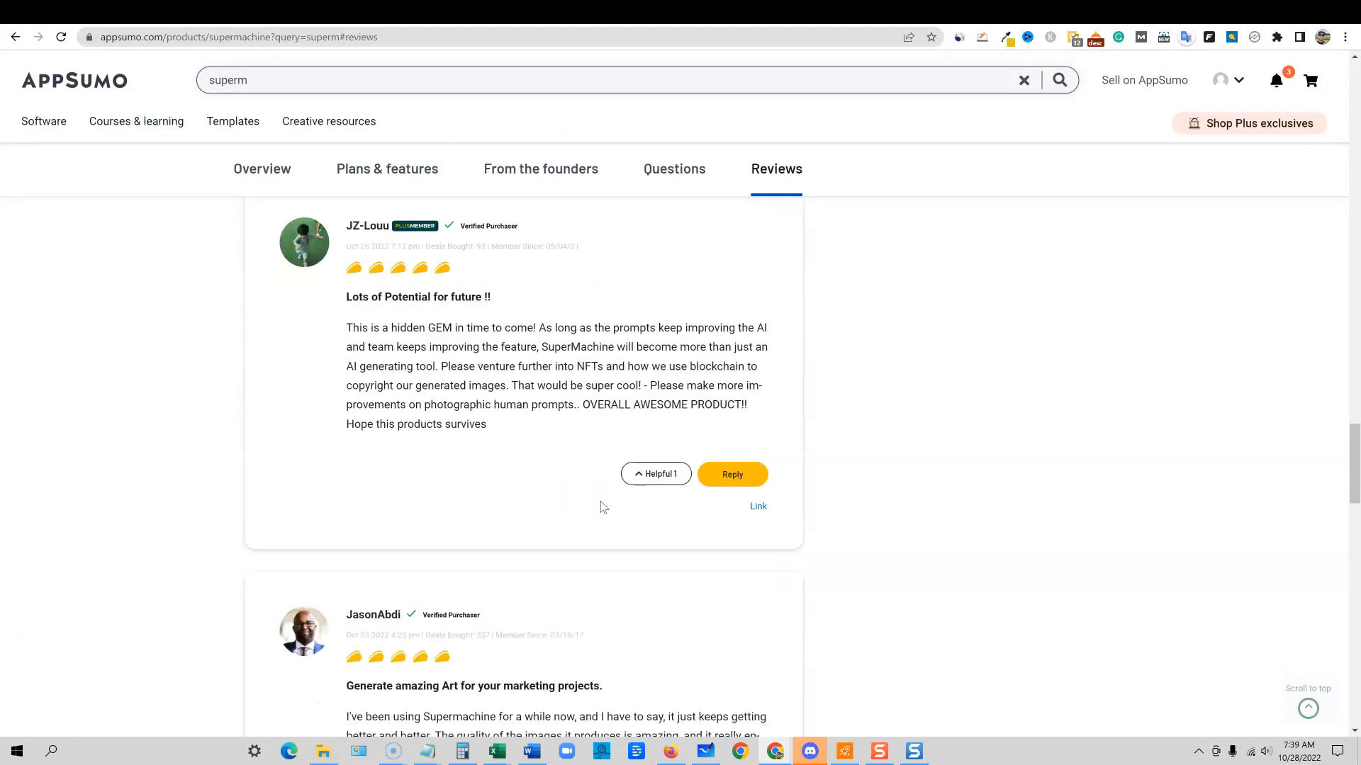
# - Read the founders' higher-limits update and follow its Supermachine Roadmap link
pyautogui.click(540, 169)
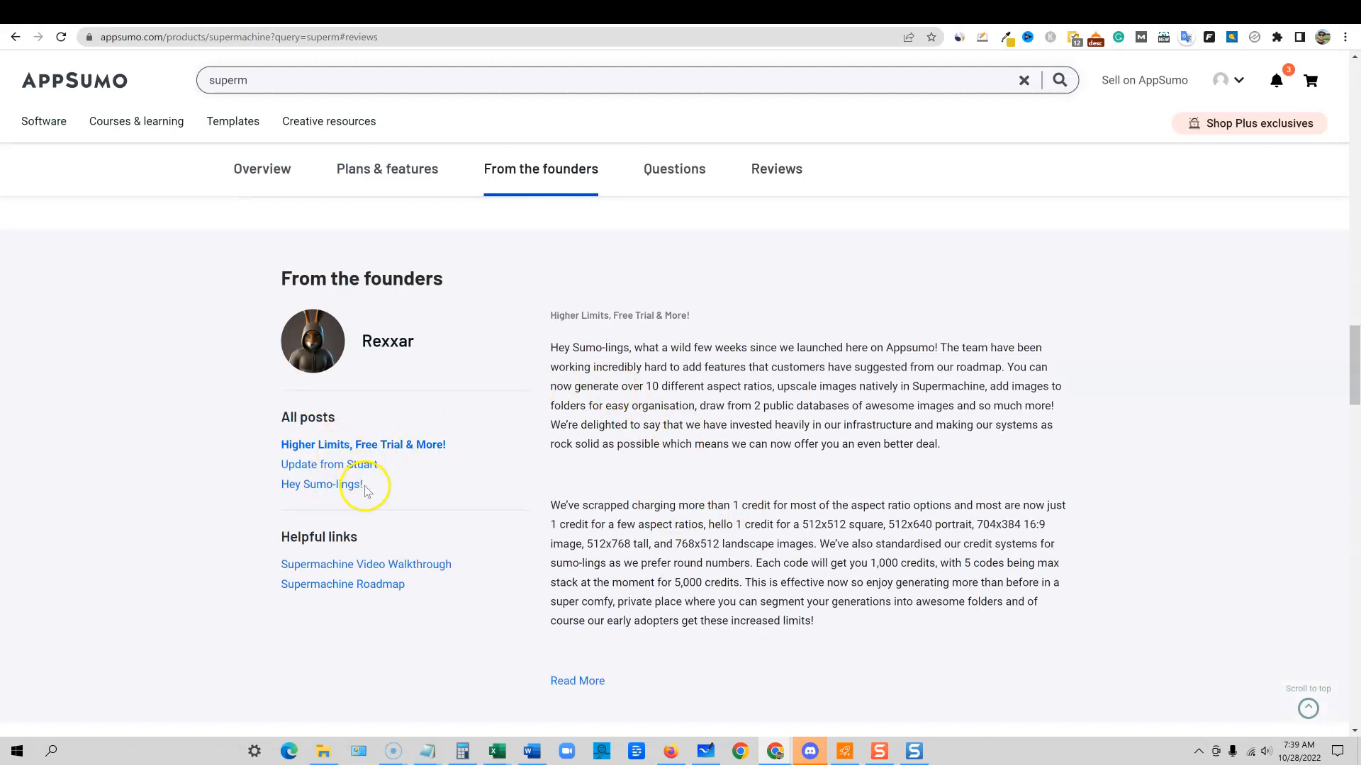
pyautogui.doubleClick(560, 347)
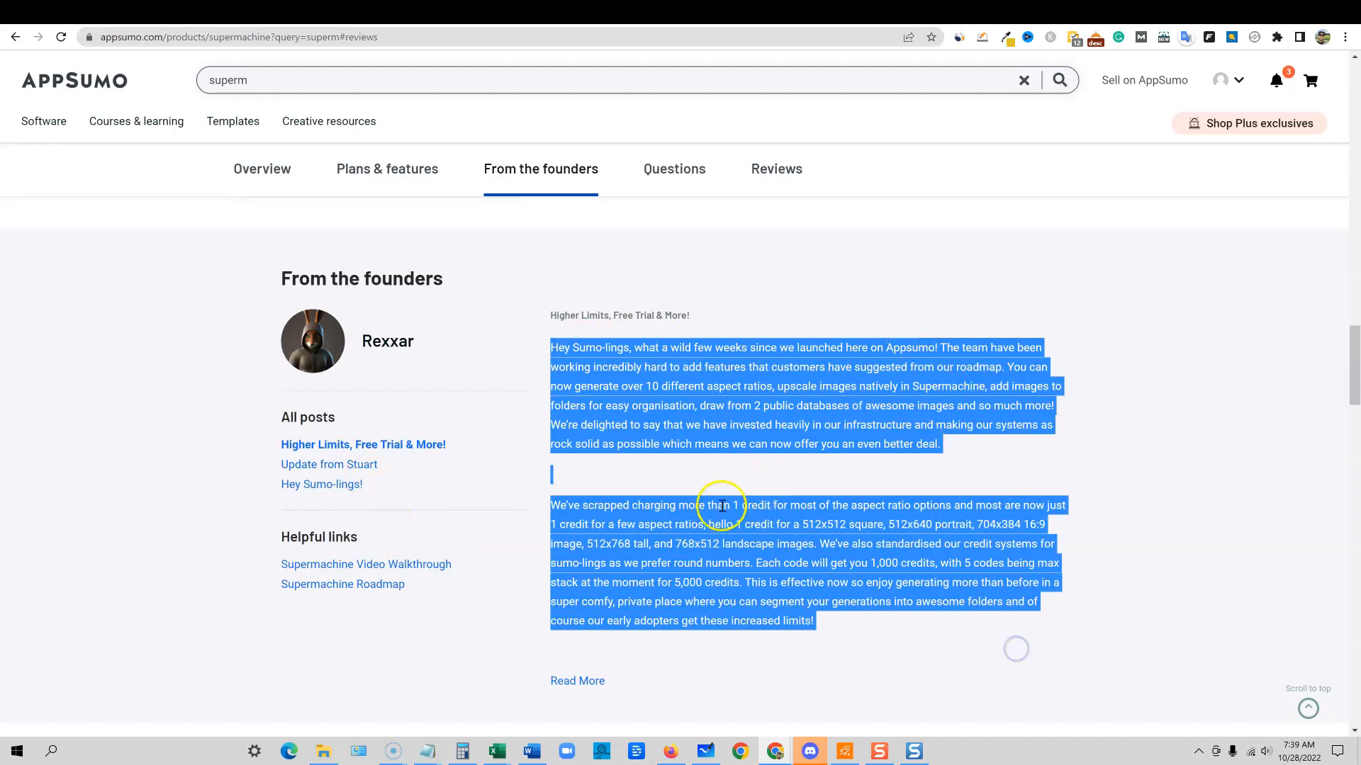
pyautogui.moveTo(381, 594)
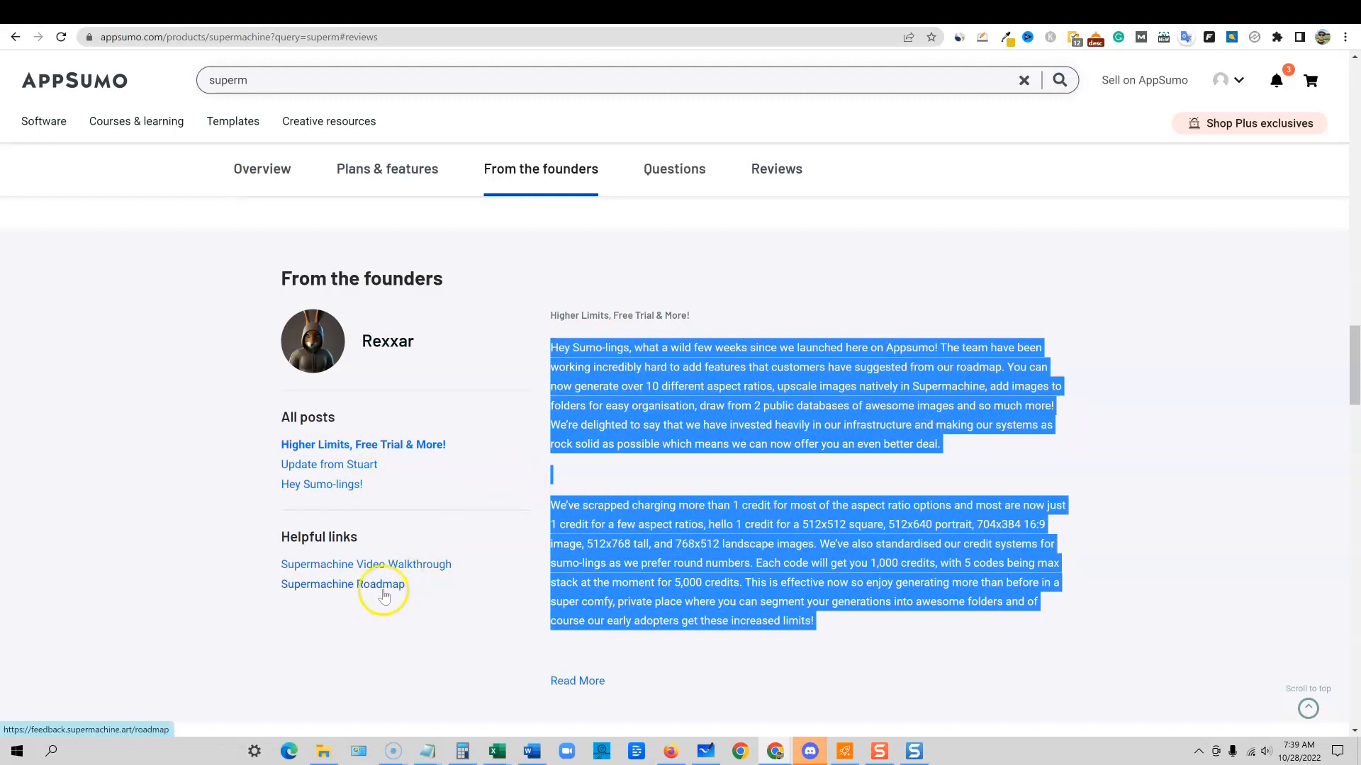
pyautogui.click(527, 134)
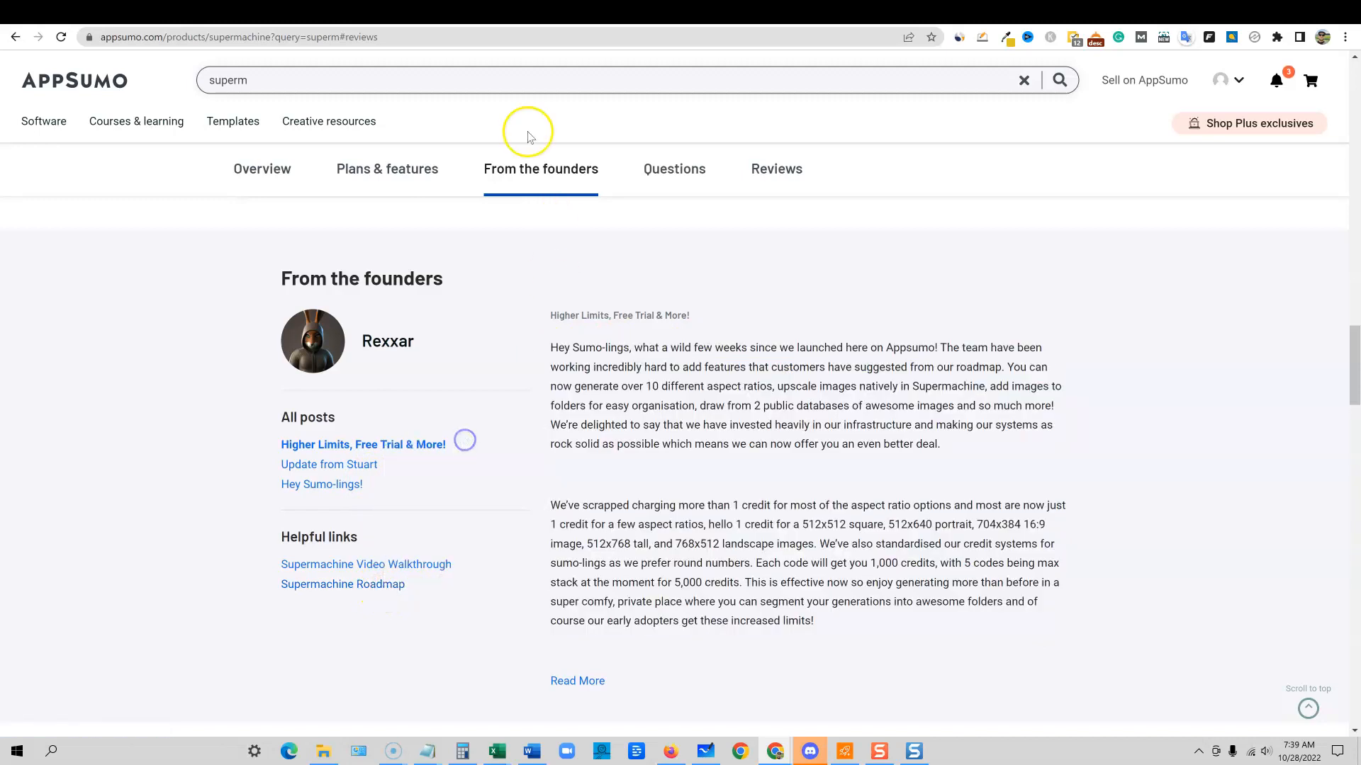
pyautogui.click(342, 584)
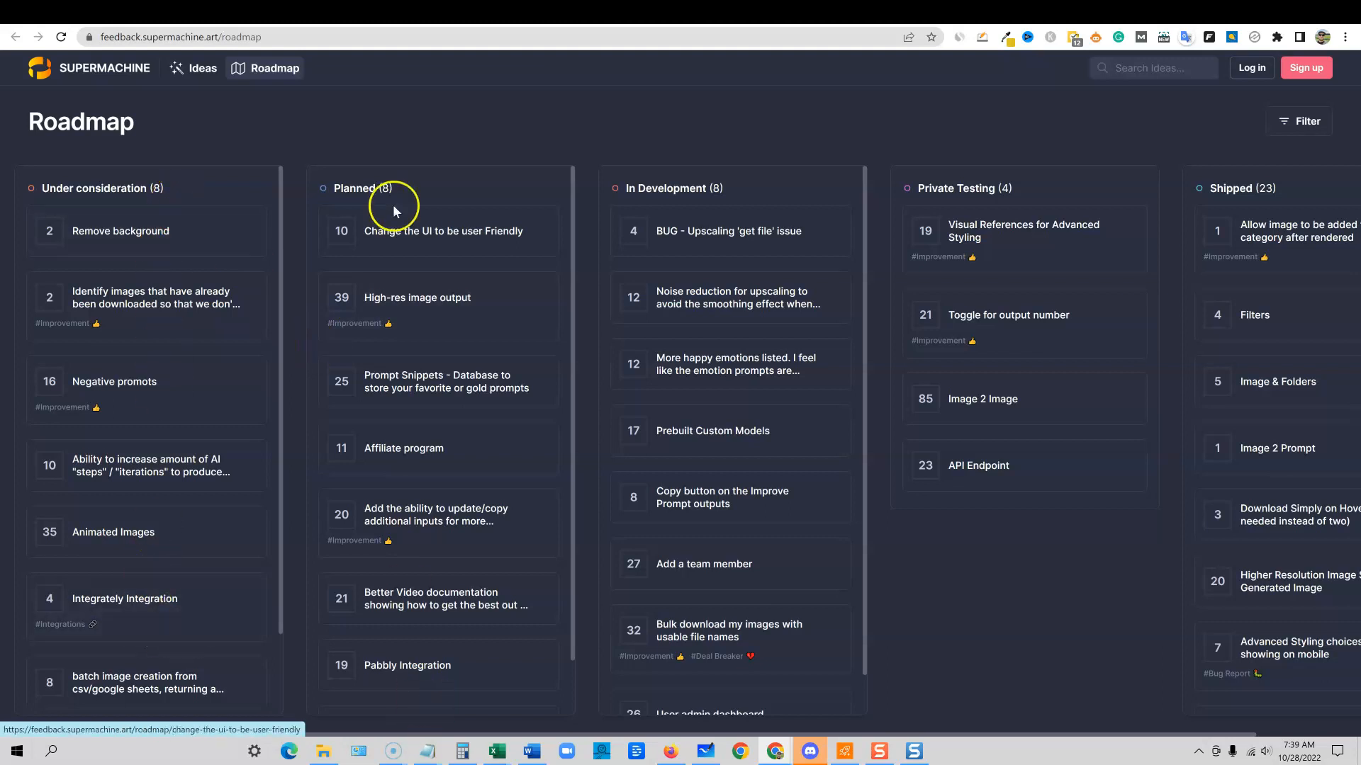
pyautogui.moveTo(1220, 663)
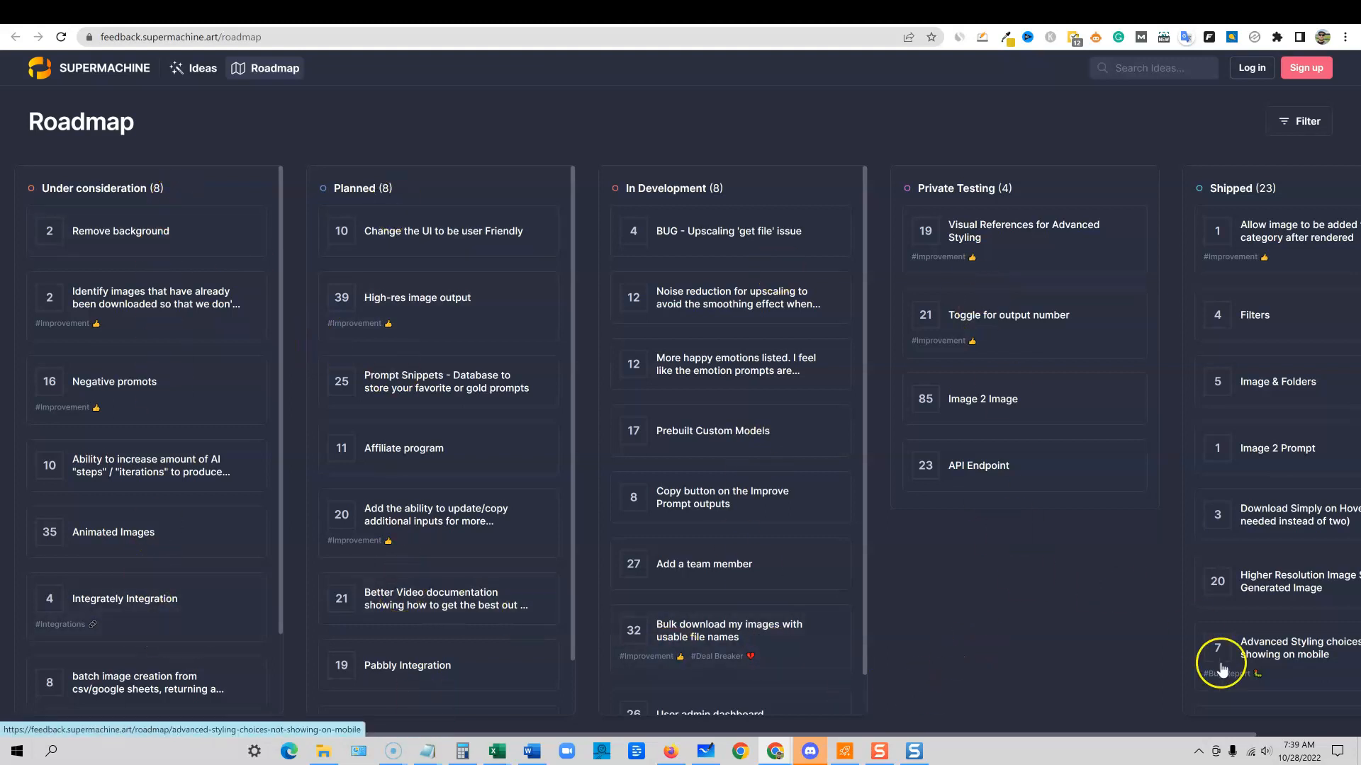
pyautogui.moveTo(136, 282)
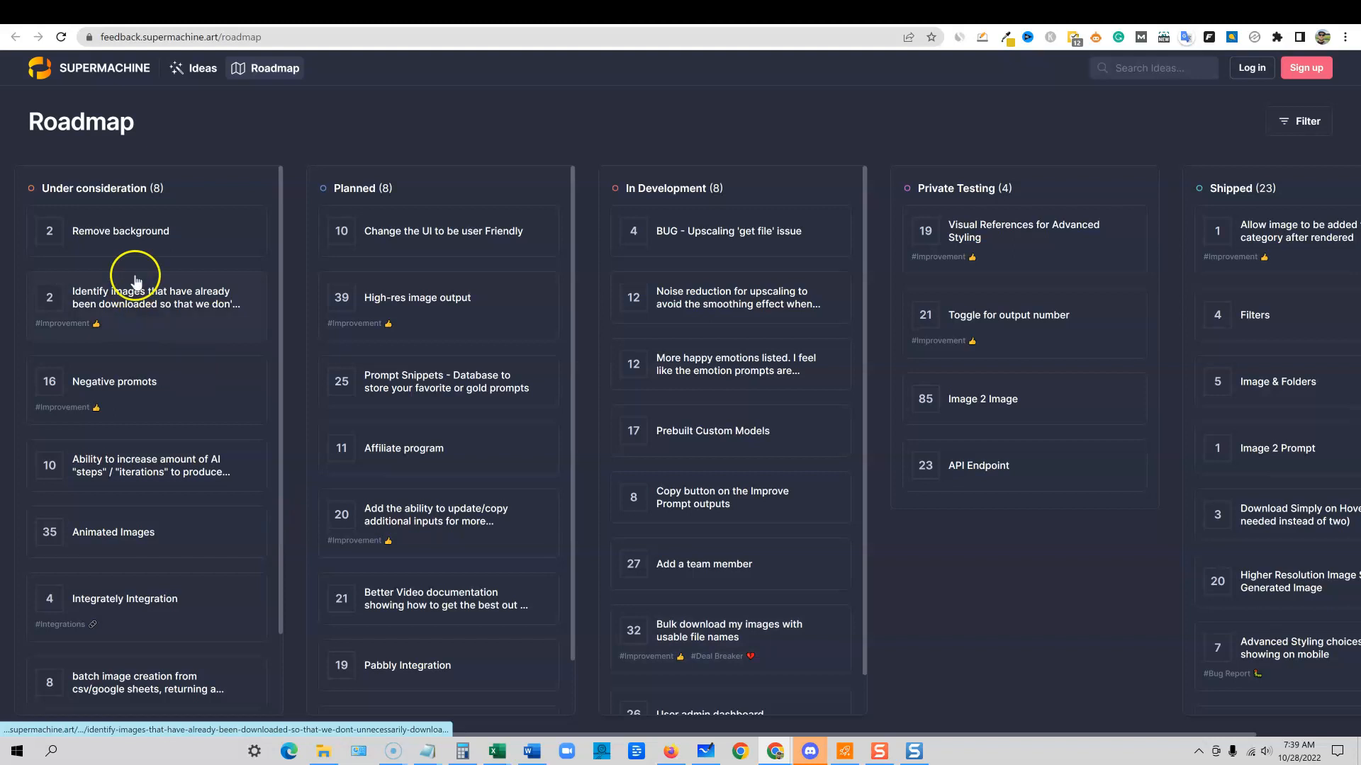
pyautogui.moveTo(103, 235)
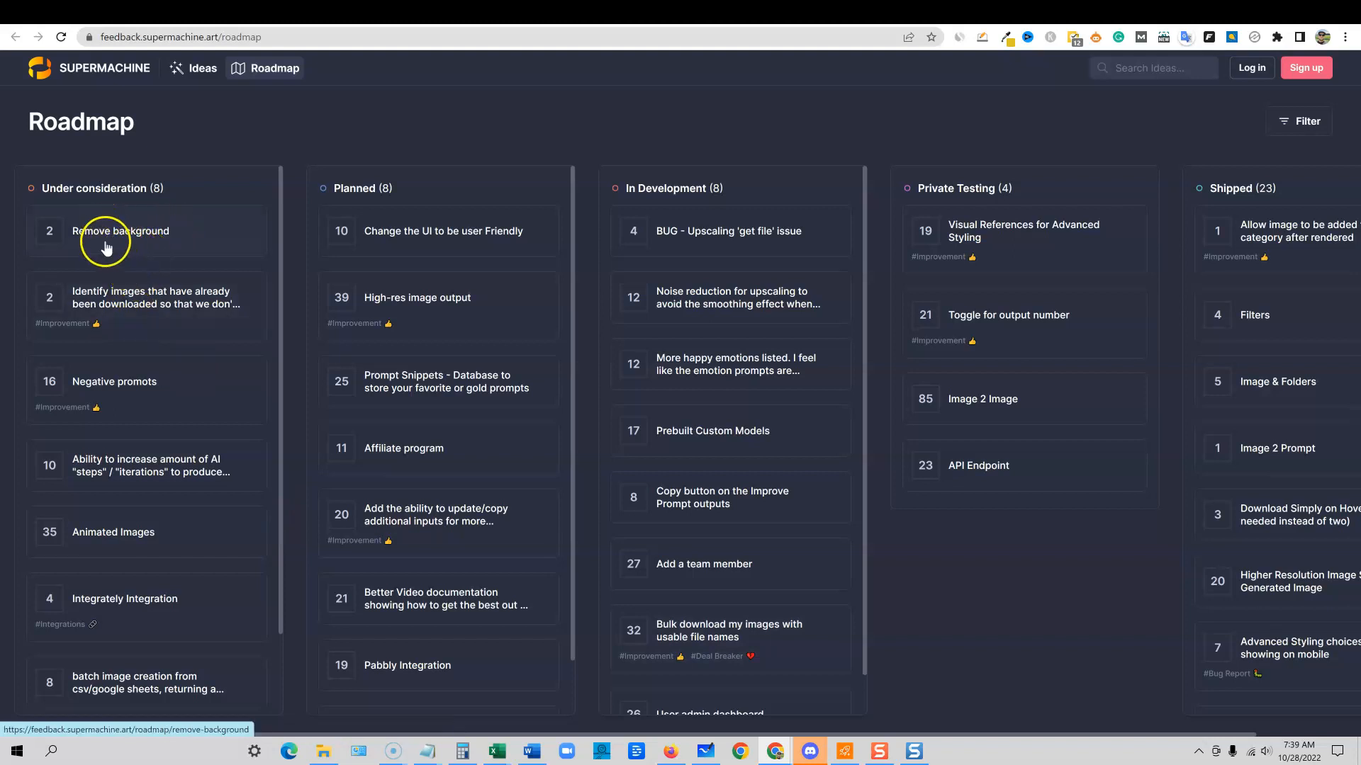
pyautogui.moveTo(160, 223)
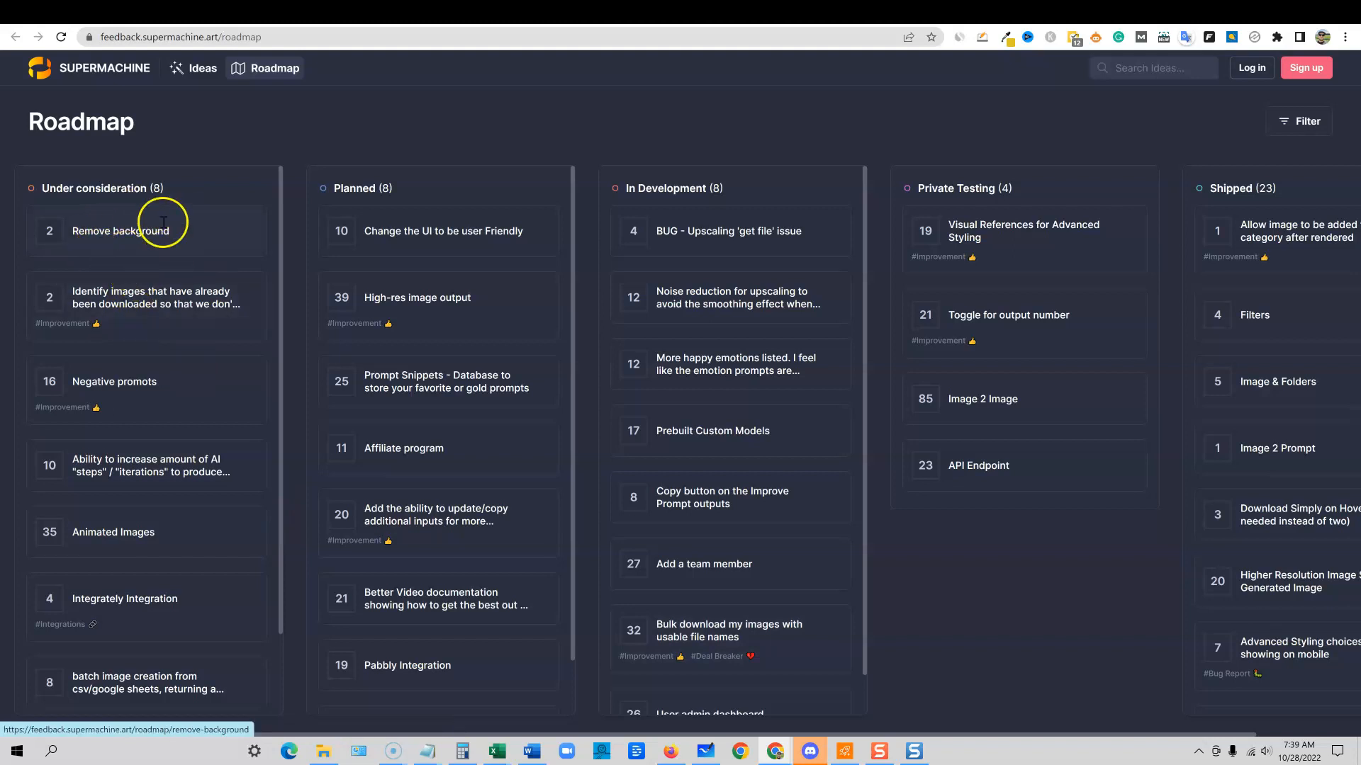
pyautogui.moveTo(160, 231)
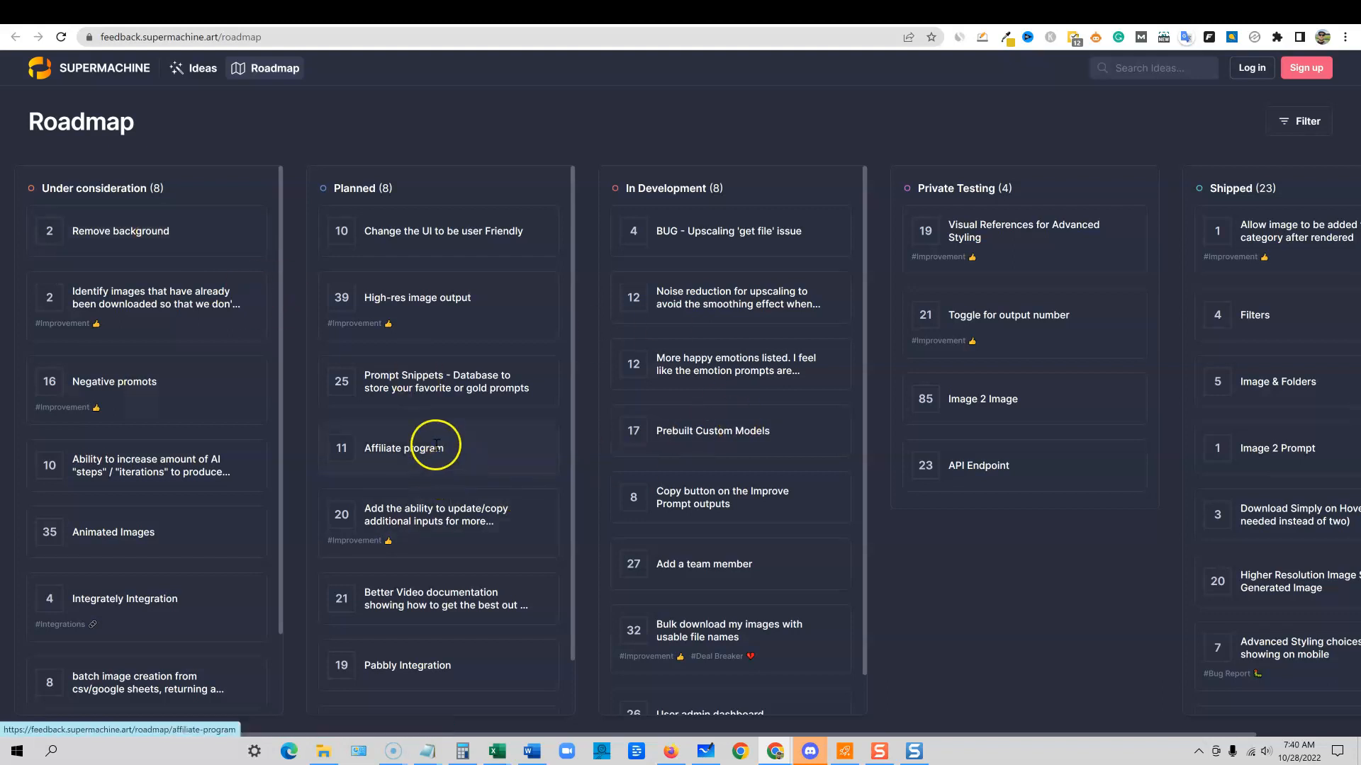
pyautogui.moveTo(499, 450)
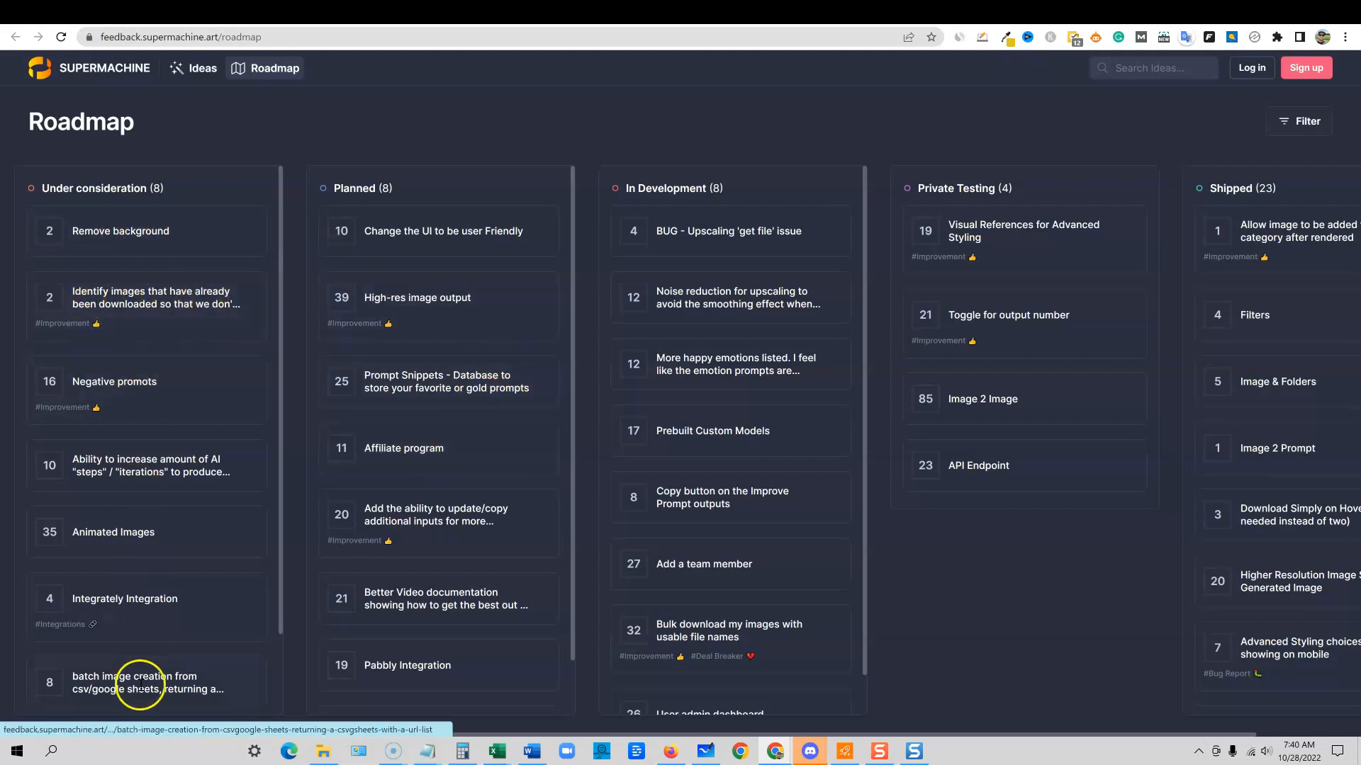
pyautogui.moveTo(659, 507)
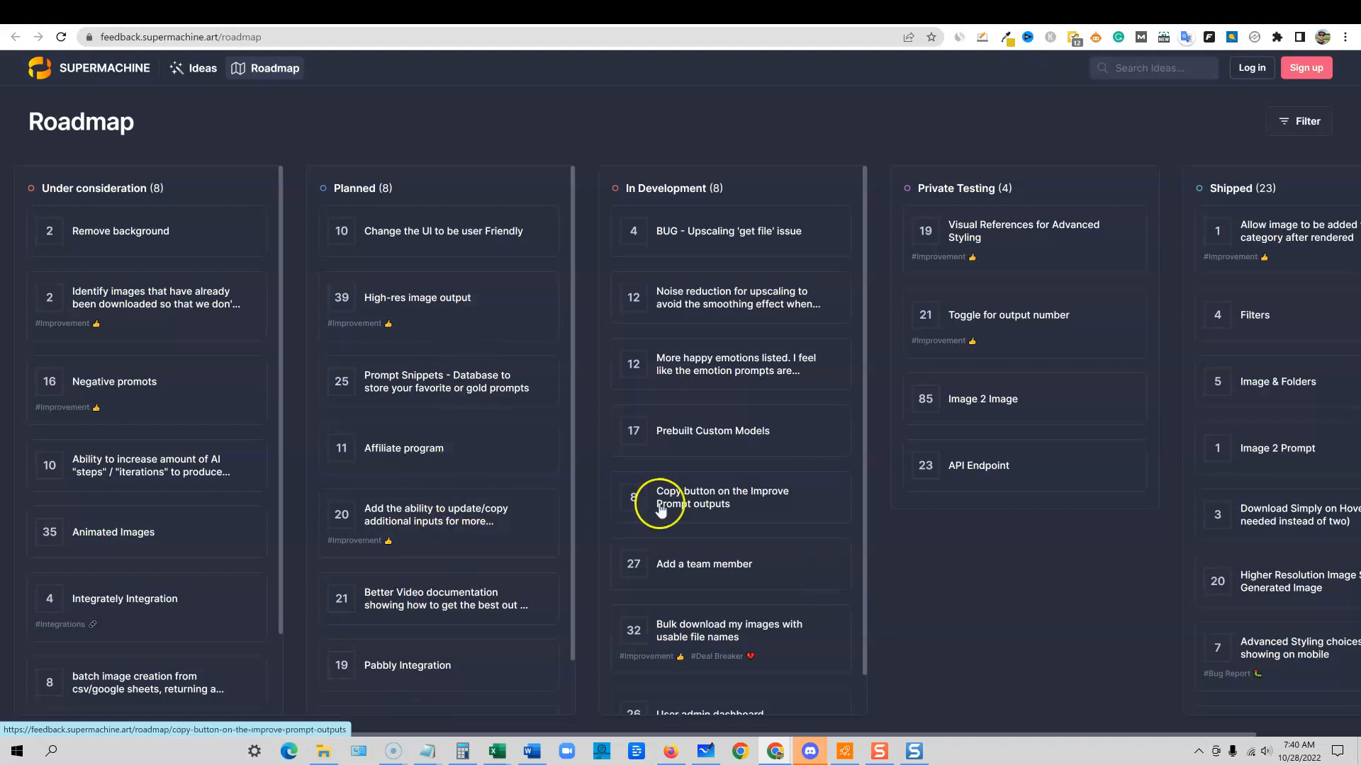
pyautogui.moveTo(1274, 635)
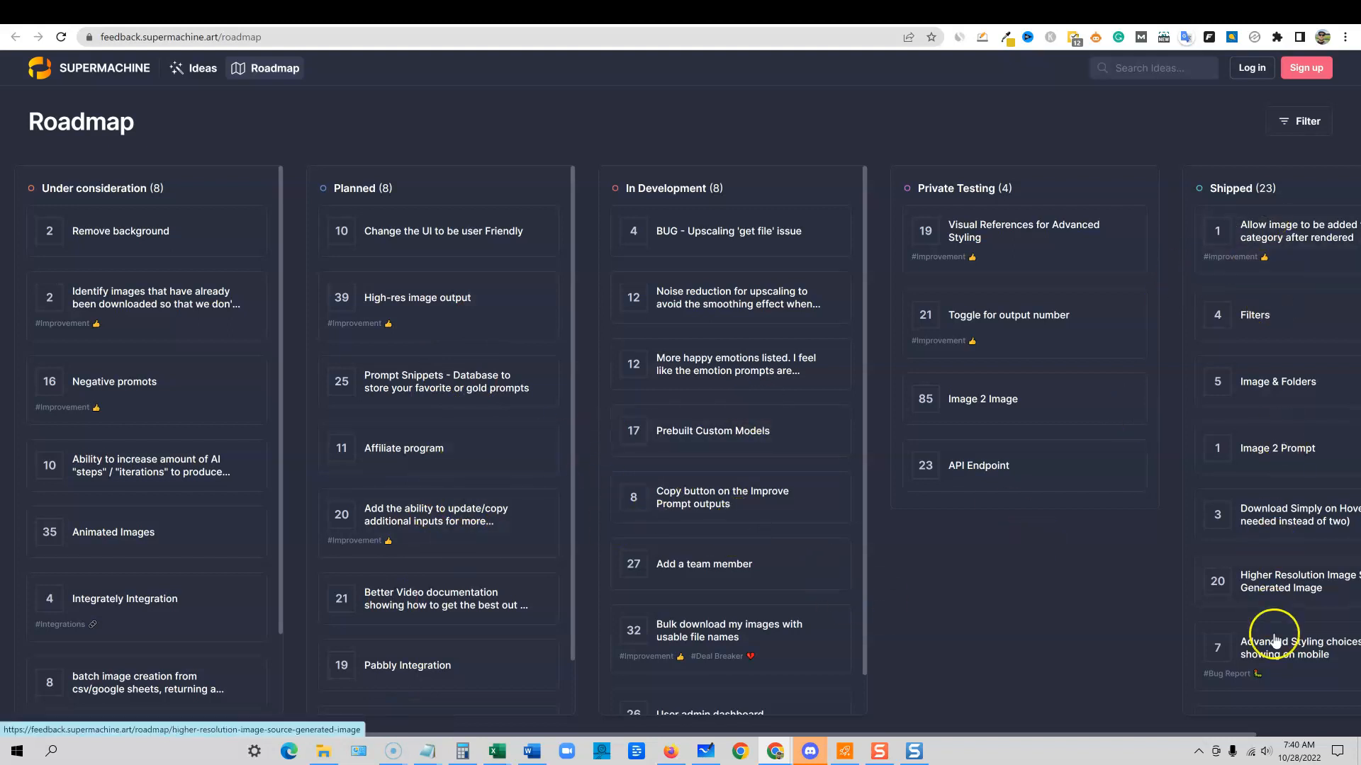
pyautogui.moveTo(955, 593)
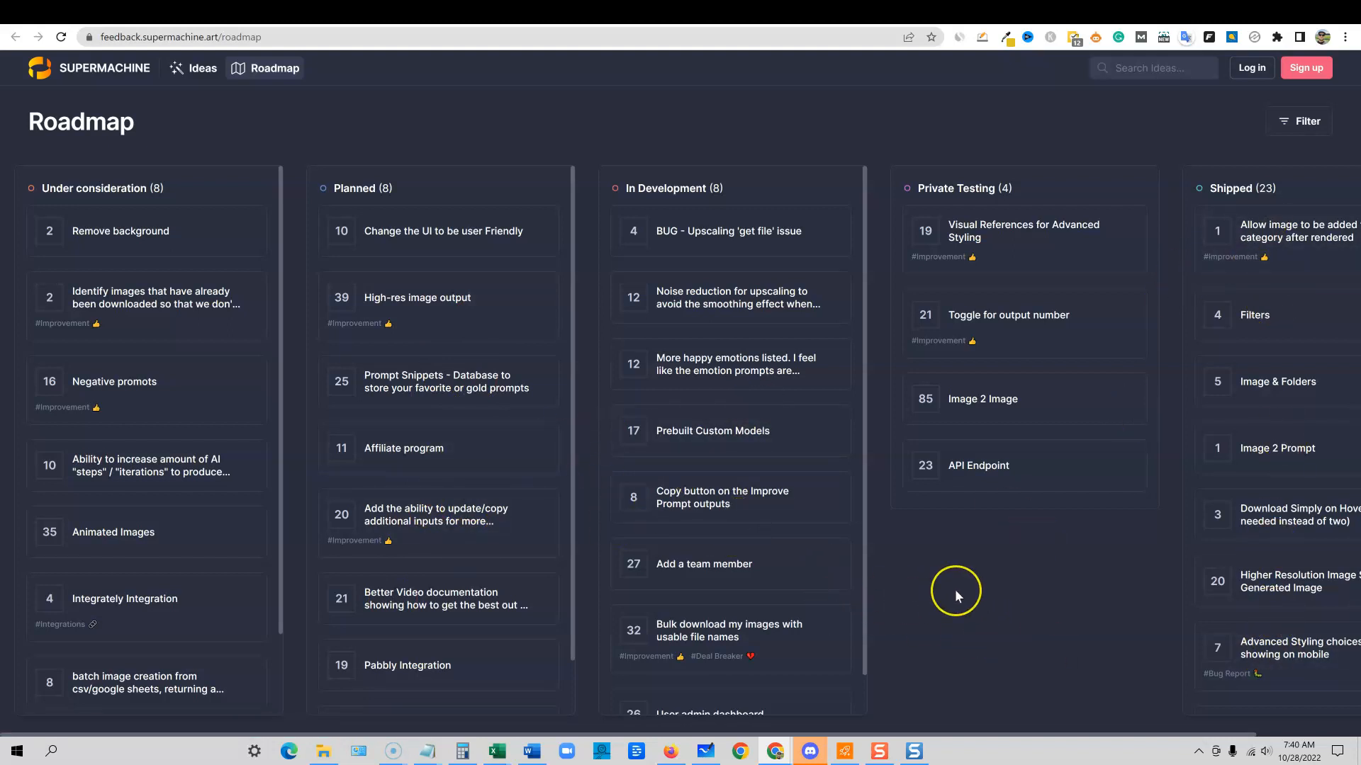
pyautogui.moveTo(707, 212)
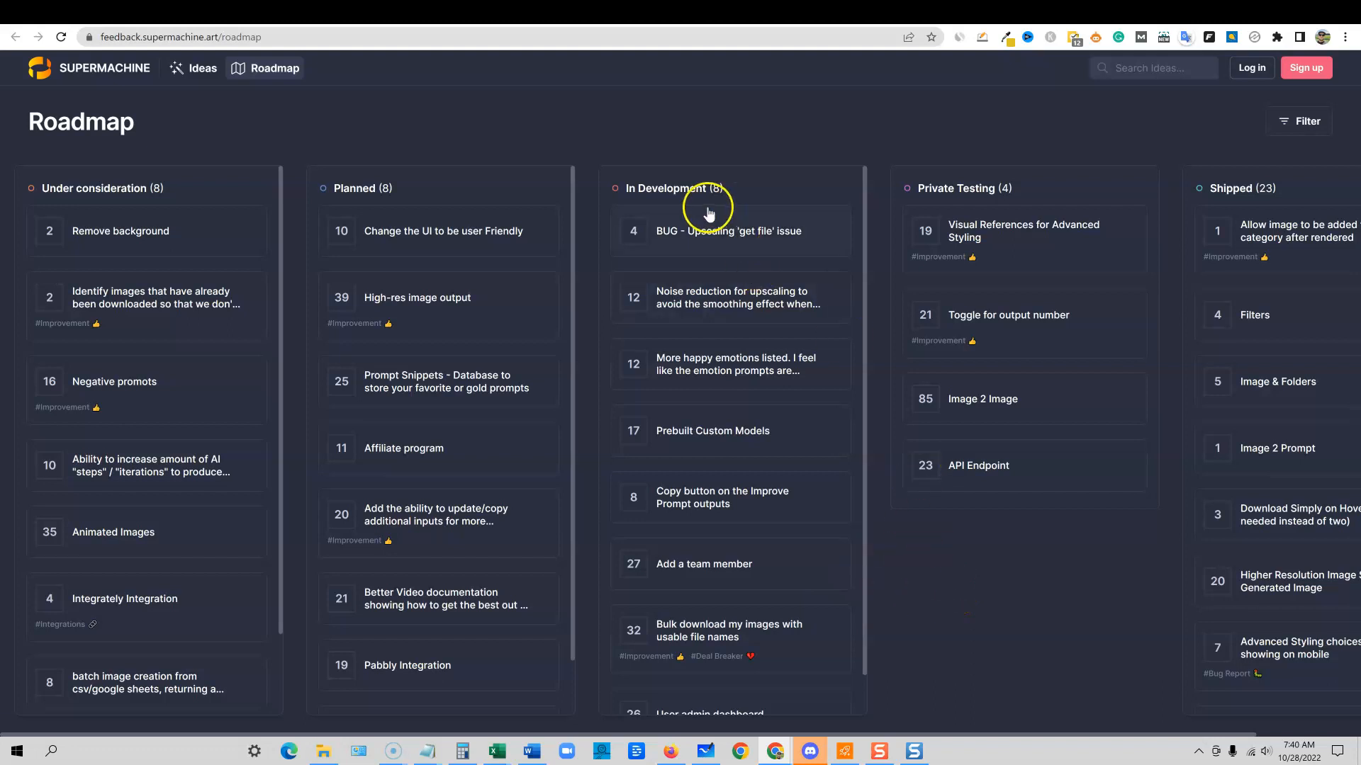
pyautogui.moveTo(710, 247)
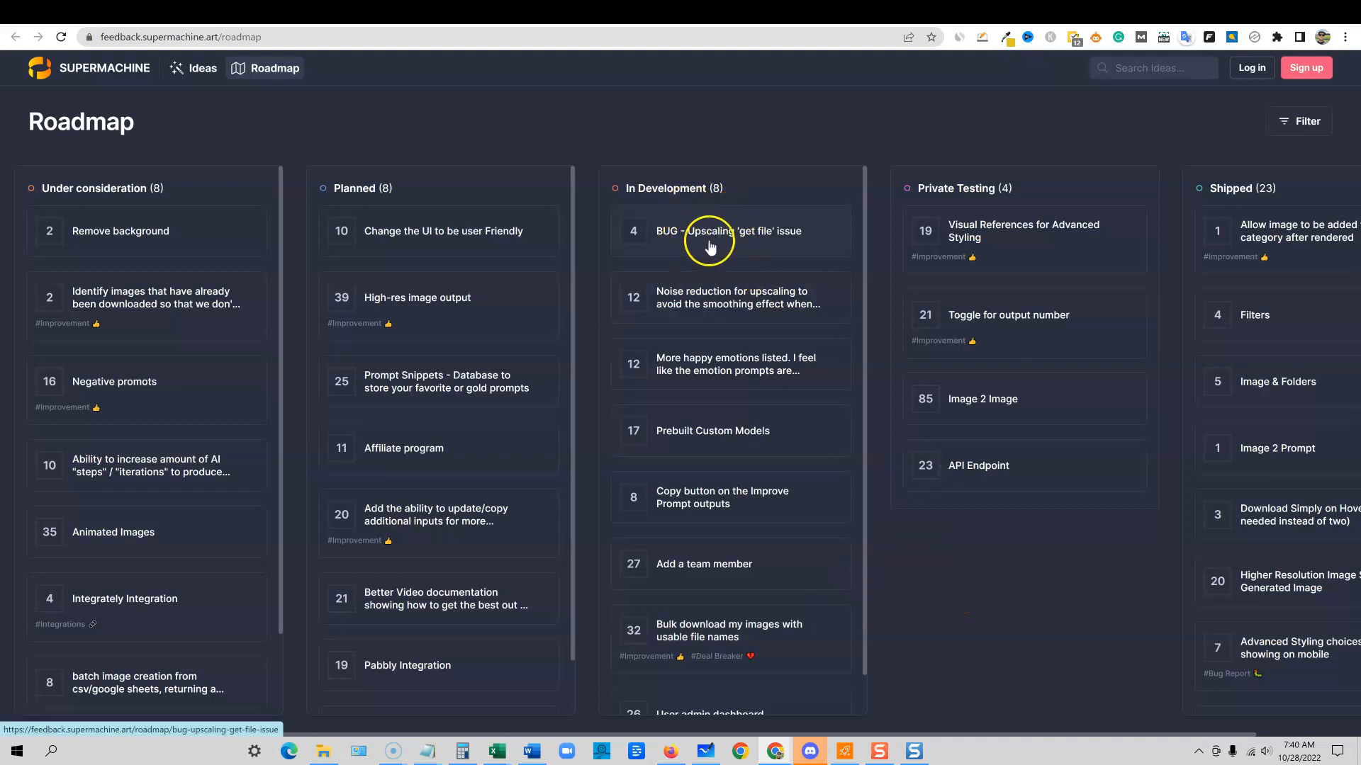
pyautogui.moveTo(666, 297)
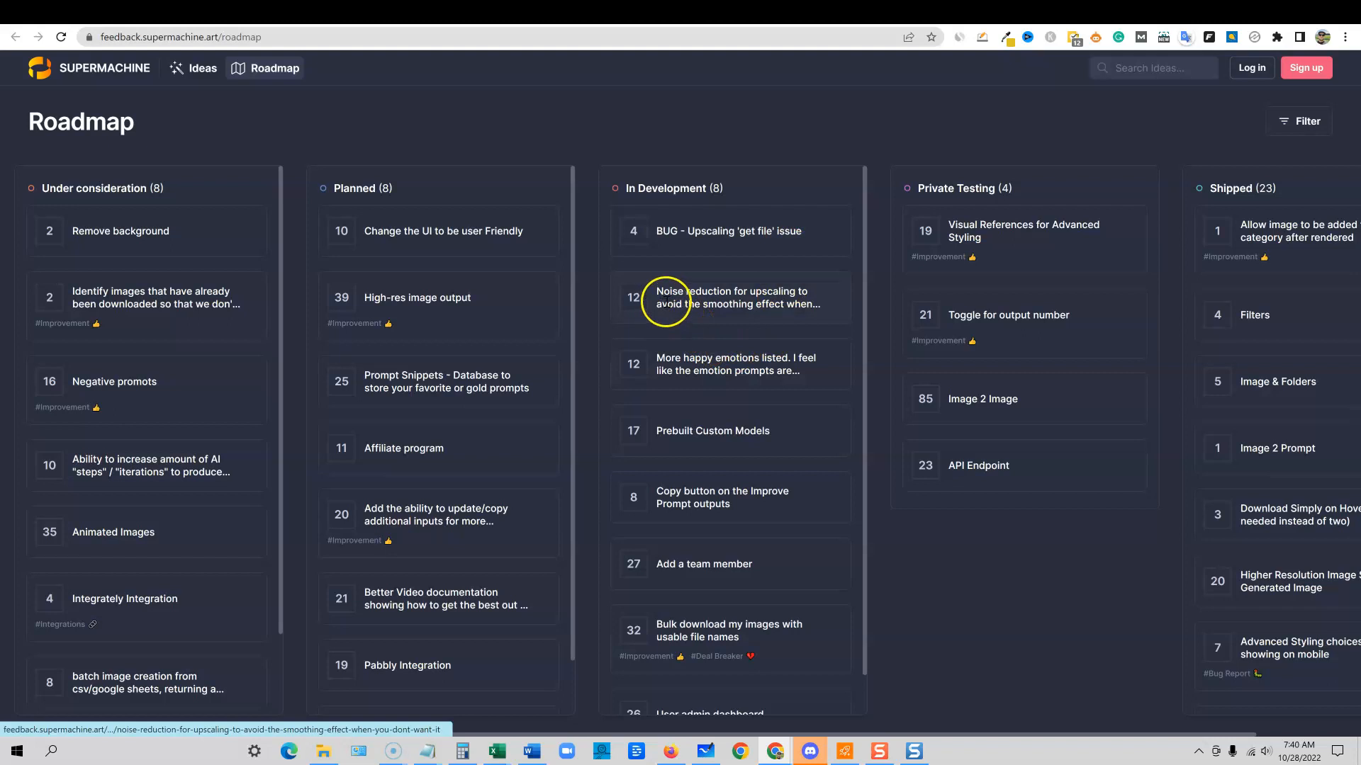
pyautogui.moveTo(666, 364)
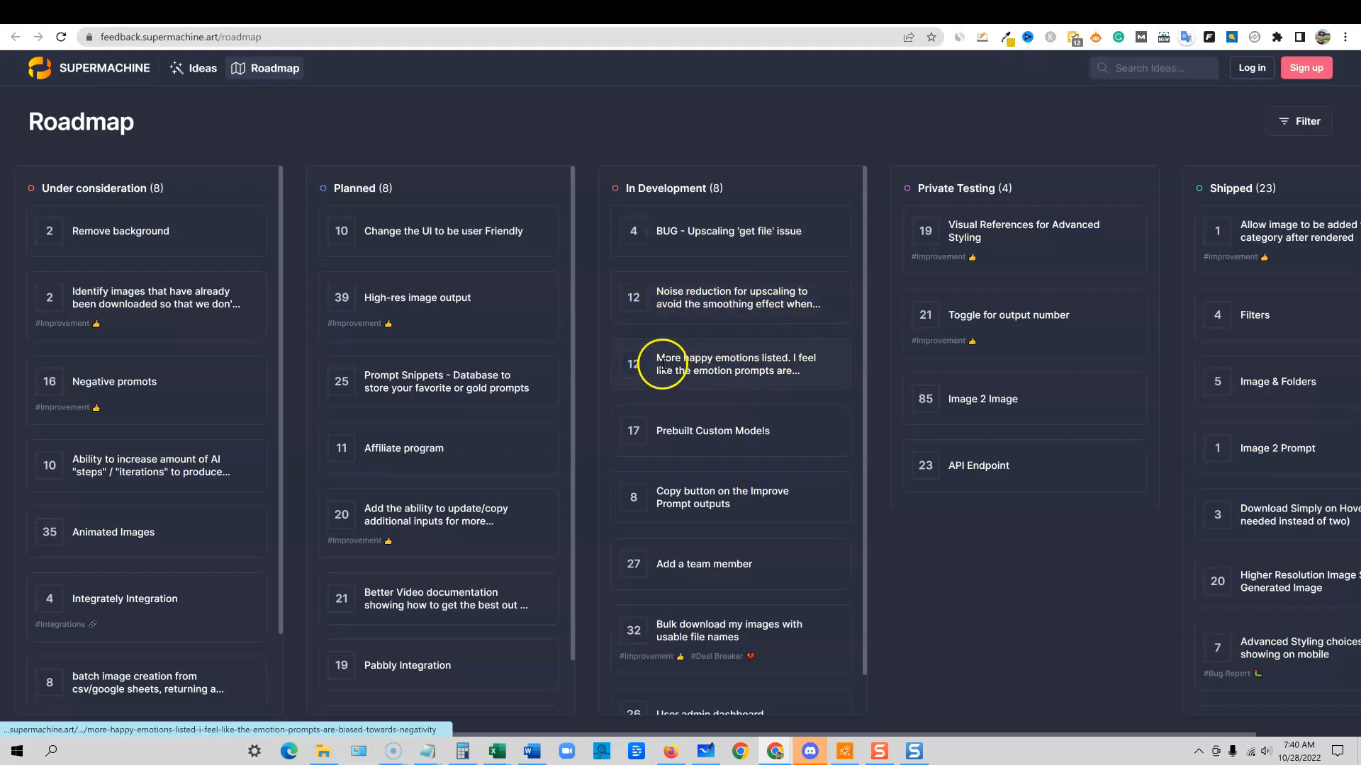
pyautogui.moveTo(663, 435)
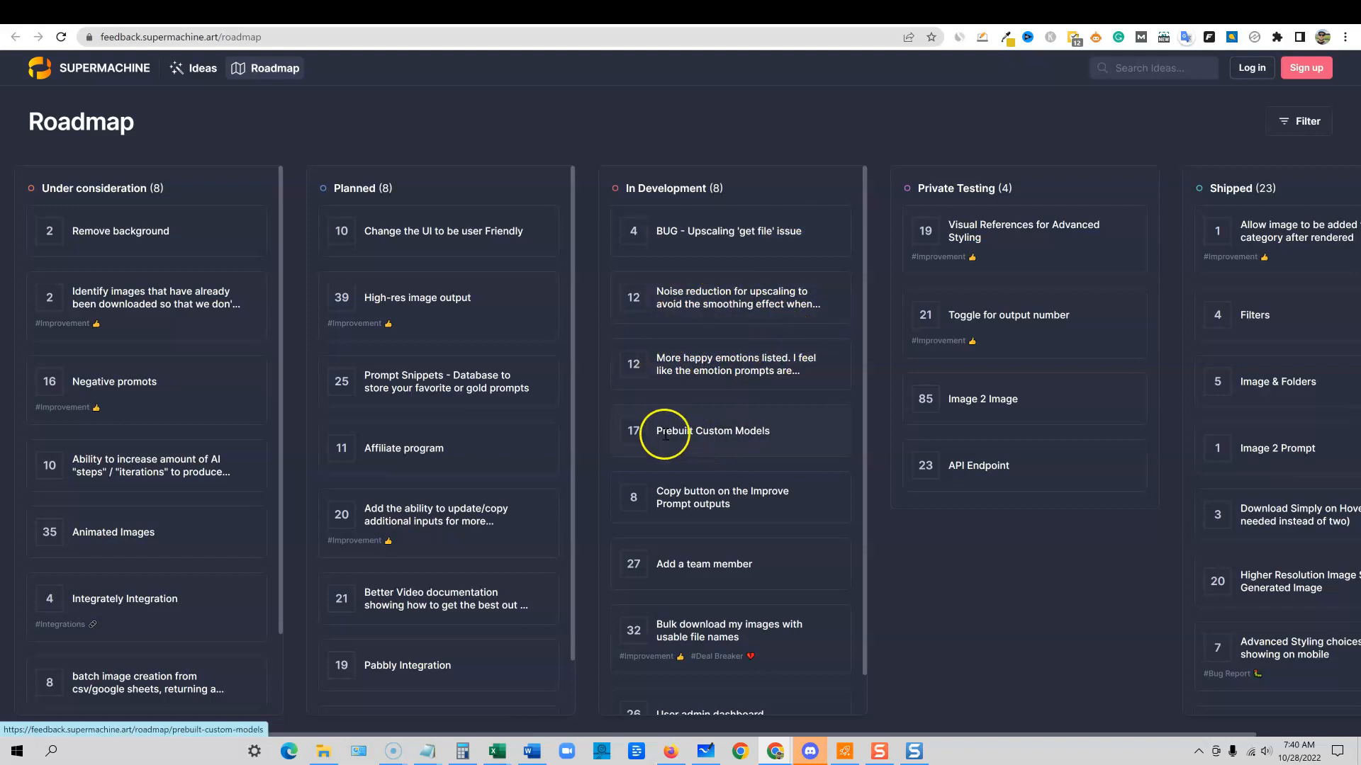
pyautogui.moveTo(690, 497)
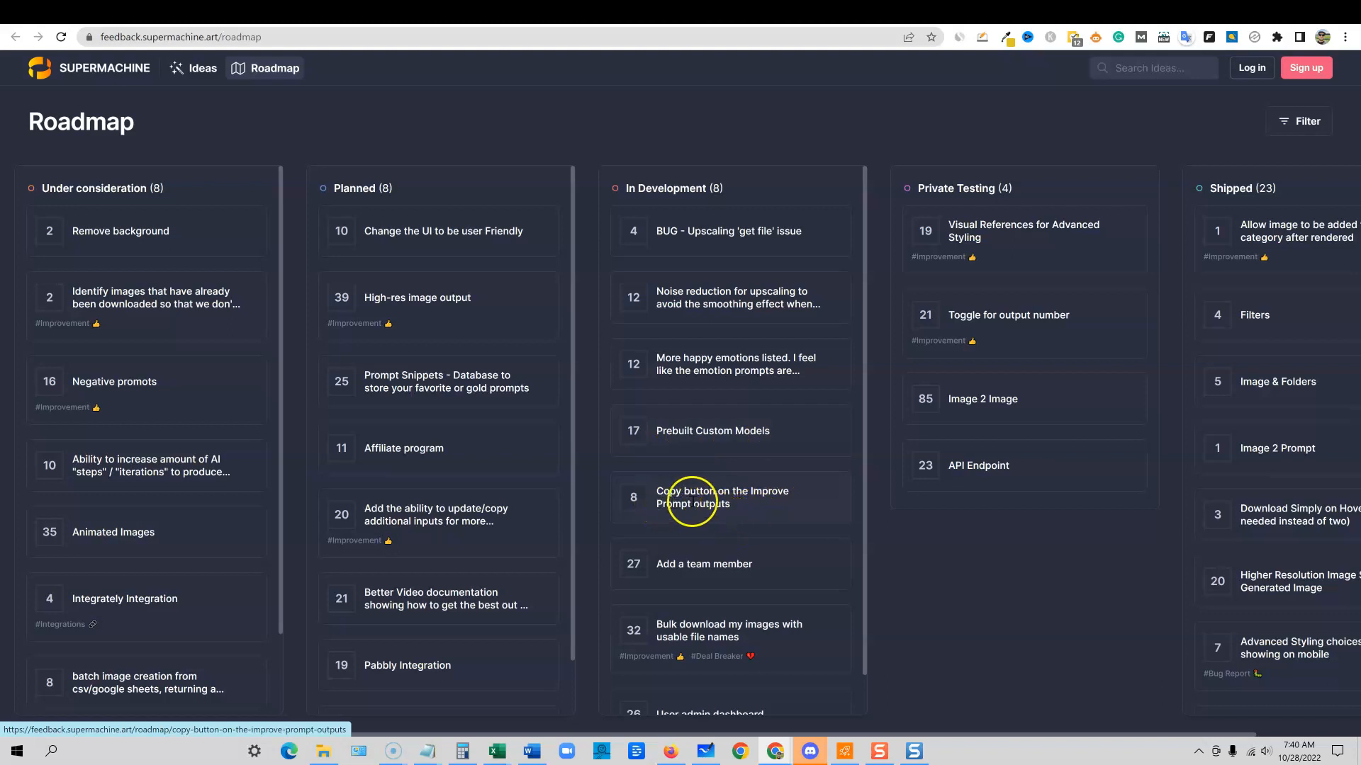
pyautogui.moveTo(736, 504)
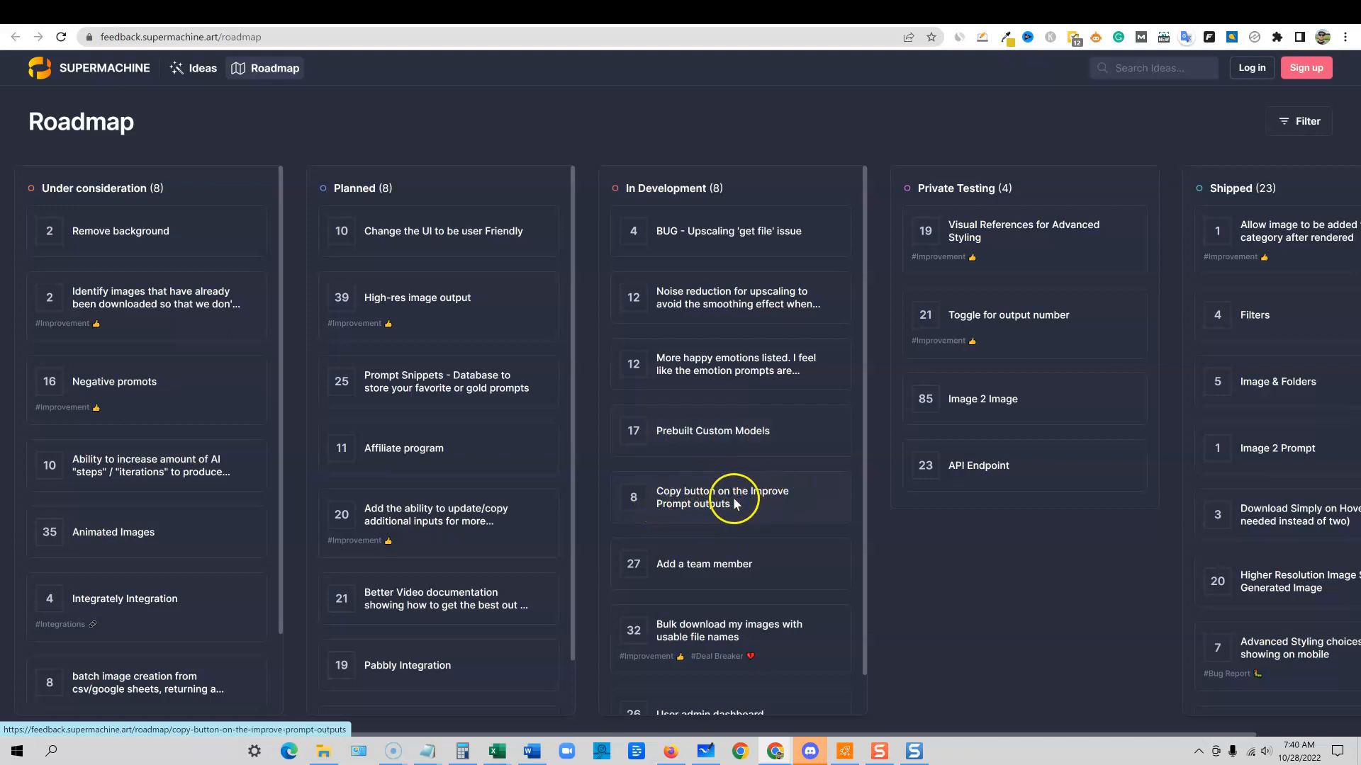
pyautogui.moveTo(720, 499)
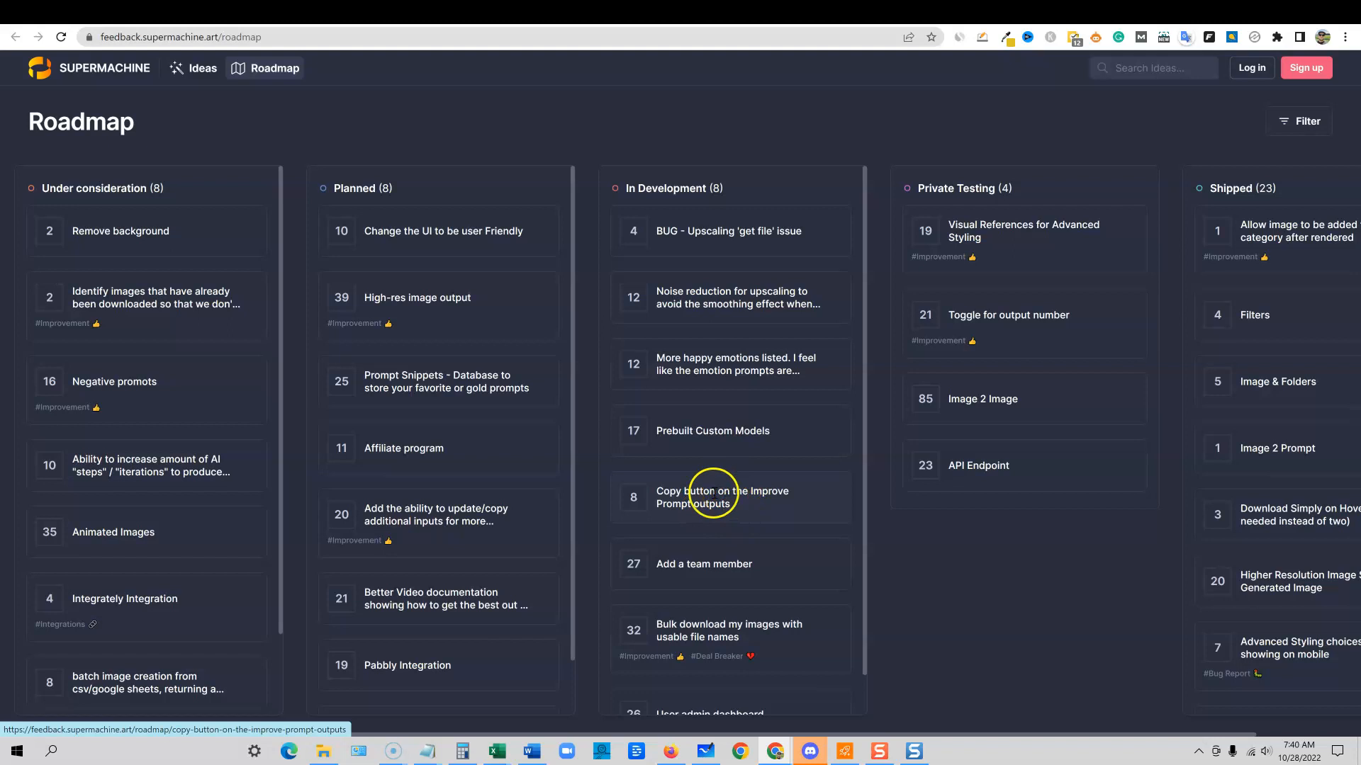
pyautogui.scroll(-3)
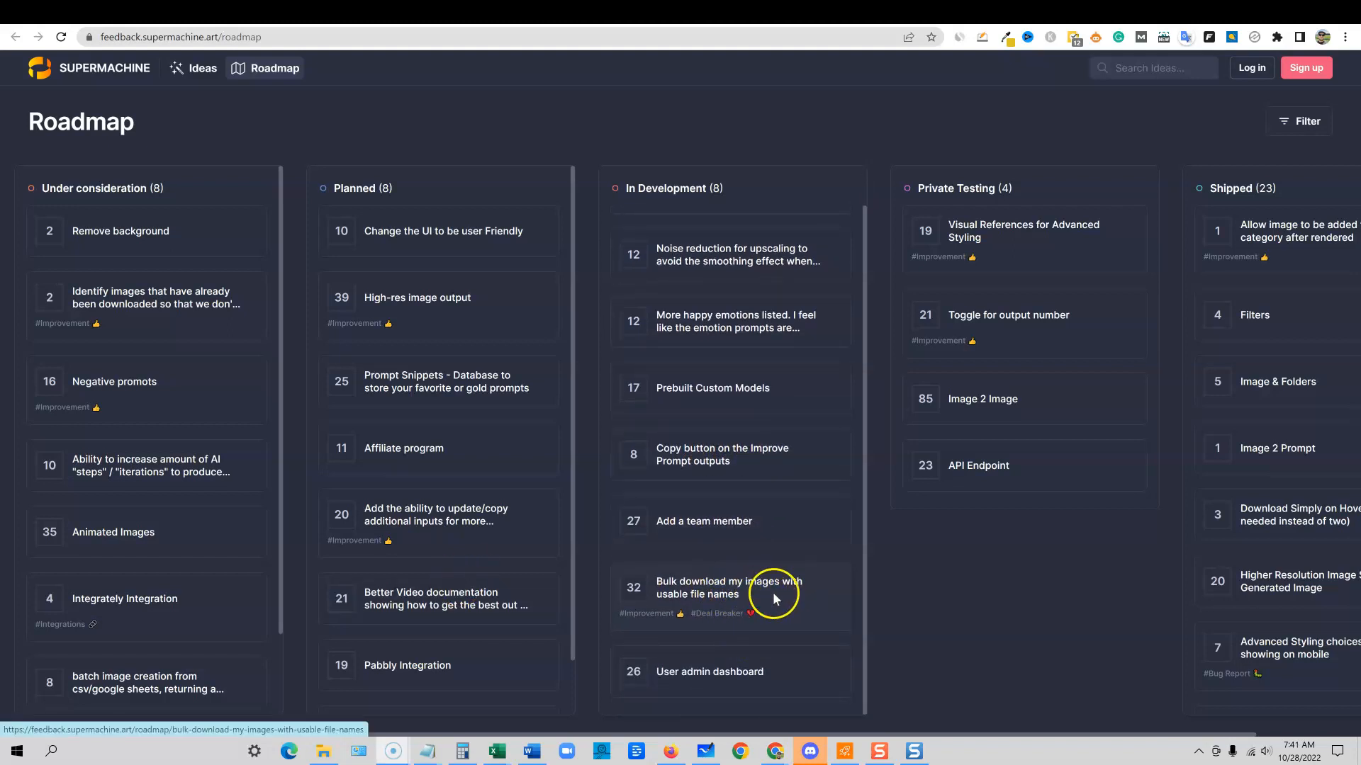
pyautogui.moveTo(751, 602)
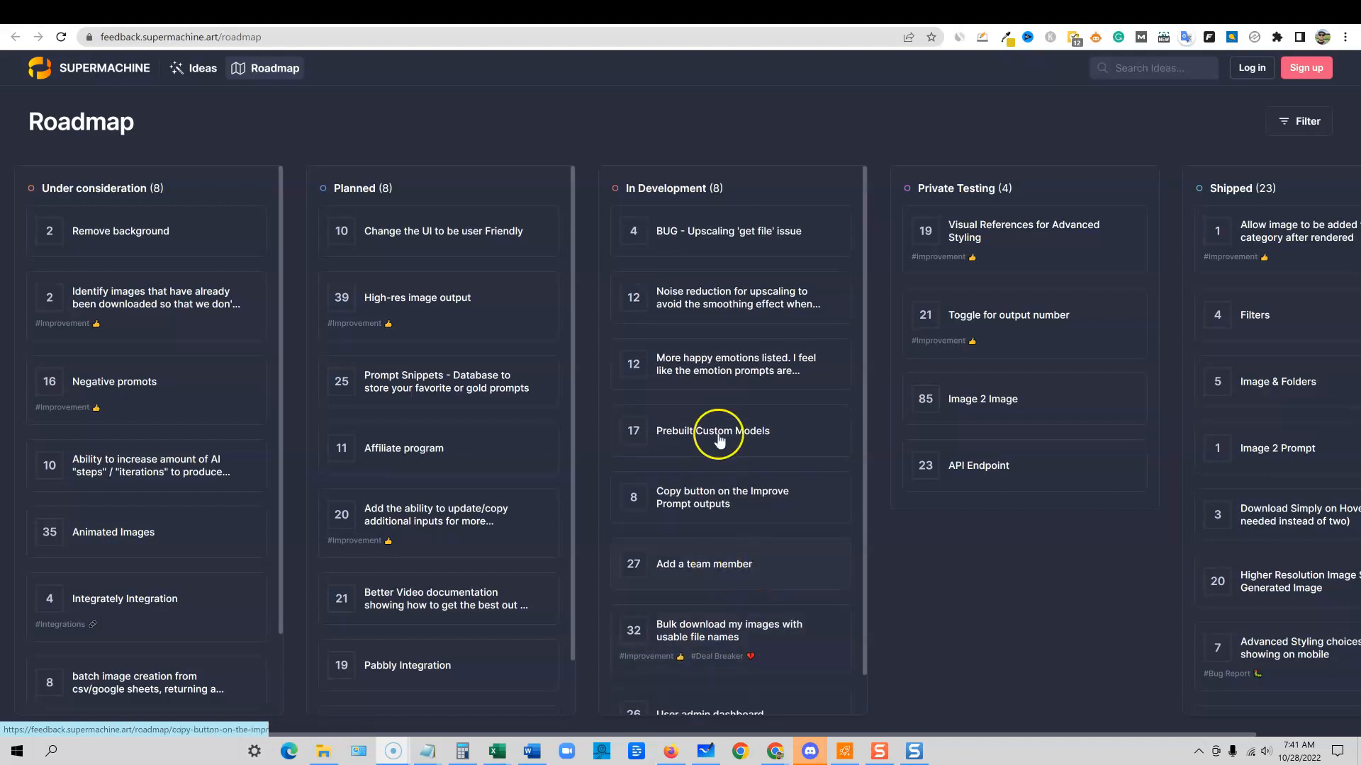
pyautogui.moveTo(365, 448)
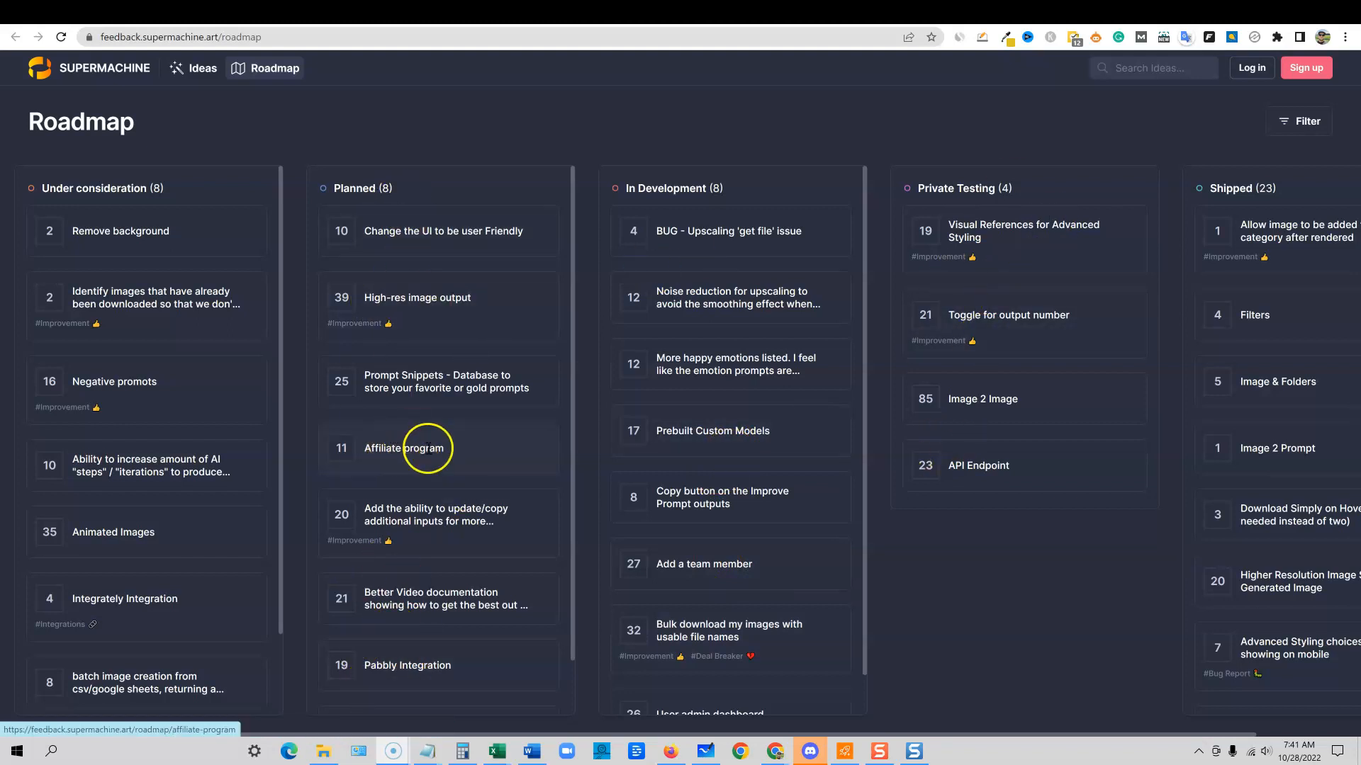
pyautogui.moveTo(450, 667)
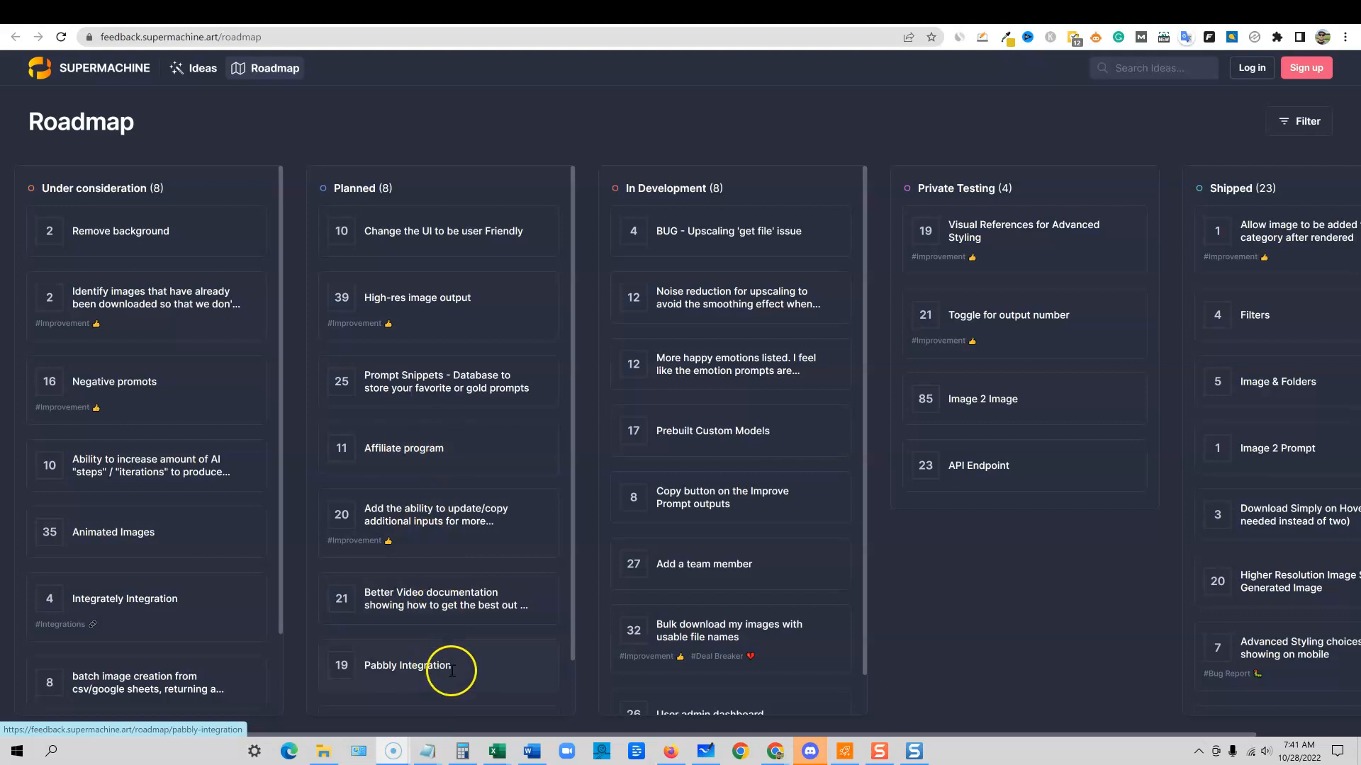
pyautogui.scroll(-3)
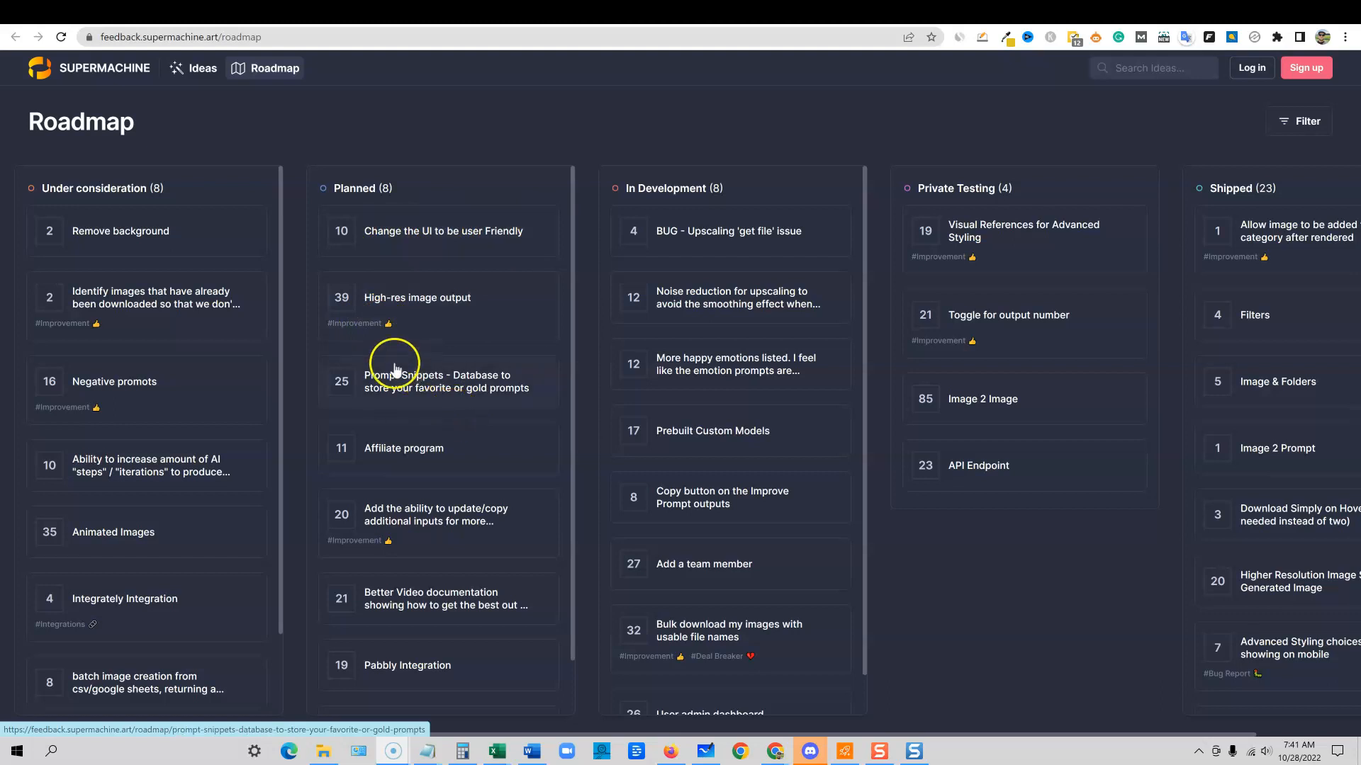
pyautogui.moveTo(482, 224)
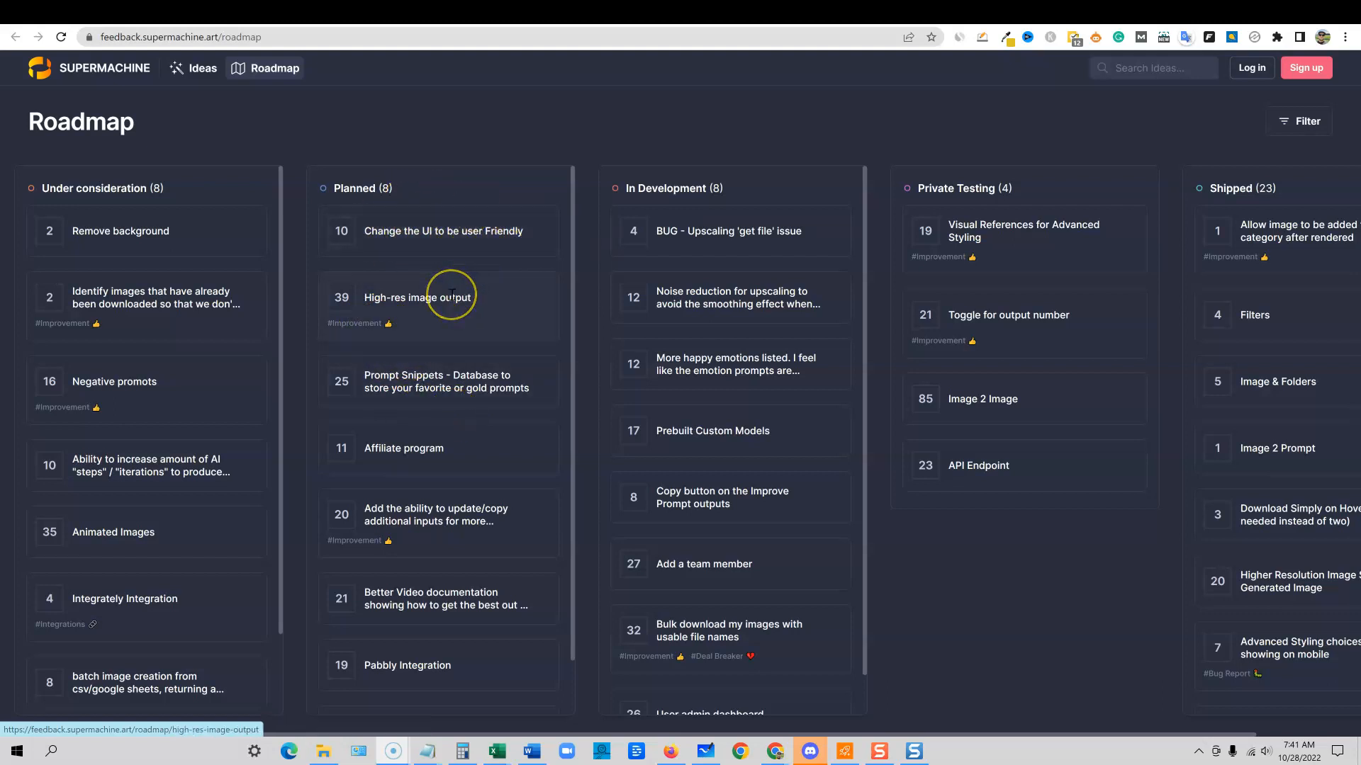
pyautogui.moveTo(438, 297)
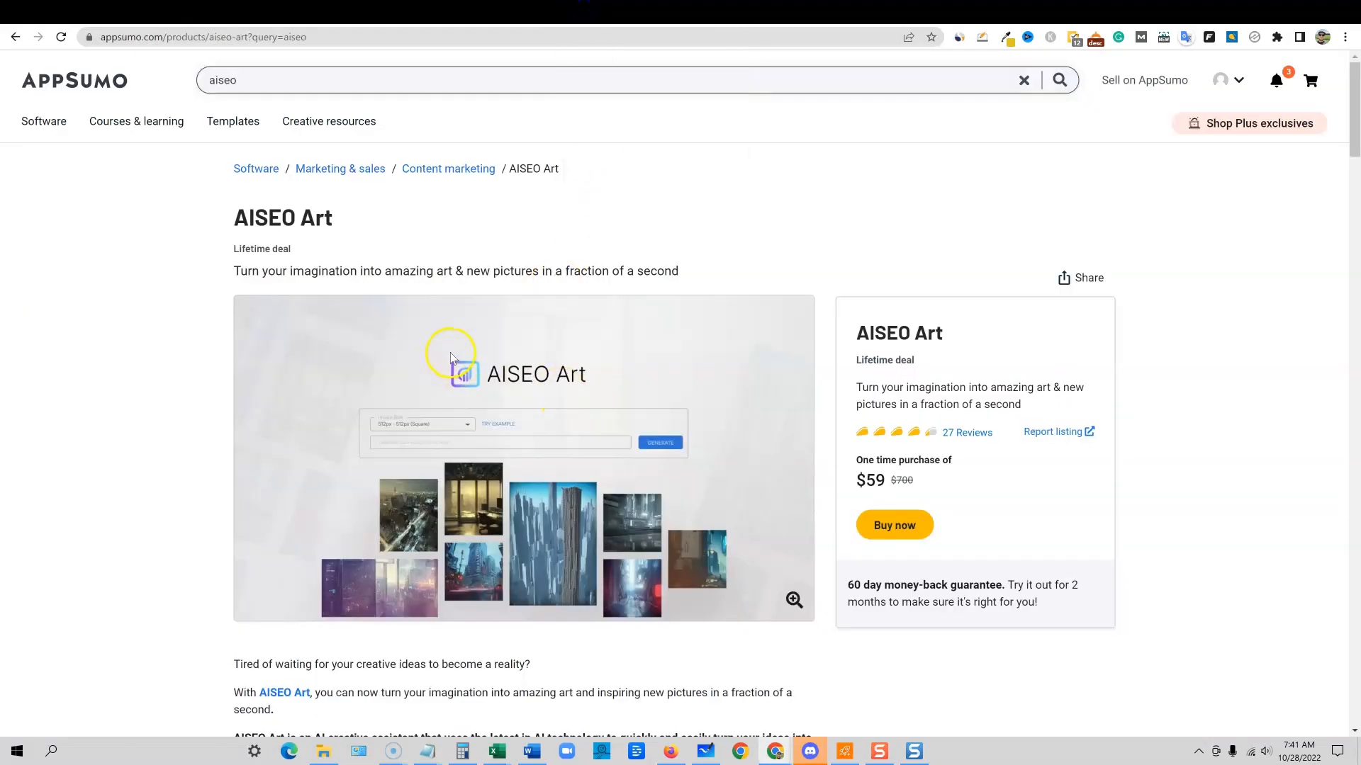
pyautogui.moveTo(983, 475)
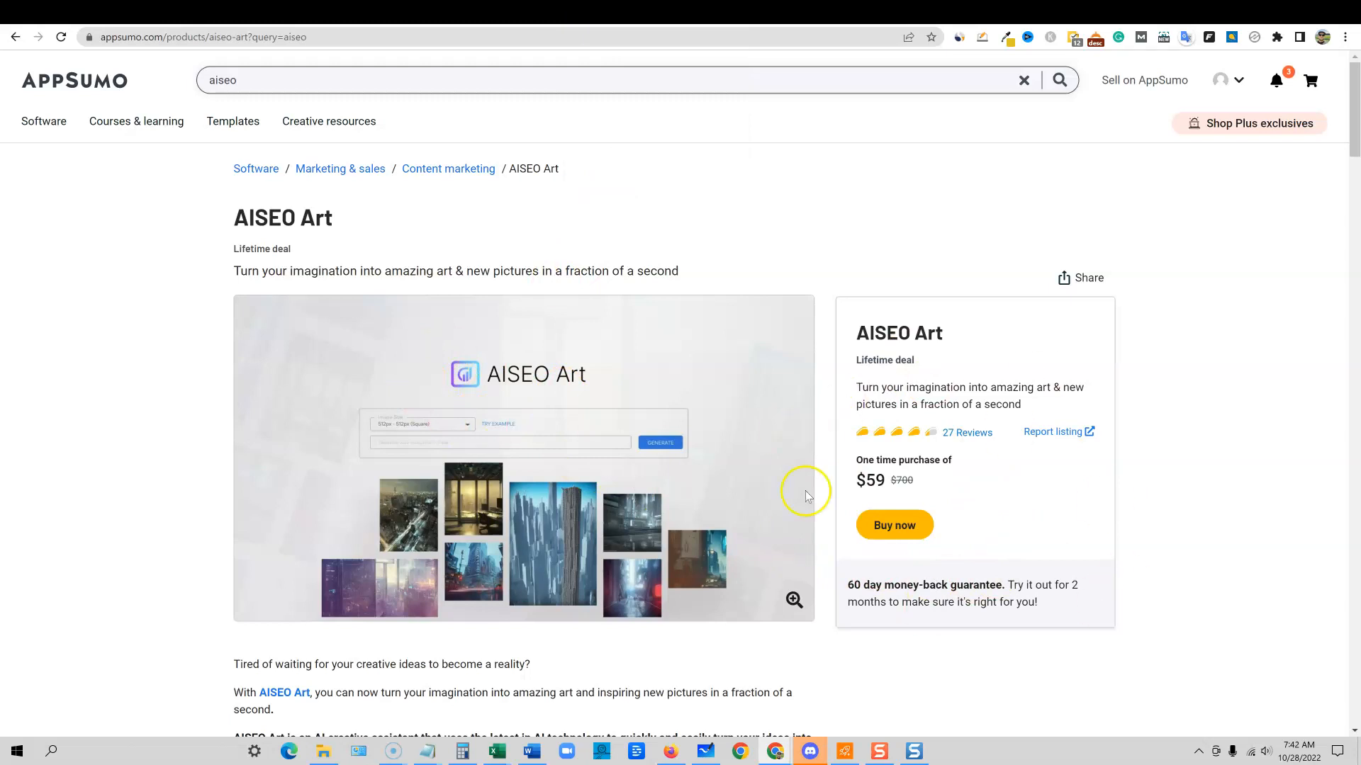
pyautogui.moveTo(936, 444)
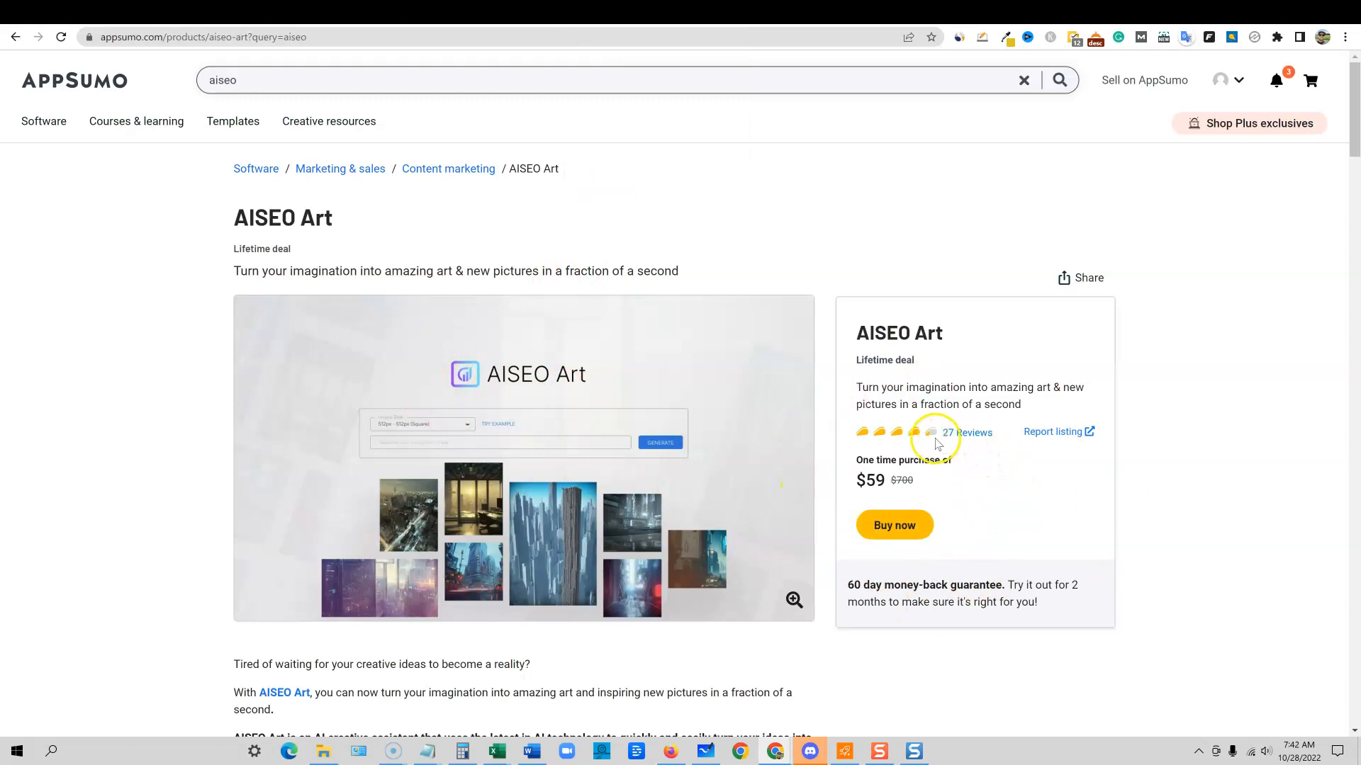
pyautogui.moveTo(923, 538)
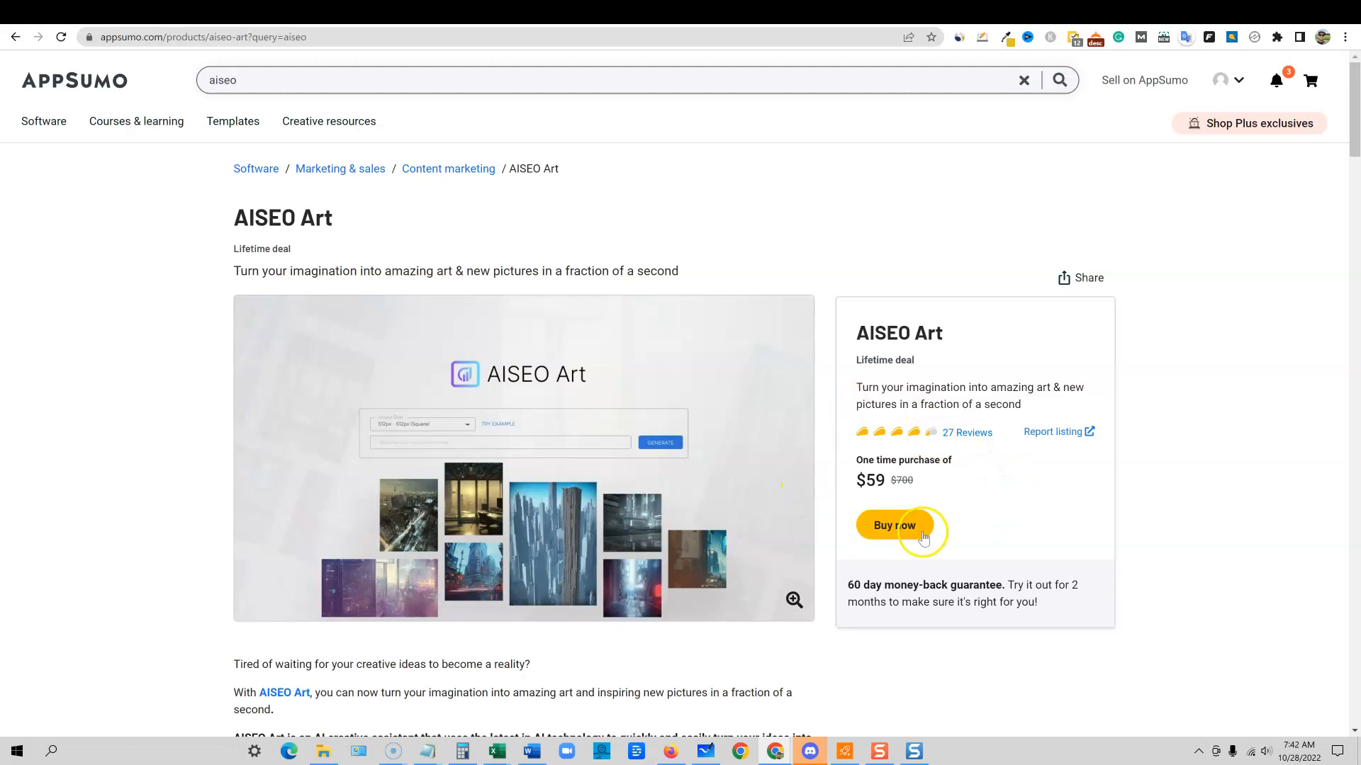
pyautogui.moveTo(840, 547)
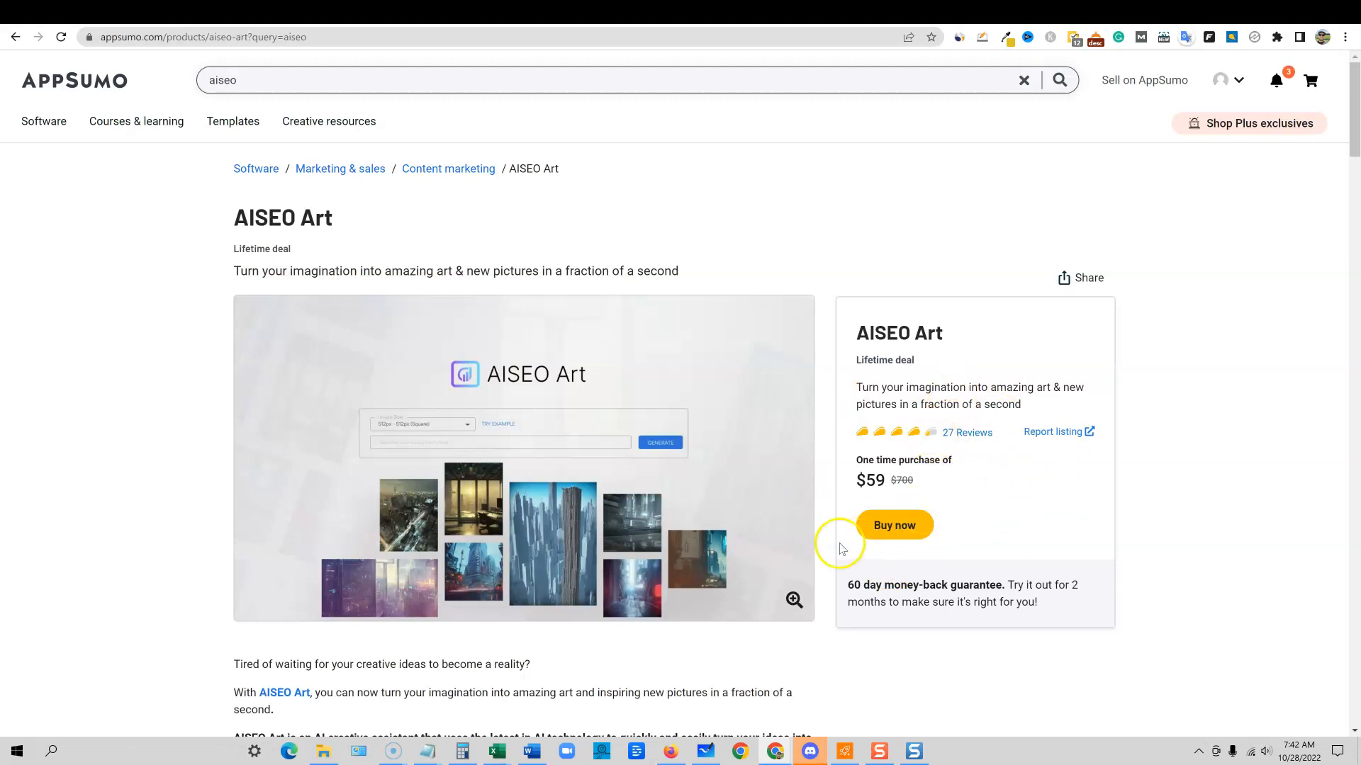
# - Review AISEO Art's $59 single-code plan with 800 credits/month and its not-stackable note
pyautogui.scroll(-3)
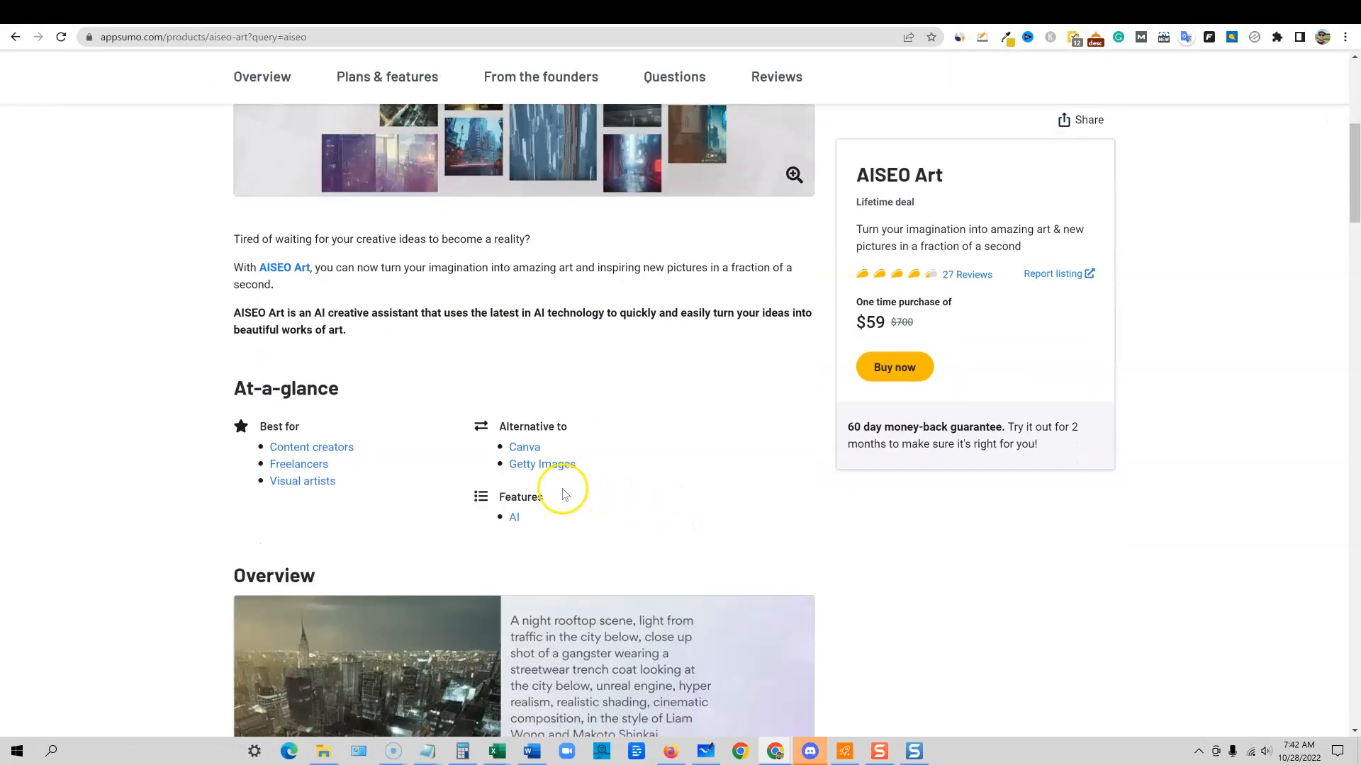
pyautogui.click(387, 77)
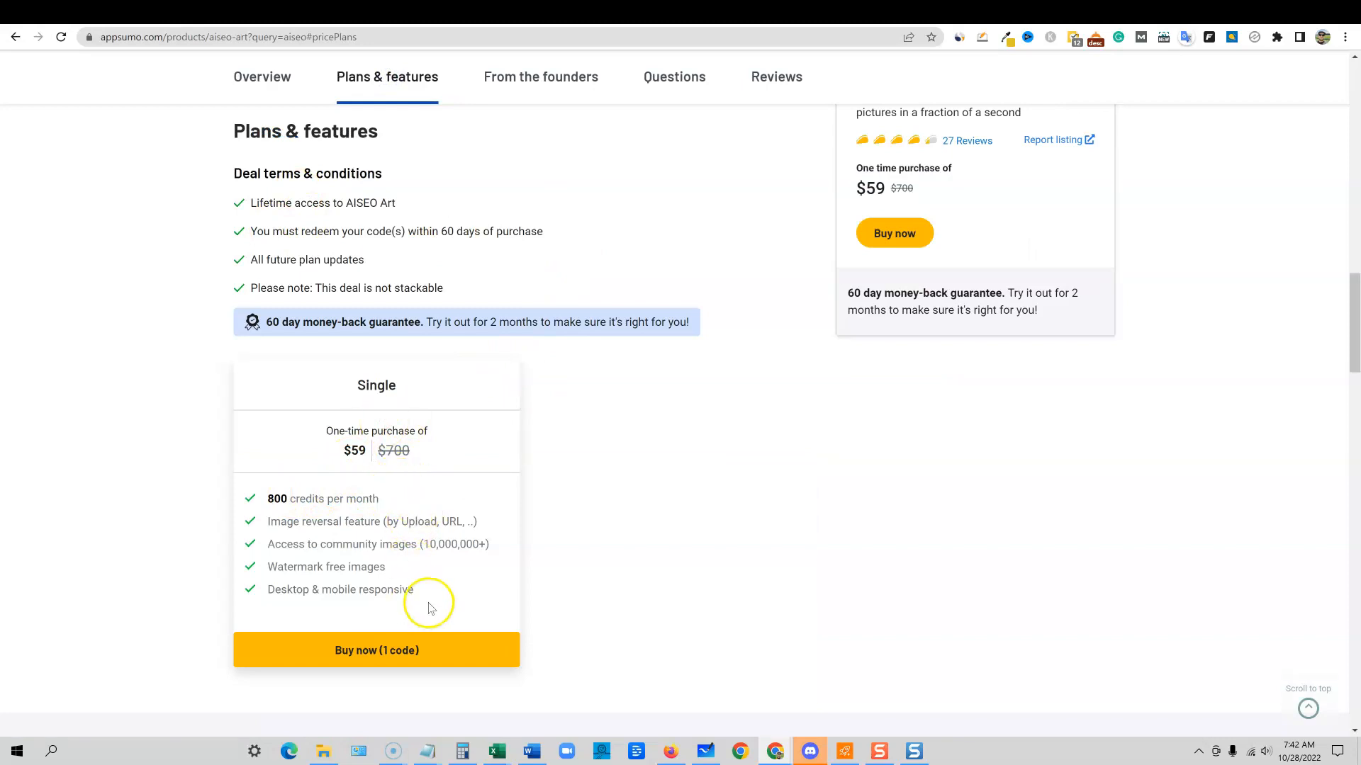
pyautogui.moveTo(449, 371)
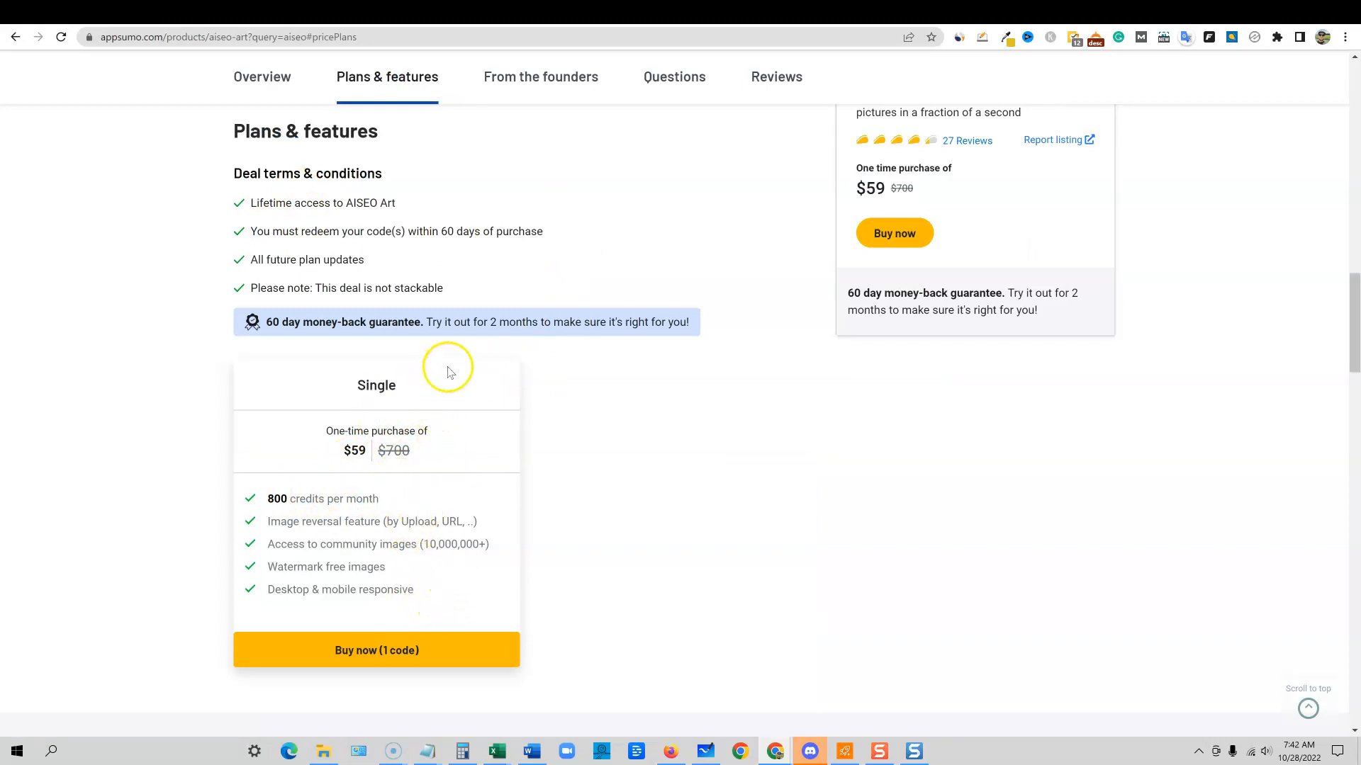
pyautogui.tripleClick(346, 288)
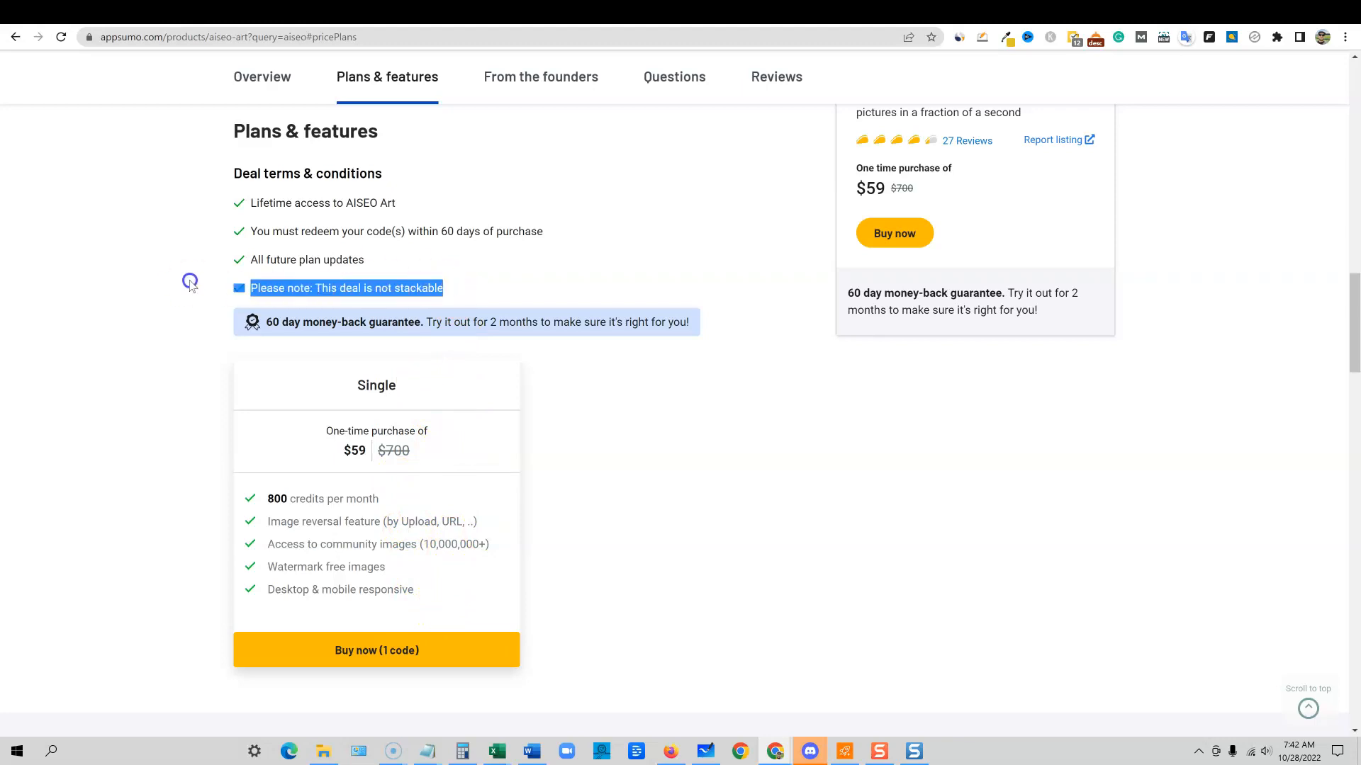
pyautogui.scroll(-3)
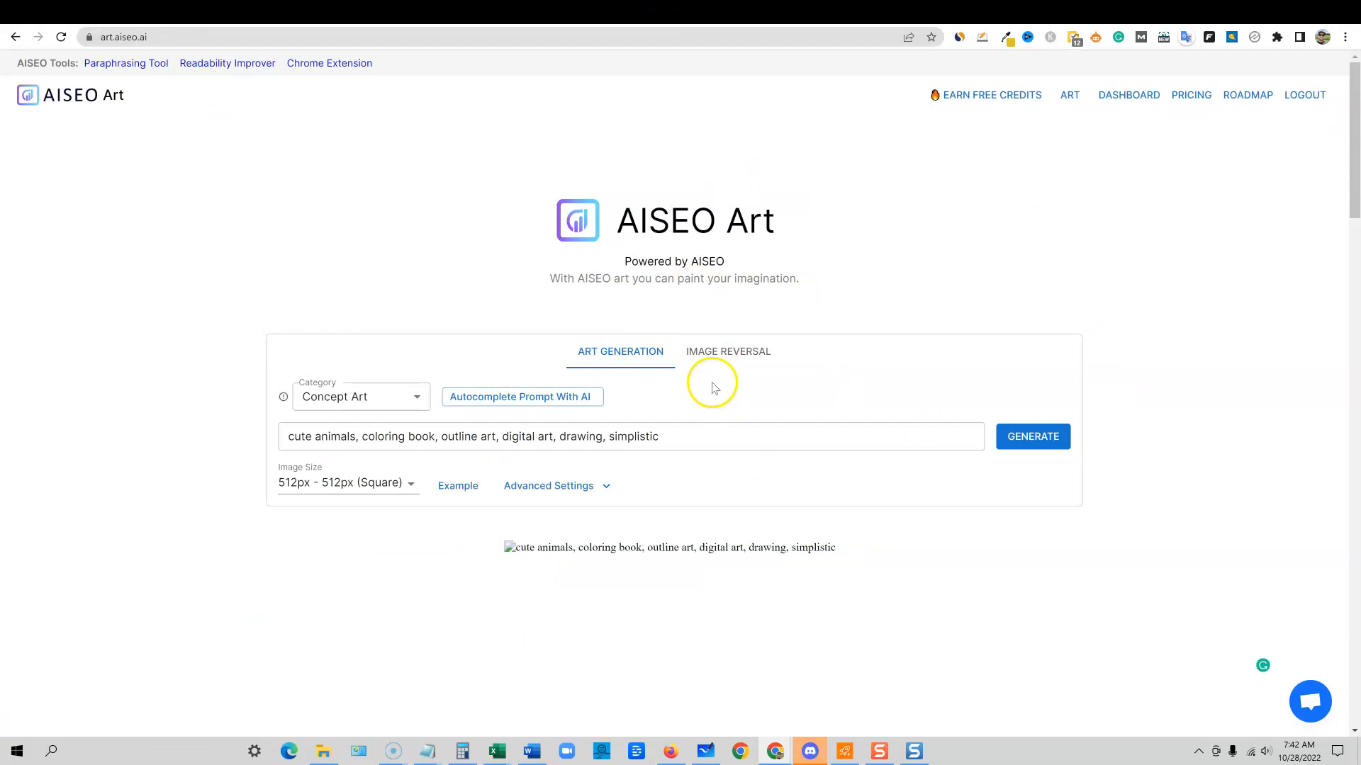
pyautogui.moveTo(1247, 95)
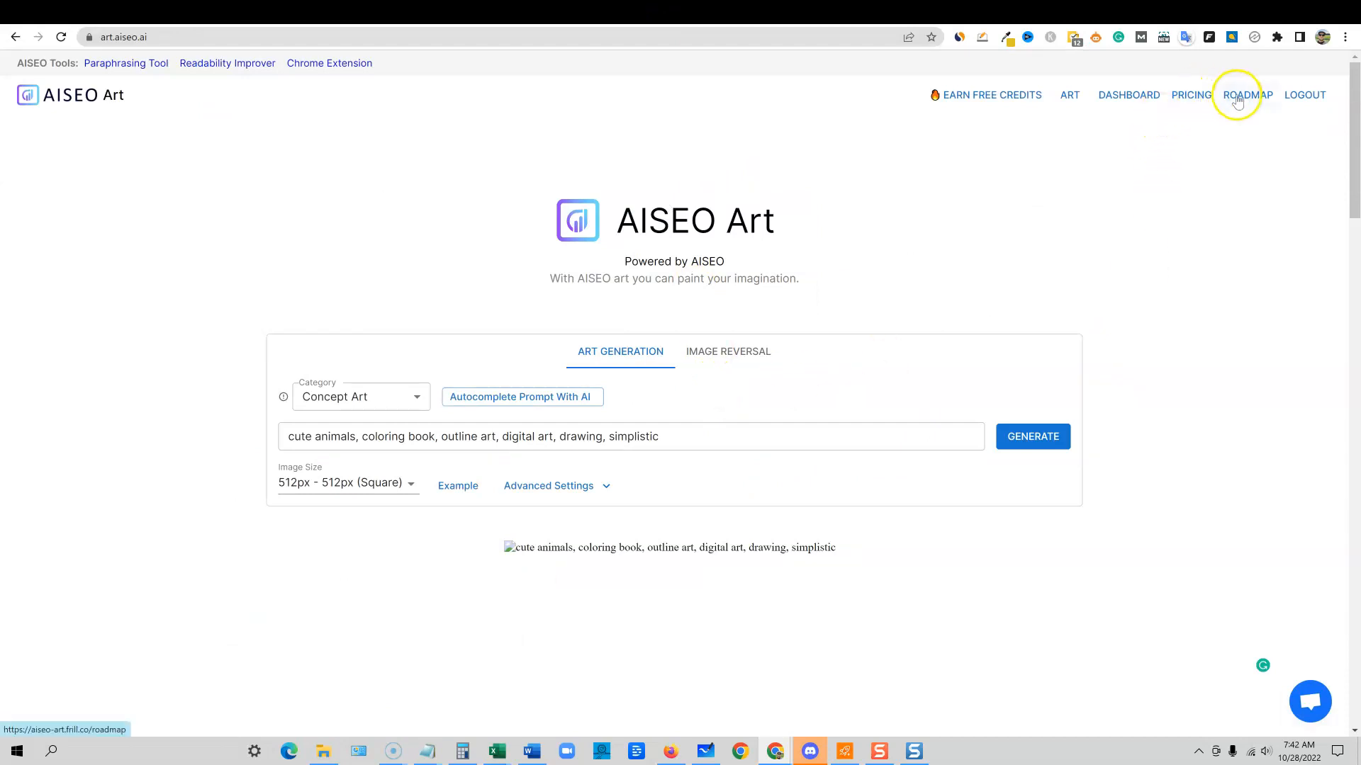
# - Open AISEO Art's public roadmap from the top navigation
pyautogui.click(1243, 95)
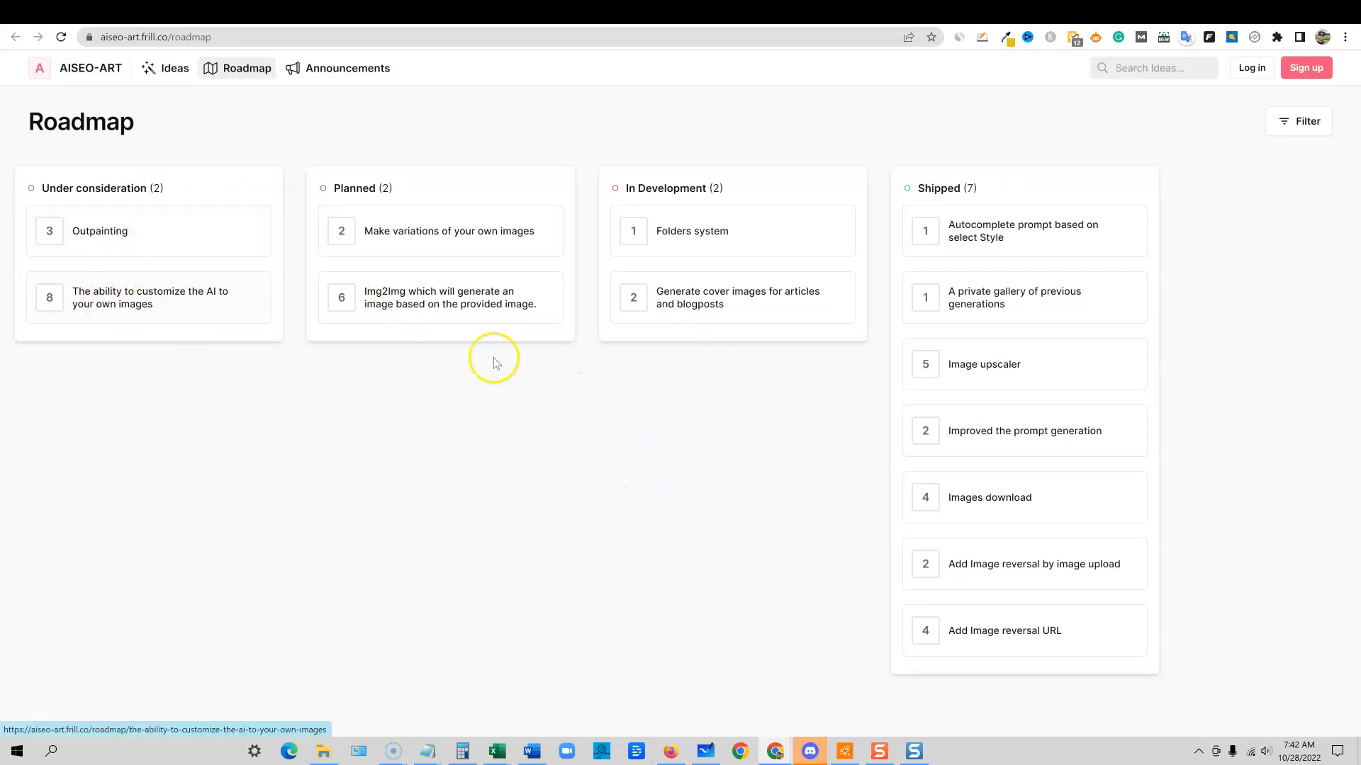
pyautogui.moveTo(1019, 209)
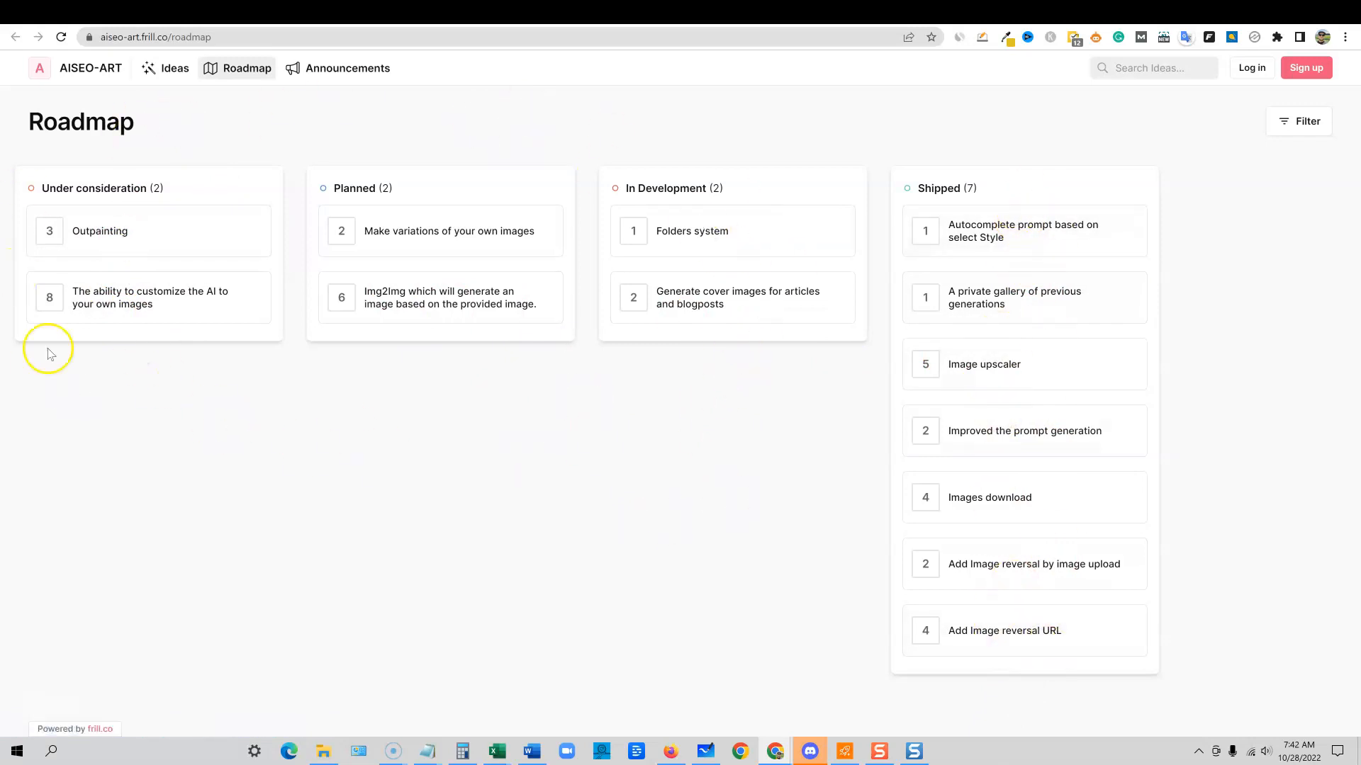
pyautogui.moveTo(438, 358)
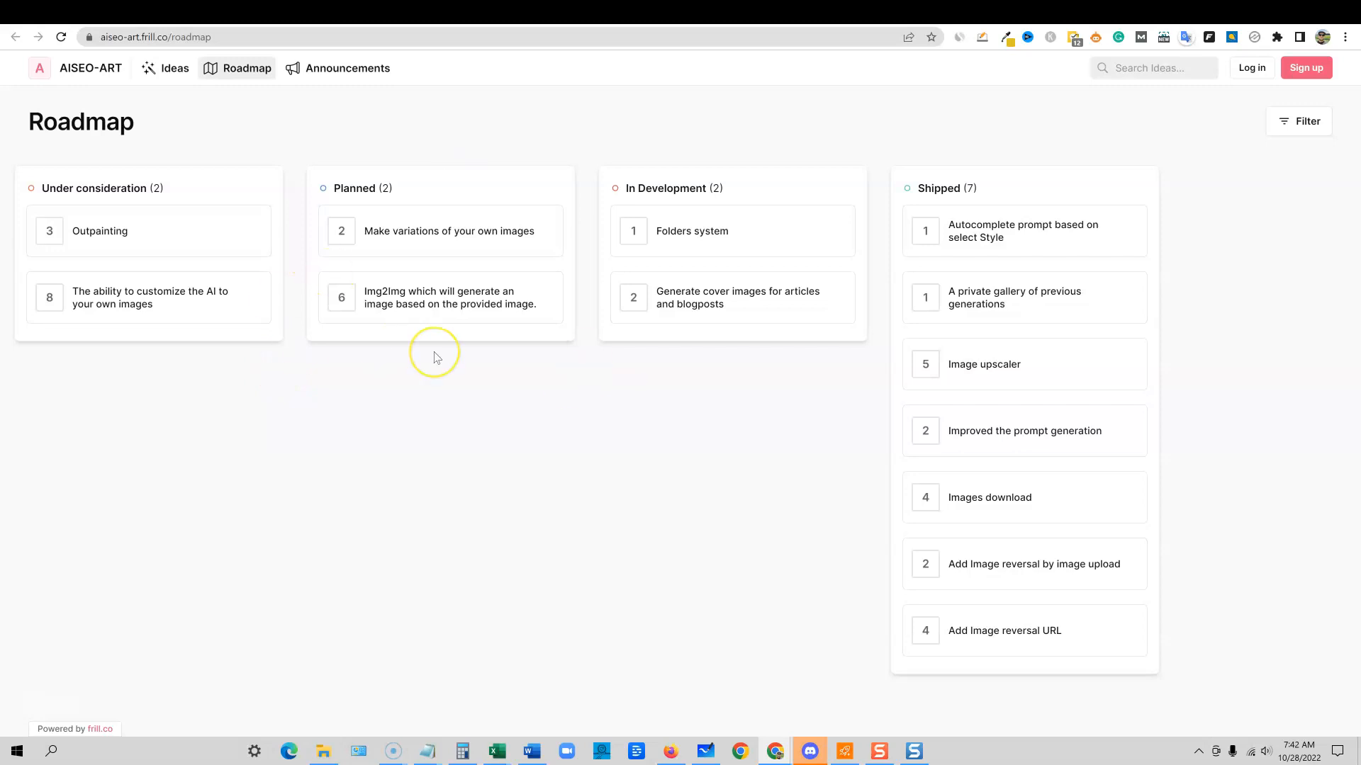
pyautogui.moveTo(887, 239)
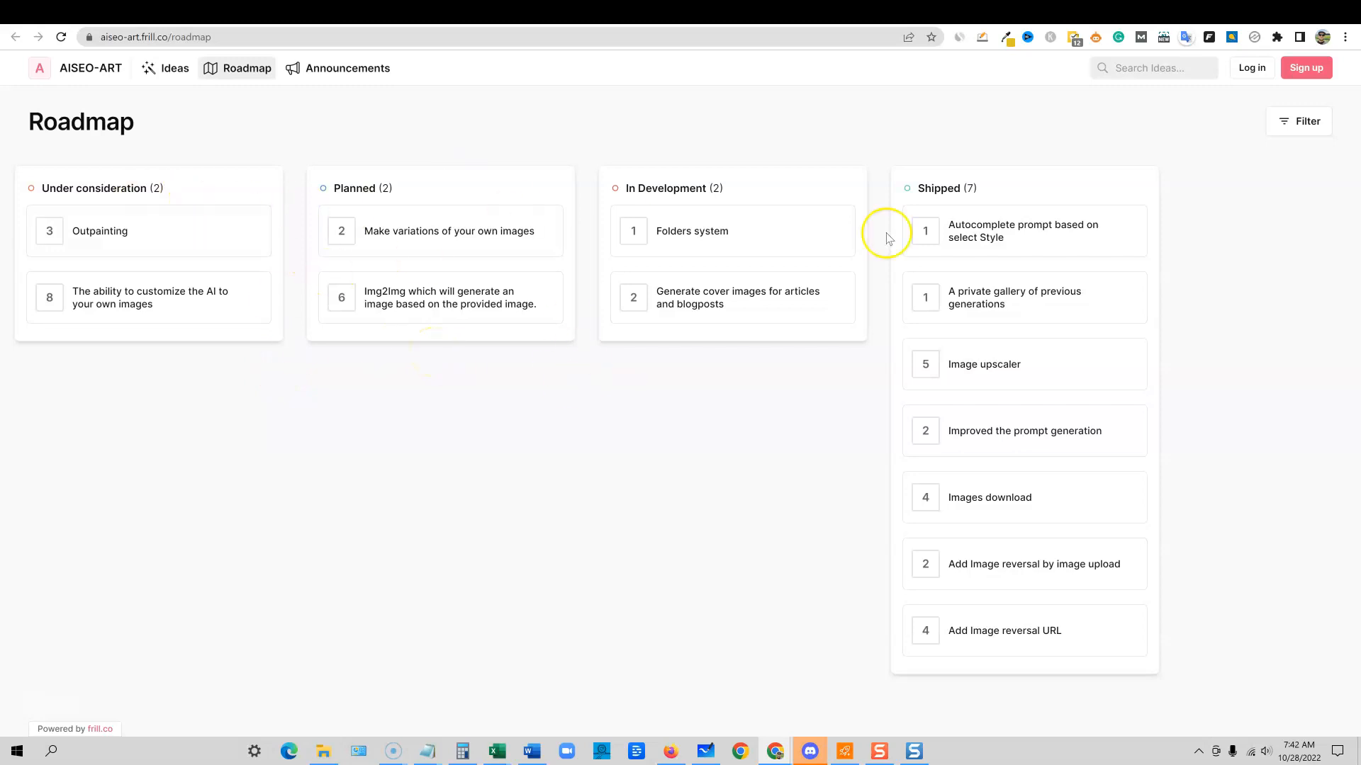
pyautogui.moveTo(604, 24)
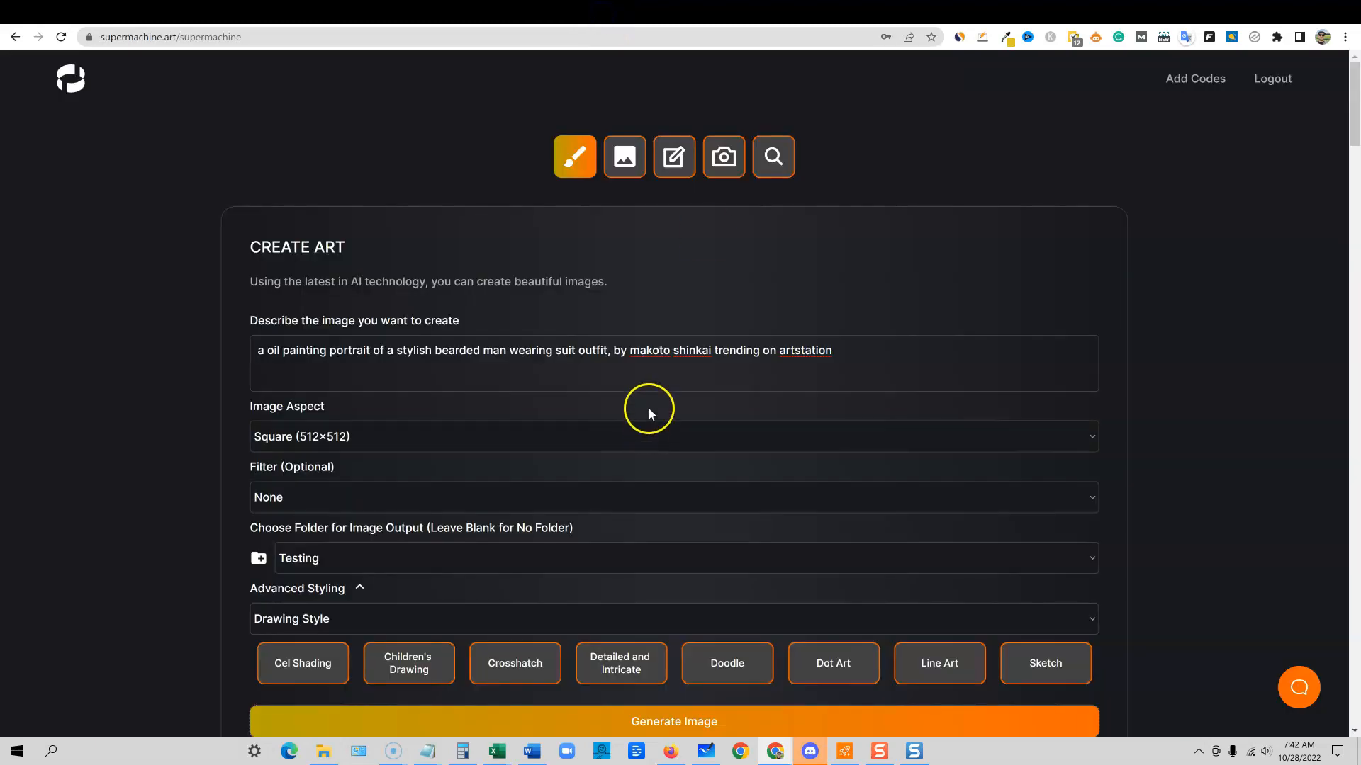
# - Enlarge the orange lion from Recent Creations with its full prompt displayed
pyautogui.scroll(-3)
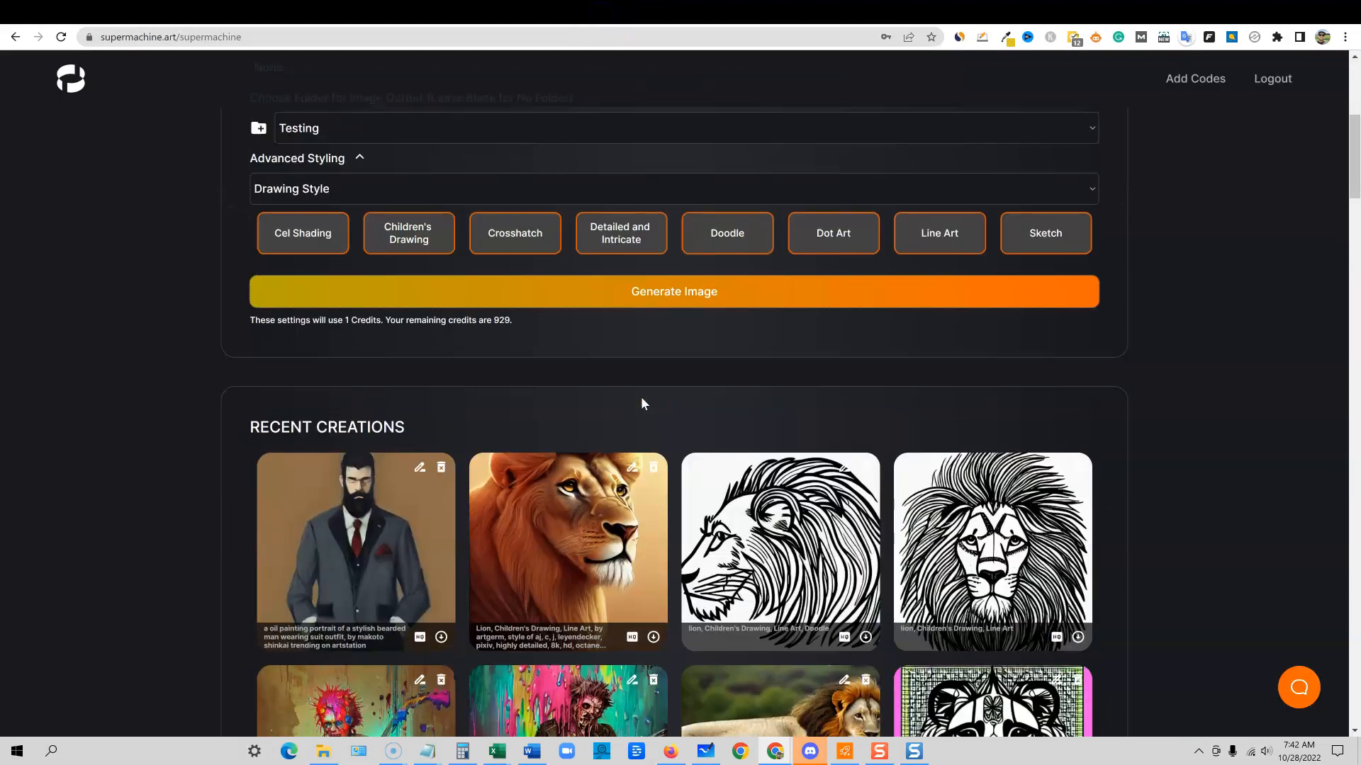
pyautogui.scroll(-3)
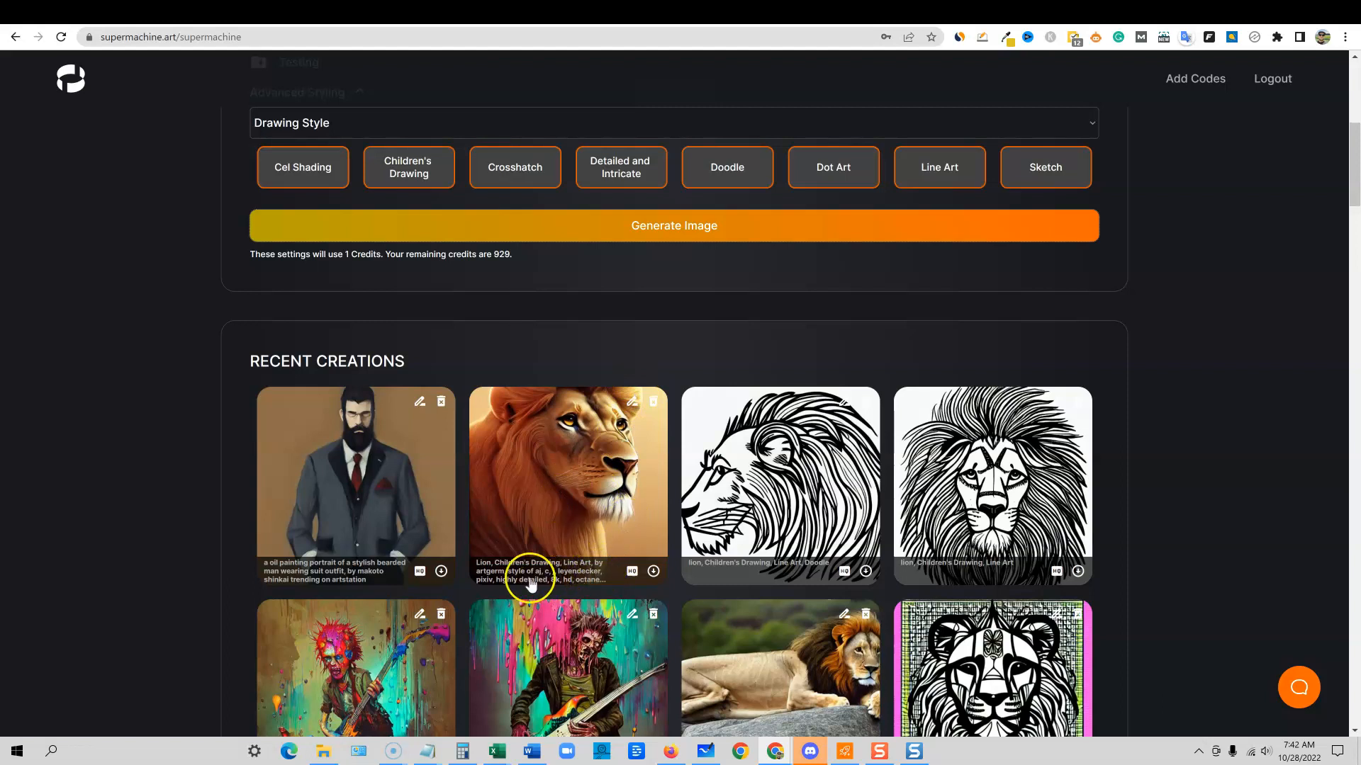
pyautogui.moveTo(632, 573)
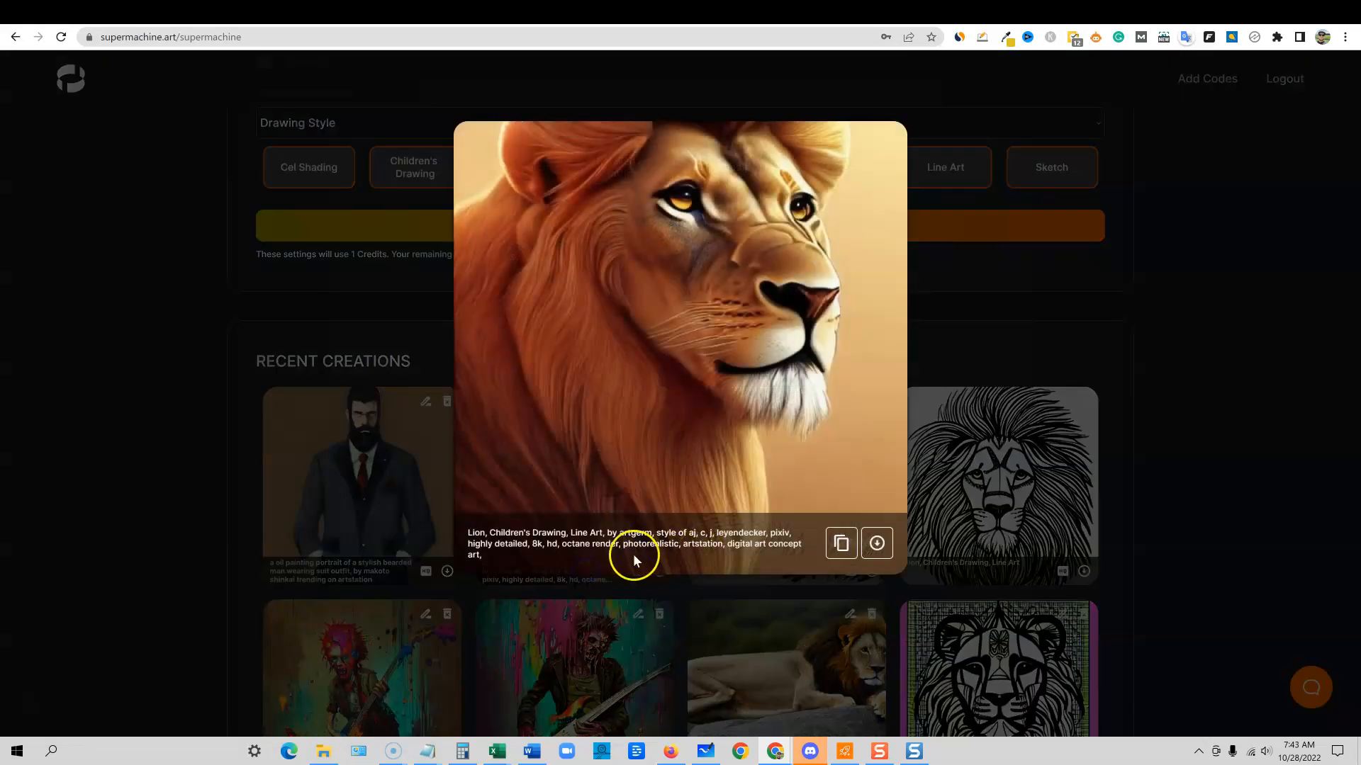
pyautogui.click(841, 543)
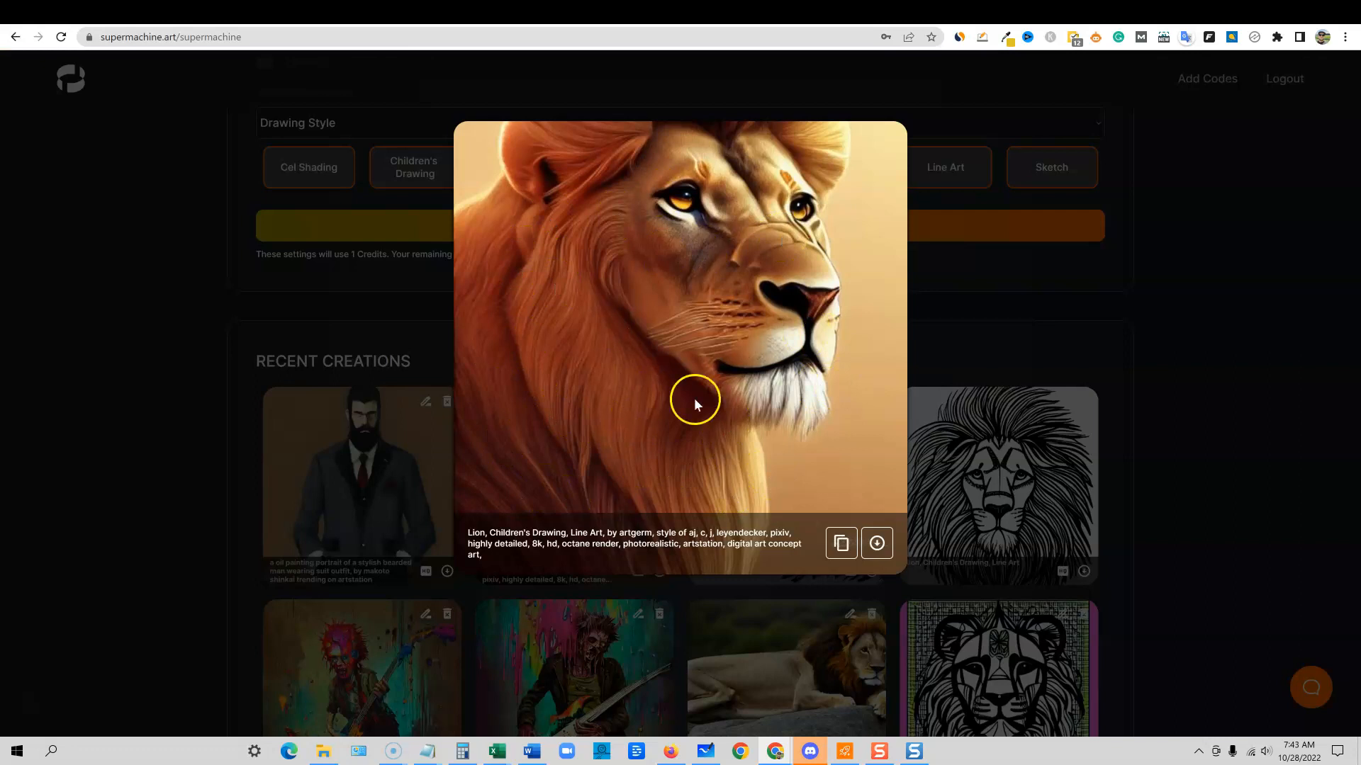
pyautogui.moveTo(717, 248)
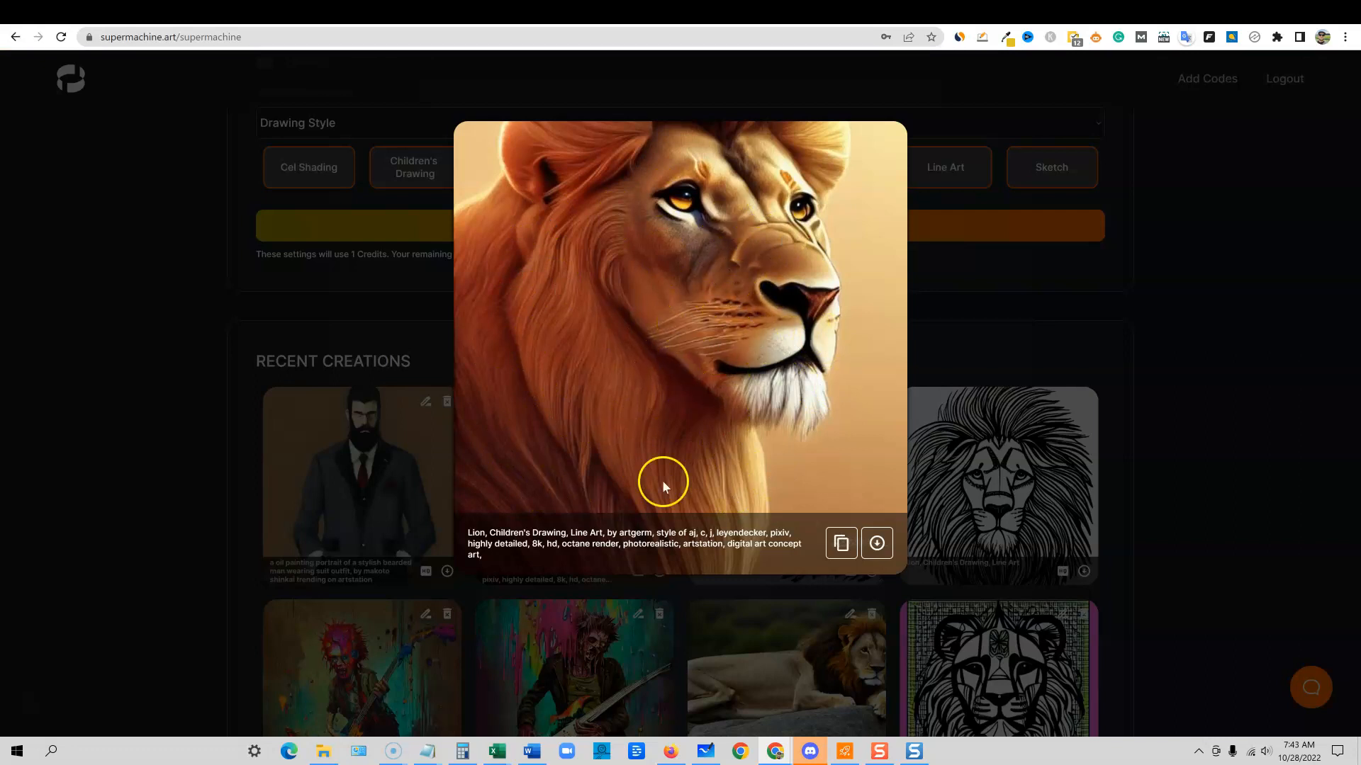
pyautogui.moveTo(760, 401)
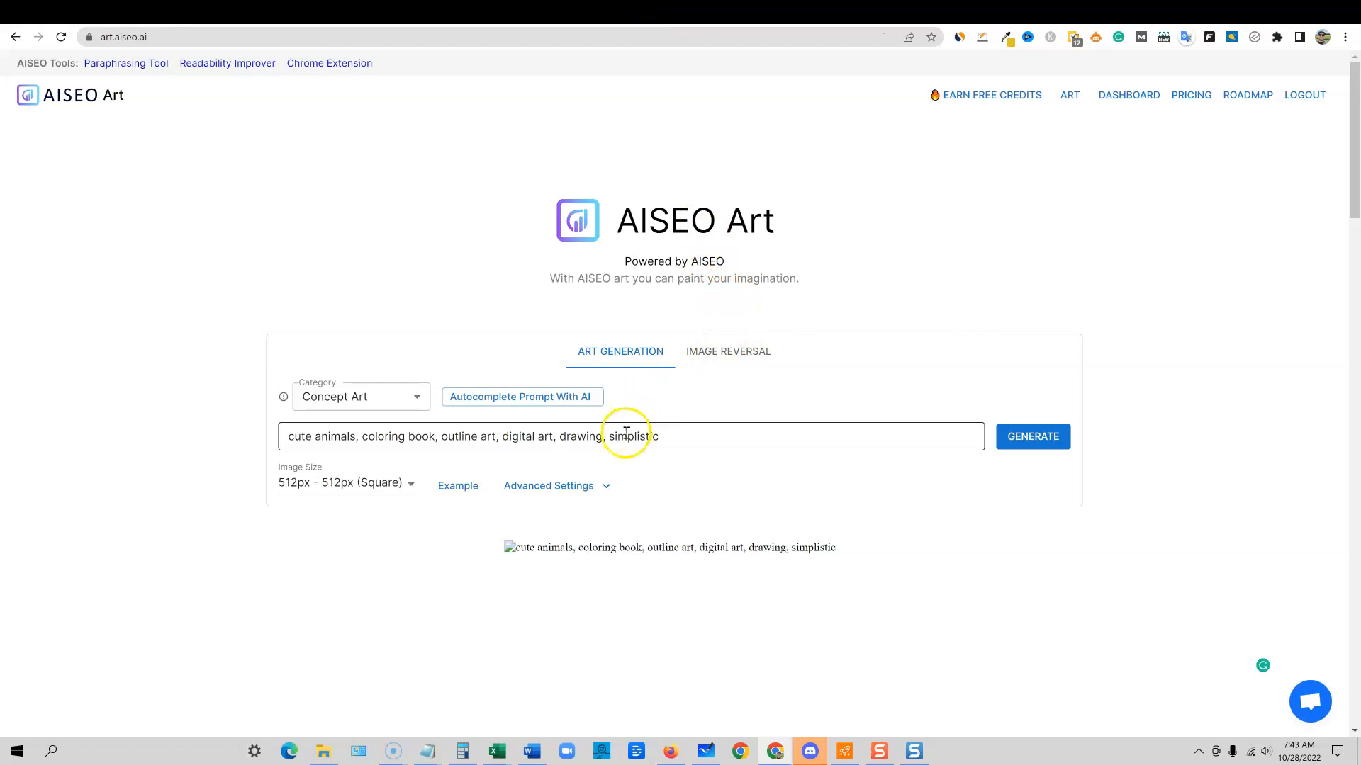
# - Generate a Concept Art image from 'Lion, Children's Drawing, Line Art, by artgerm, style of aj, c, j, leyendecker, pixiv'
pyautogui.click(360, 397)
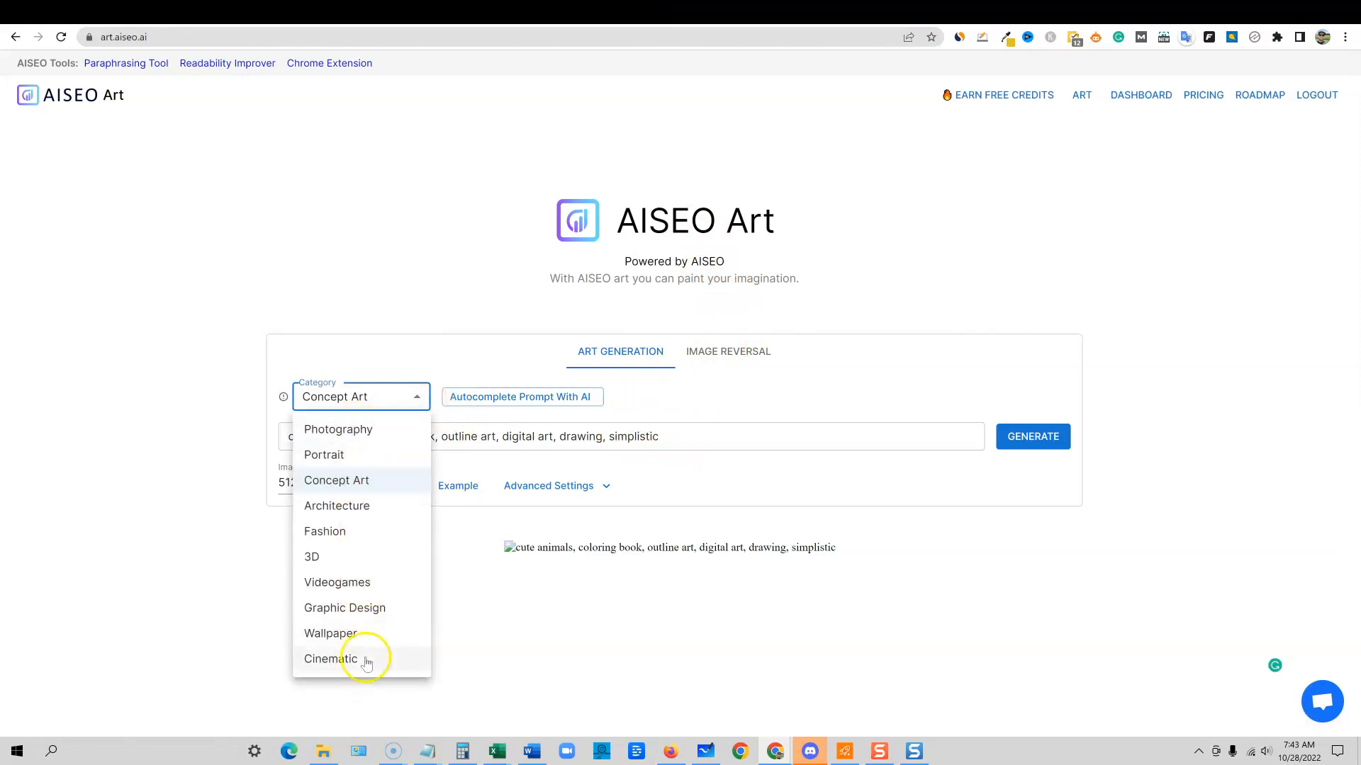
pyautogui.moveTo(360, 438)
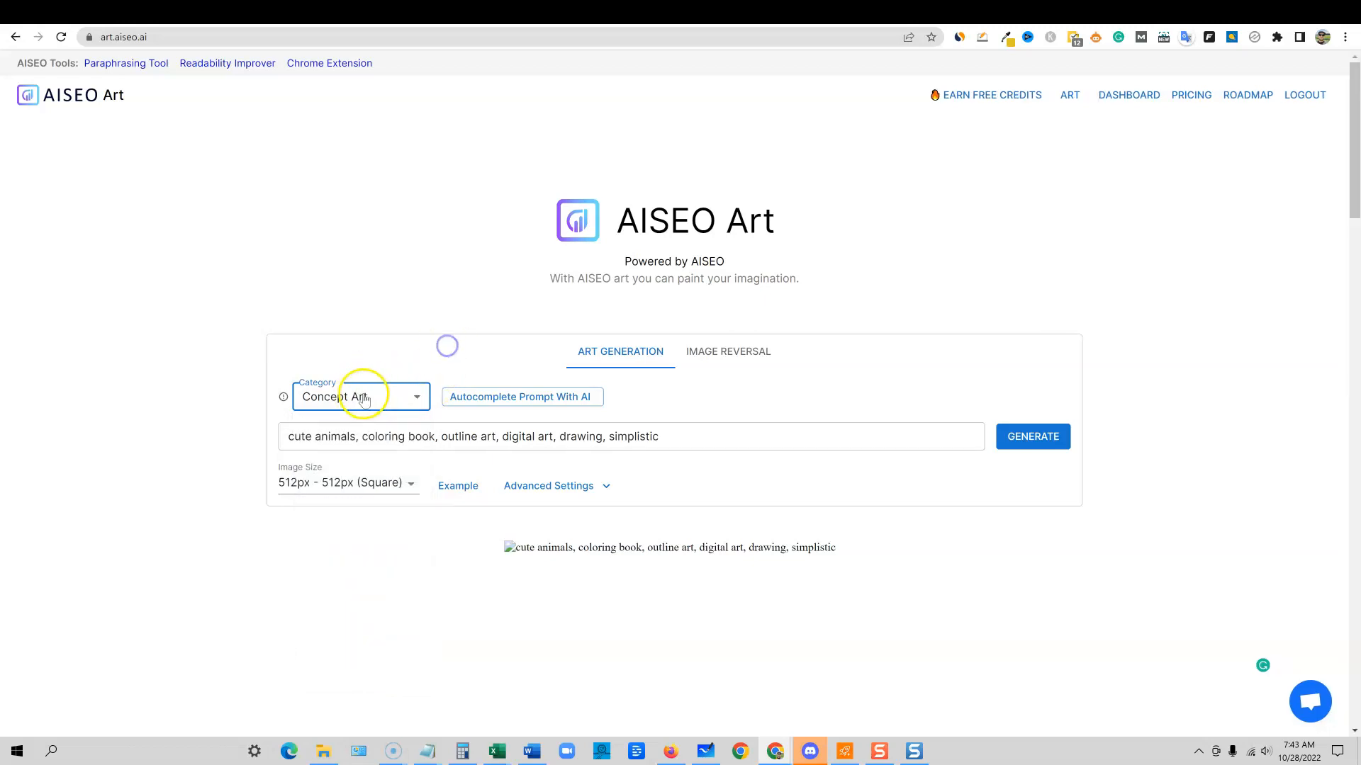
pyautogui.tripleClick(631, 436)
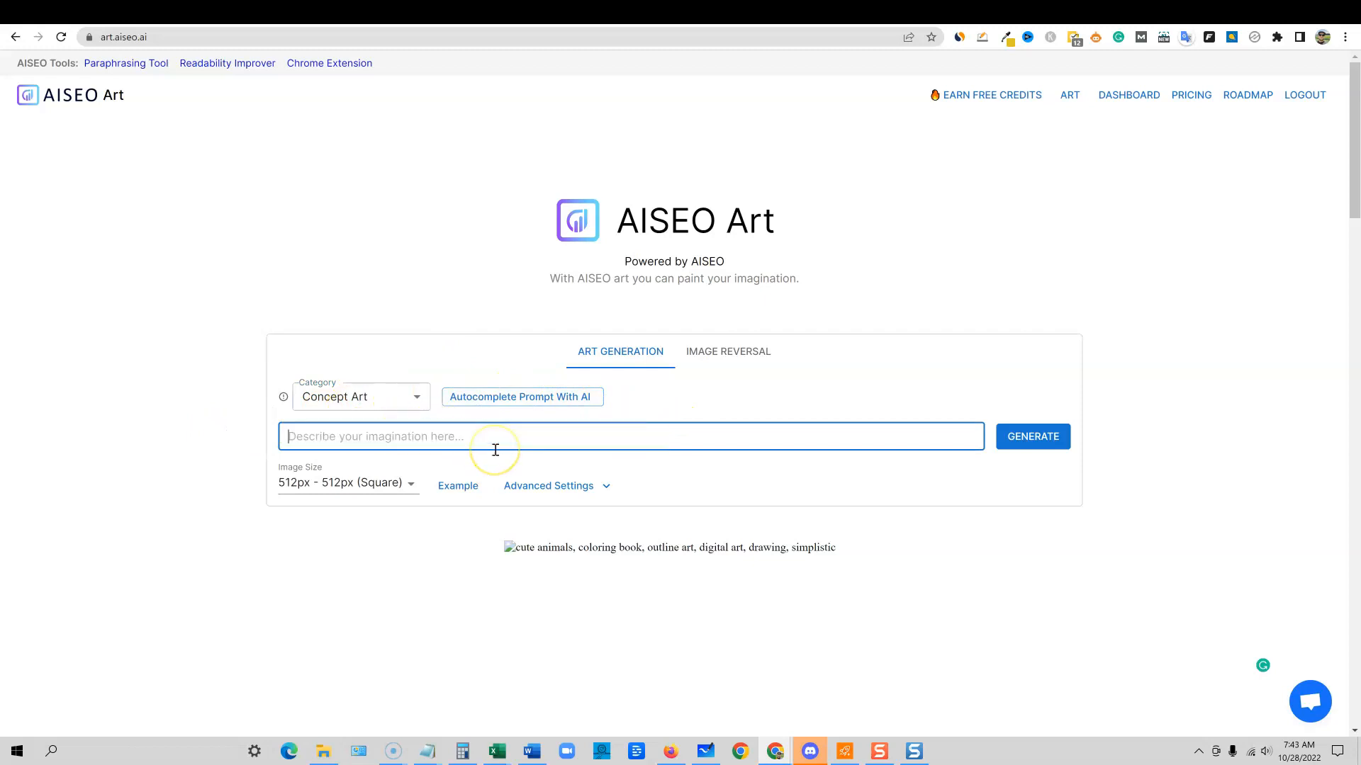
pyautogui.write("Lion, Children's Drawing, Line Art, by artgerm, style of aj, c, j, leyendecker, pixiv, highly detailed, 8k, hd, octane render, photorealistic, artstation, digital art concept art,")
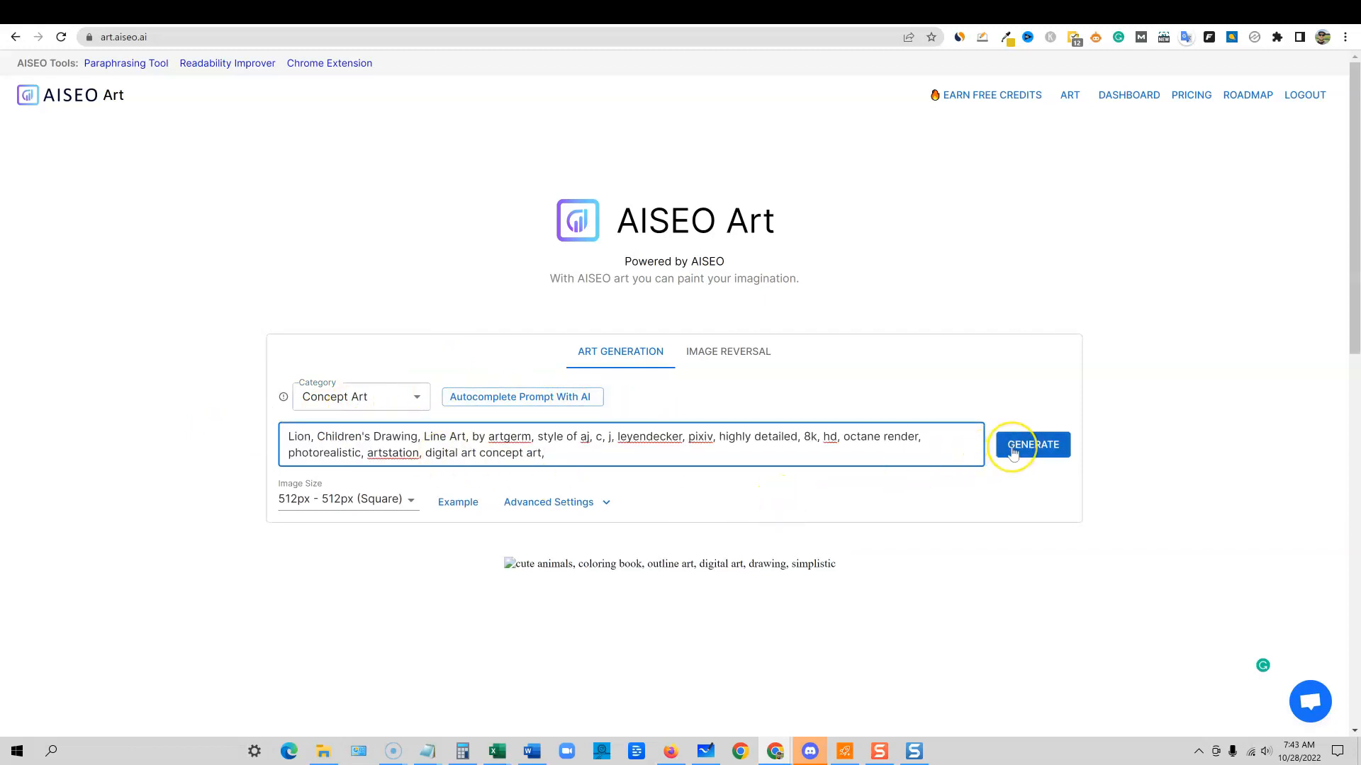
pyautogui.click(1032, 444)
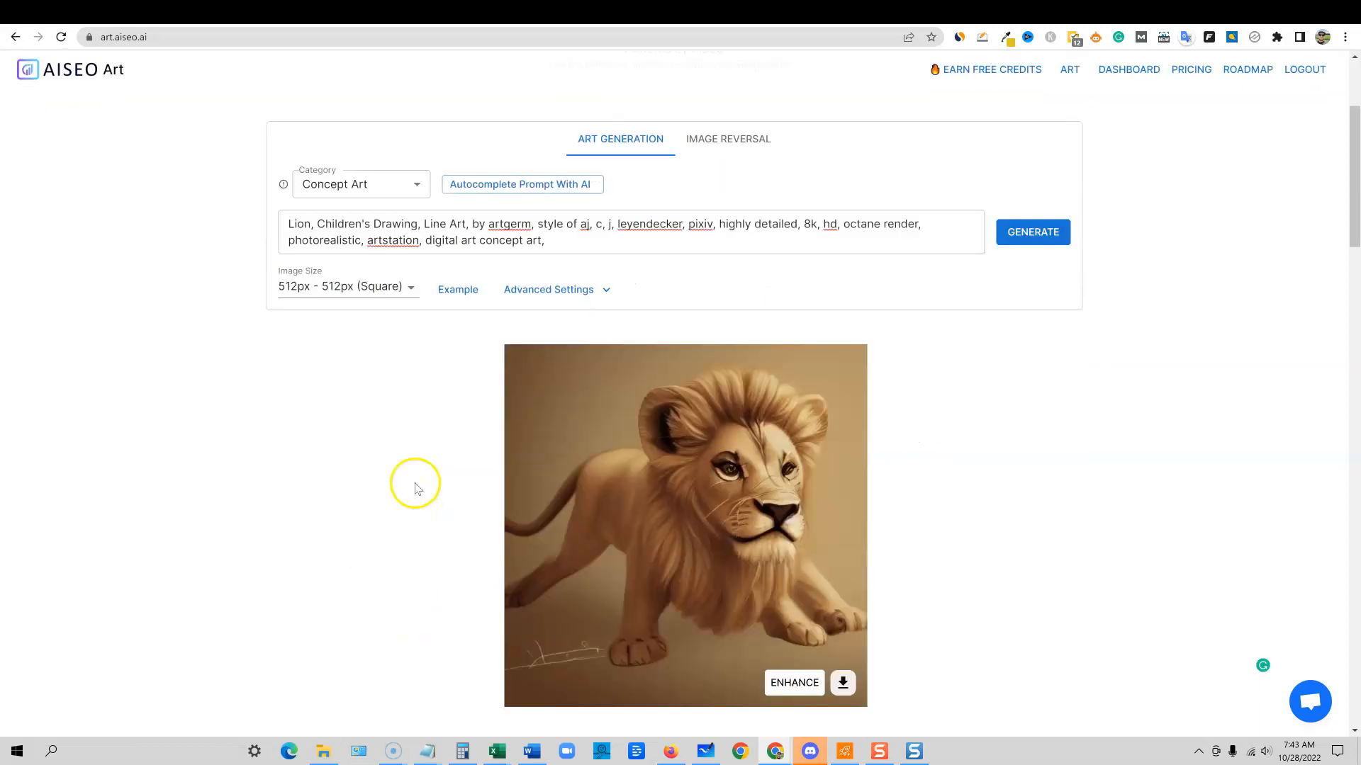
# - Browse the Community Images below the lion result before regenerating
pyautogui.scroll(-3)
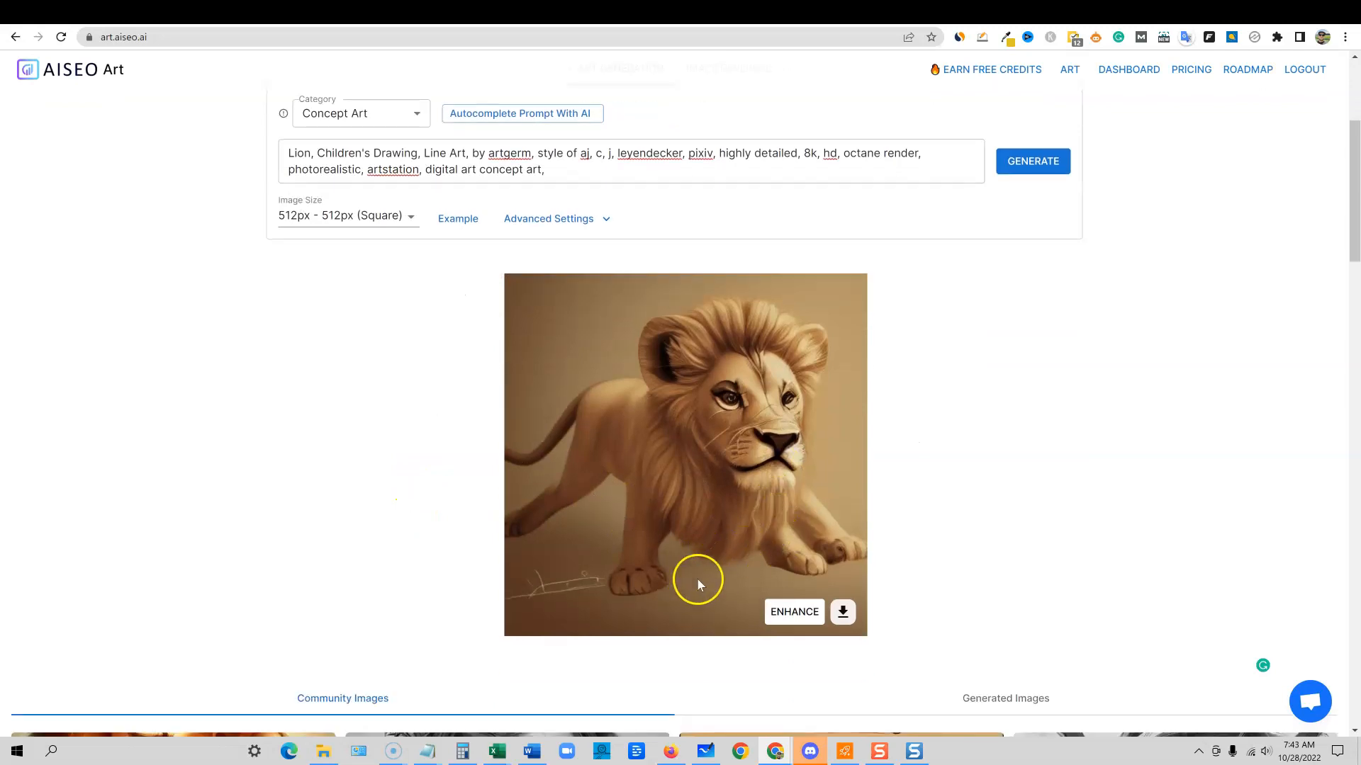
pyautogui.scroll(-3)
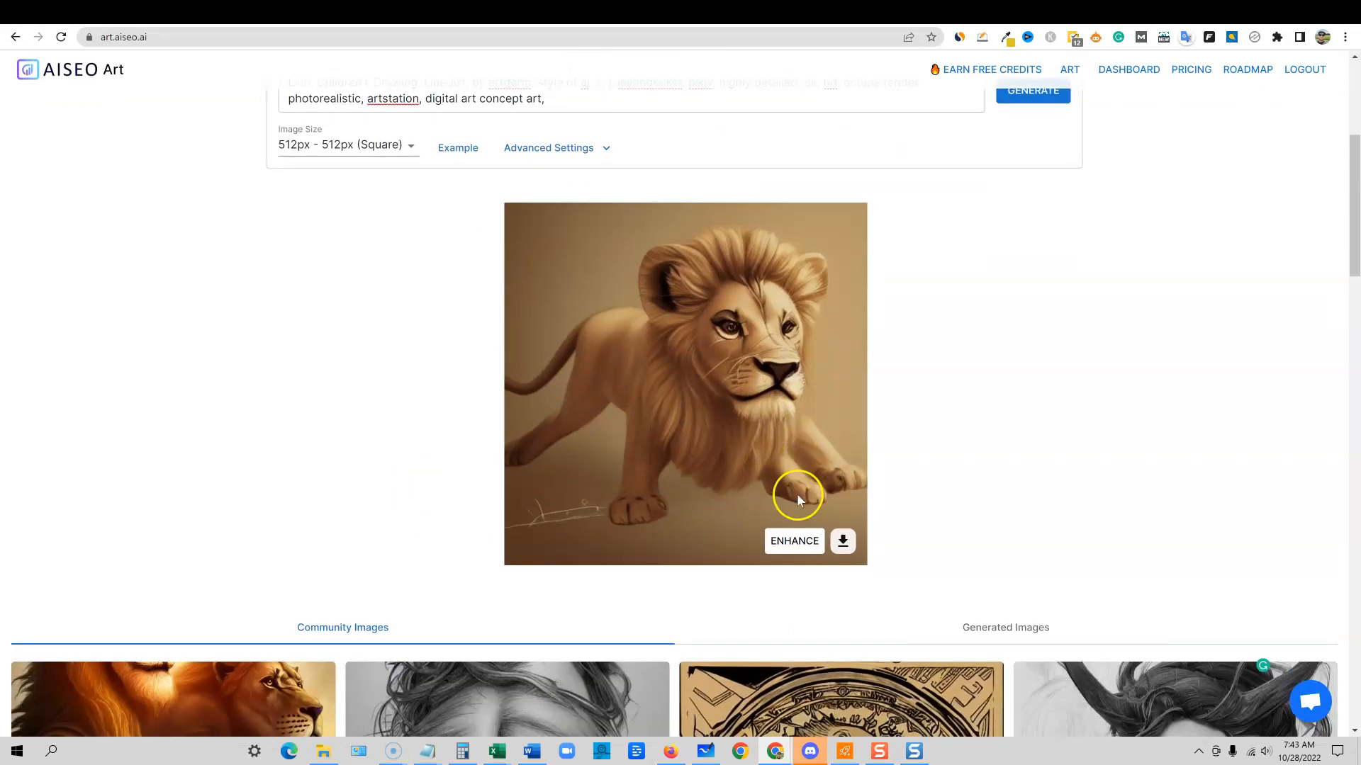
pyautogui.scroll(-3)
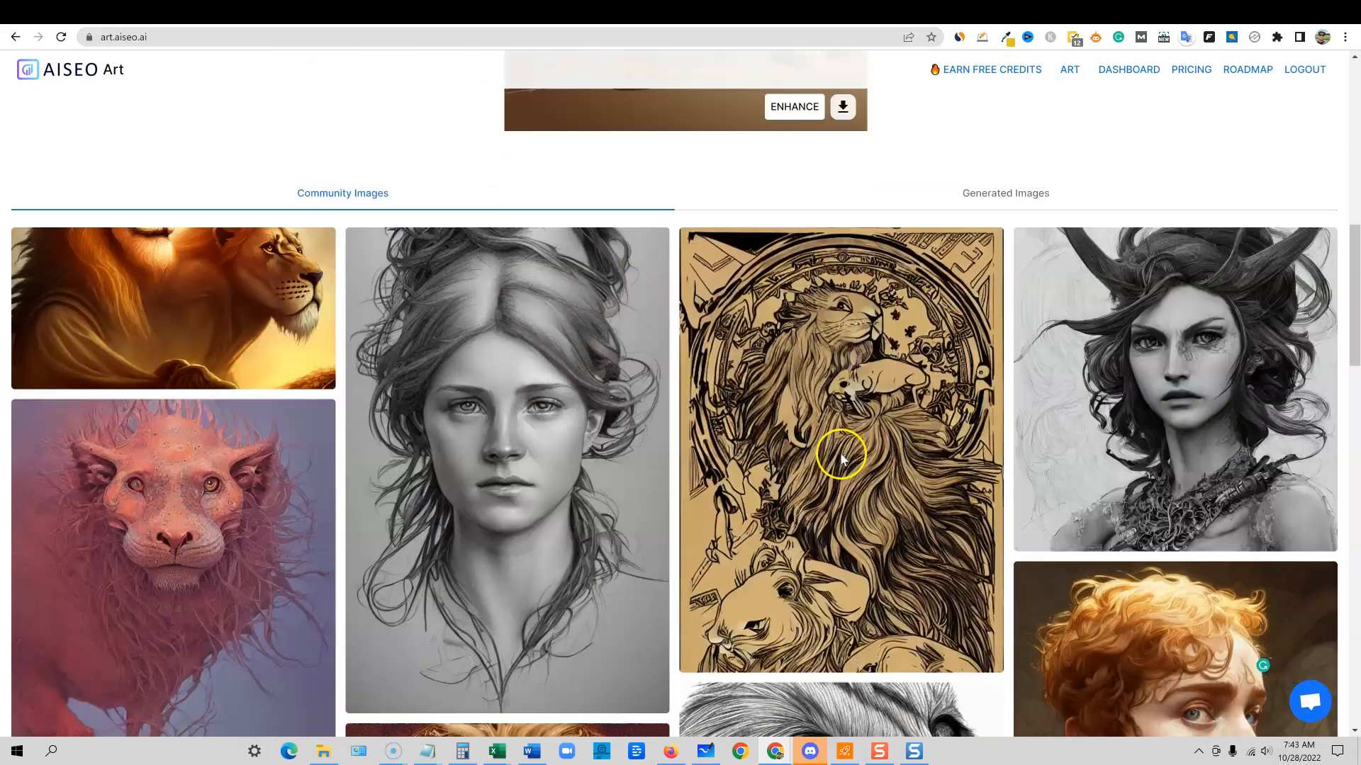
pyautogui.scroll(-3)
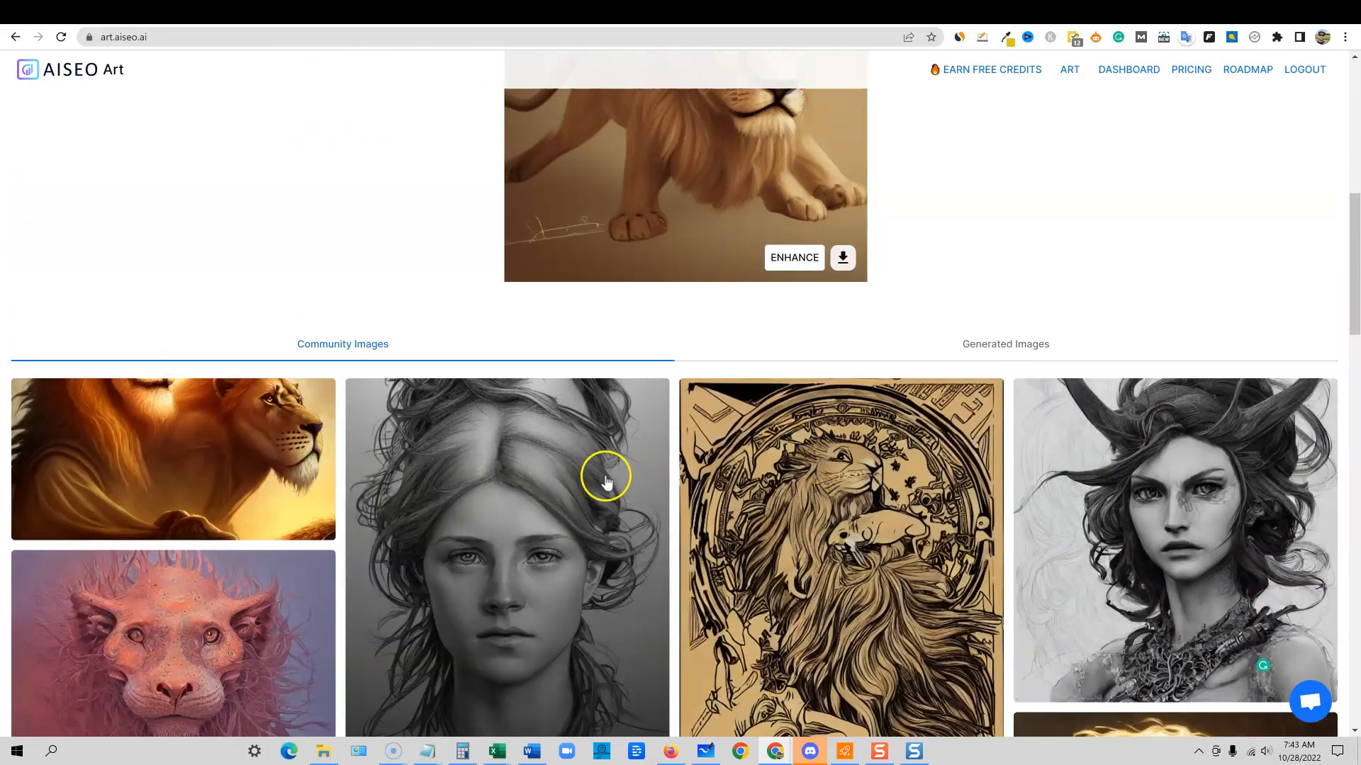
pyautogui.scroll(-3)
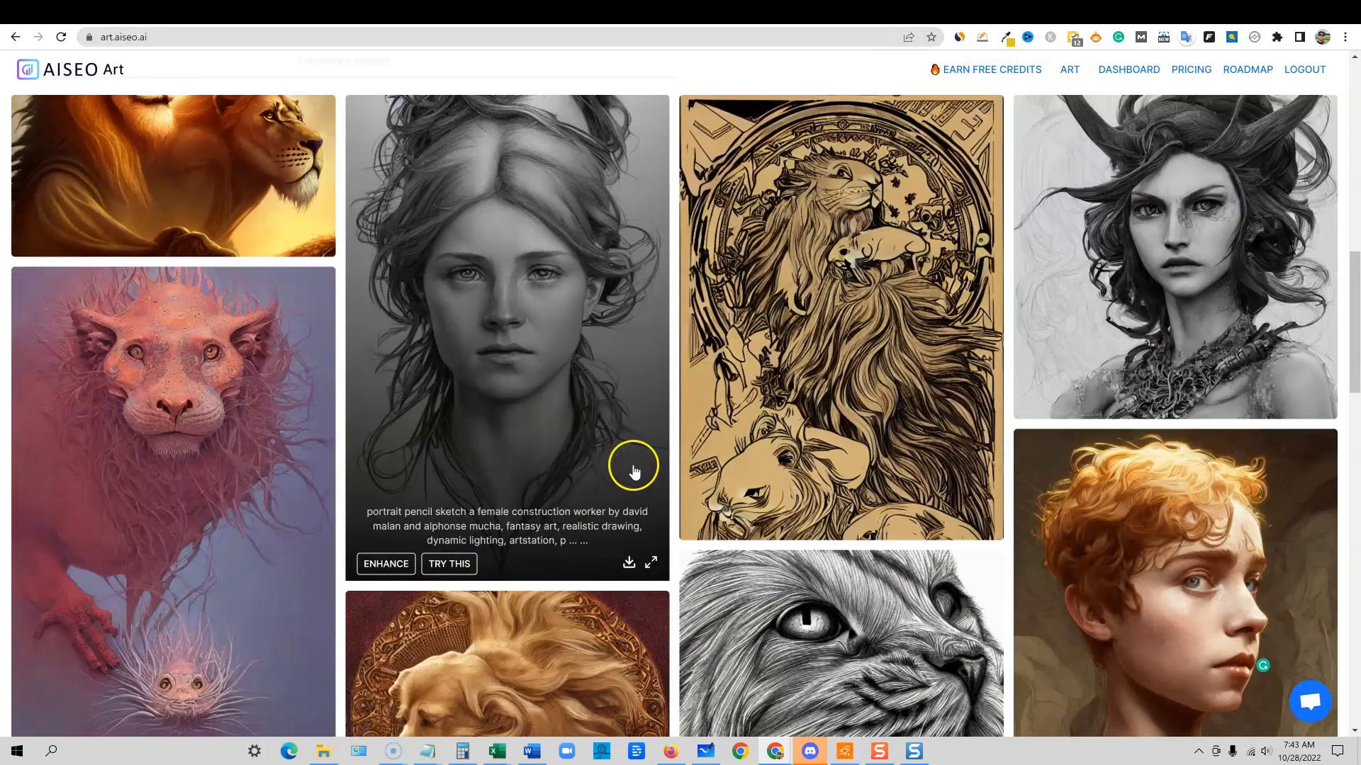
pyautogui.scroll(-3)
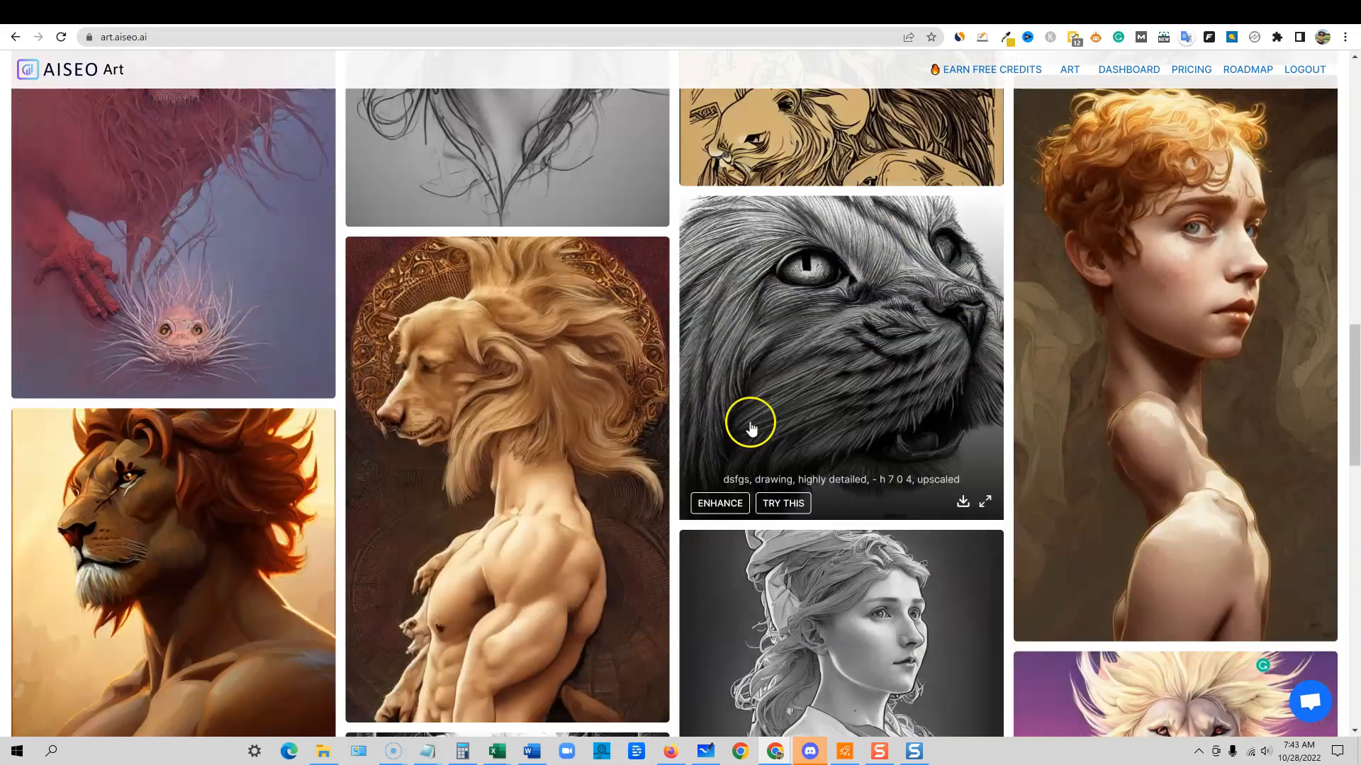
pyautogui.scroll(-3)
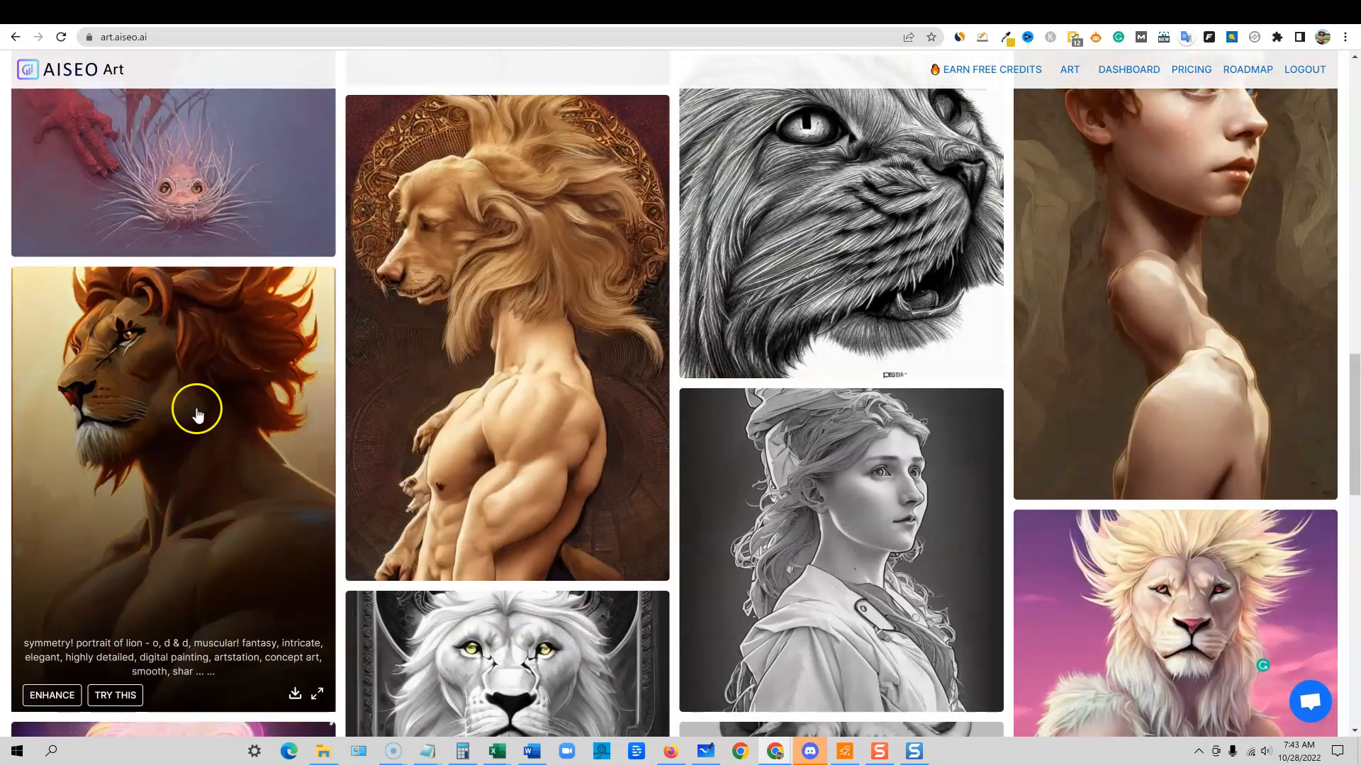
pyautogui.moveTo(162, 527)
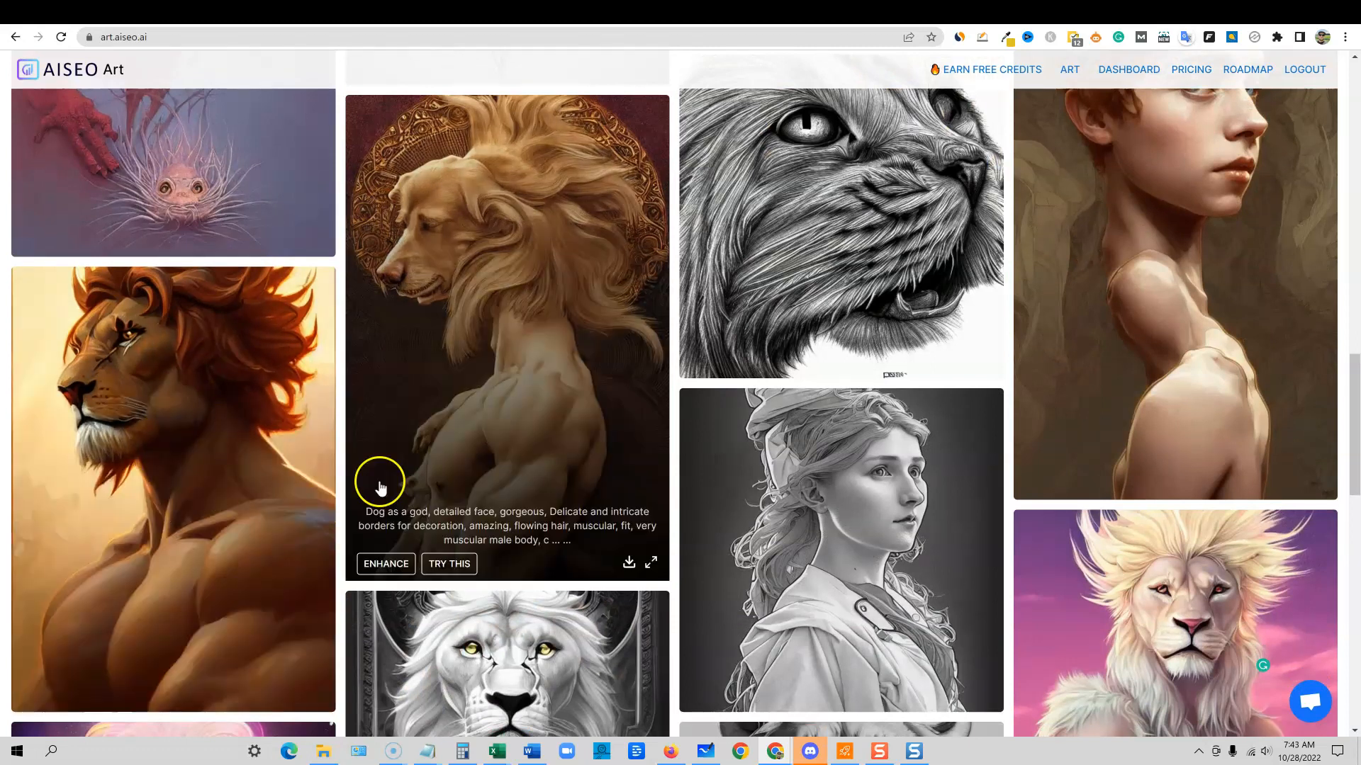
pyautogui.scroll(-3)
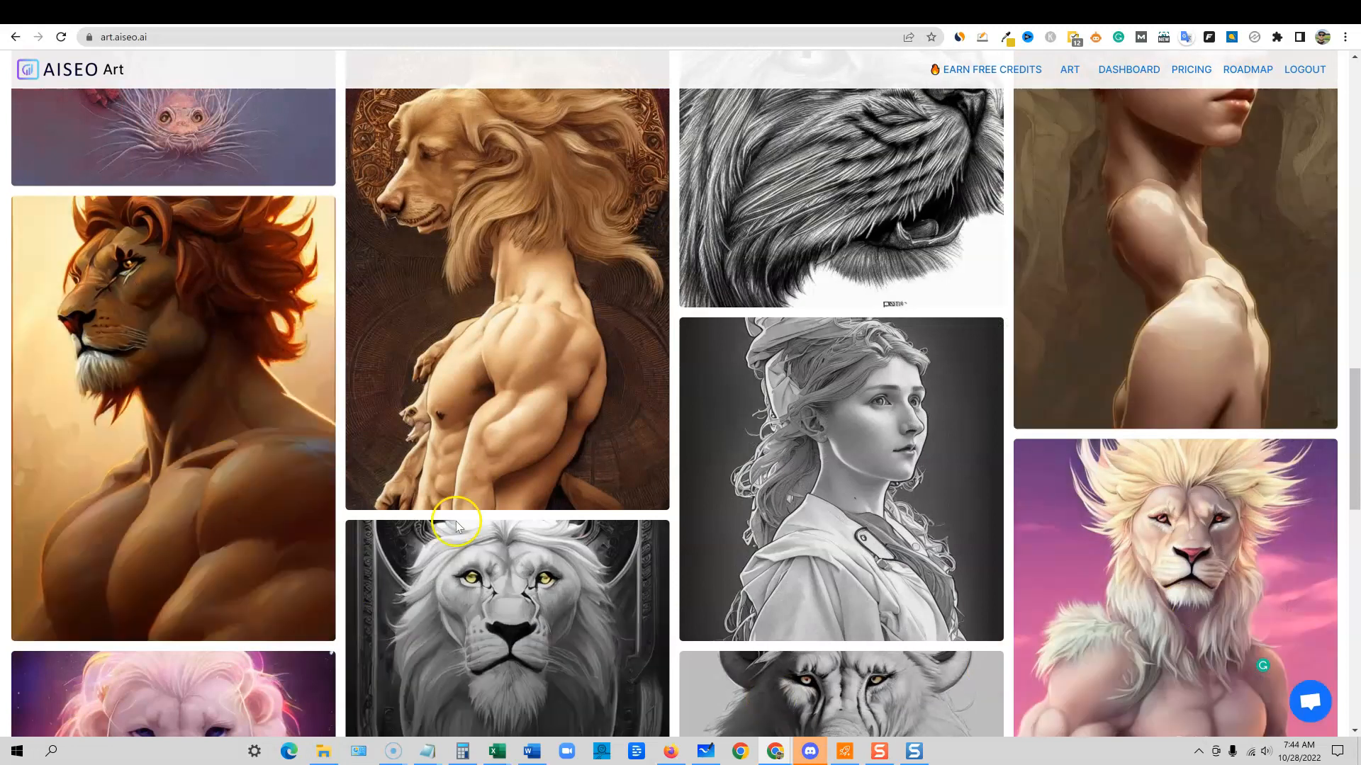
pyautogui.scroll(-3)
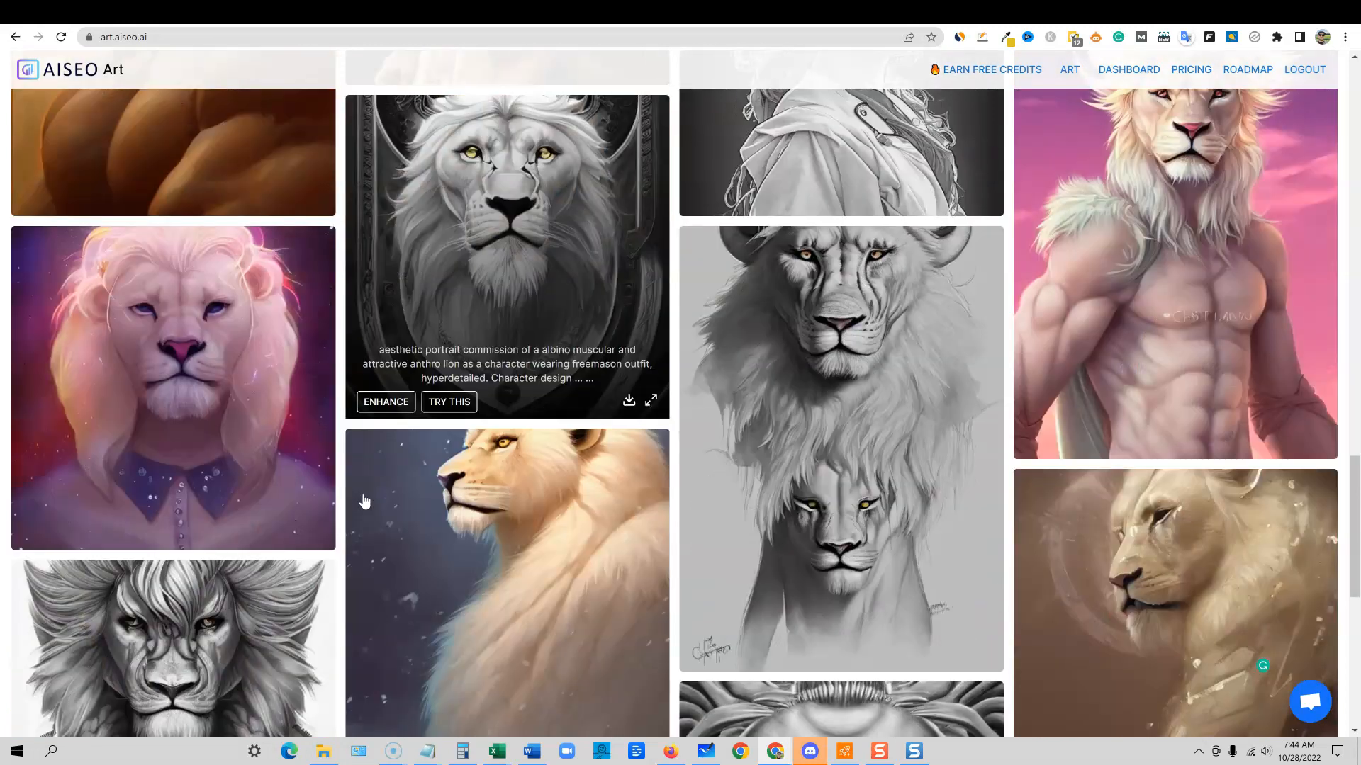
pyautogui.scroll(-3)
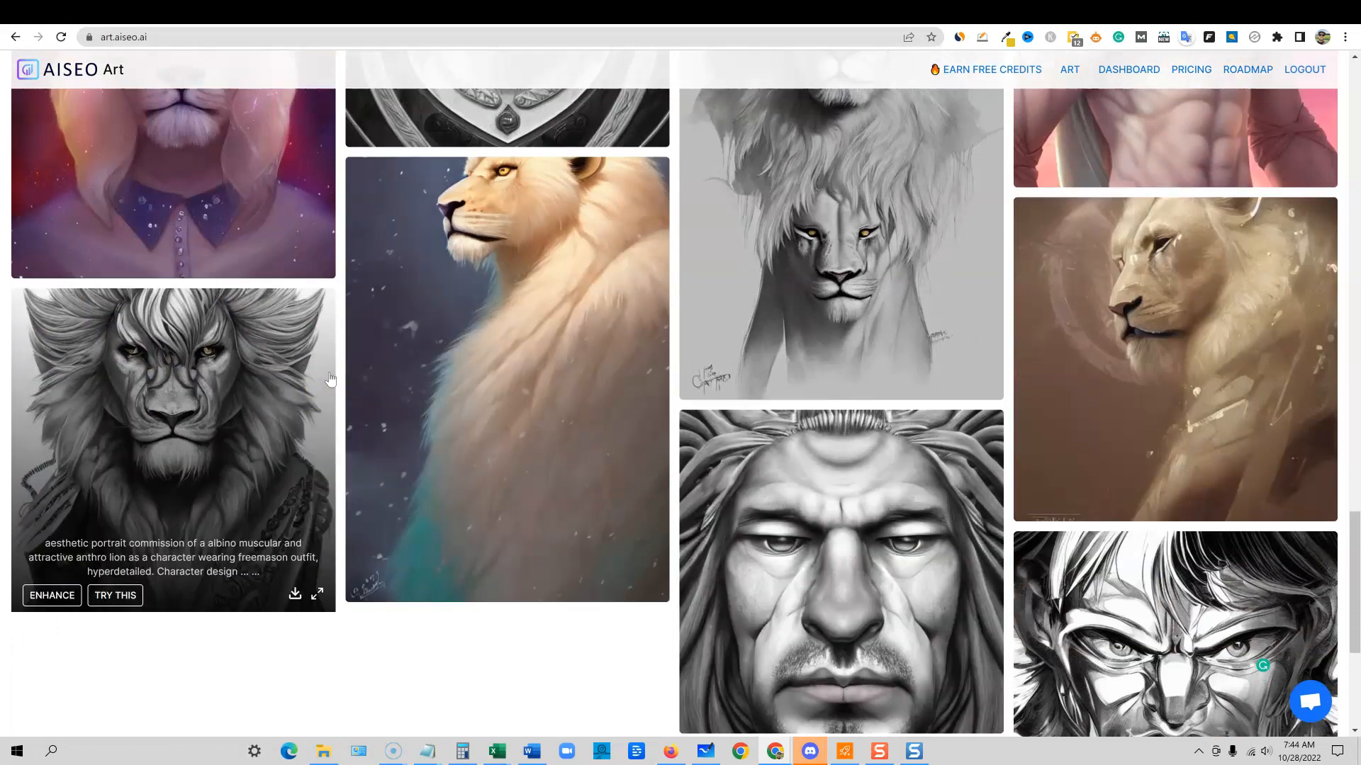
pyautogui.scroll(-3)
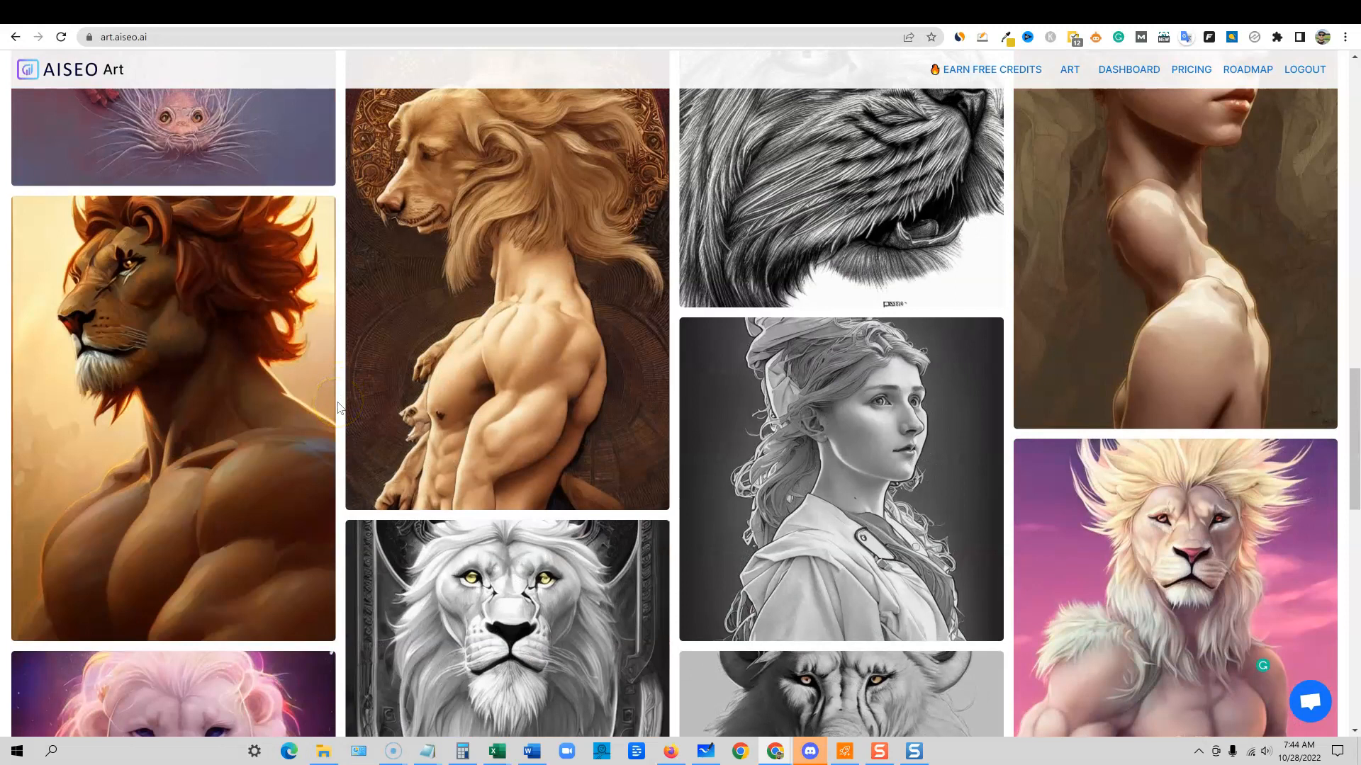
pyautogui.moveTo(425, 413)
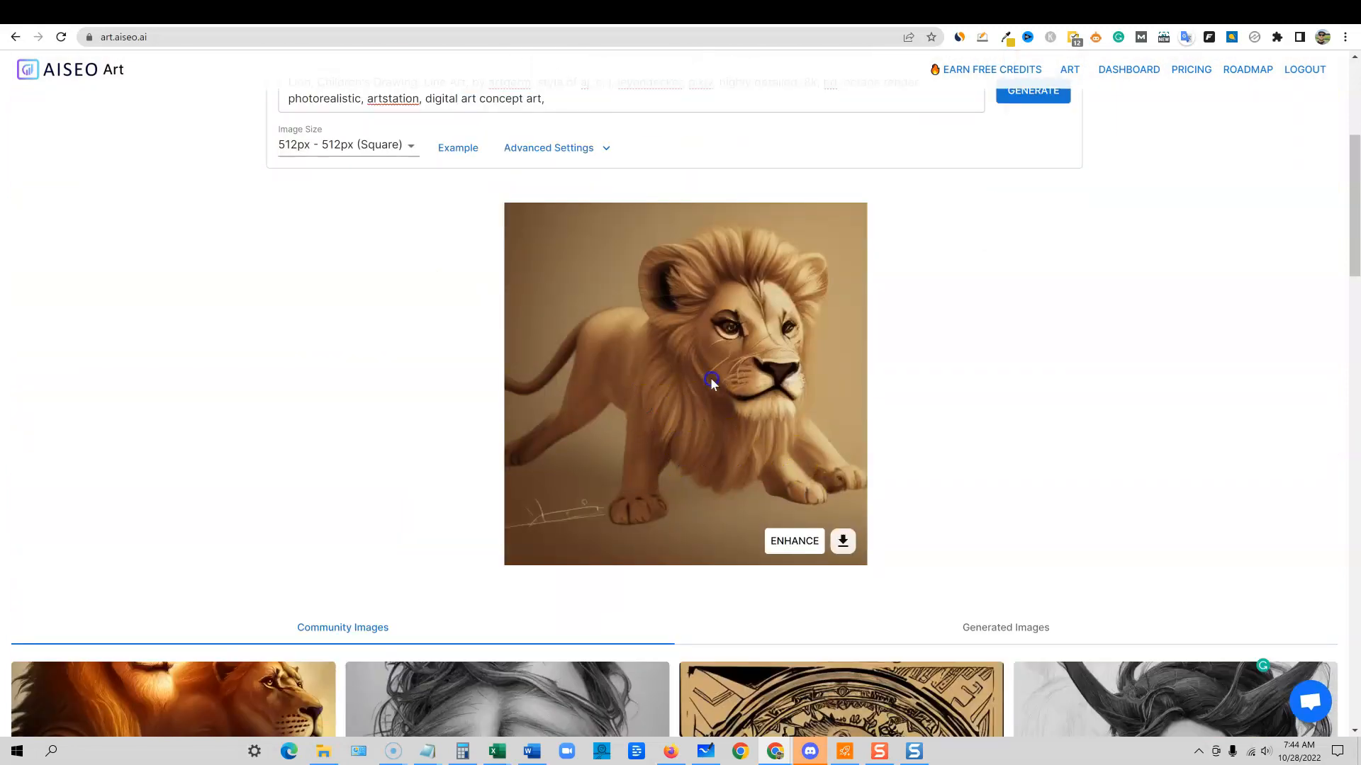
pyautogui.moveTo(859, 489)
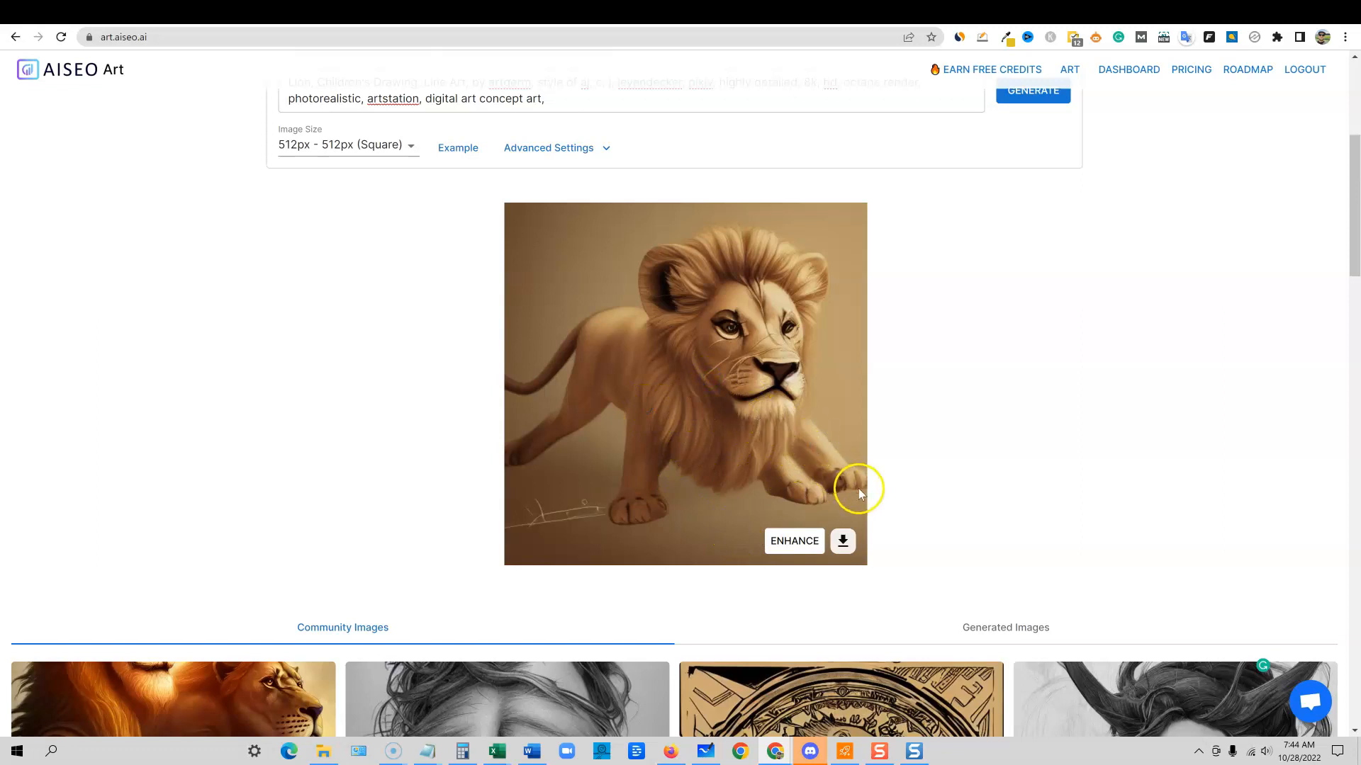
pyautogui.moveTo(744, 397)
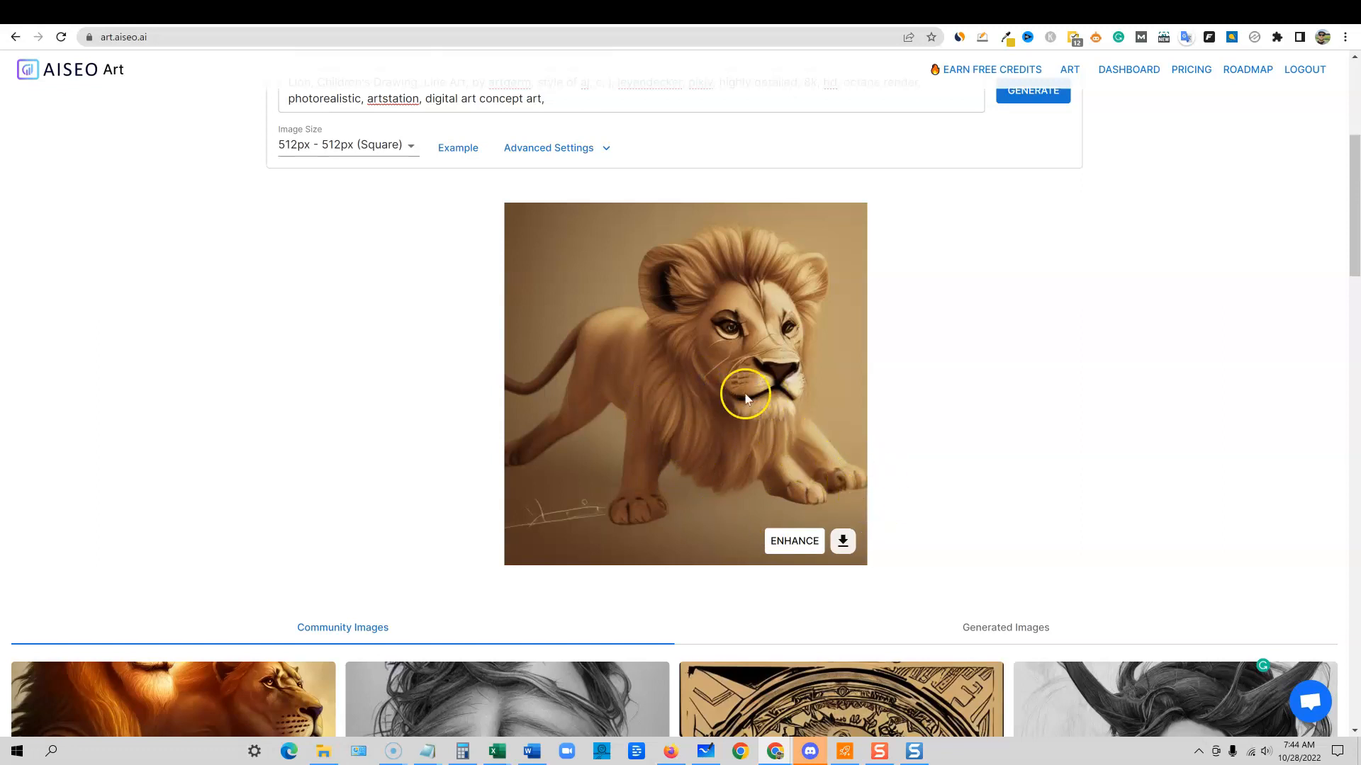
pyautogui.moveTo(812, 440)
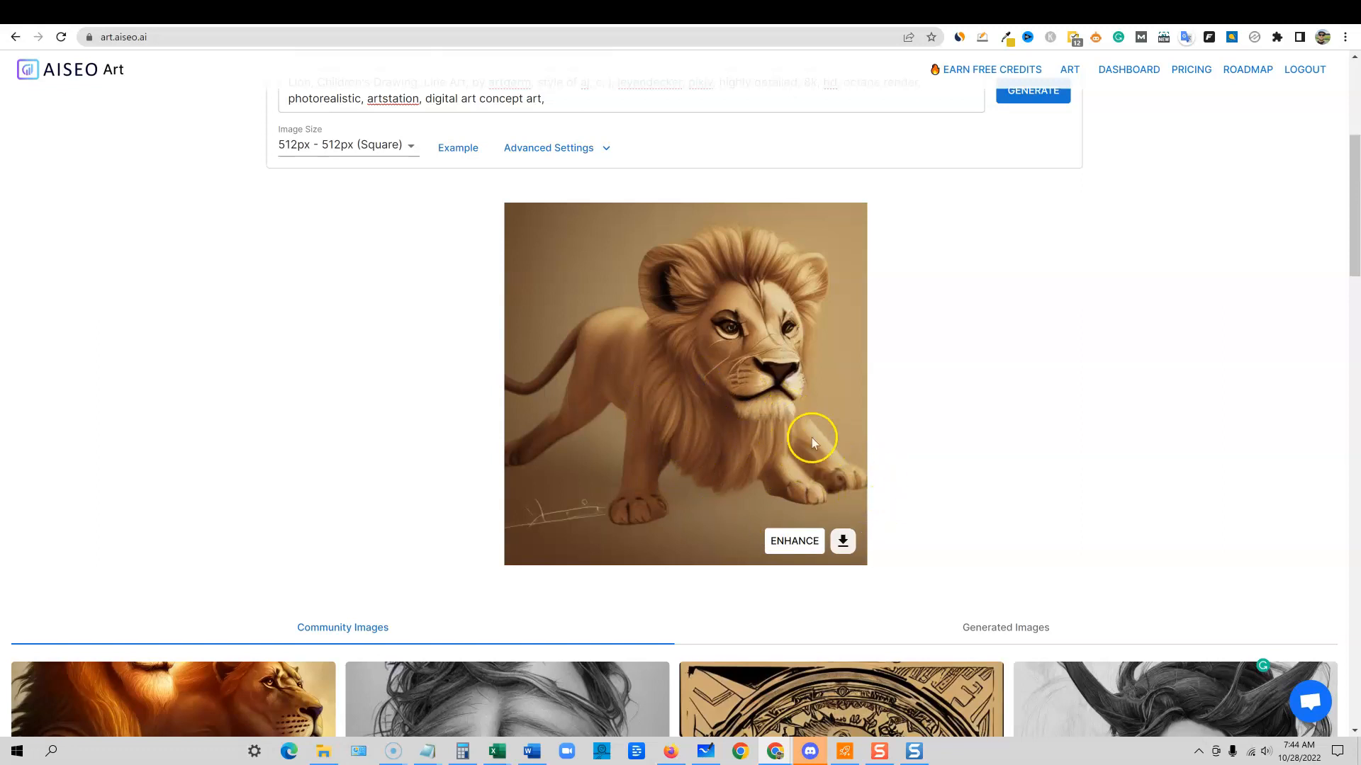
pyautogui.moveTo(674, 315)
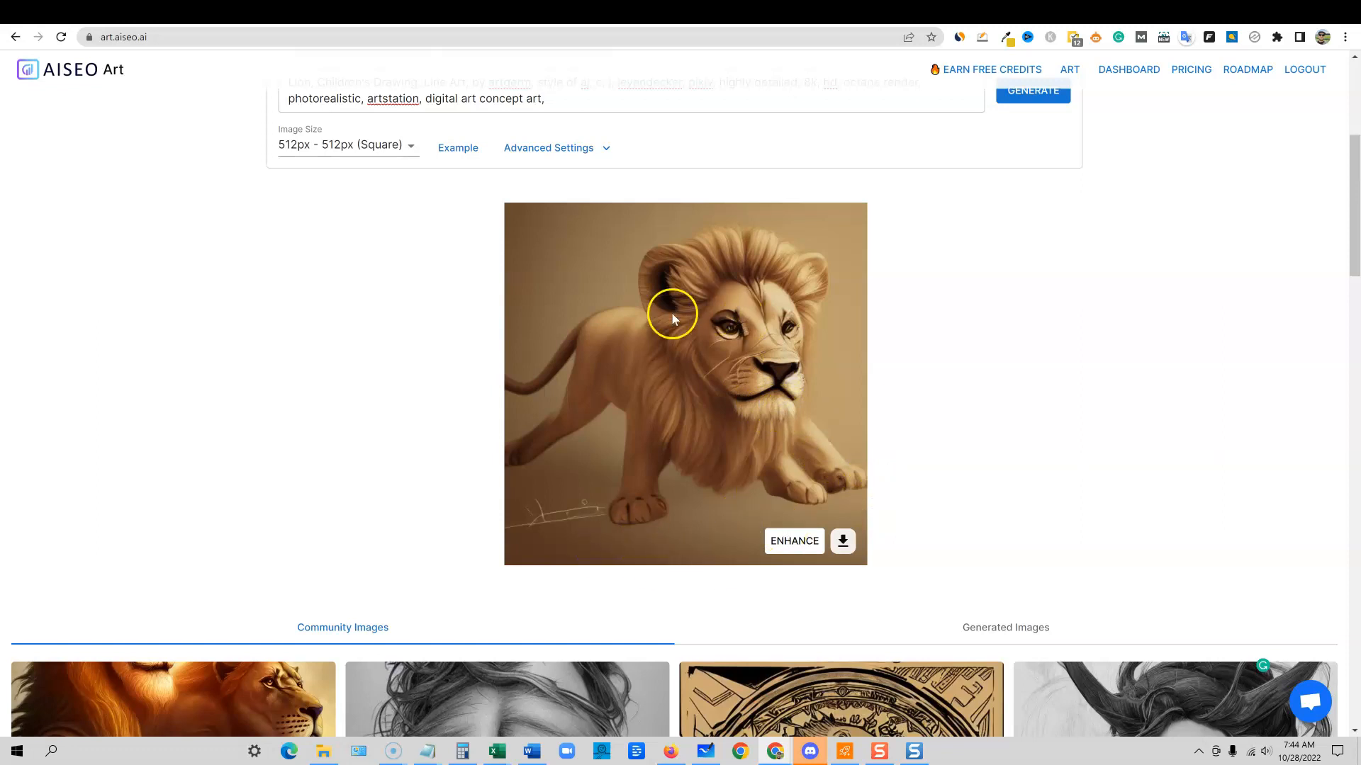
pyautogui.moveTo(593, 338)
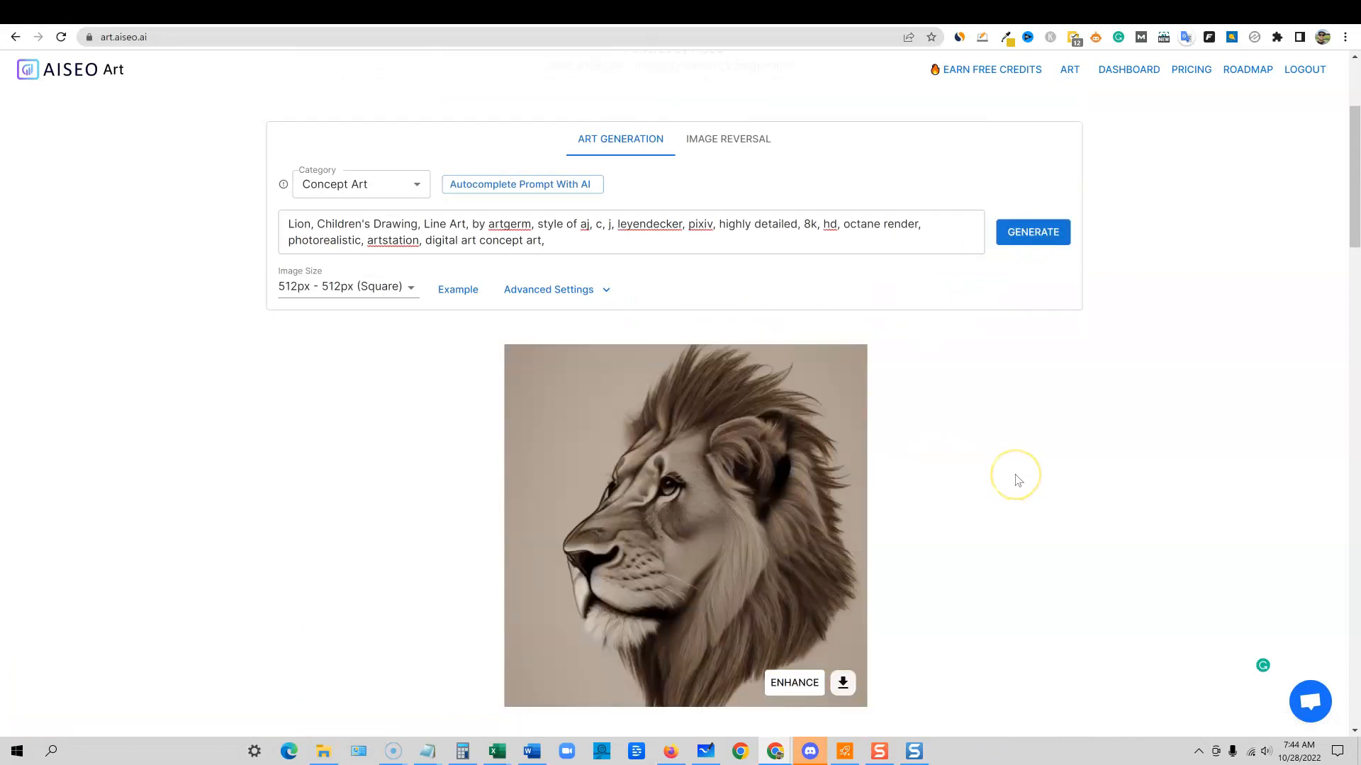
pyautogui.moveTo(1017, 480)
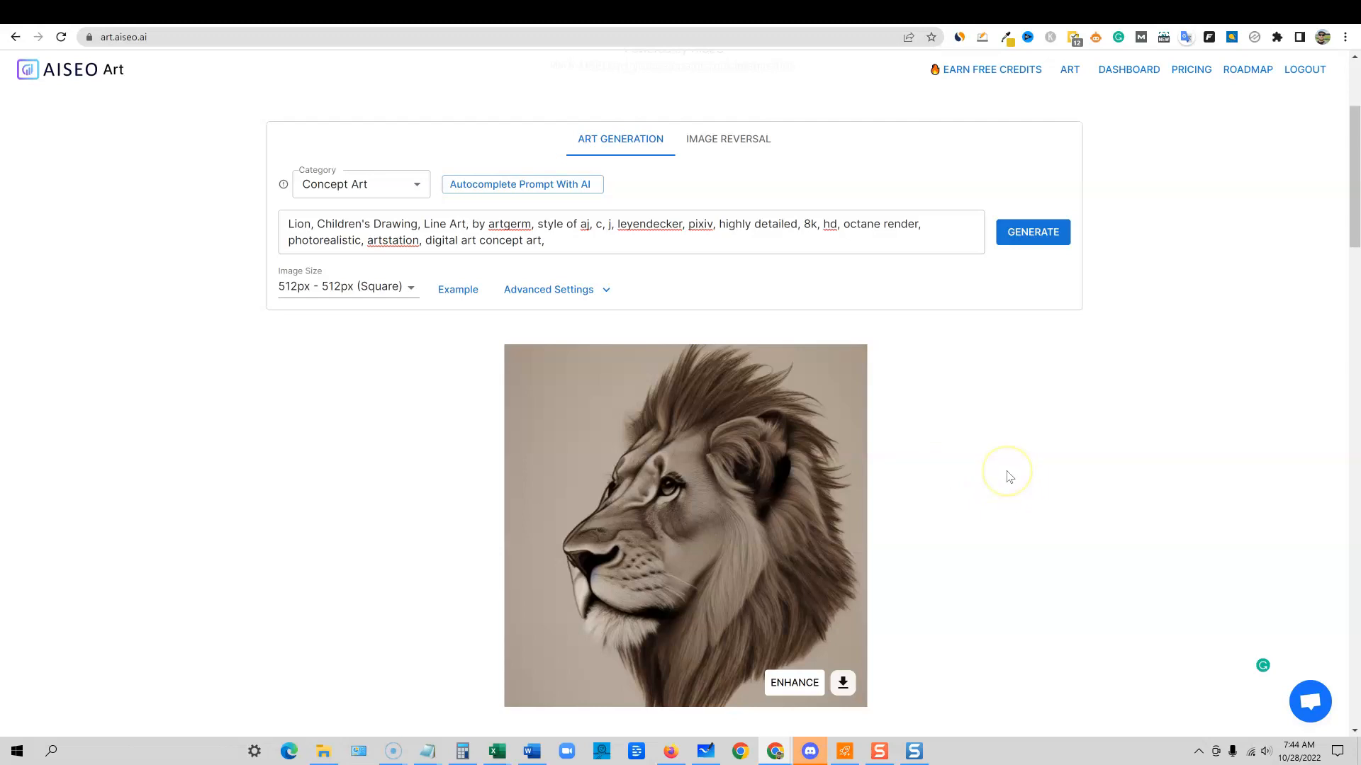
pyautogui.moveTo(907, 567)
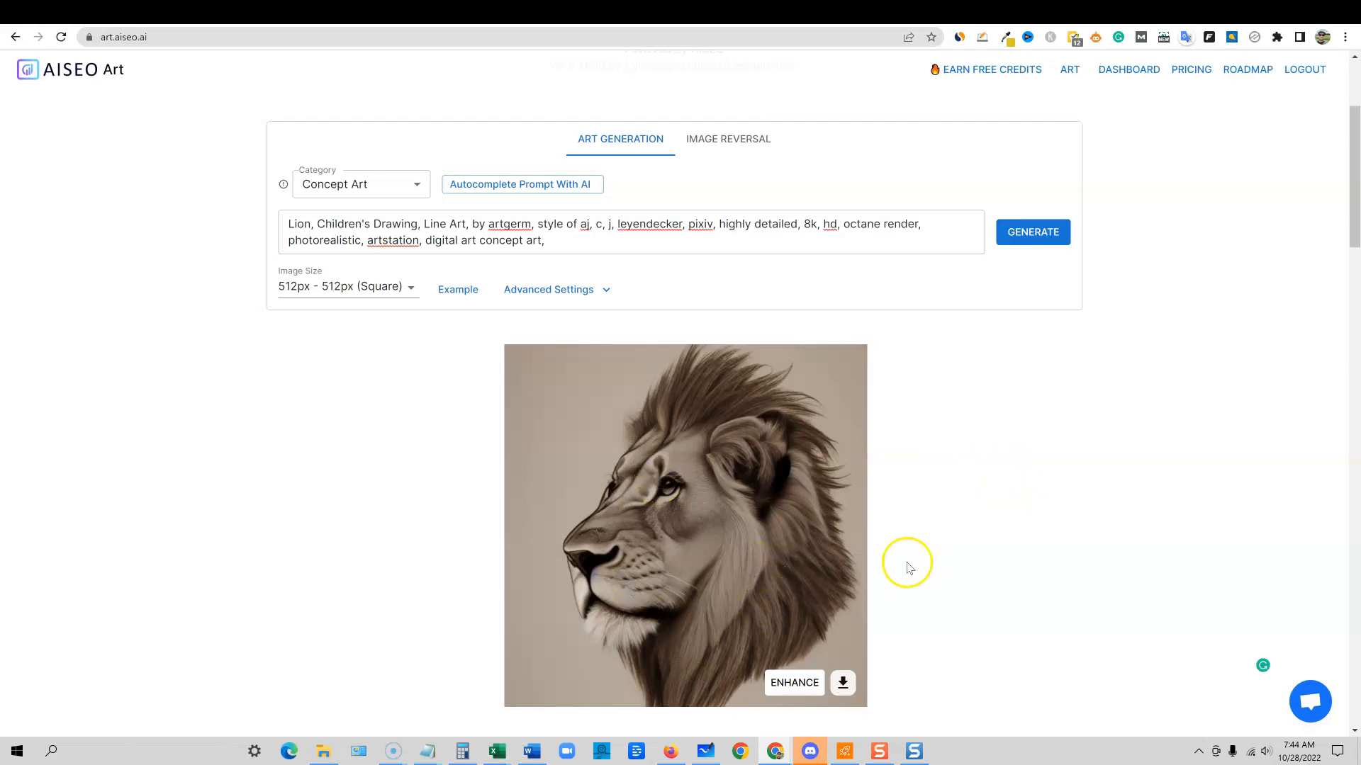
pyautogui.scroll(-3)
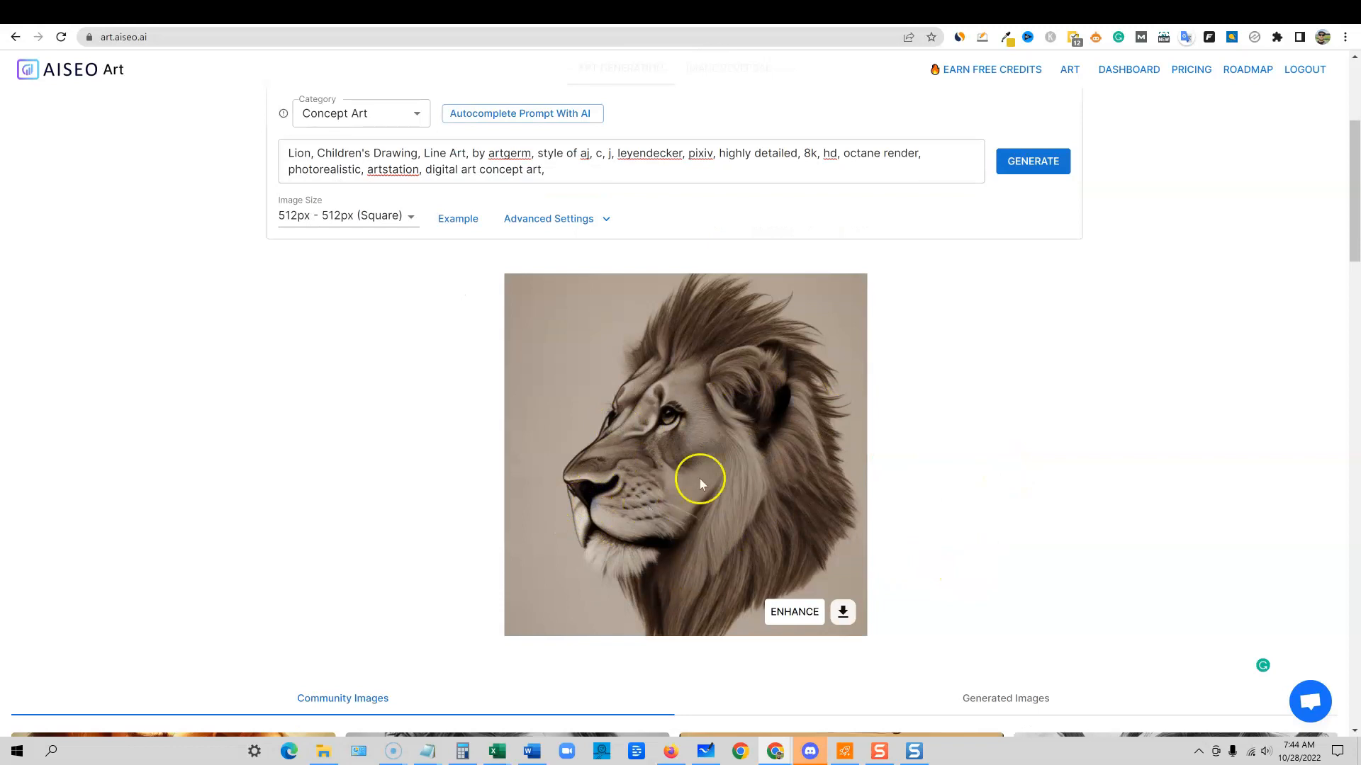
pyautogui.click(1032, 162)
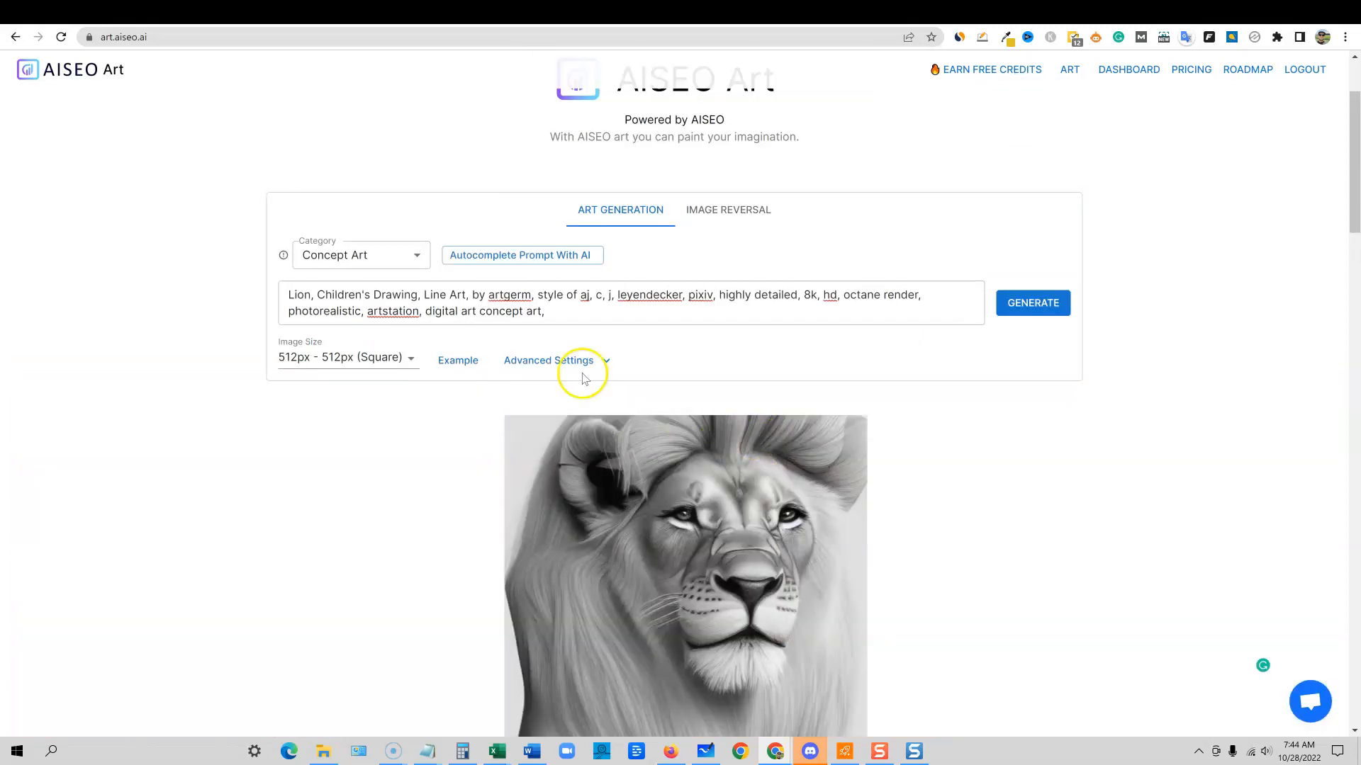
pyautogui.click(344, 357)
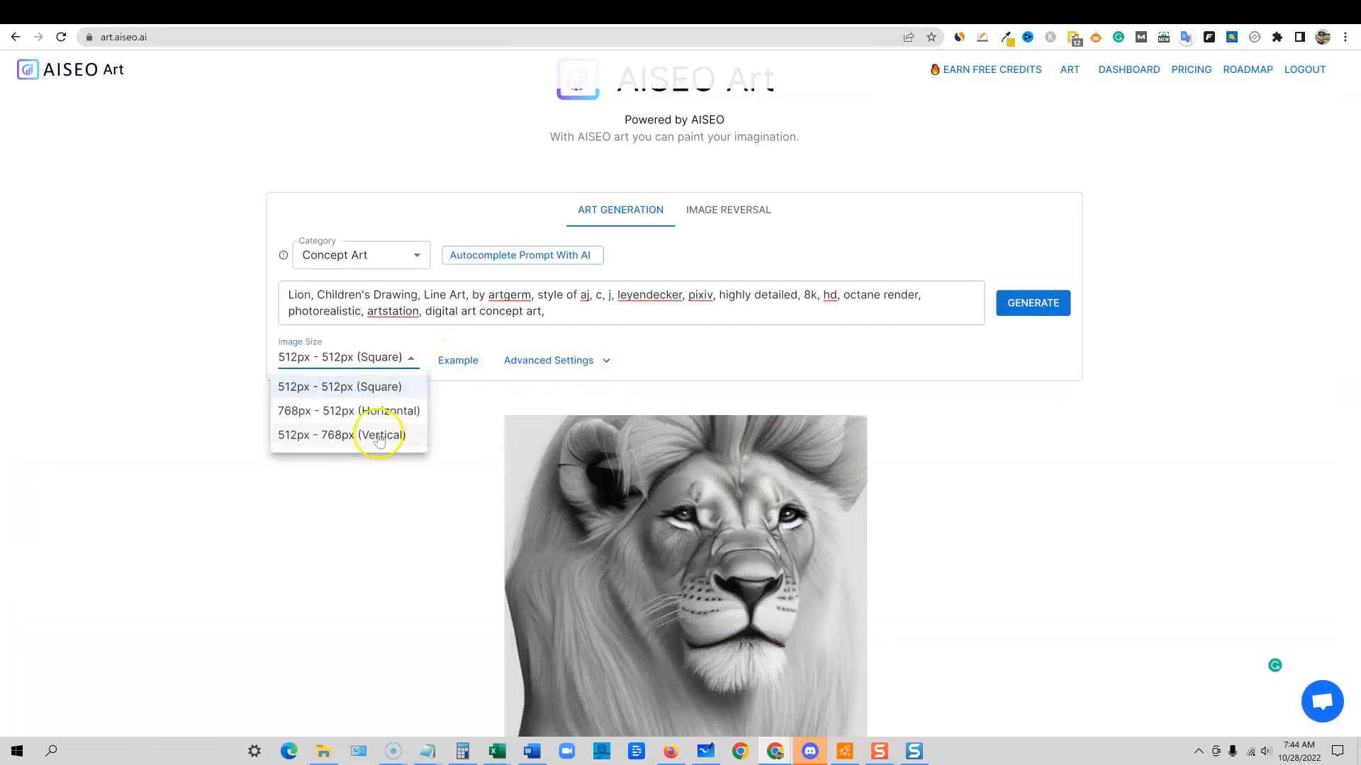
pyautogui.moveTo(351, 449)
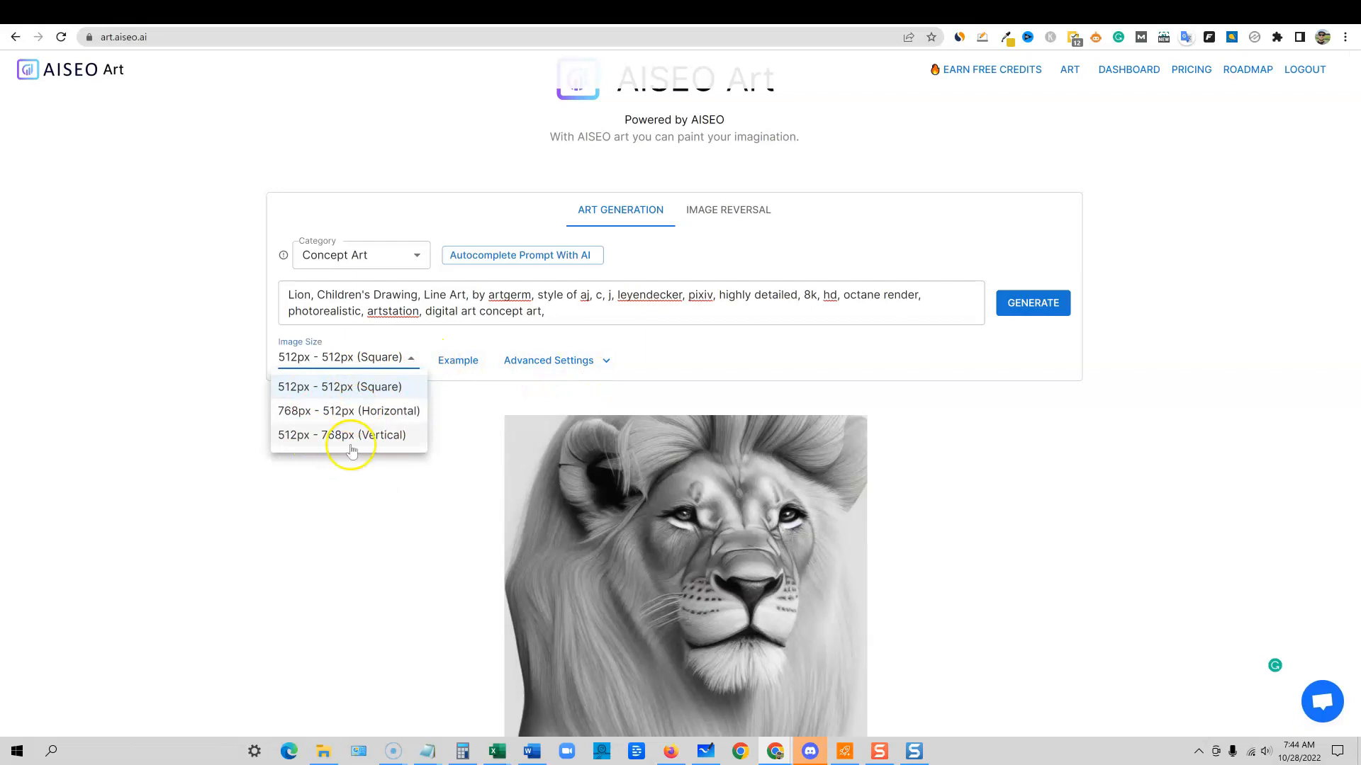
pyautogui.click(338, 385)
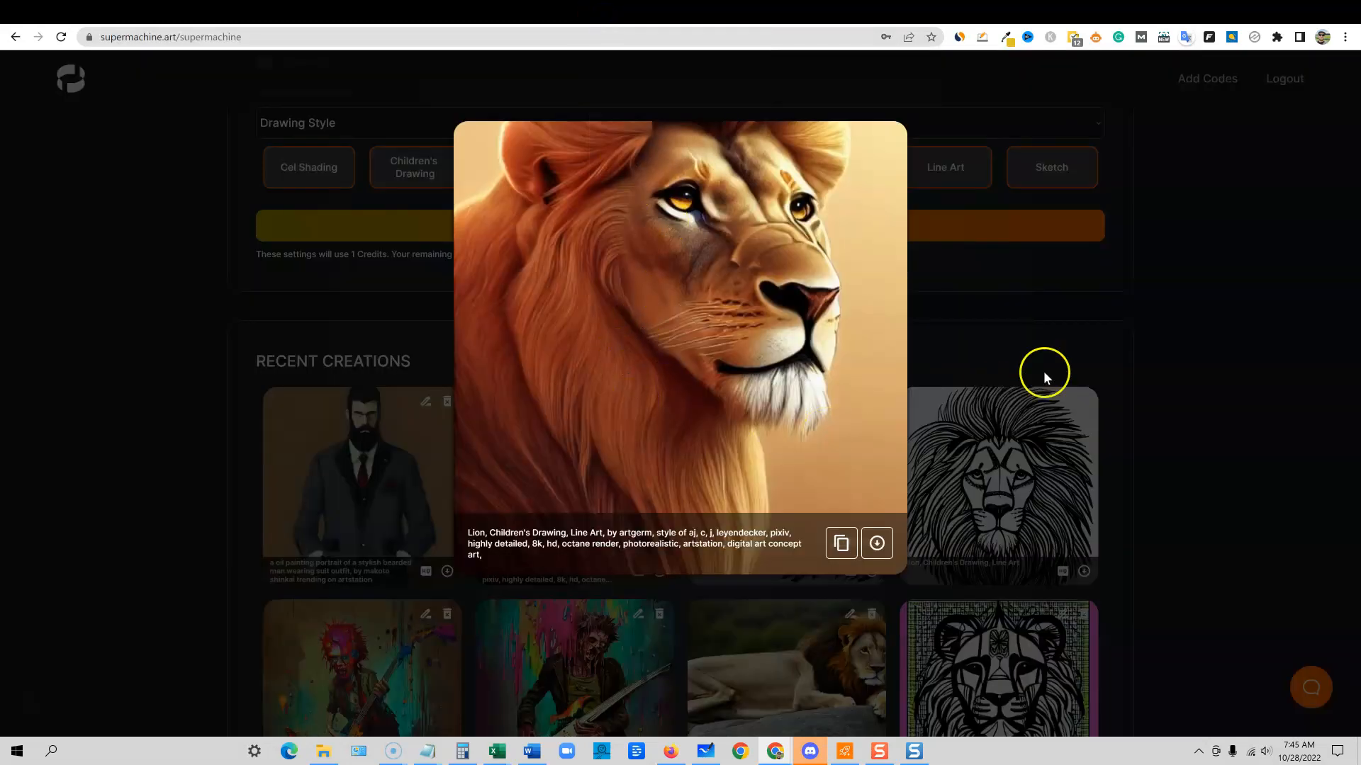
# - Keep Square aspect and enter the 'Lion, Children's Drawing, Line Art...' prompt in Supermachine's description box
pyautogui.click(1045, 373)
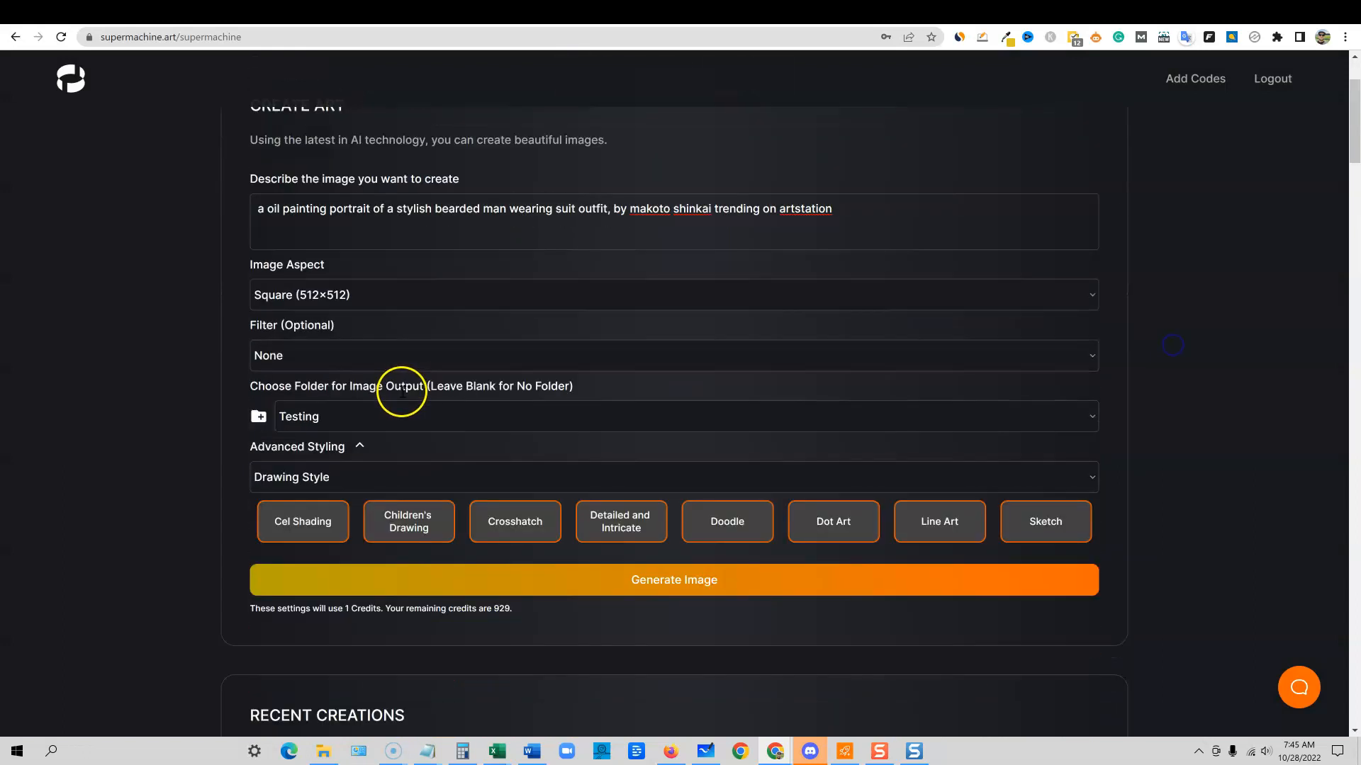
pyautogui.click(674, 295)
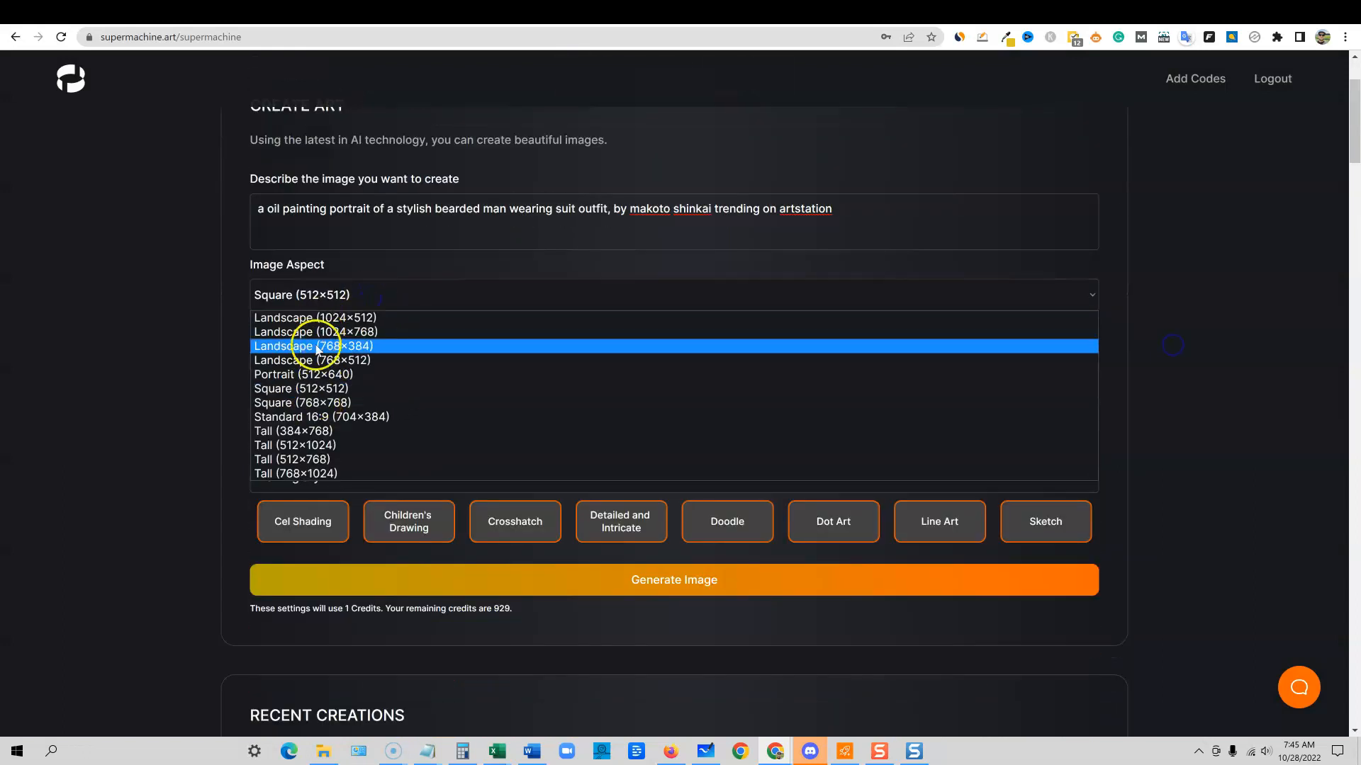
pyautogui.moveTo(330, 318)
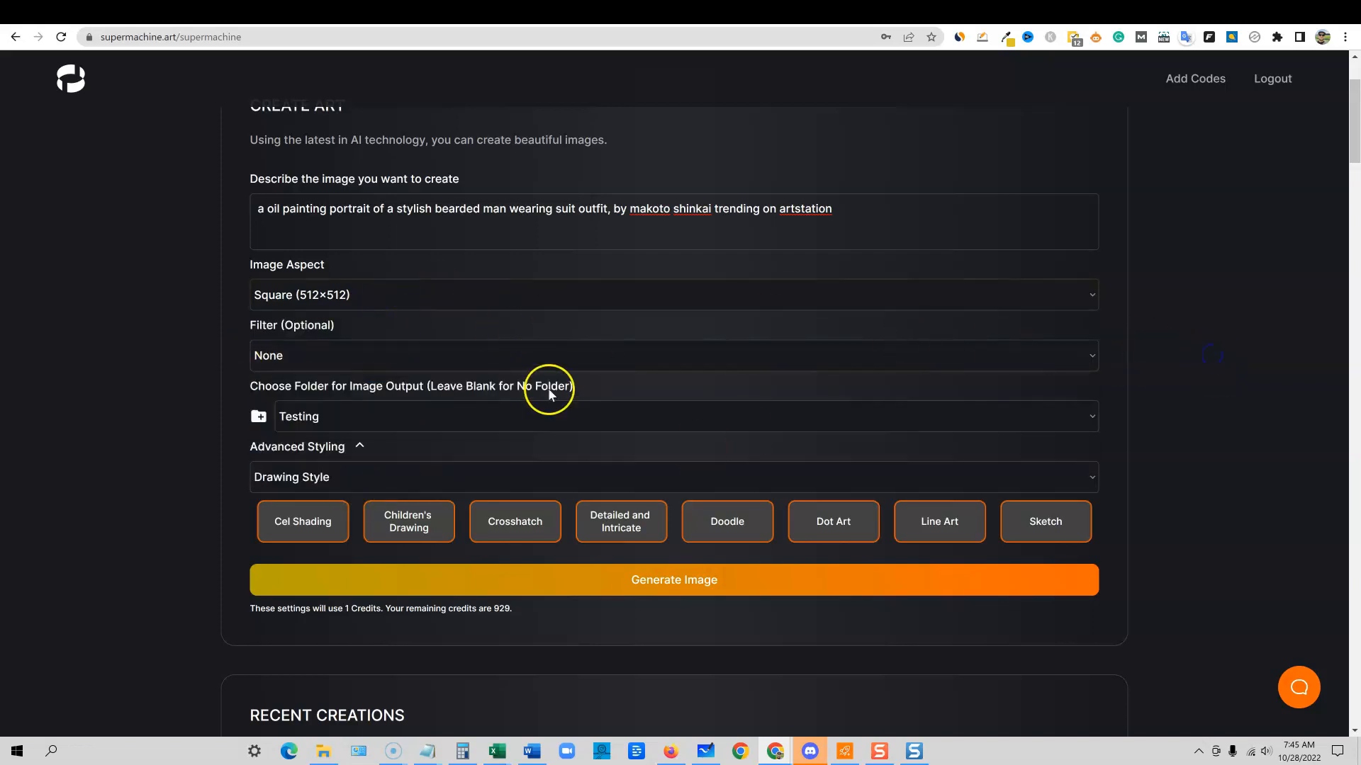
pyautogui.scroll(-3)
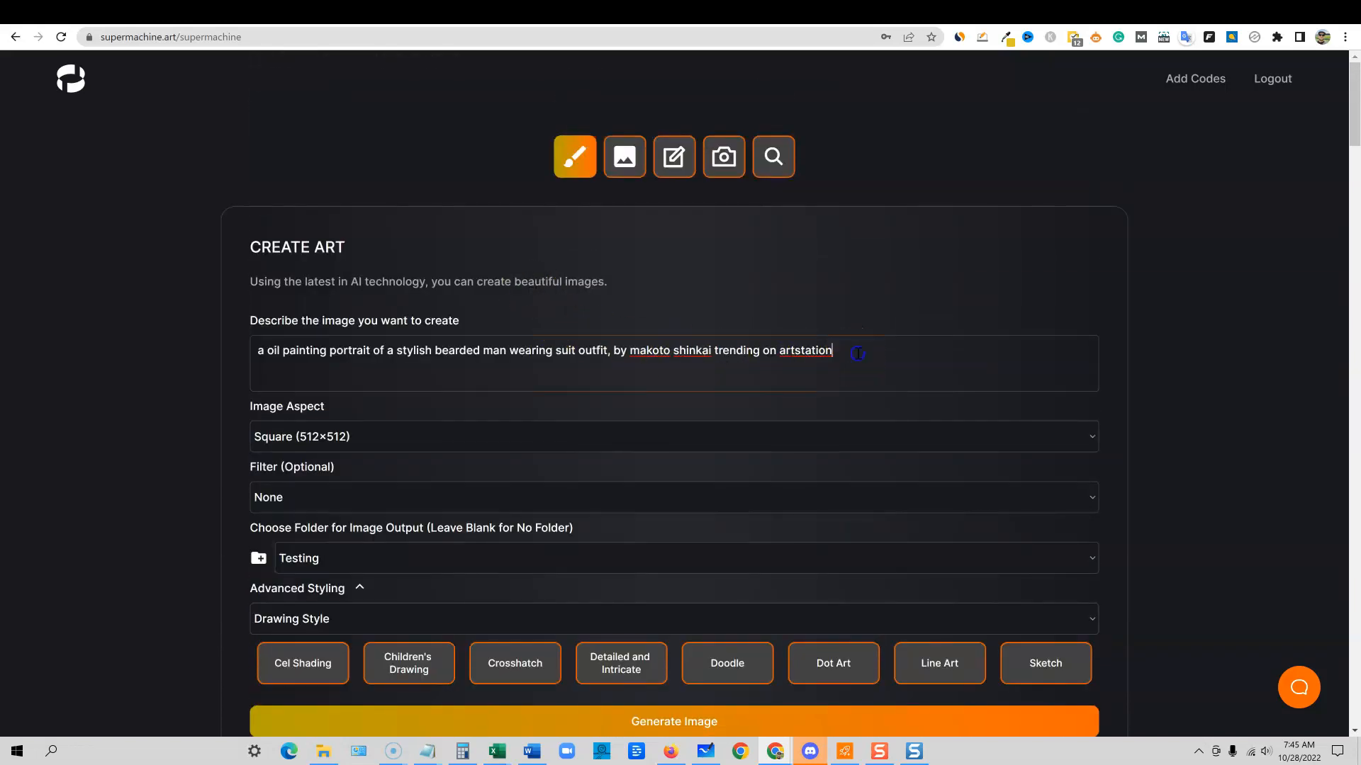
pyautogui.write("Lion, Children's Drawing, Line Art, by artgerm, style of aj, c, j, leyendecker, pixiv, highly detailed, 8k, hd, octane render, photorealistic, artstation, digital art concept art.")
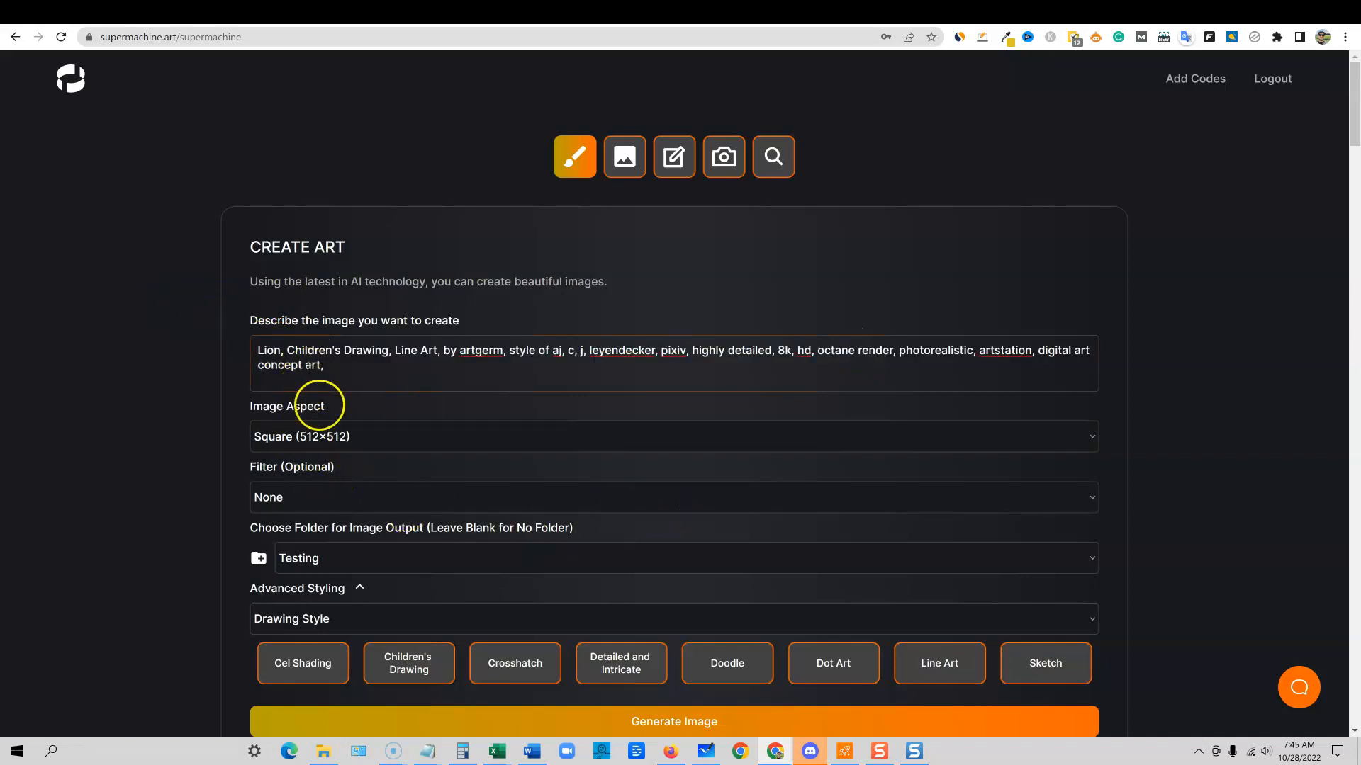
pyautogui.scroll(-3)
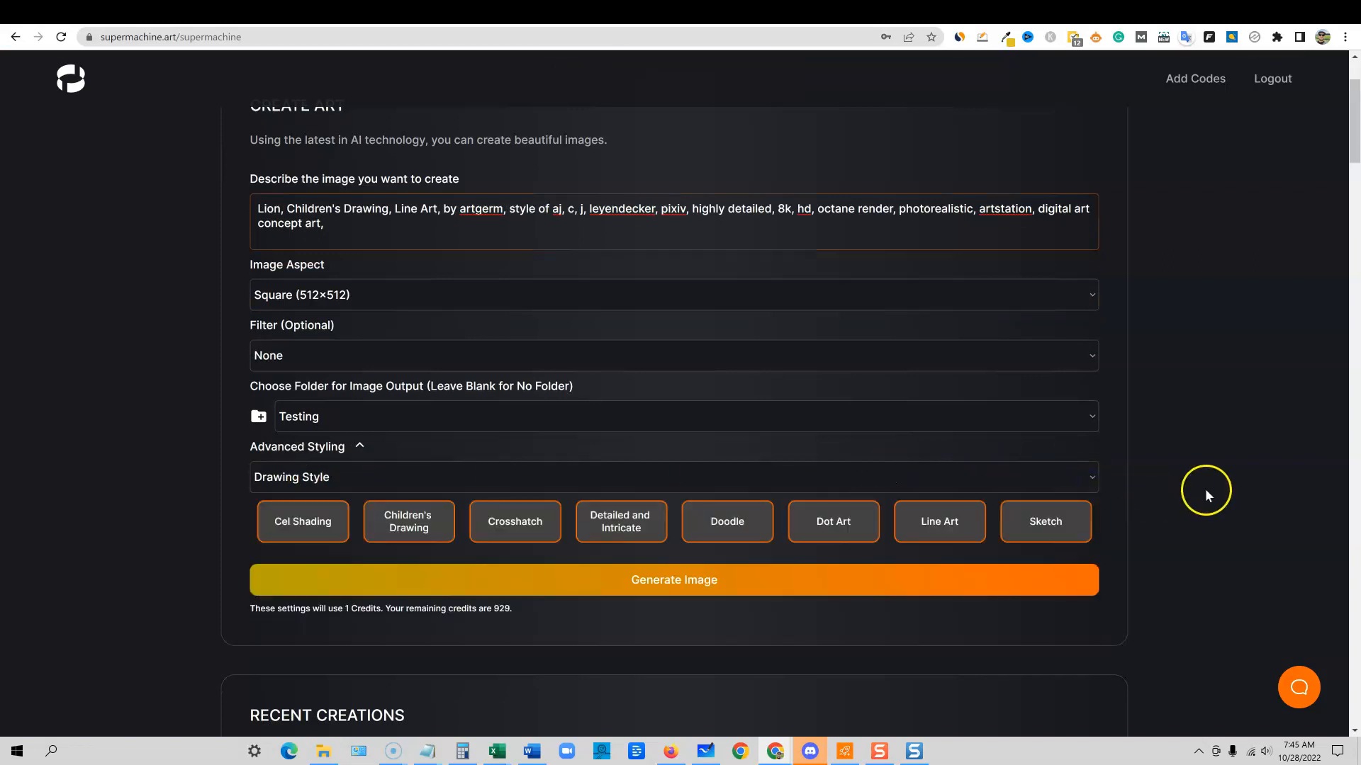
# - Generate new lion images in Supermachine from the line-art prompt
pyautogui.scroll(-3)
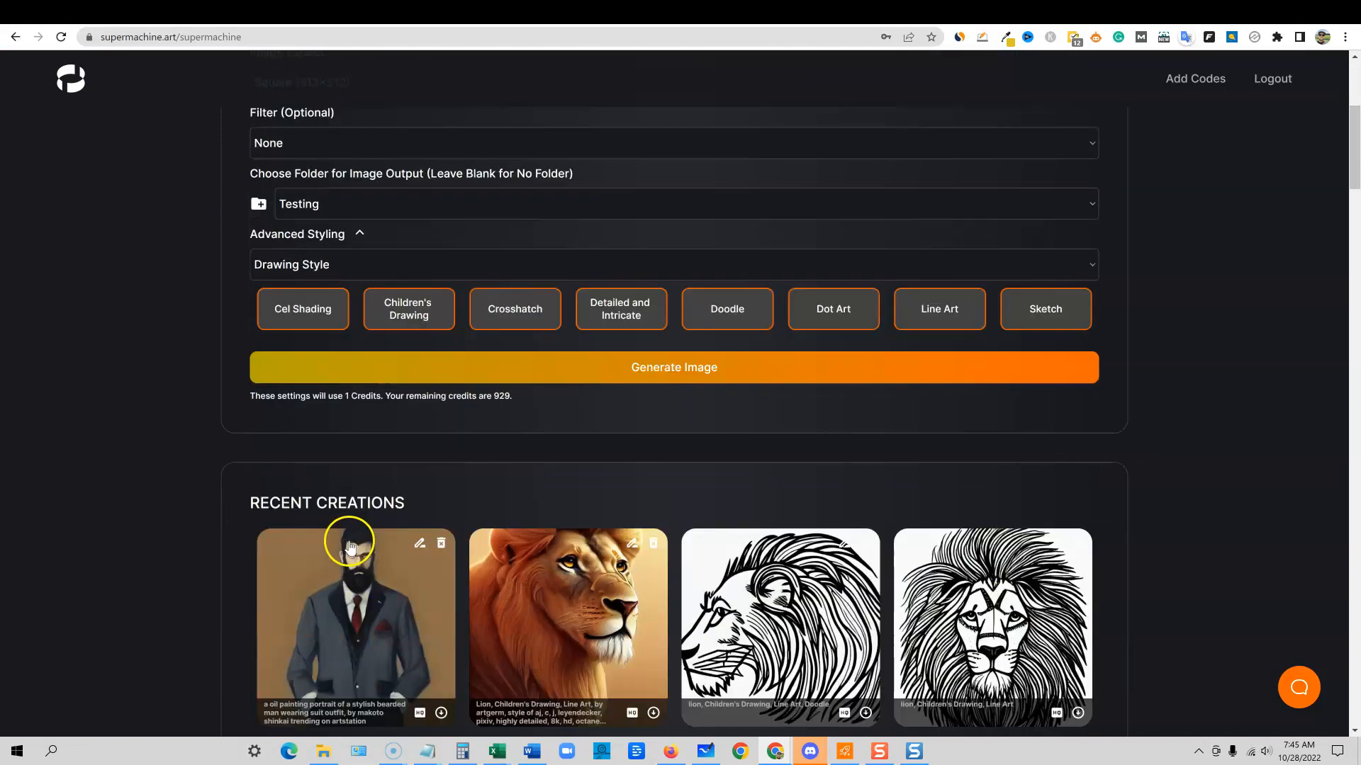
pyautogui.click(672, 367)
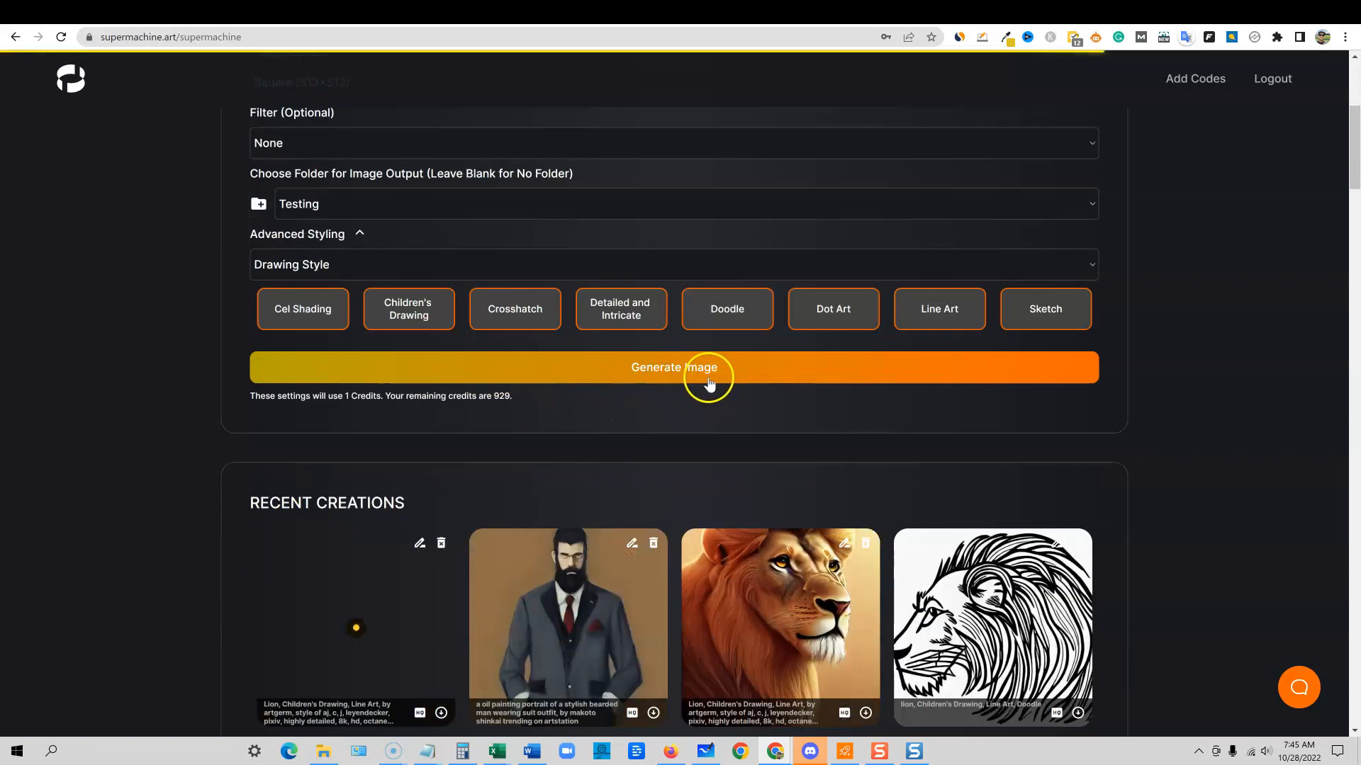
pyautogui.click(673, 367)
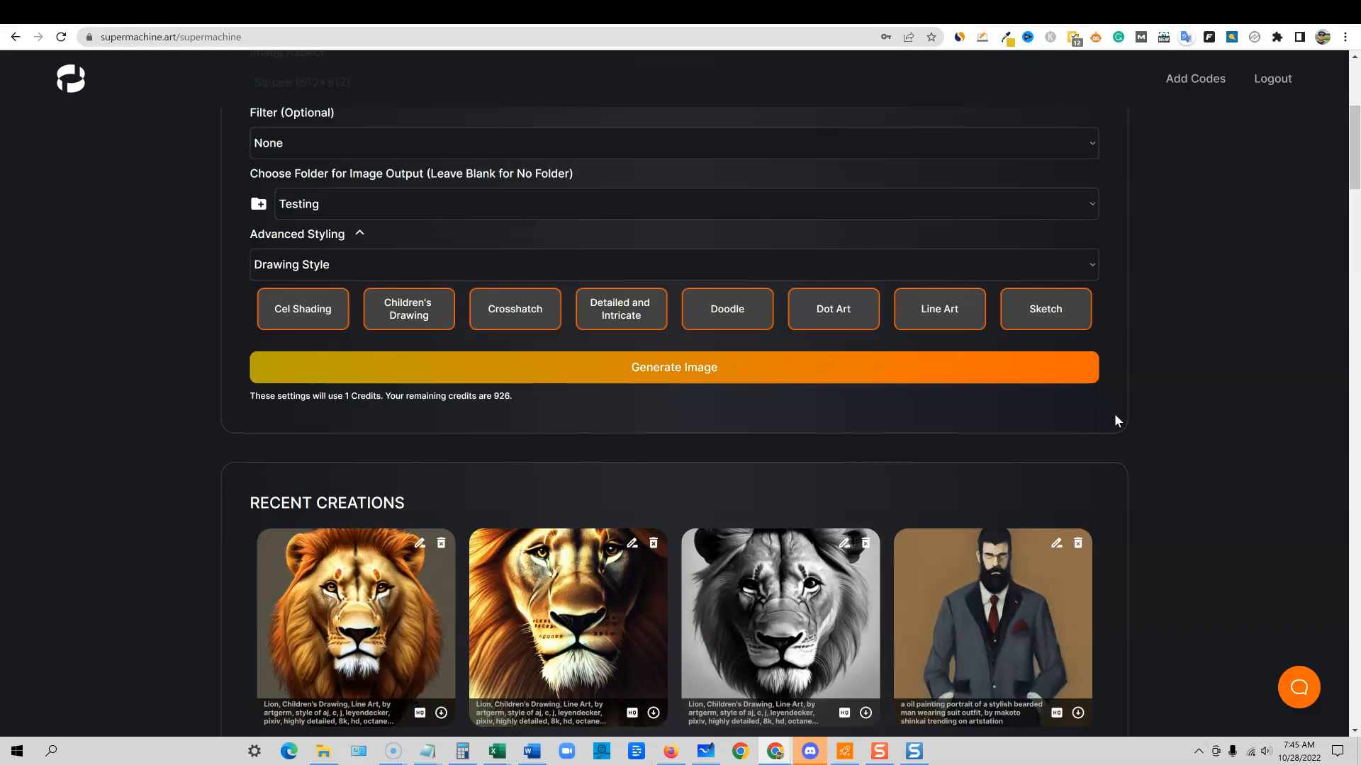
pyautogui.scroll(-3)
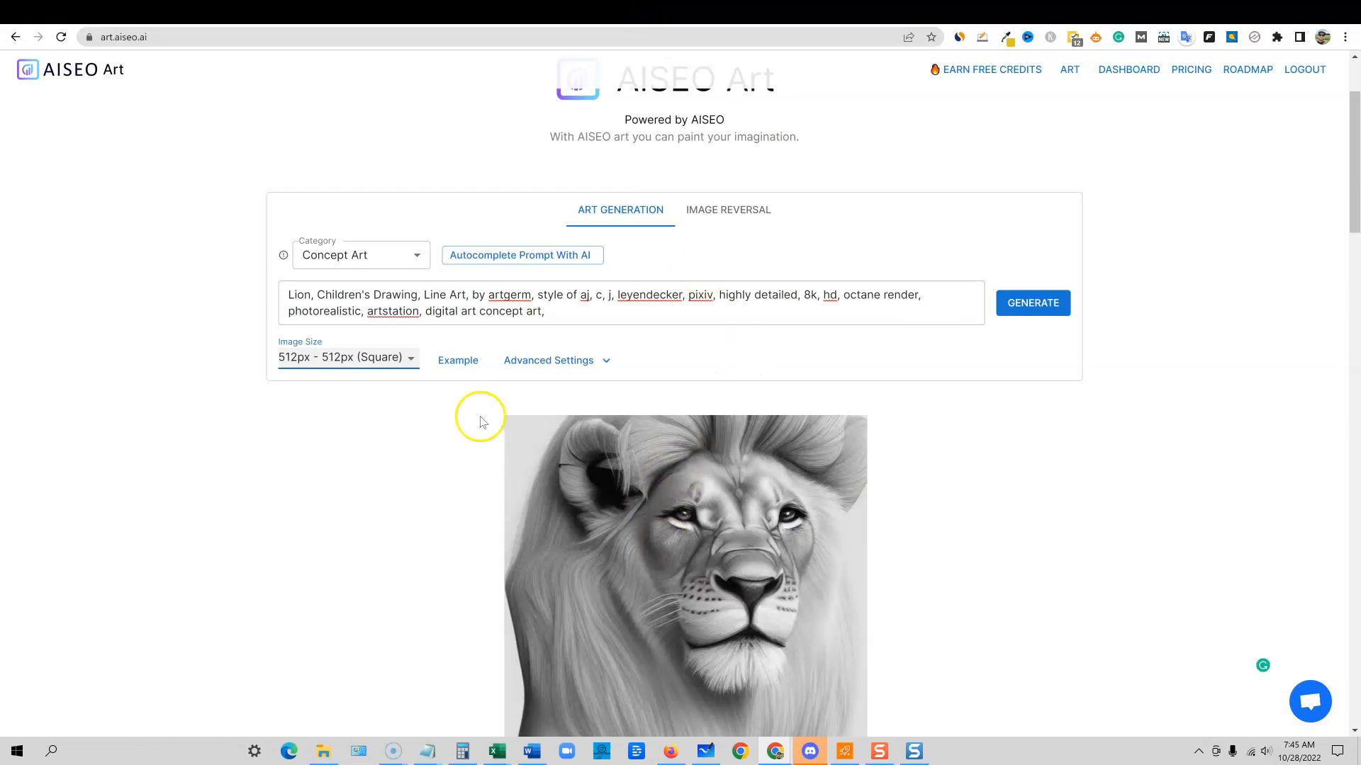
# - Regenerate the lion in AISEO Art and return to Supermachine's three new lion results
pyautogui.click(1031, 303)
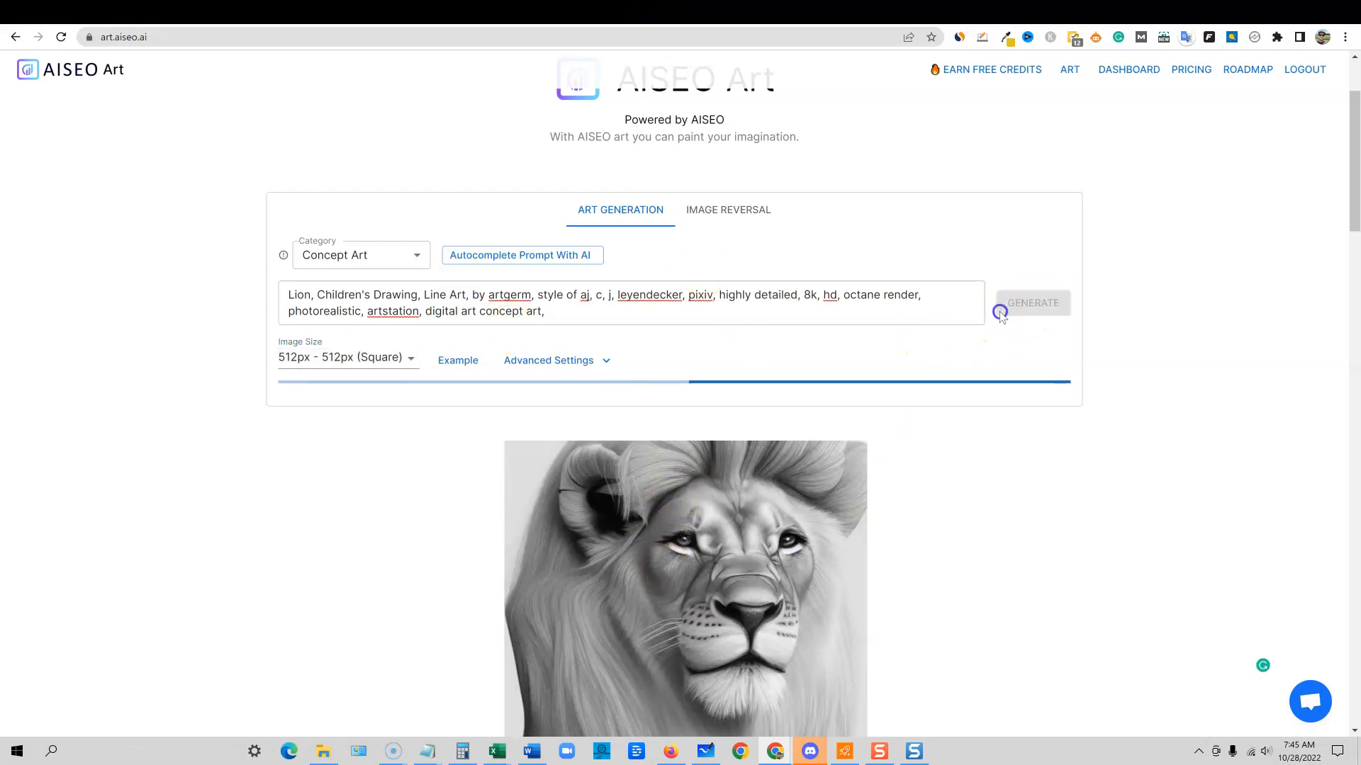
pyautogui.click(1032, 304)
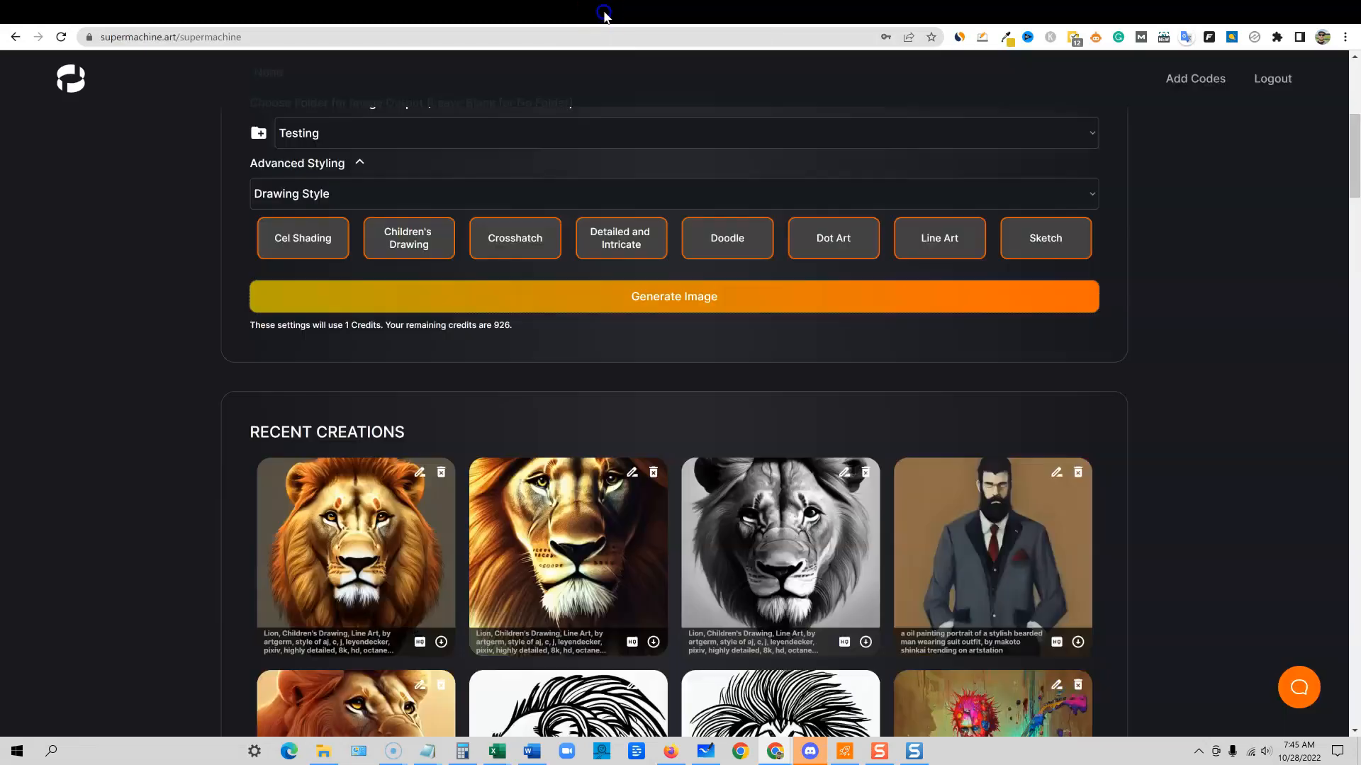
pyautogui.moveTo(685, 434)
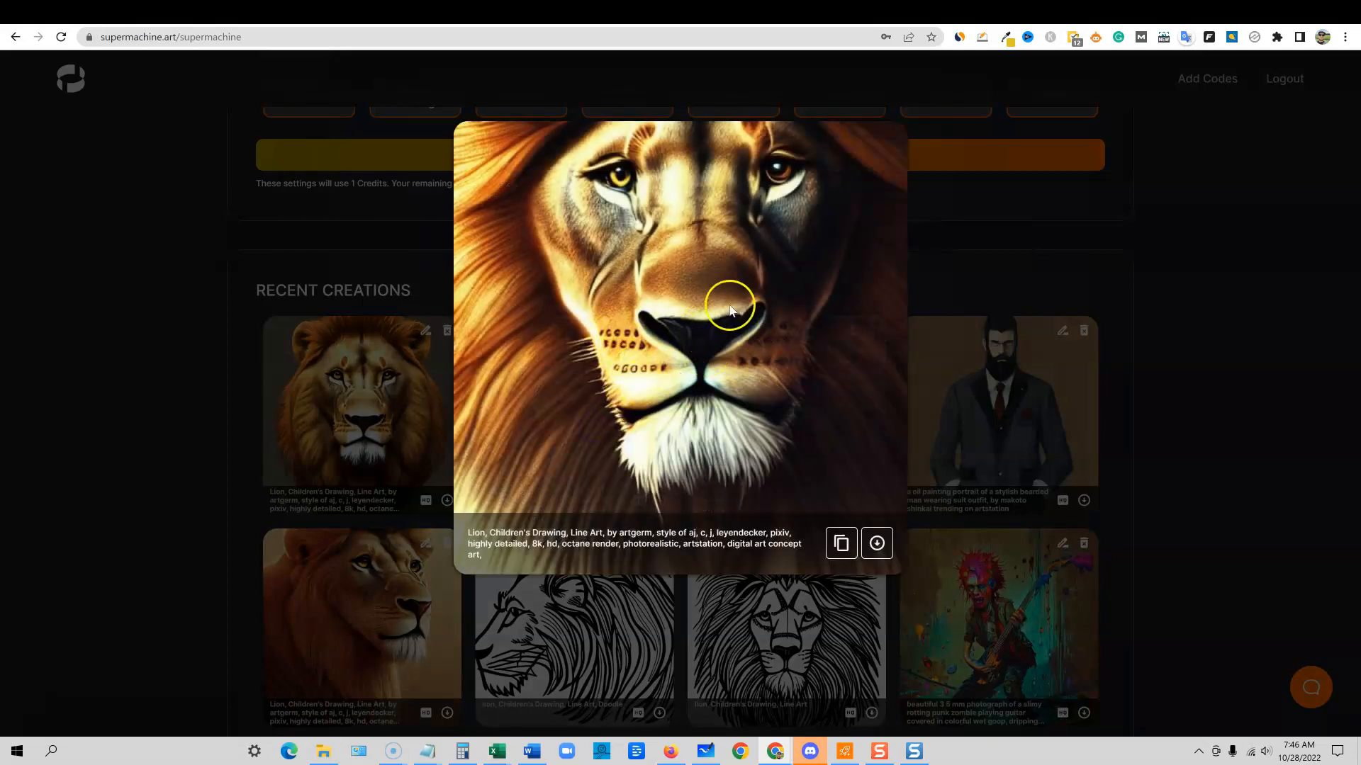
pyautogui.moveTo(646, 356)
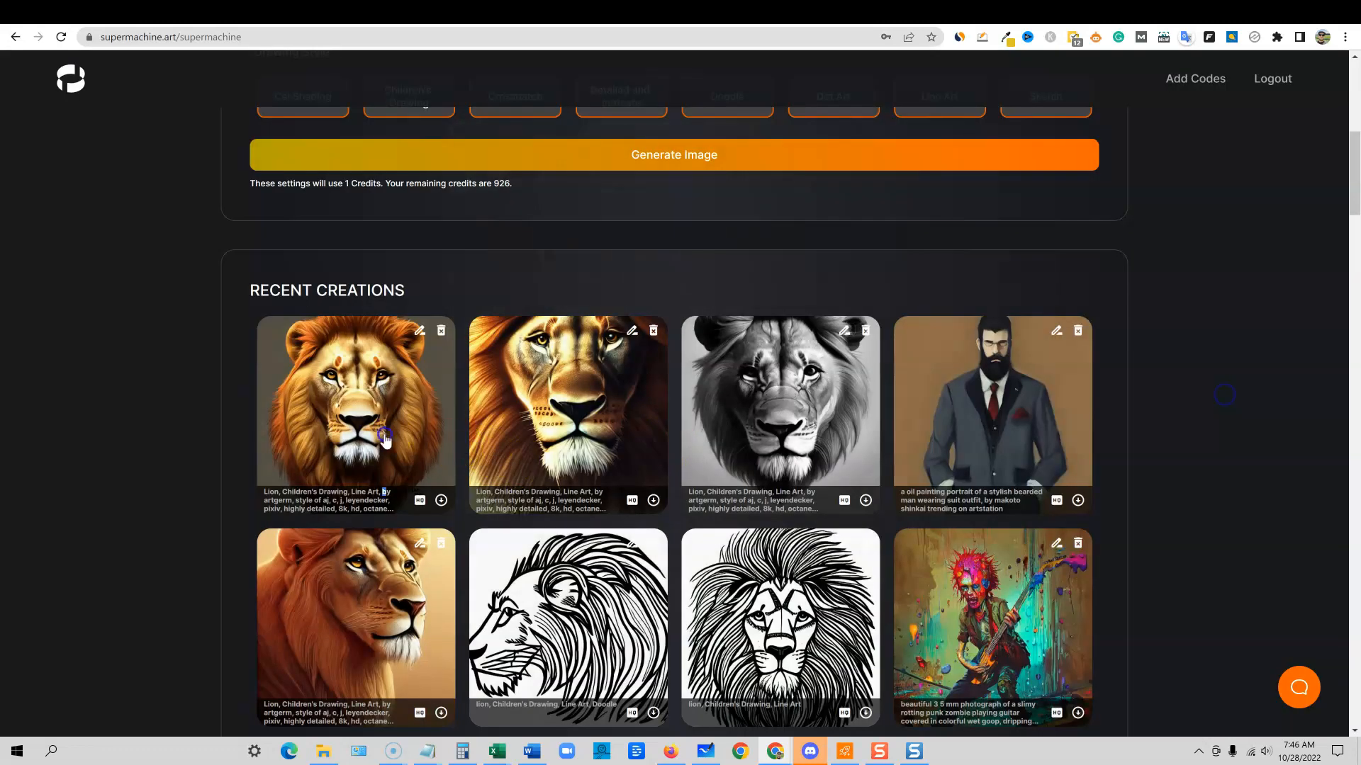
# - Enlarge the black-and-white lion creation, then close the enlarged orange lion preview
pyautogui.click(355, 415)
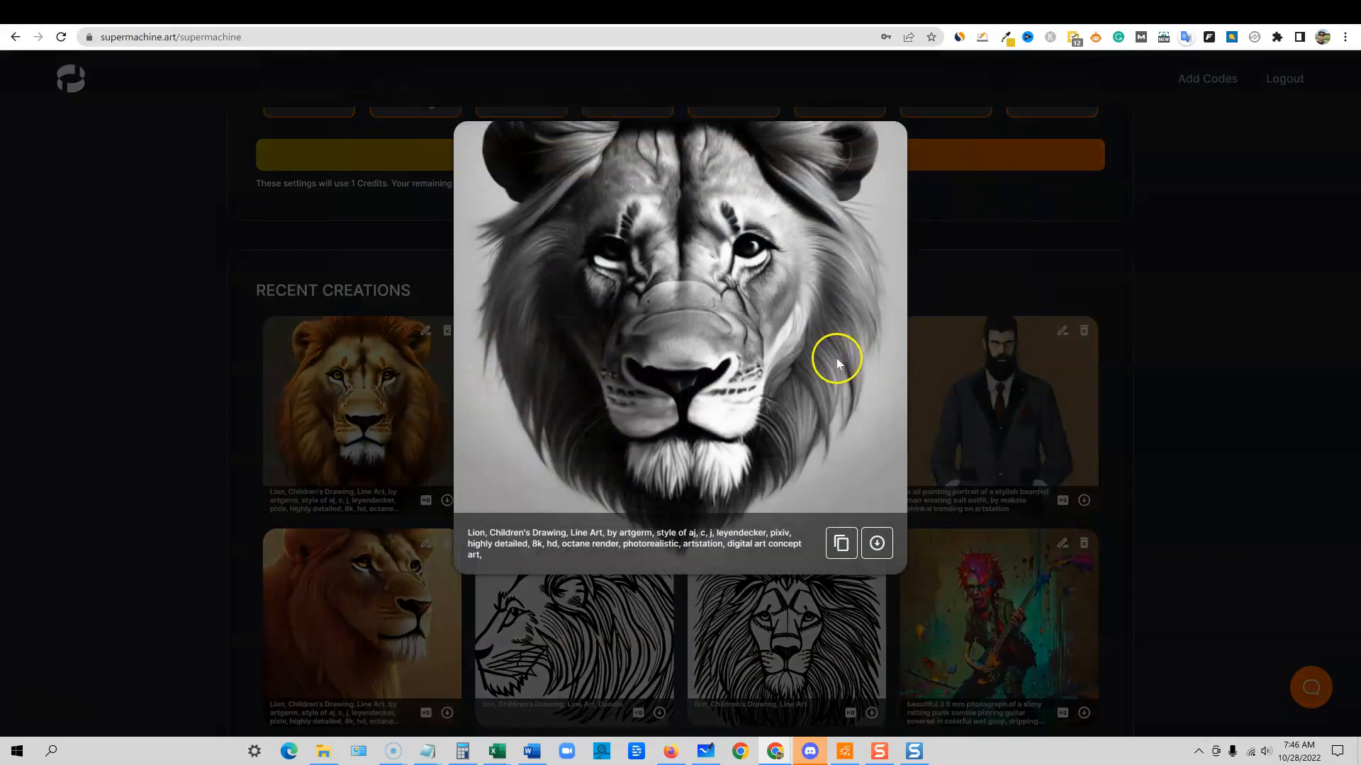
pyautogui.moveTo(855, 365)
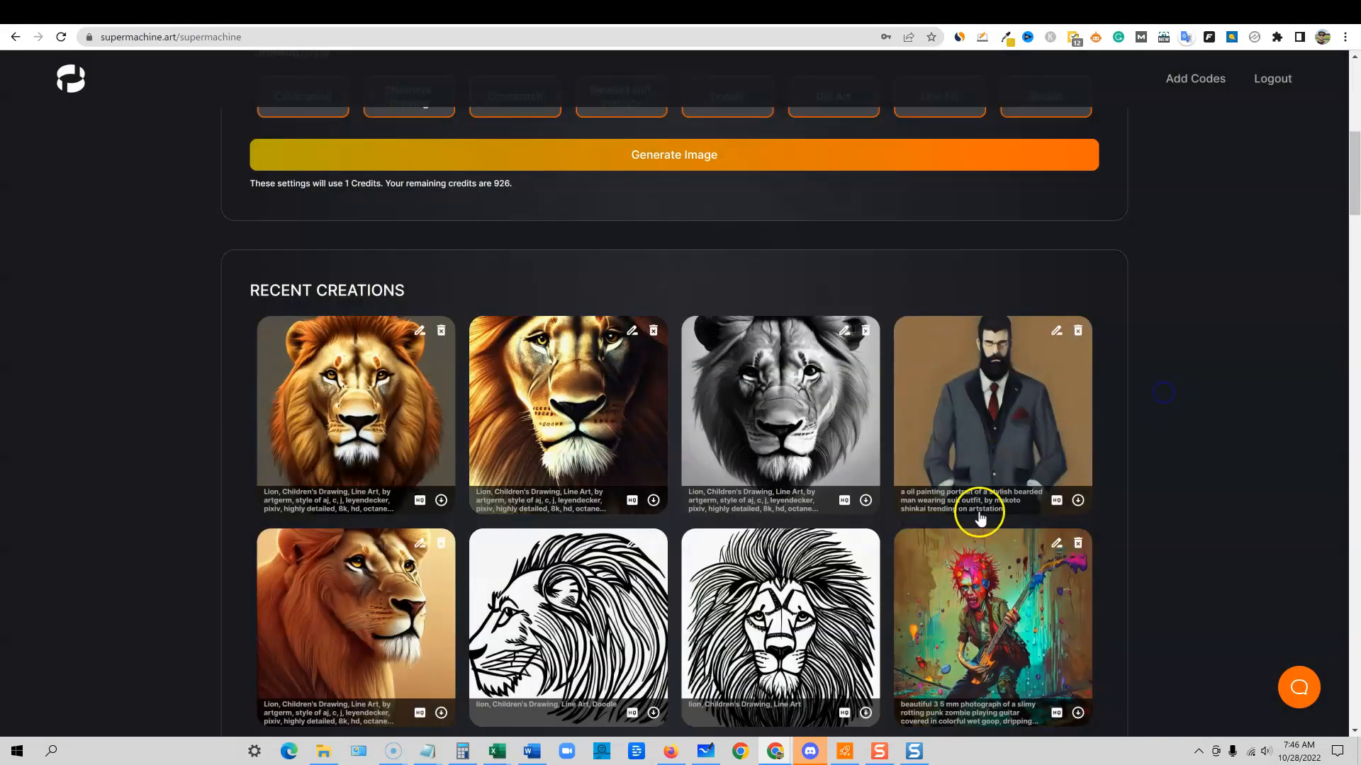
pyautogui.scroll(-3)
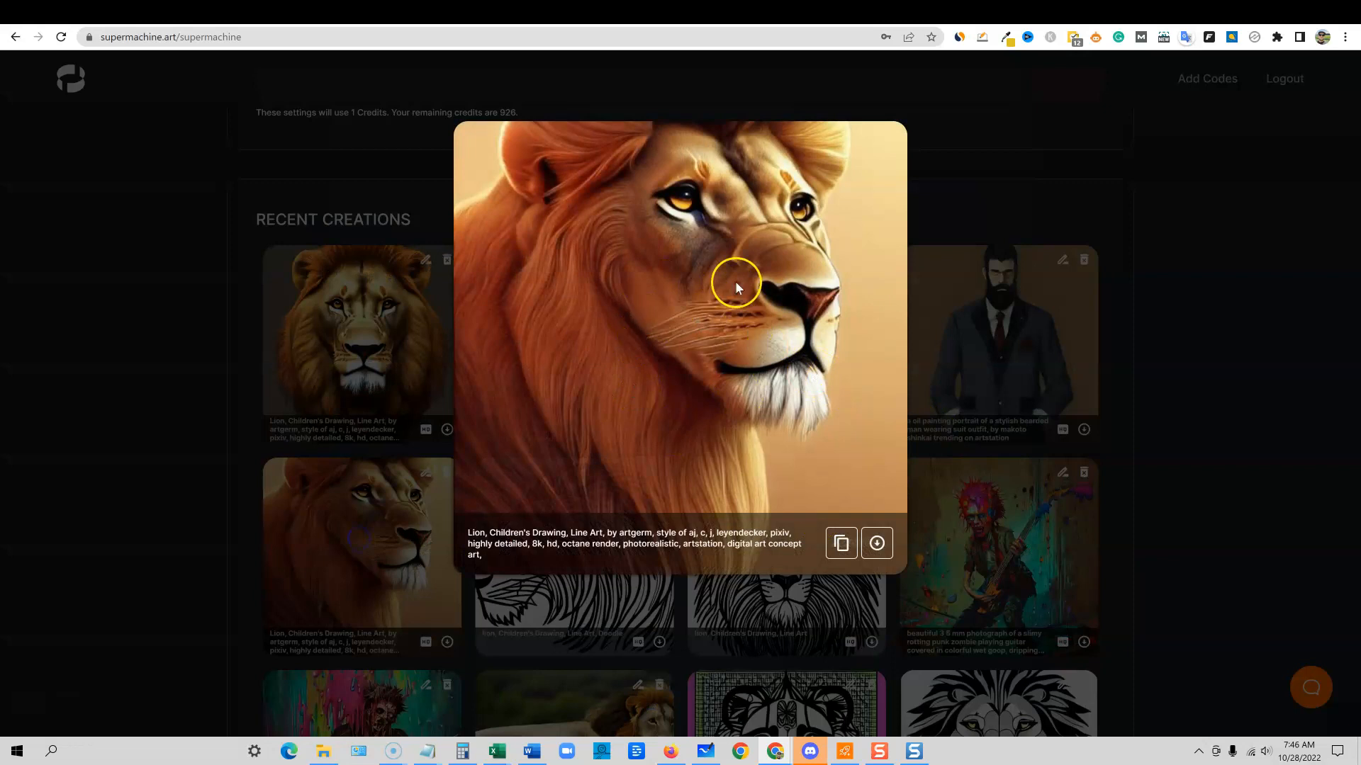
pyautogui.click(737, 287)
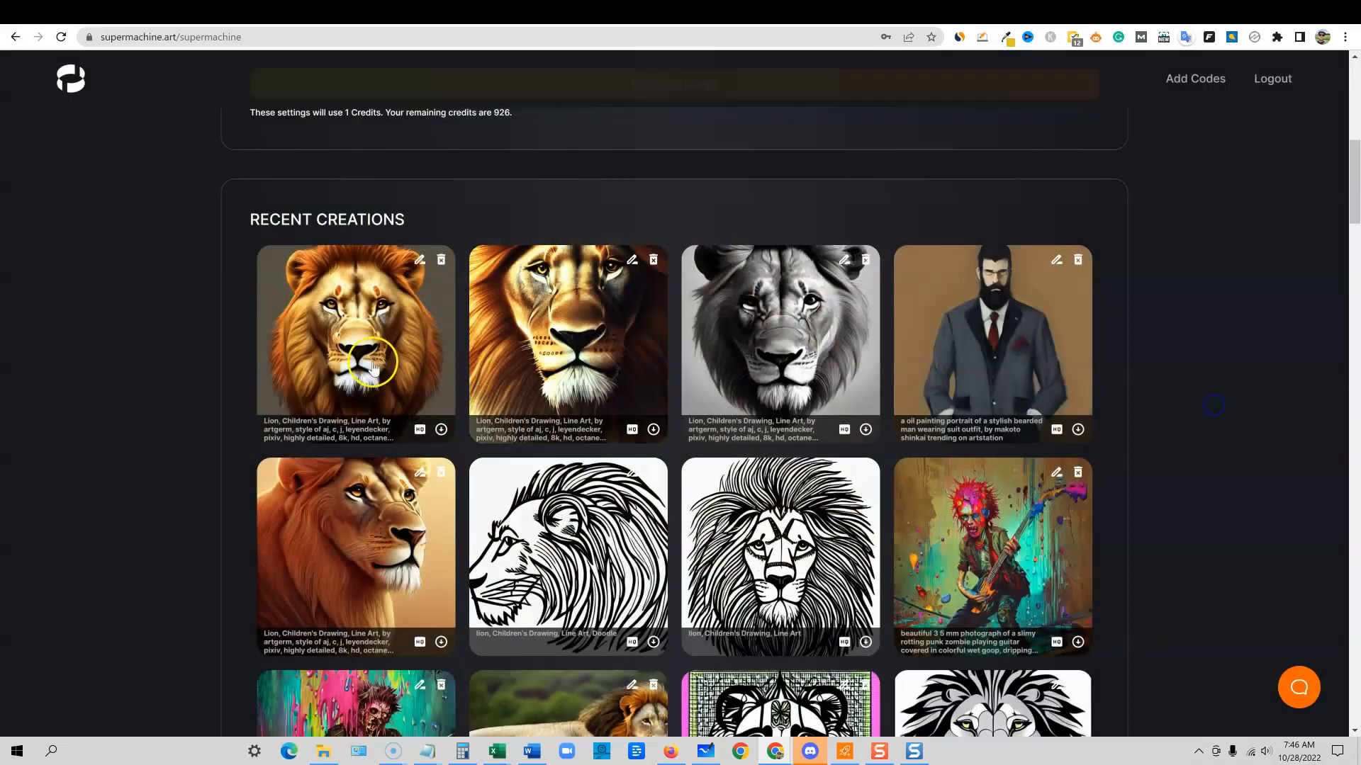
pyautogui.moveTo(638, 19)
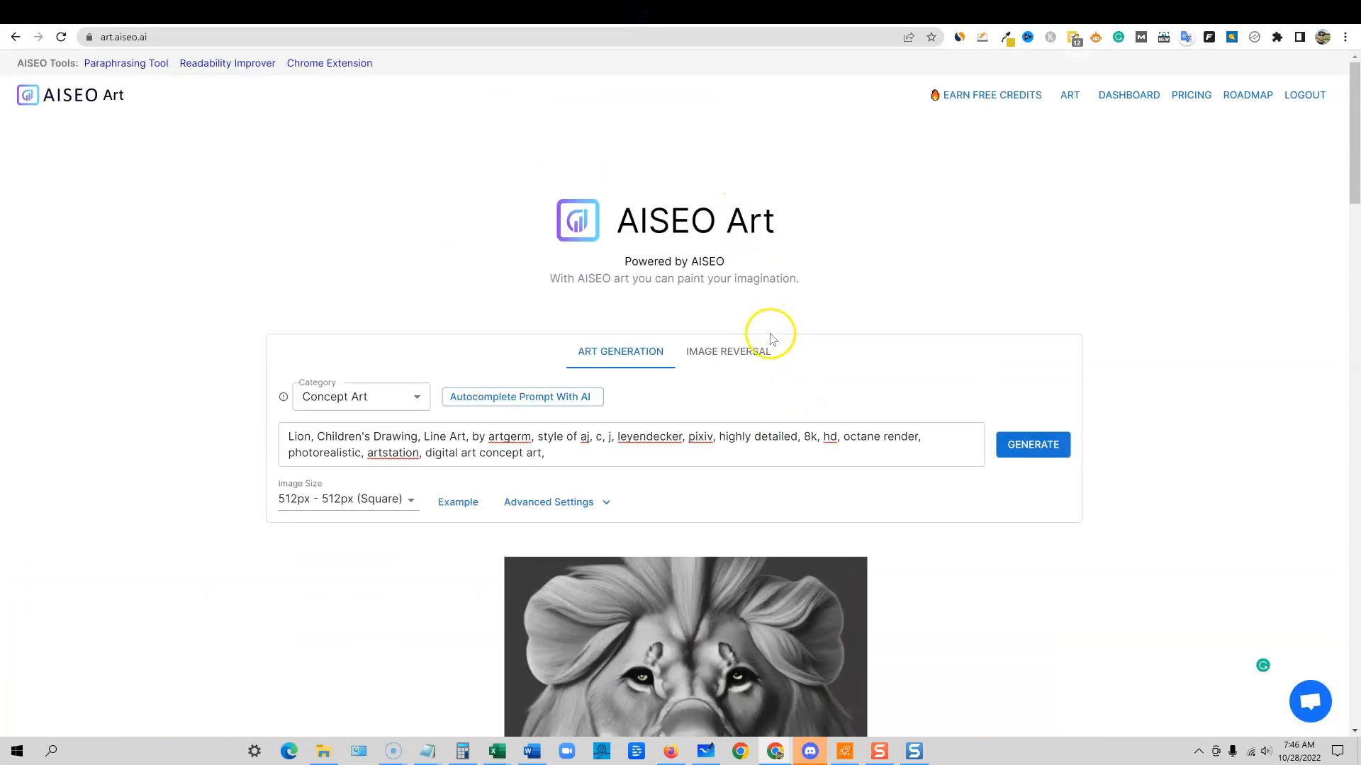
# - Show your Generated Images, step to the next full-size lion image, then close the viewer
pyautogui.scroll(-3)
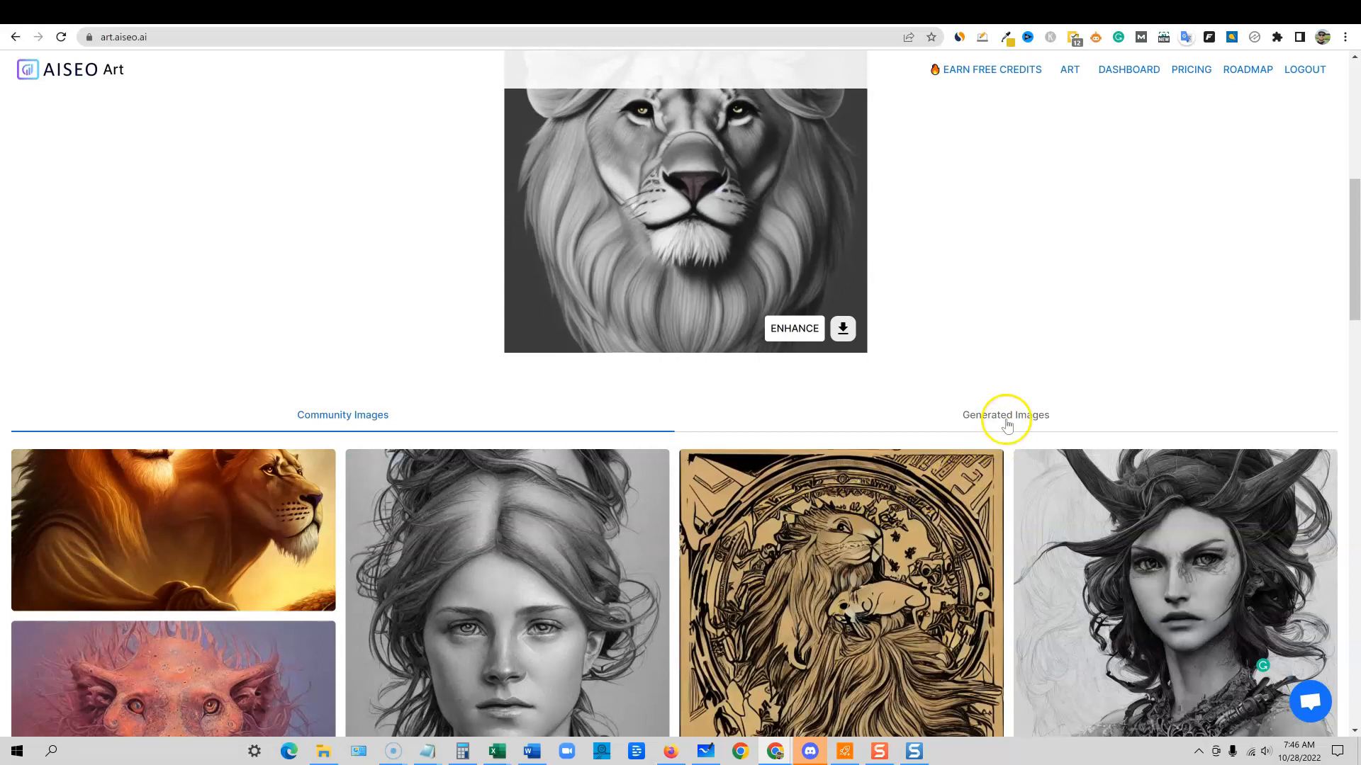
pyautogui.click(1005, 415)
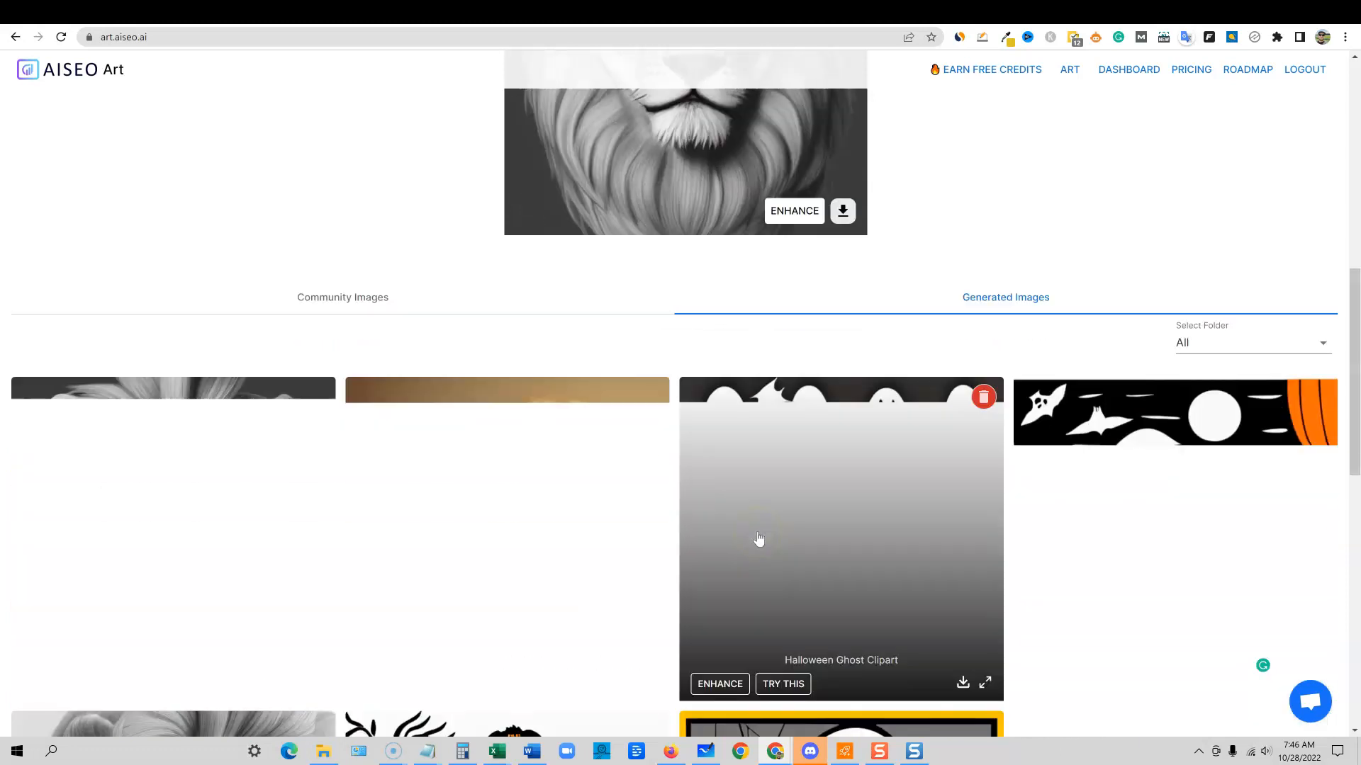
pyautogui.scroll(-3)
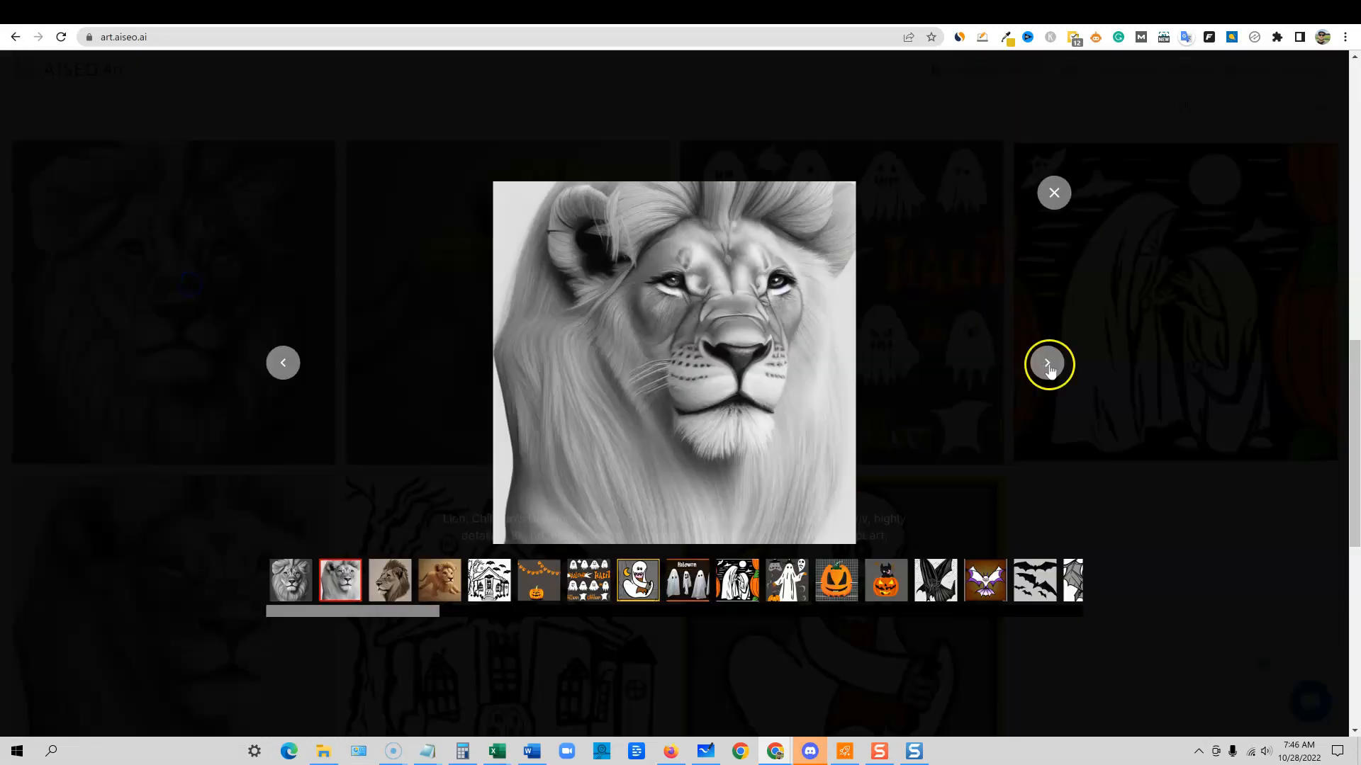
pyautogui.click(1047, 363)
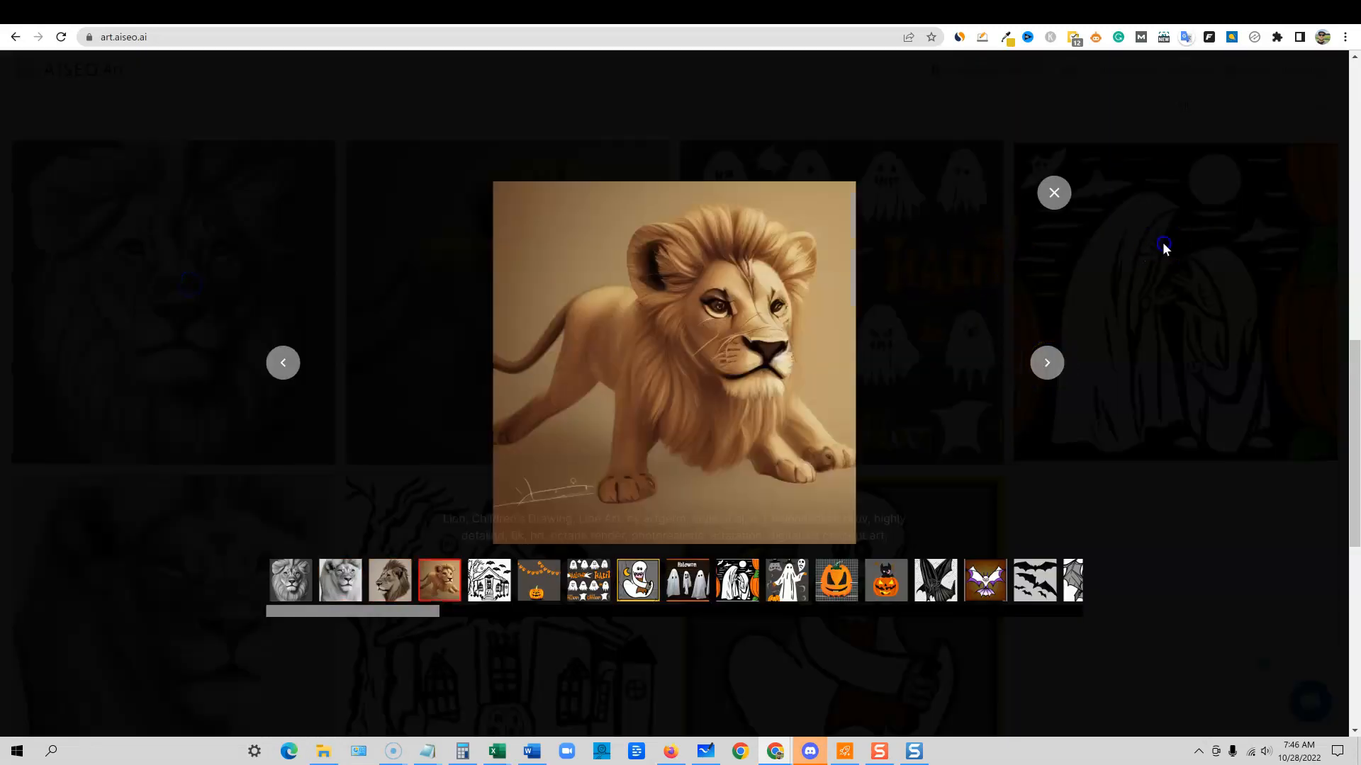
pyautogui.click(1053, 193)
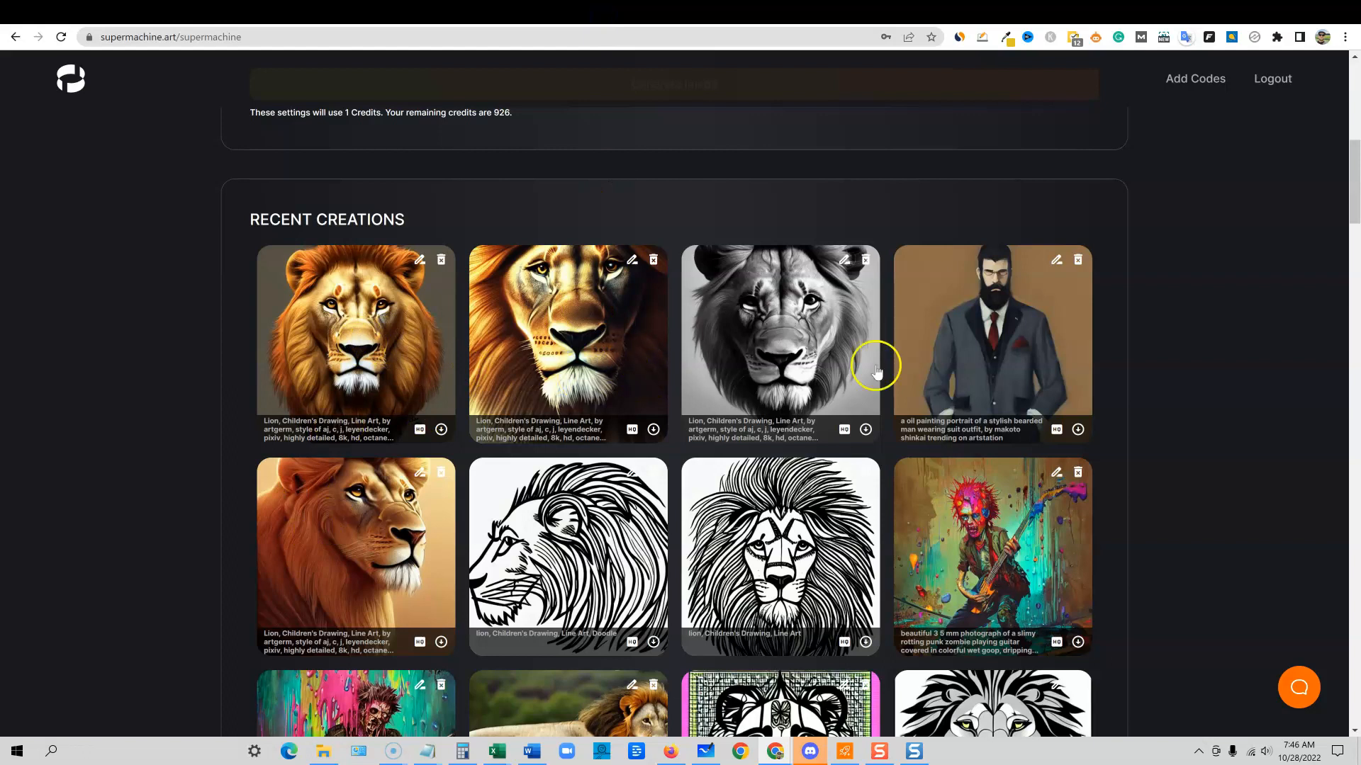
pyautogui.moveTo(465, 332)
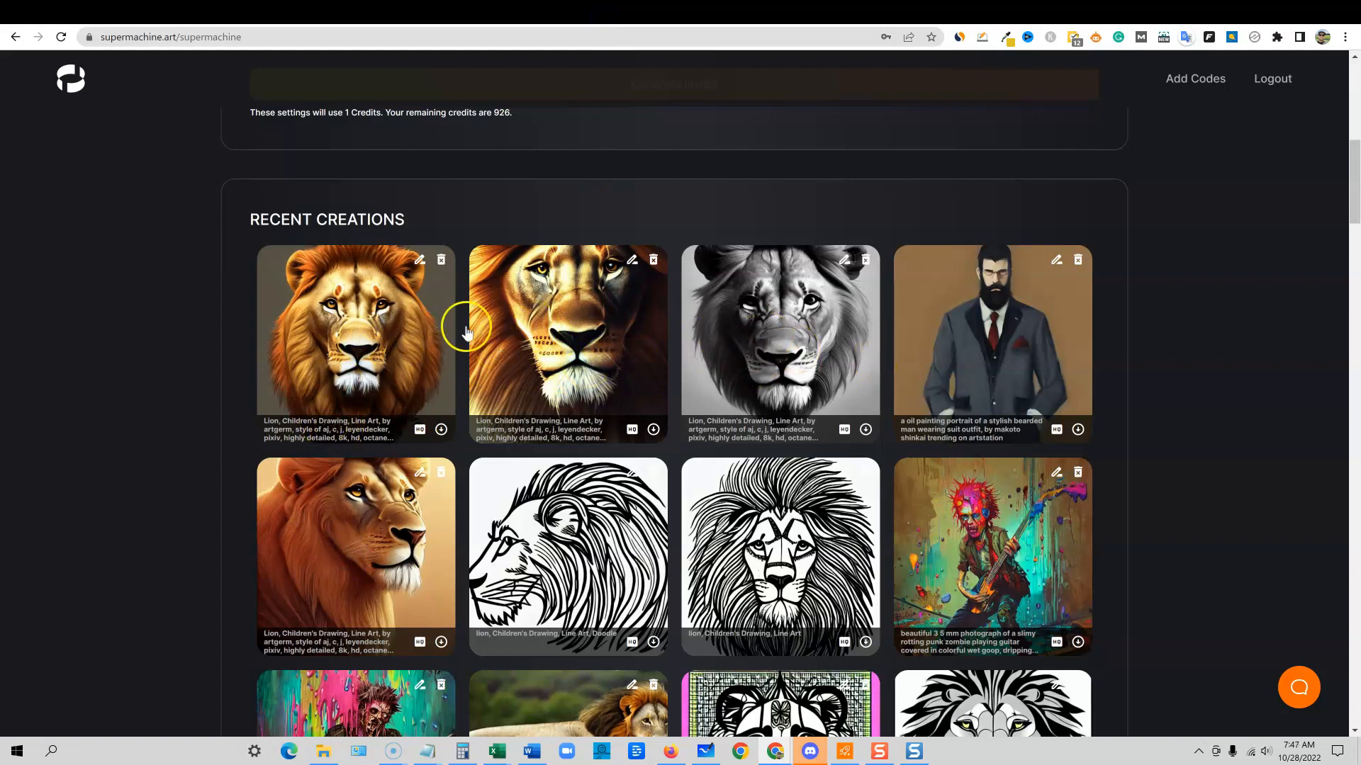
pyautogui.moveTo(450, 373)
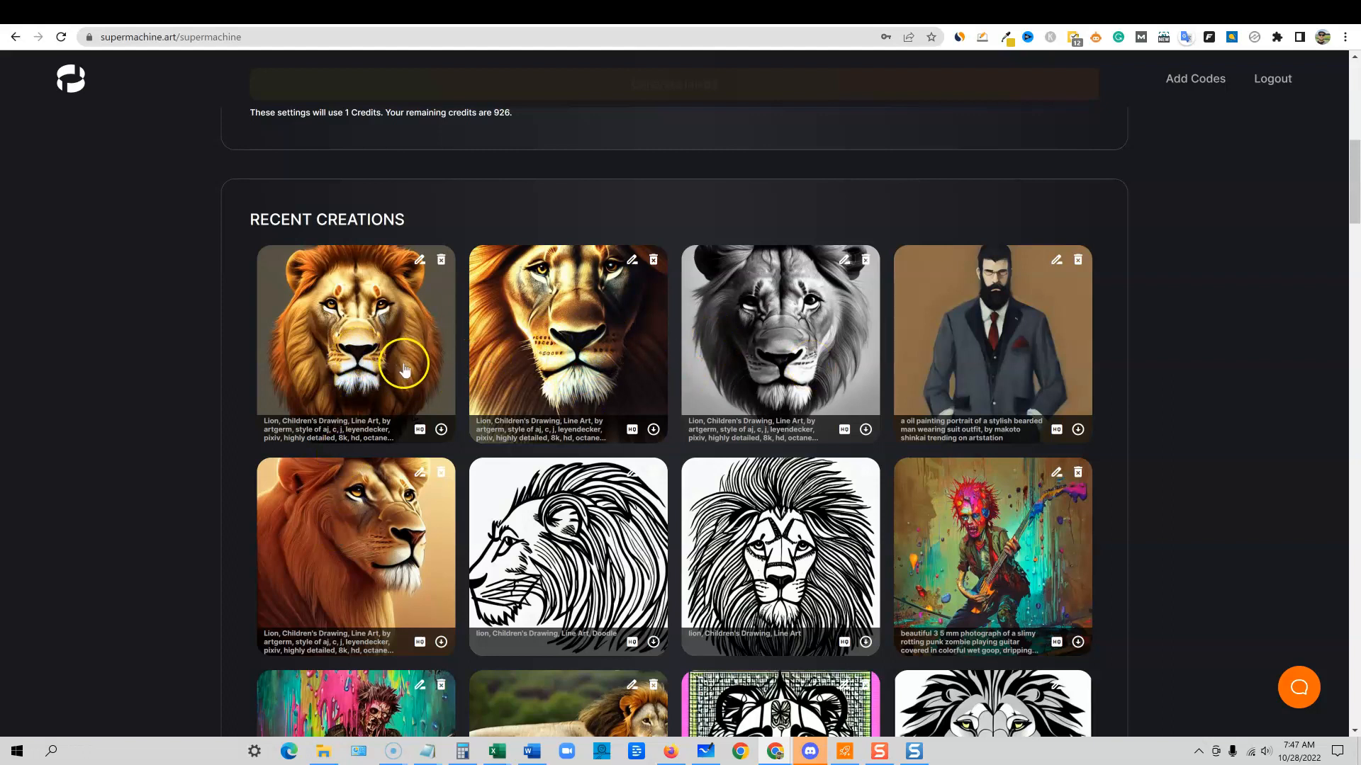
pyautogui.moveTo(588, 448)
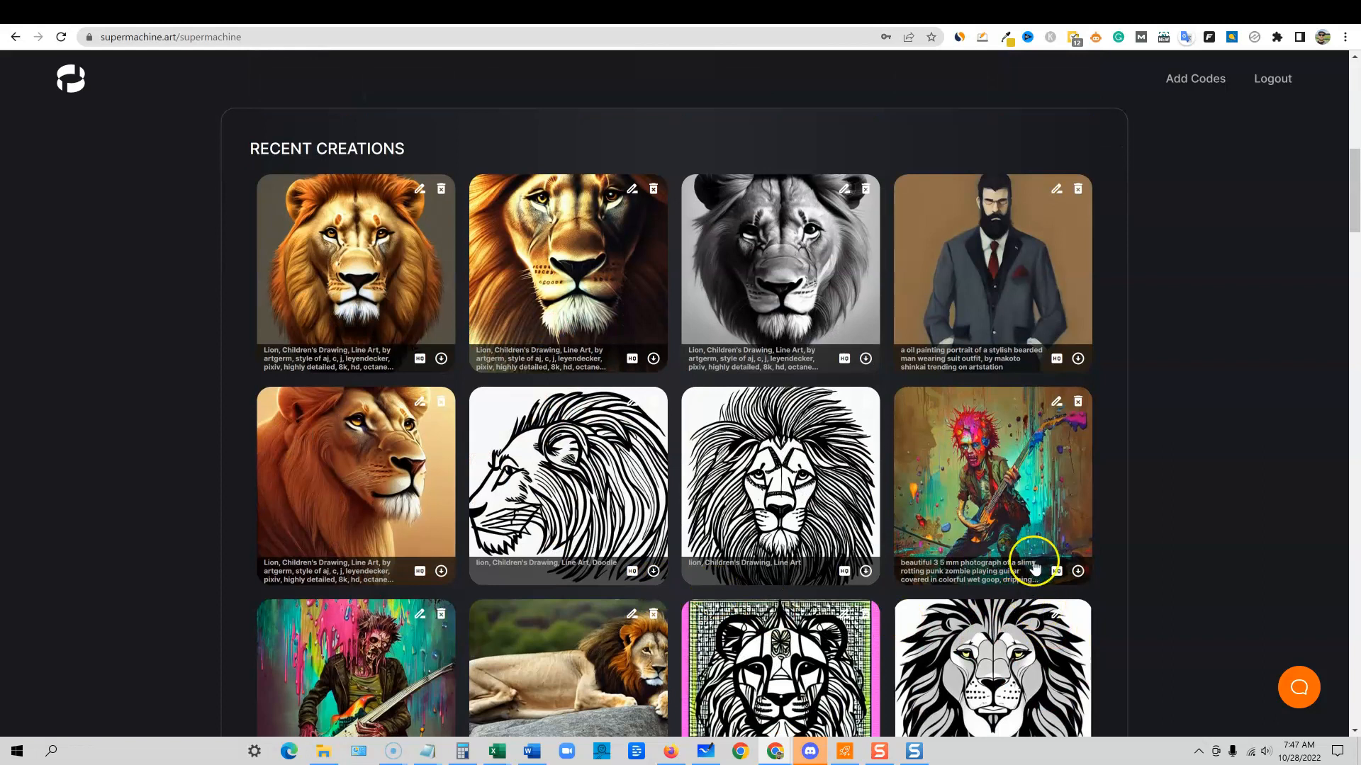
# - Enlarge the punk zombie guitarist creation and copy its prompt
pyautogui.click(992, 486)
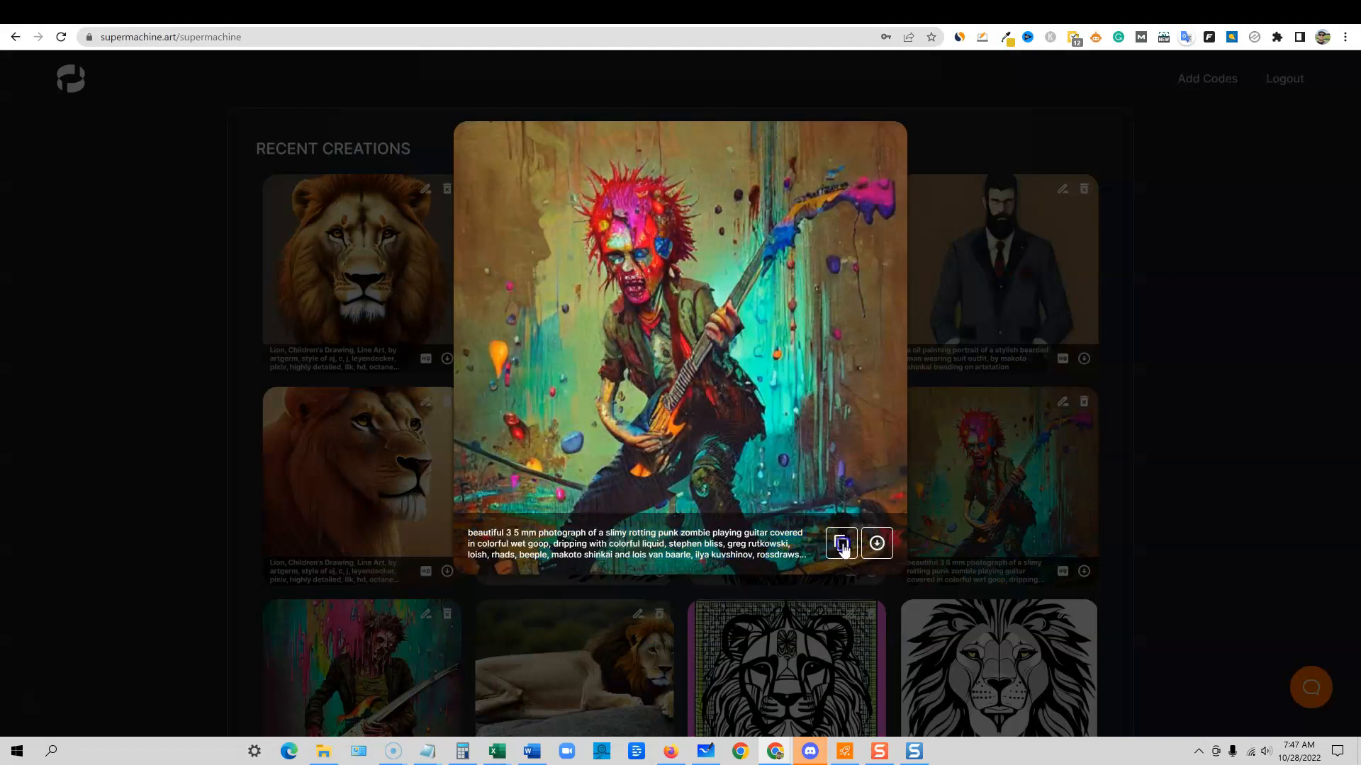
pyautogui.click(841, 543)
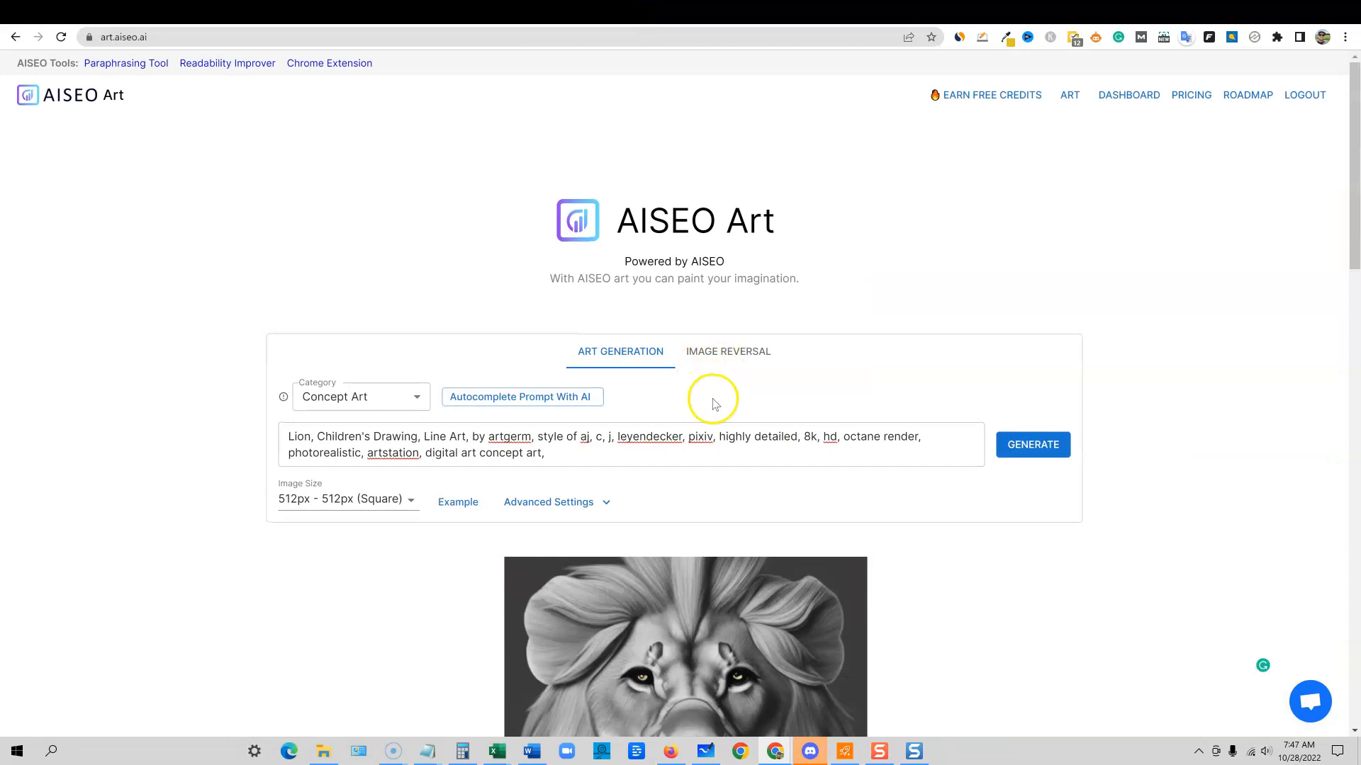
# - Set the art category to Cinematic and generate the lion image in that style
pyautogui.scroll(-3)
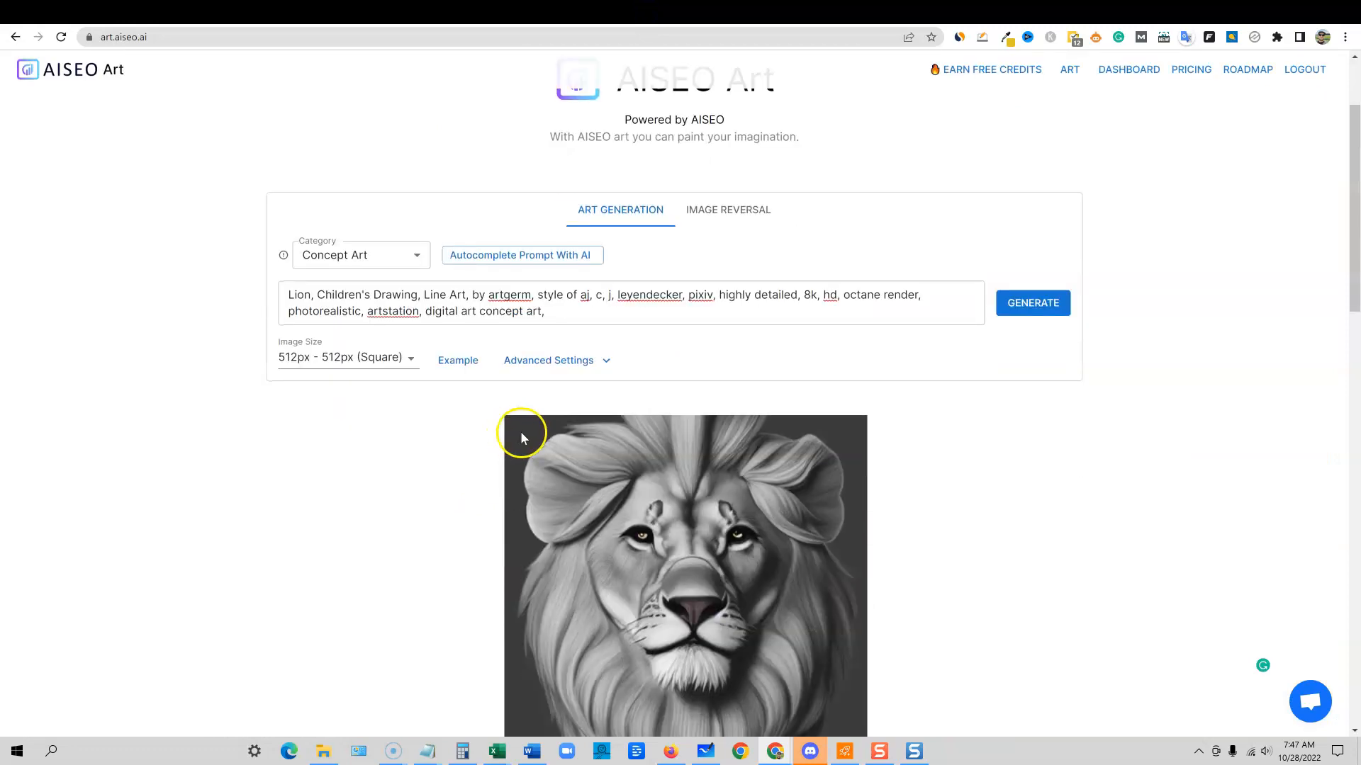
pyautogui.scroll(-3)
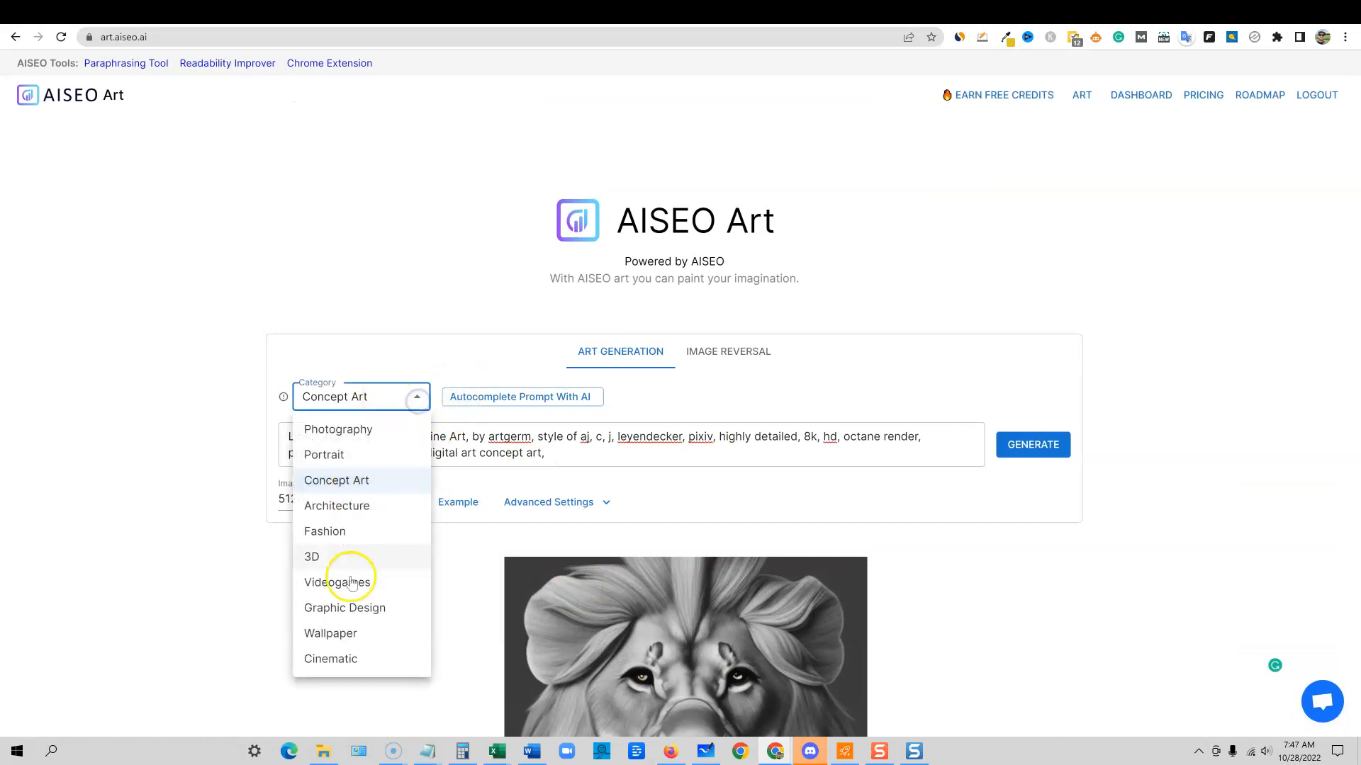
pyautogui.click(330, 659)
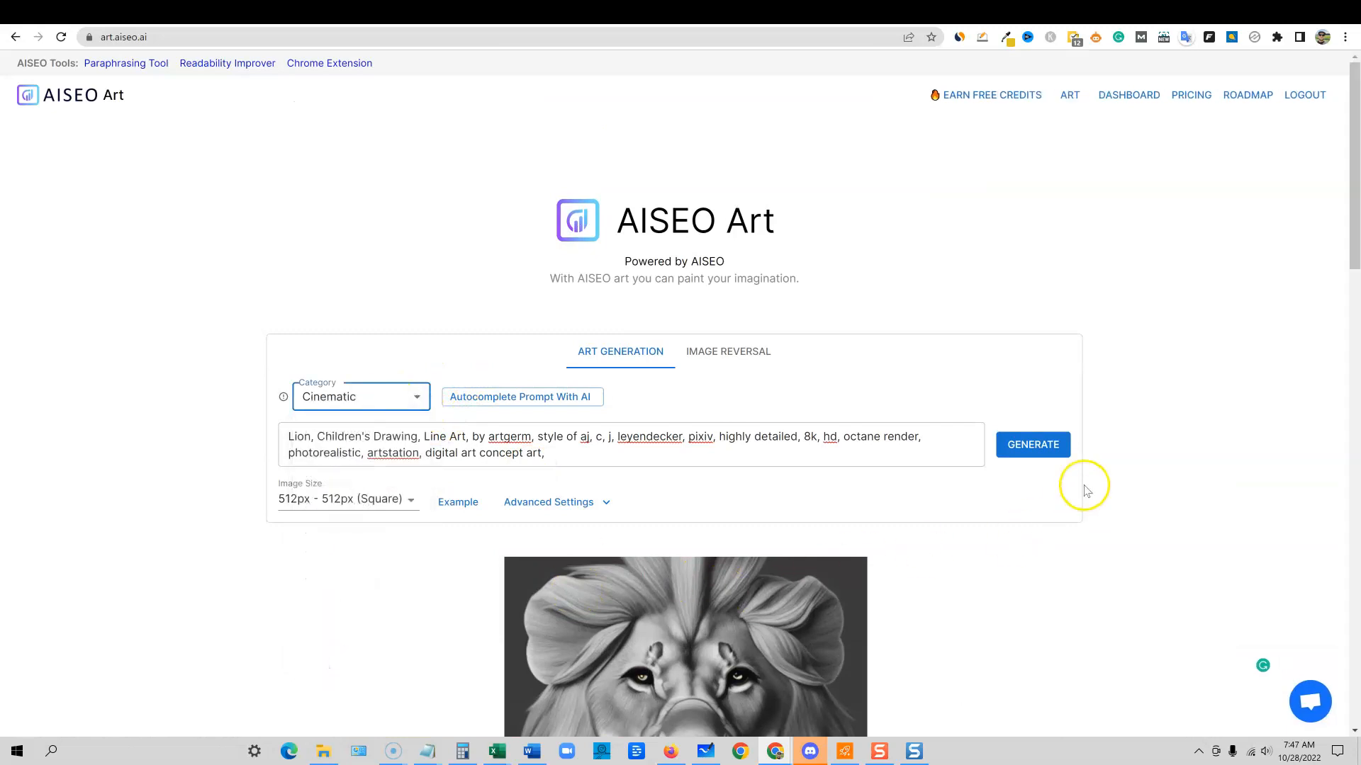
pyautogui.click(1032, 444)
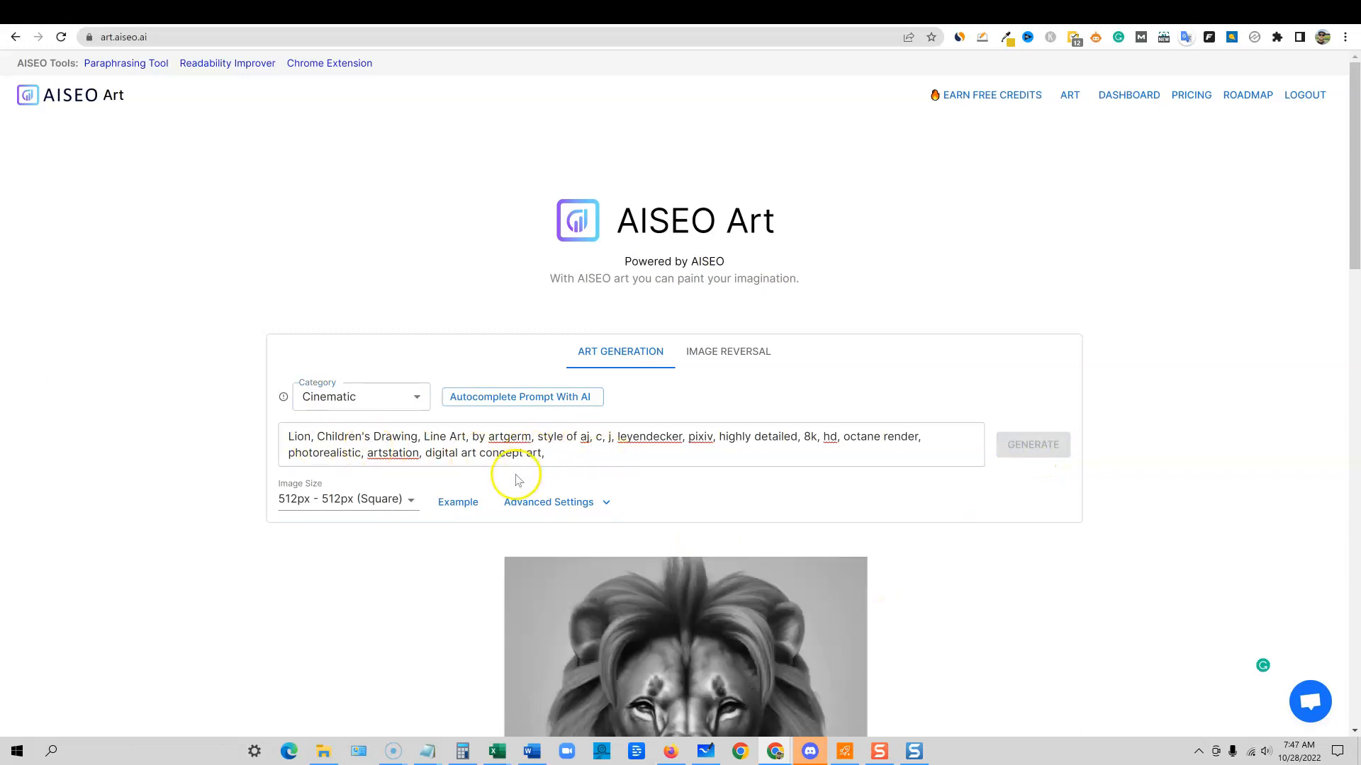
# - Regenerate the Cinematic lion image three more times for new variations
pyautogui.scroll(-3)
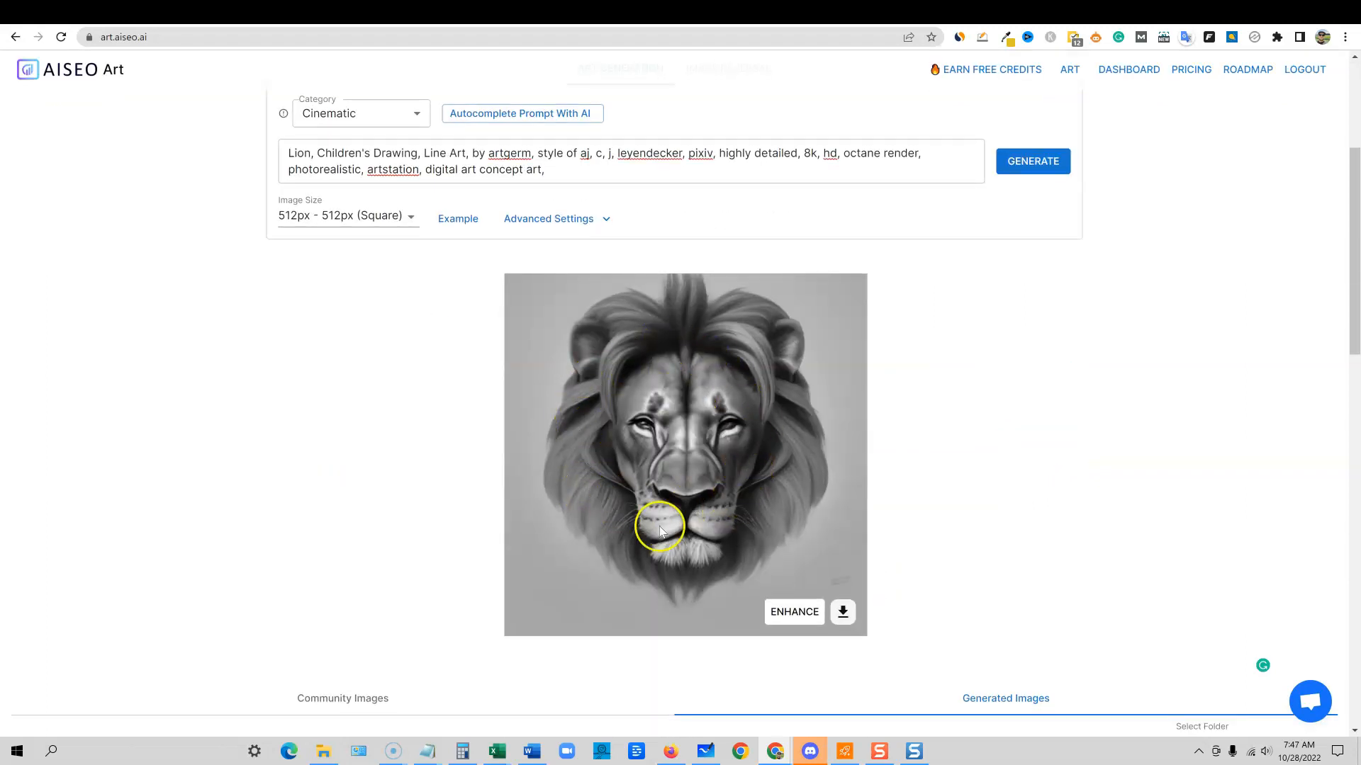
pyautogui.click(1032, 162)
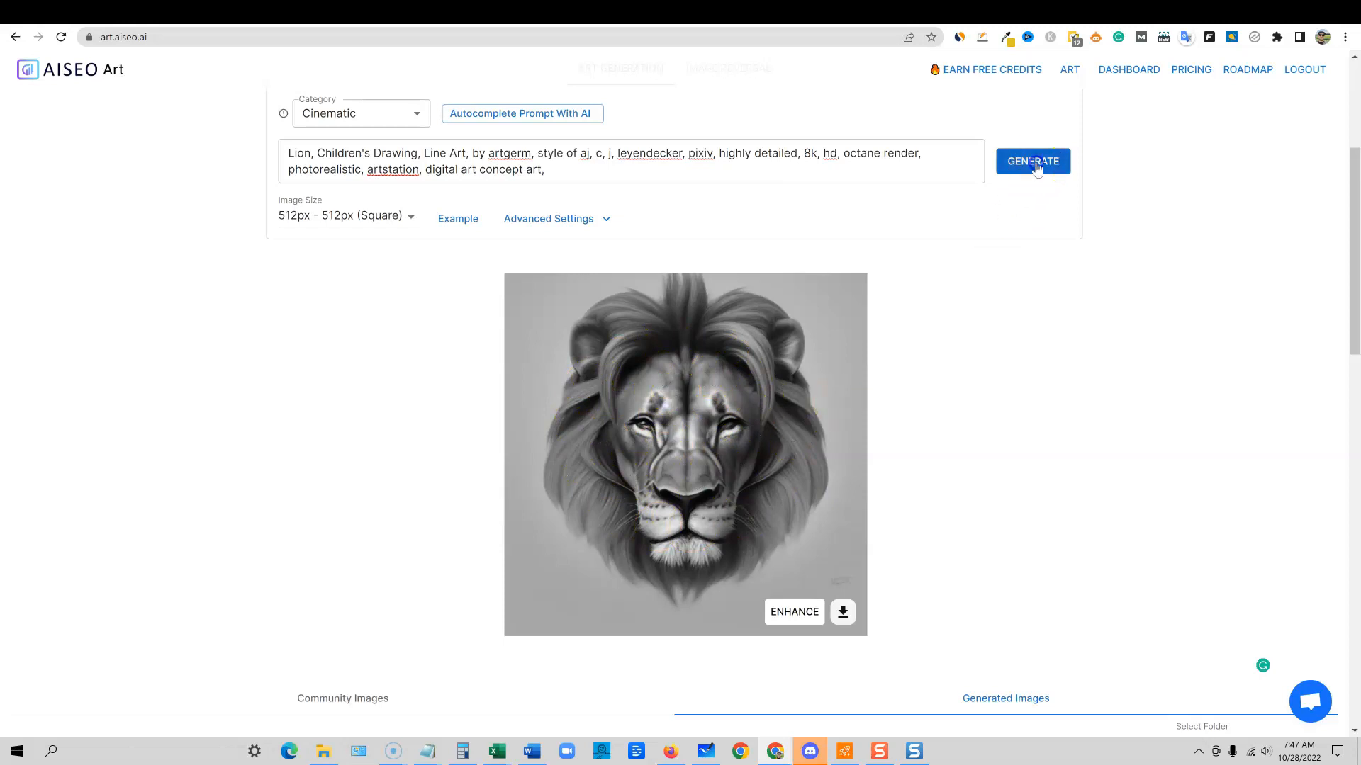
pyautogui.click(1032, 161)
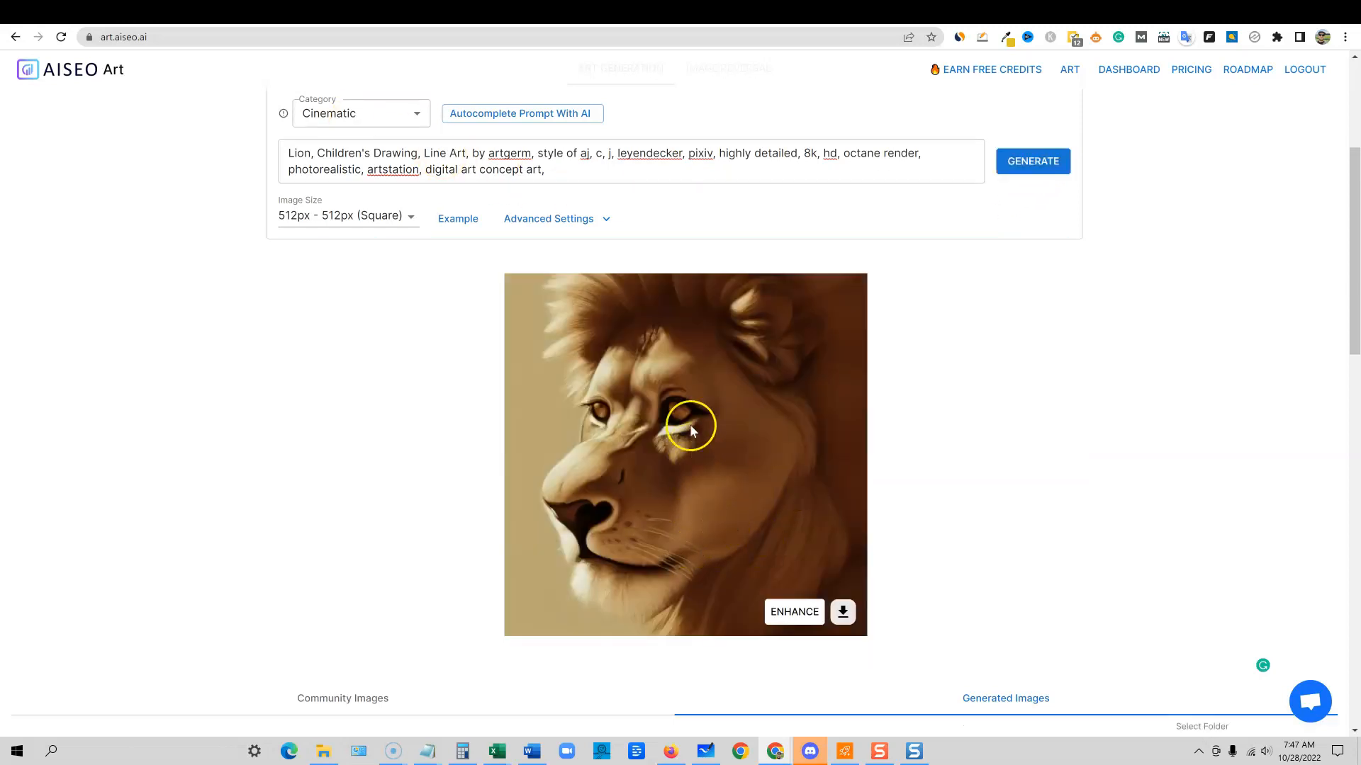
pyautogui.moveTo(679, 330)
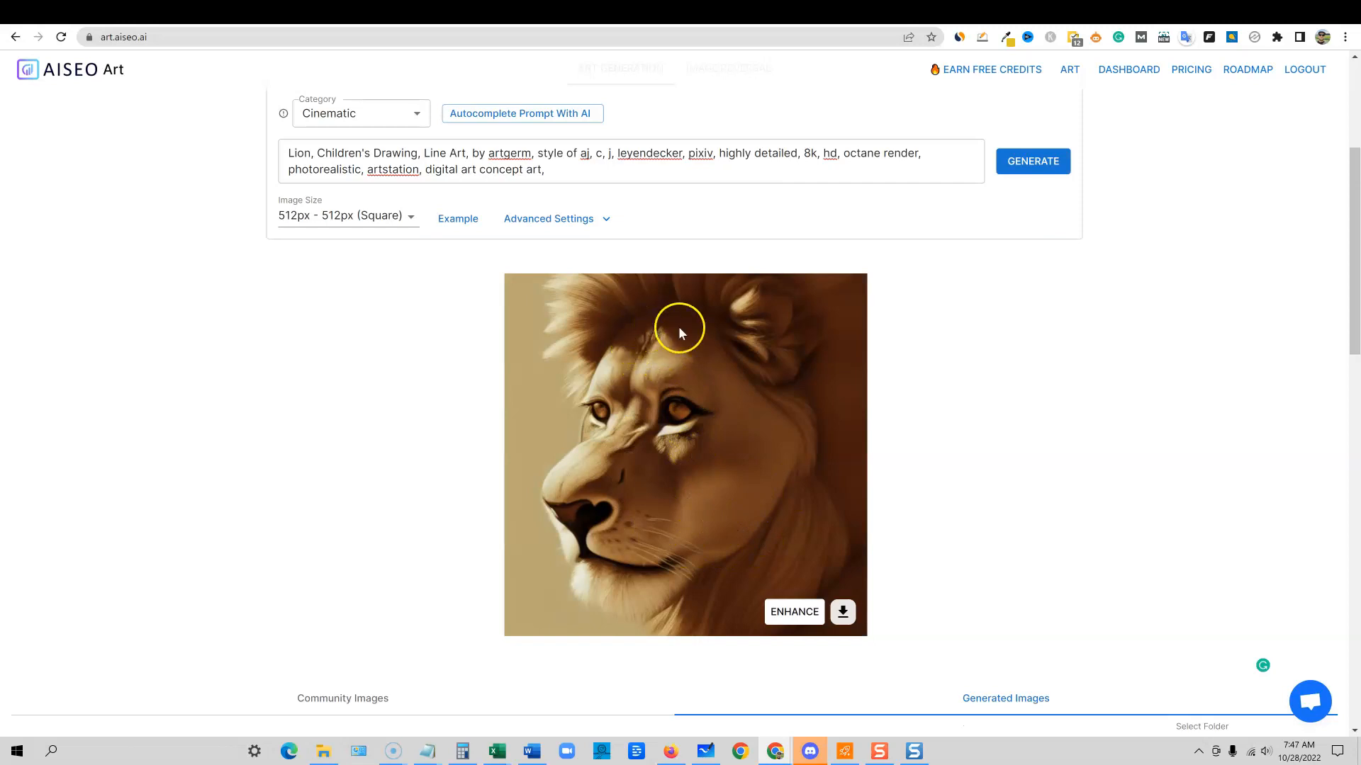
pyautogui.moveTo(614, 346)
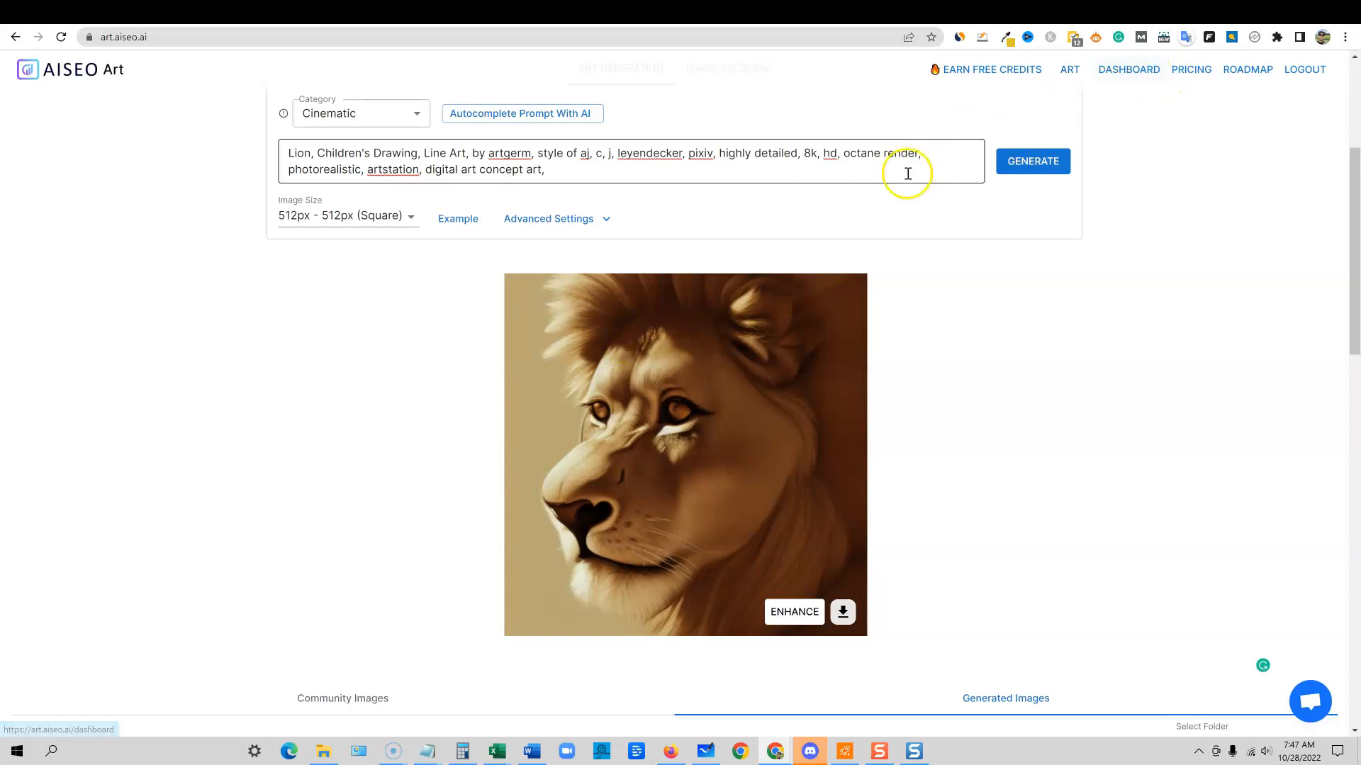
pyautogui.moveTo(642, 258)
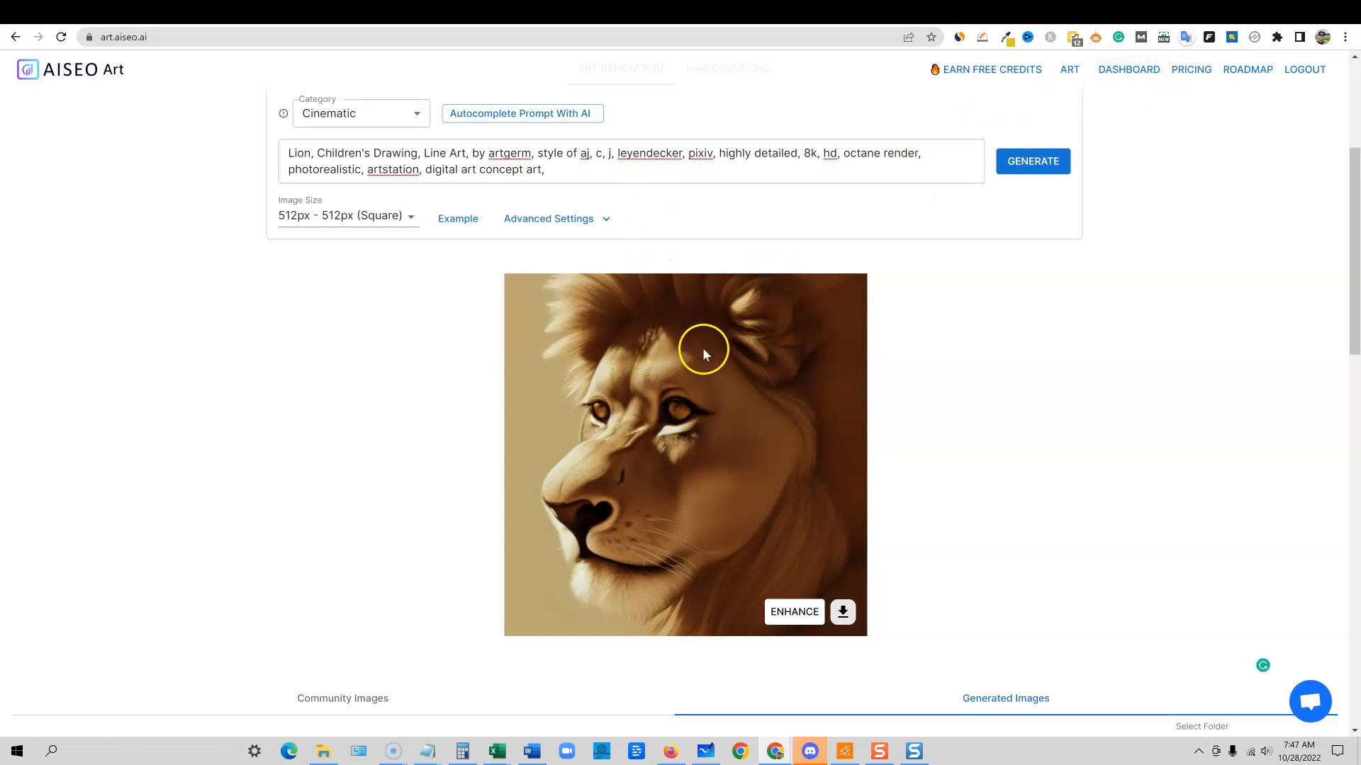
pyautogui.moveTo(666, 469)
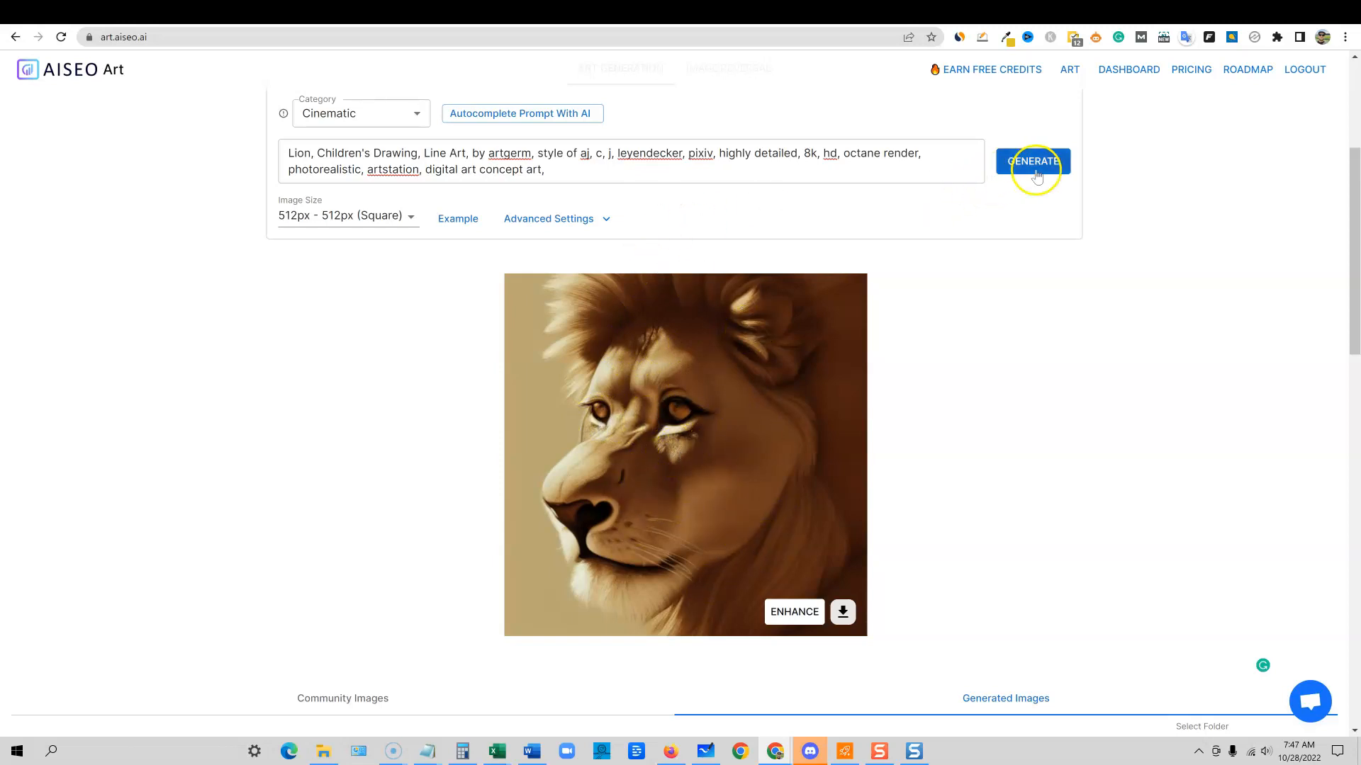
pyautogui.click(1032, 161)
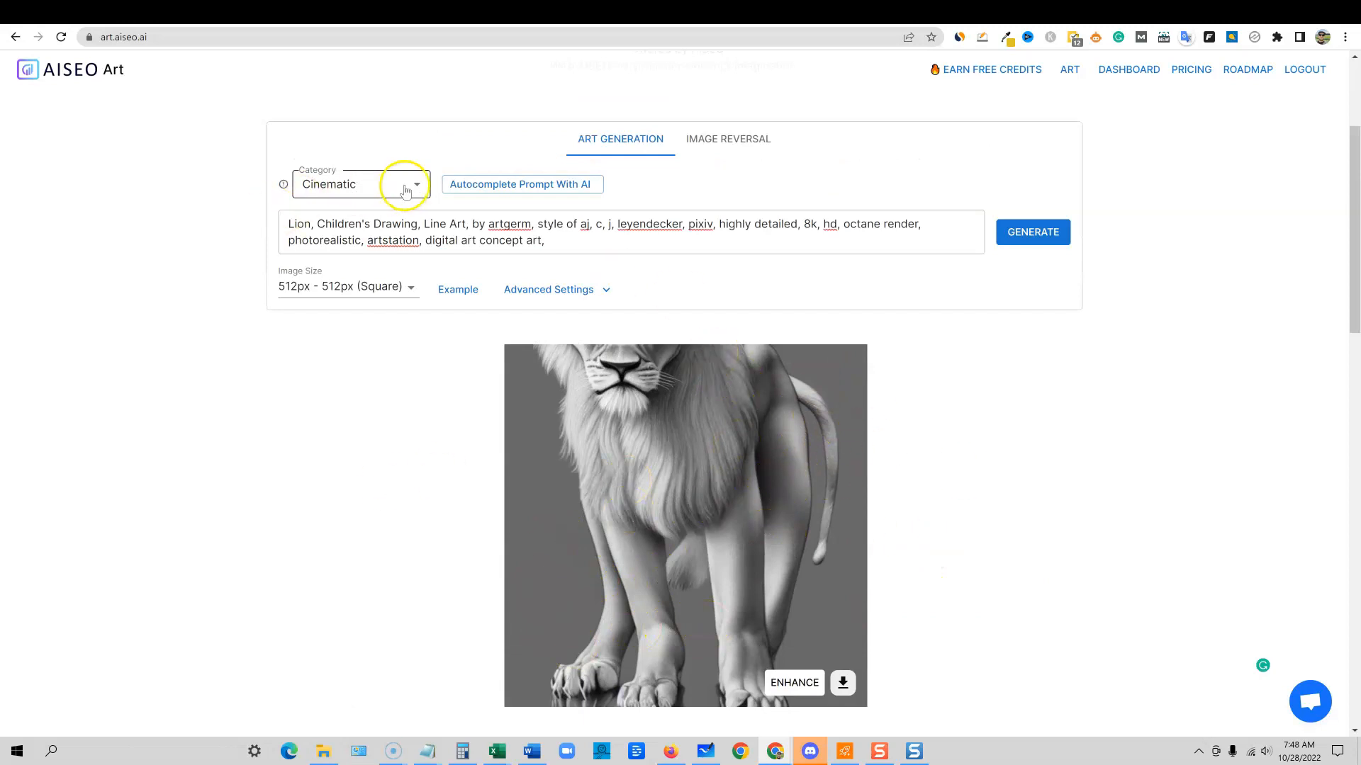
# - Generate the lion prompt under the Wallpaper and then Graphic Design categories
pyautogui.click(360, 182)
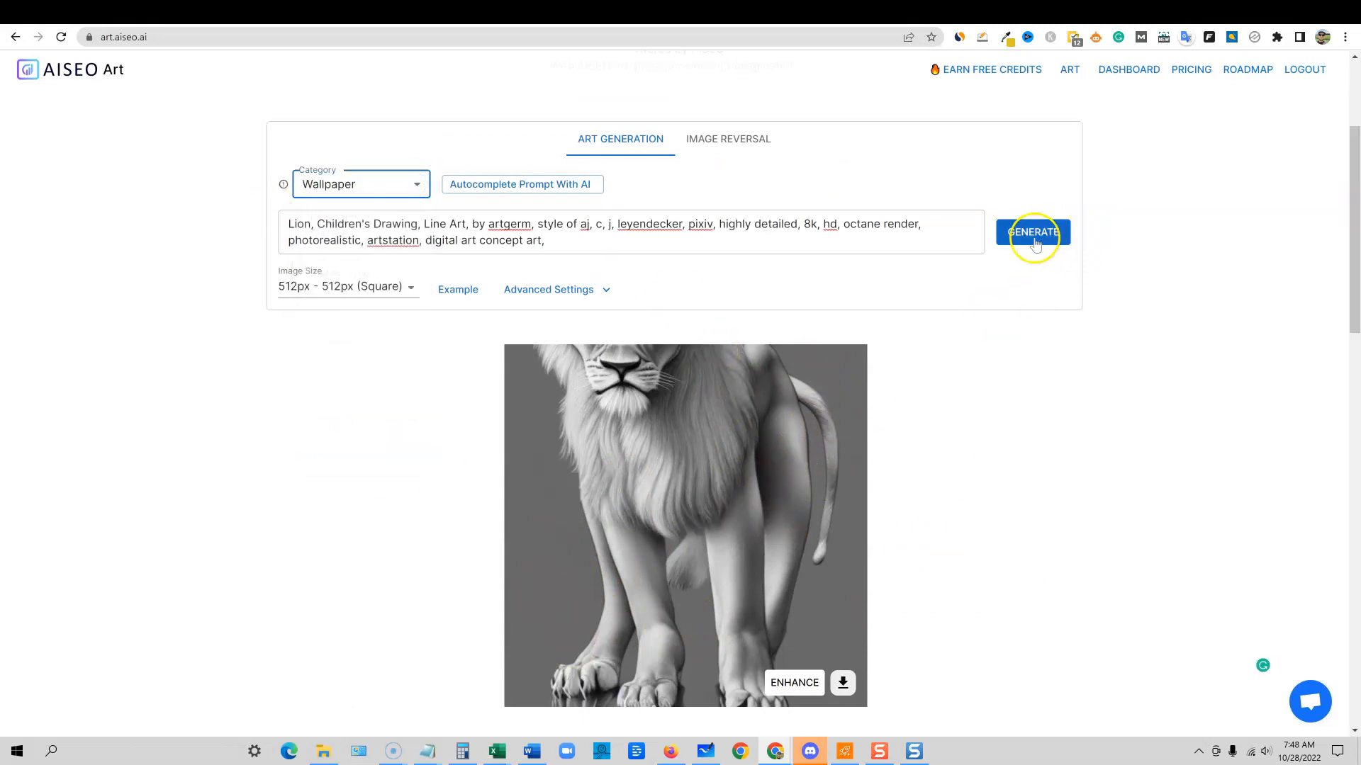
pyautogui.click(1033, 231)
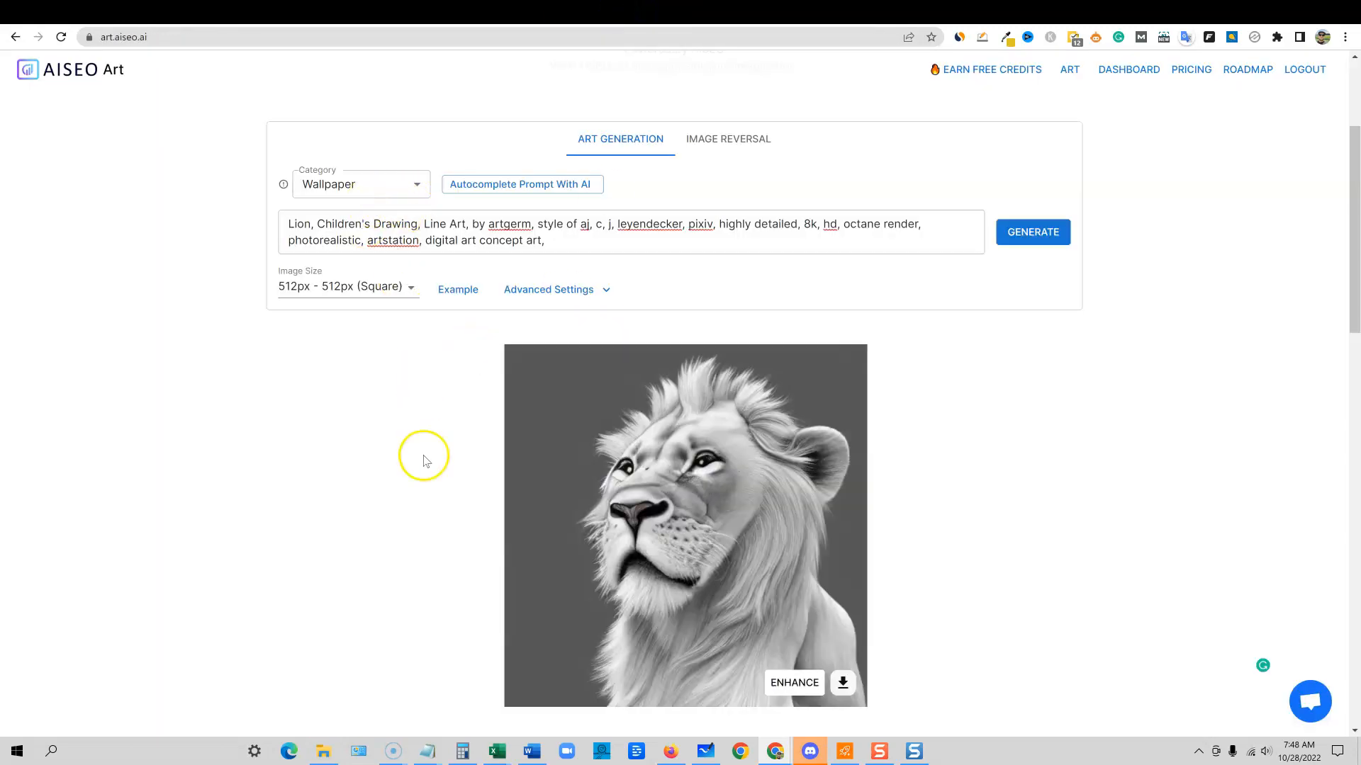
pyautogui.click(360, 184)
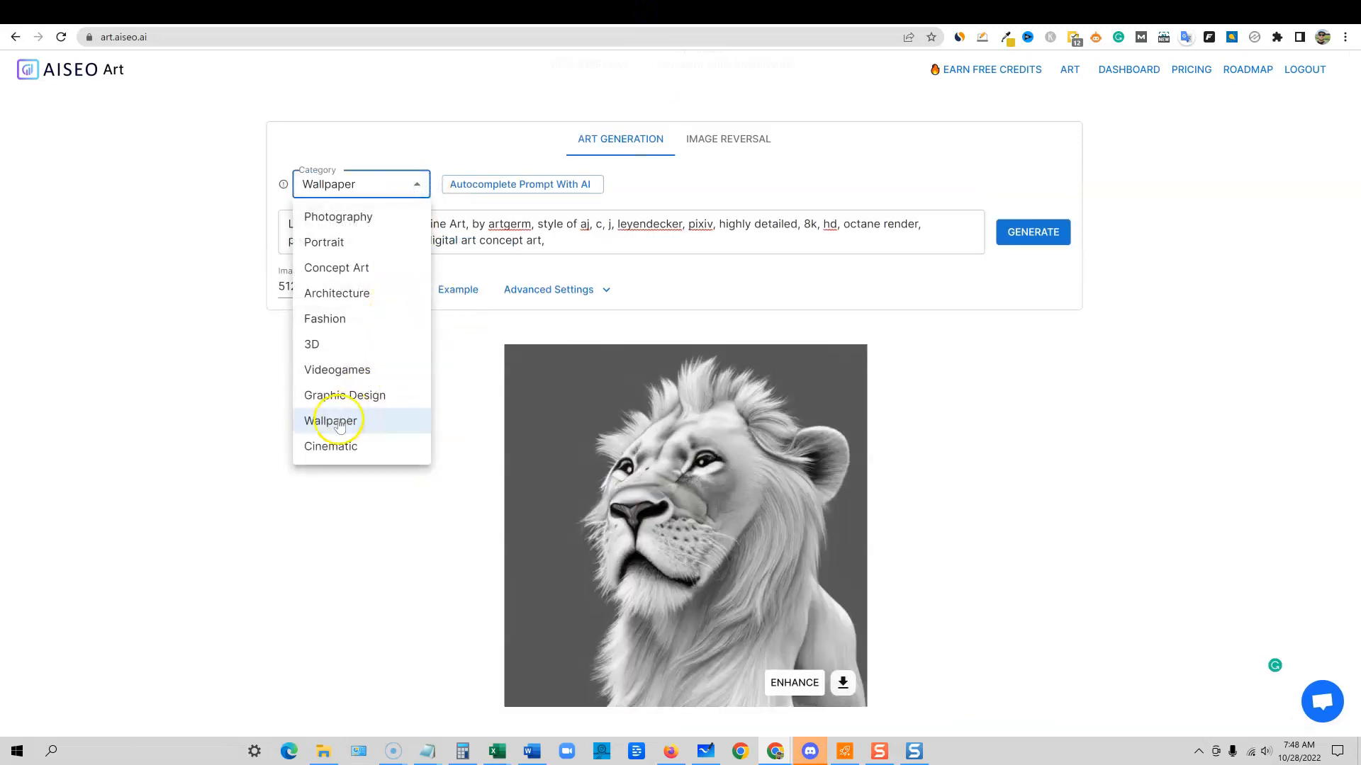
pyautogui.click(344, 395)
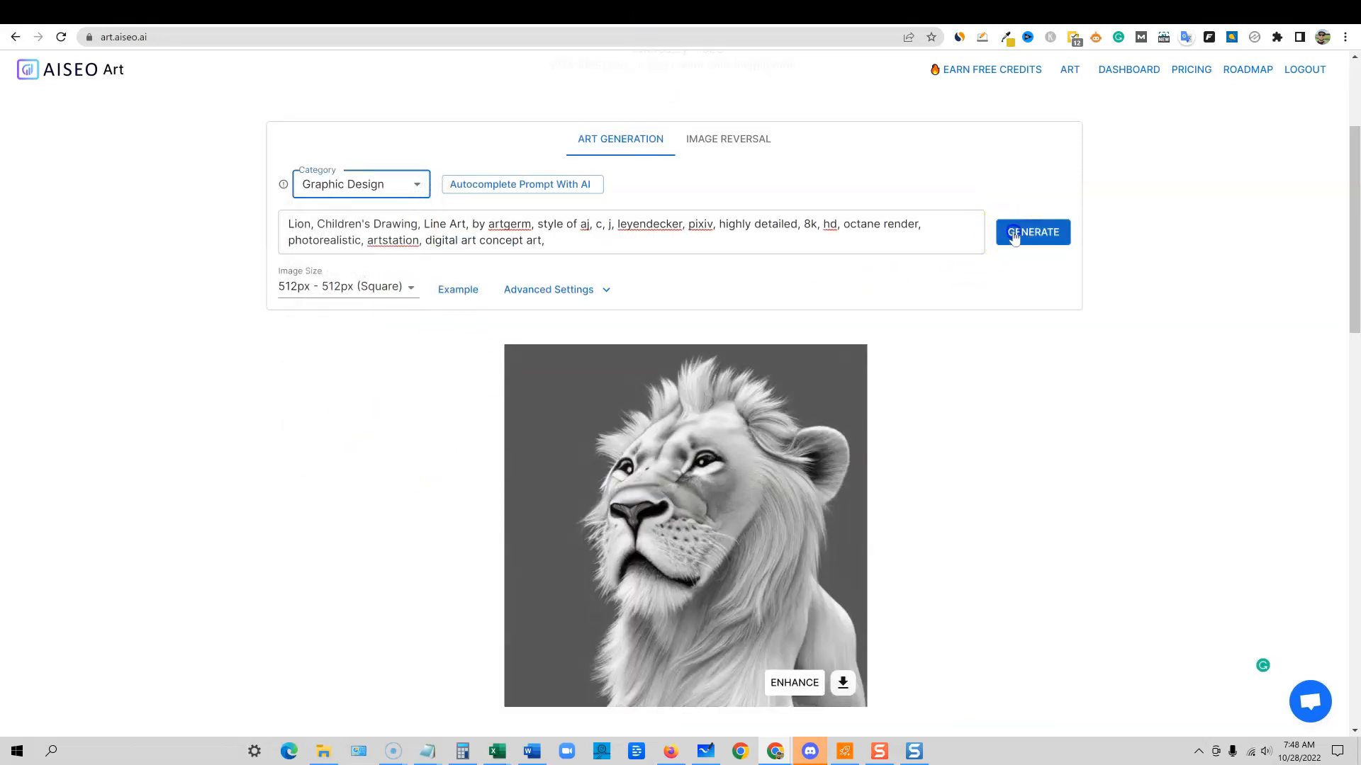
pyautogui.click(1031, 231)
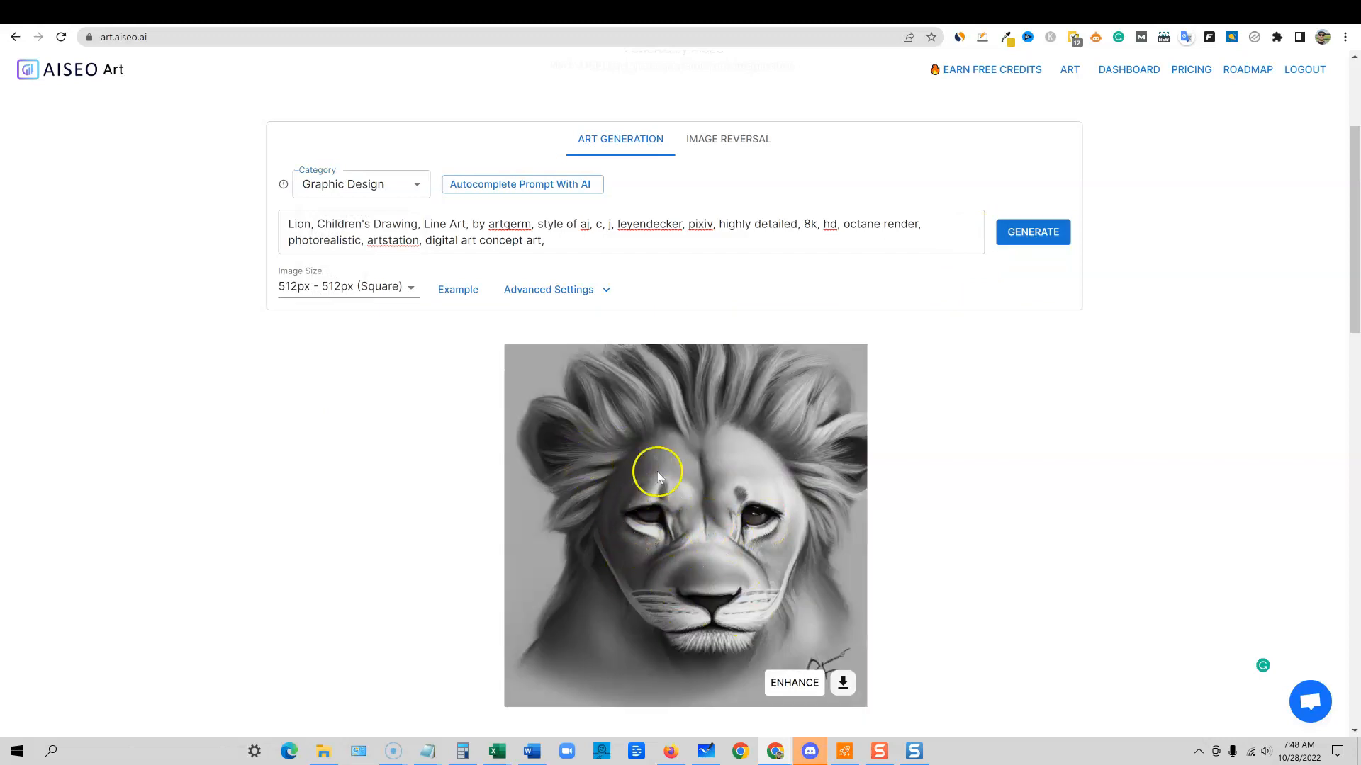
# - Generate the lion prompt under Videogames, Photography and finally Concept Art
pyautogui.click(360, 183)
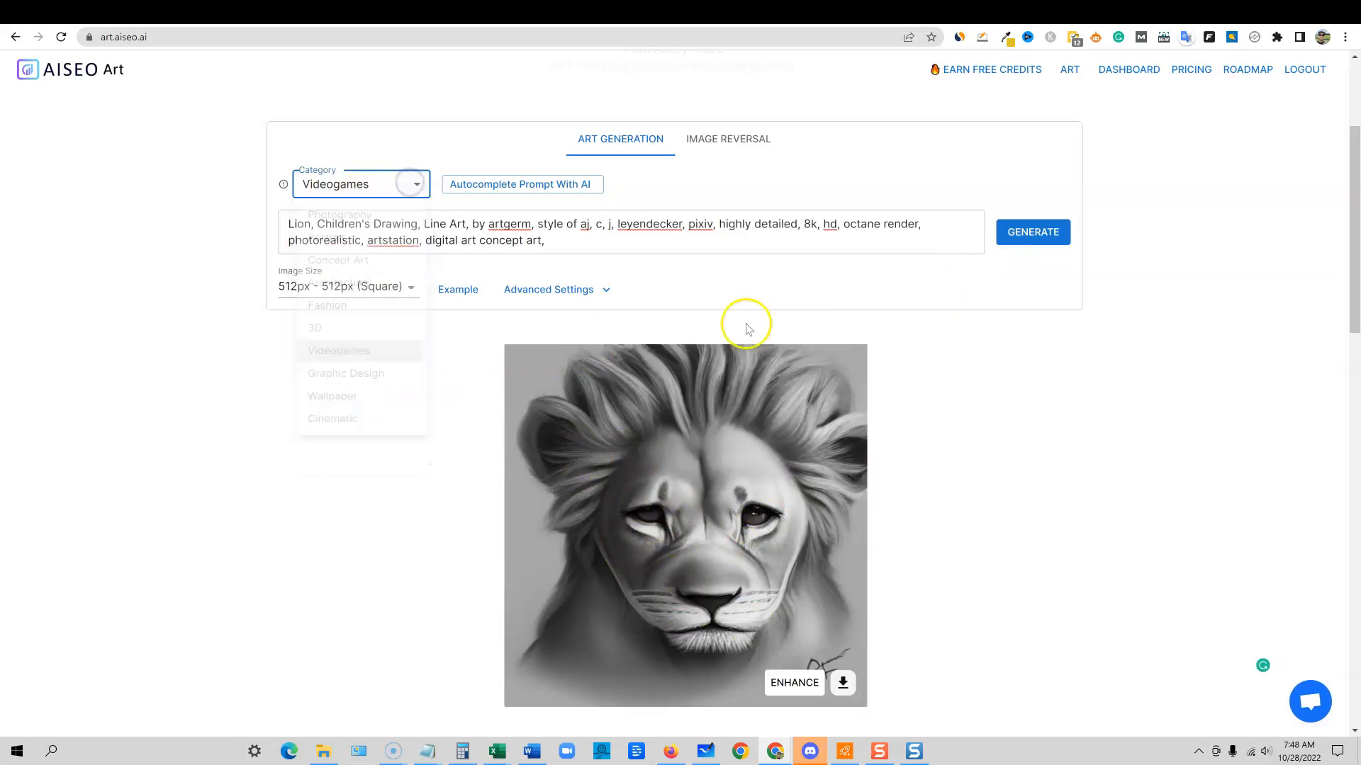
pyautogui.click(1032, 231)
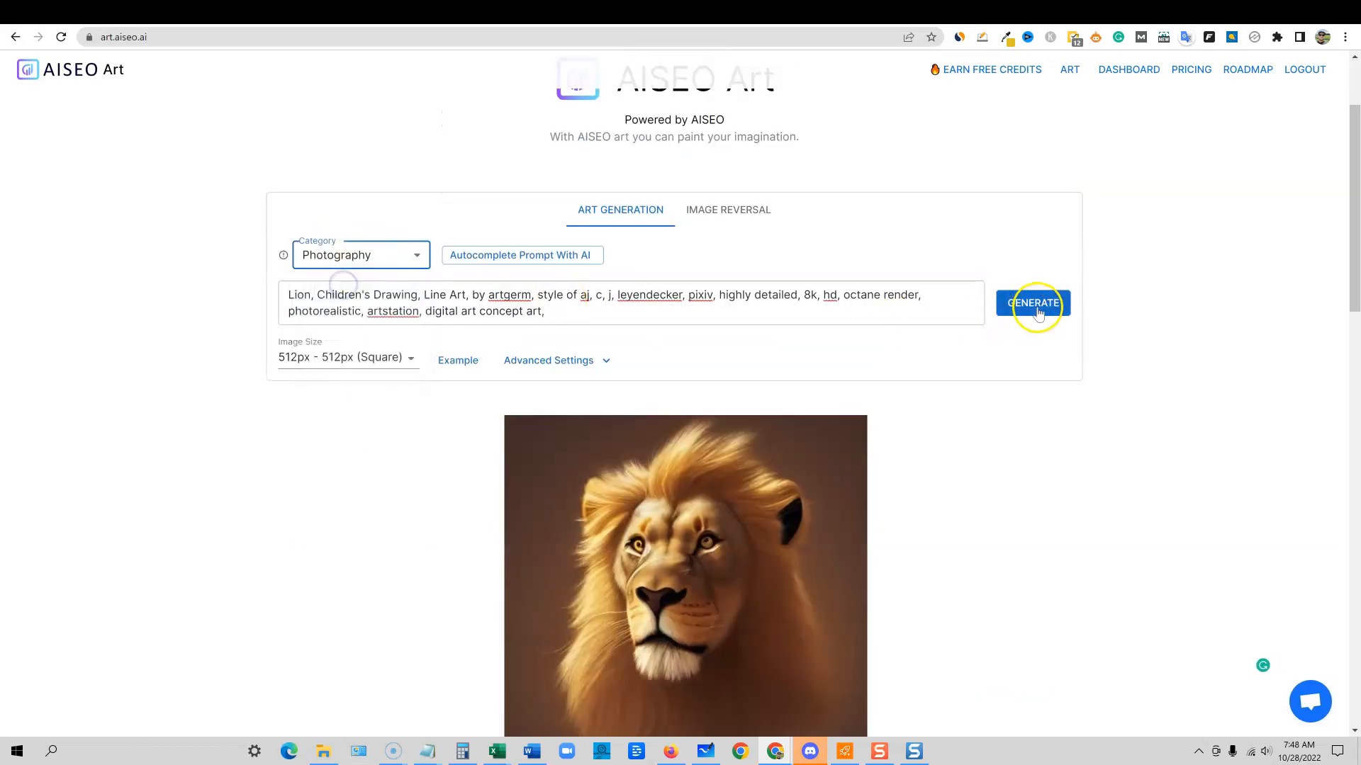
pyautogui.click(1033, 303)
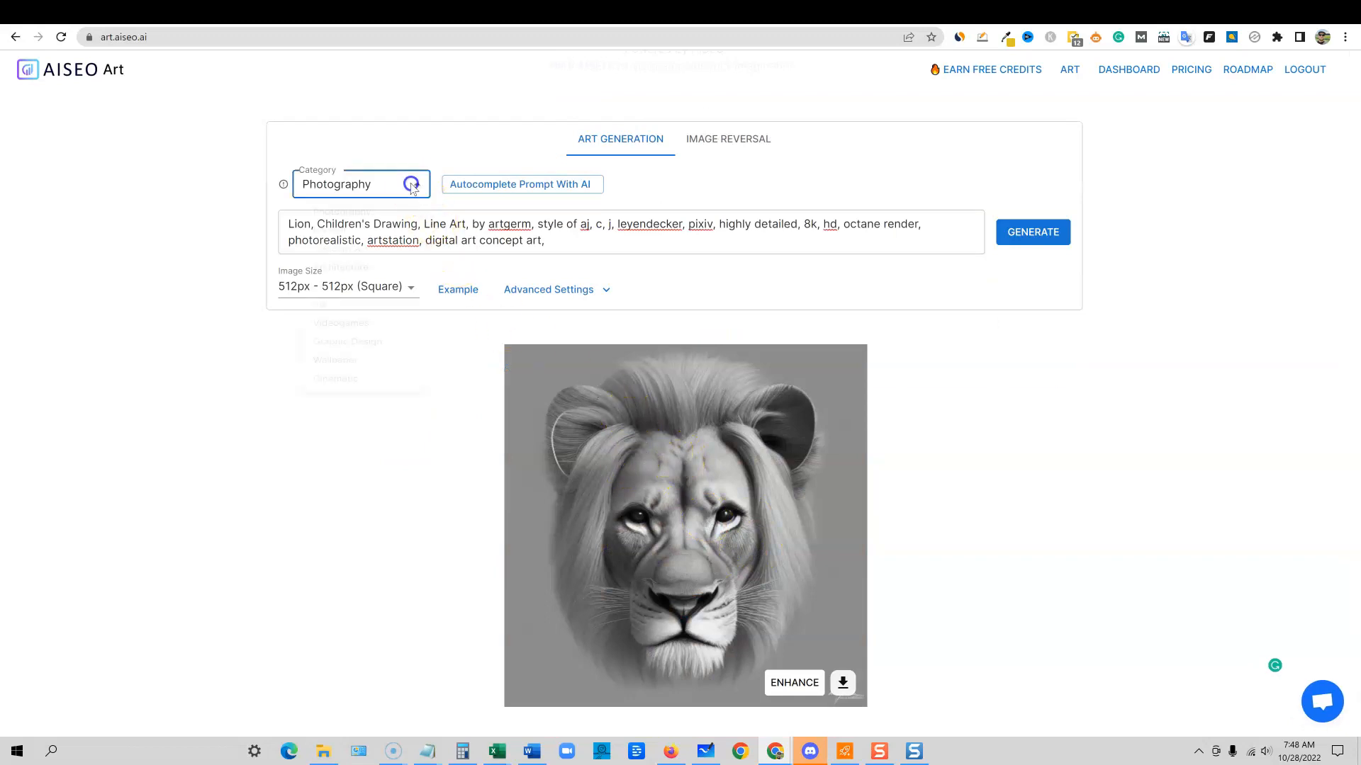
pyautogui.click(359, 185)
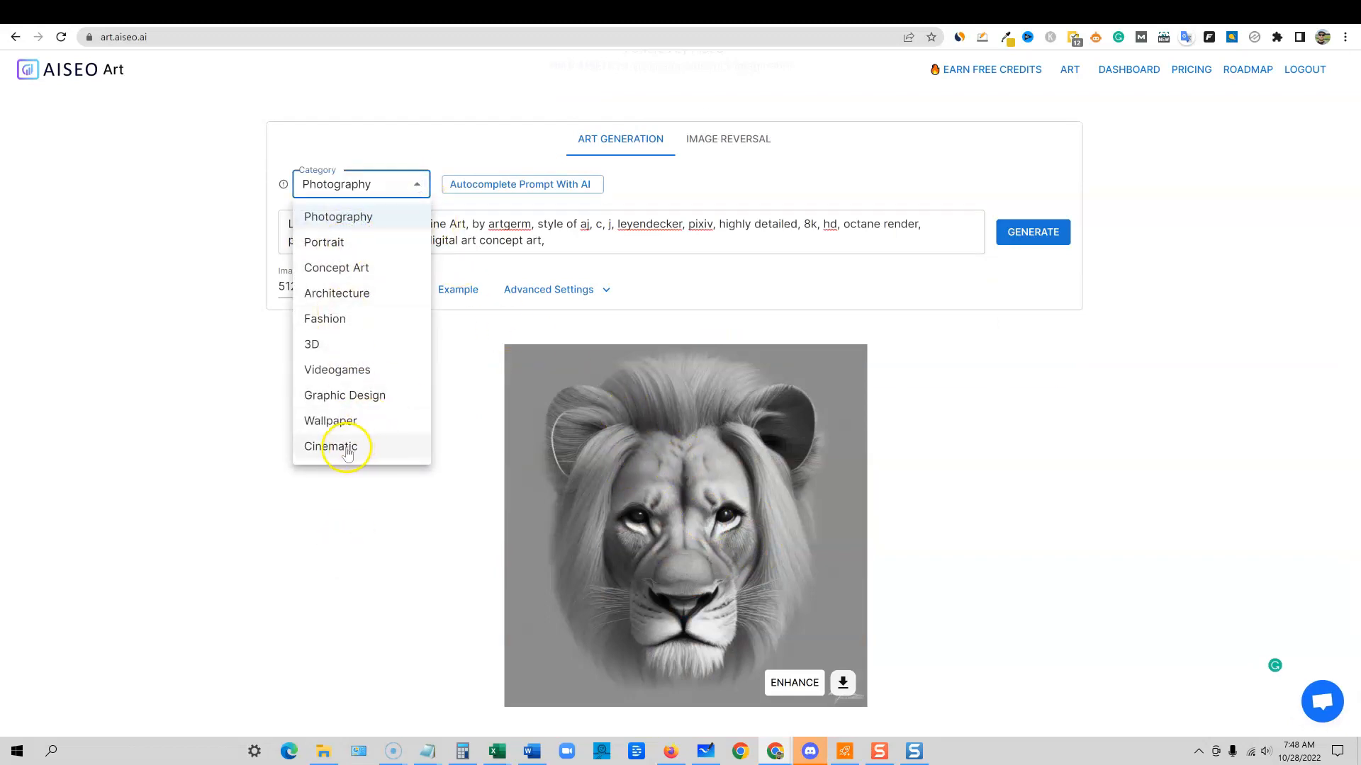
pyautogui.moveTo(337, 293)
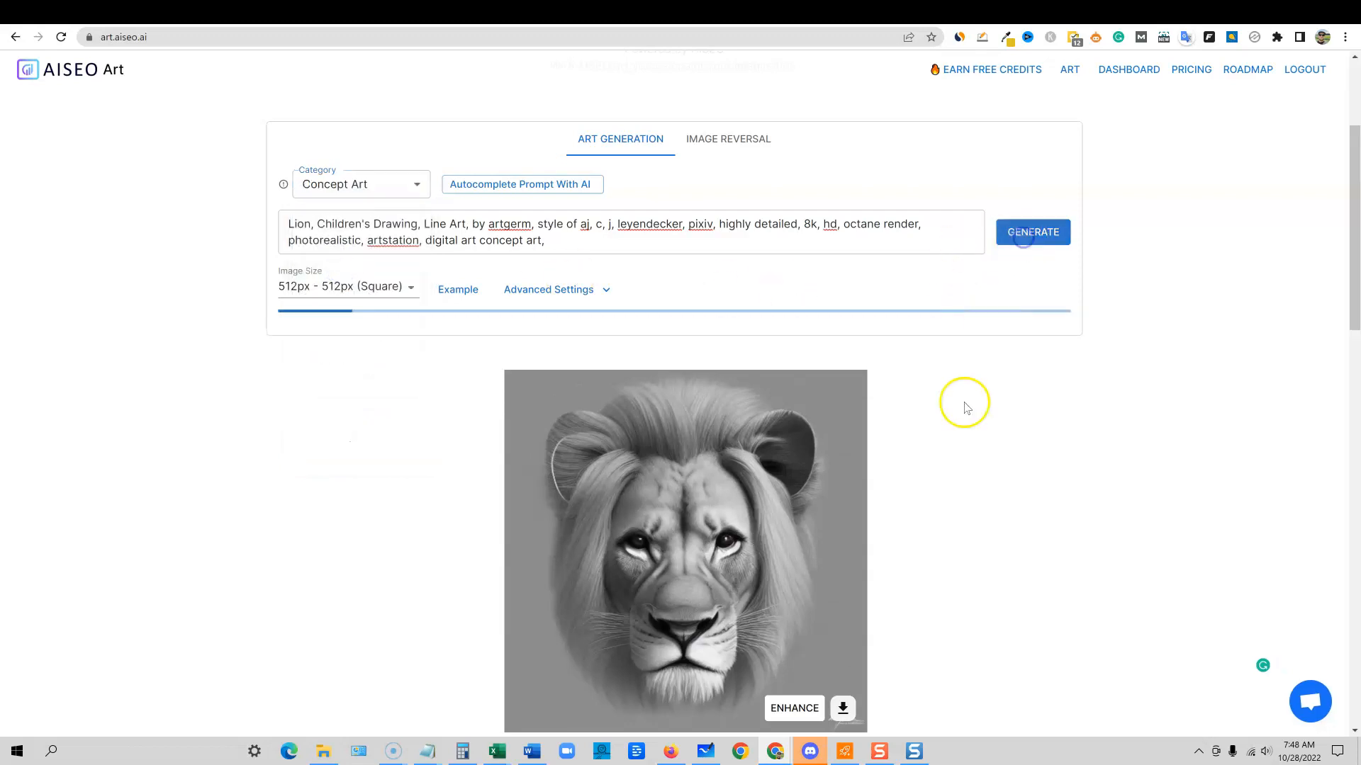
pyautogui.click(1032, 231)
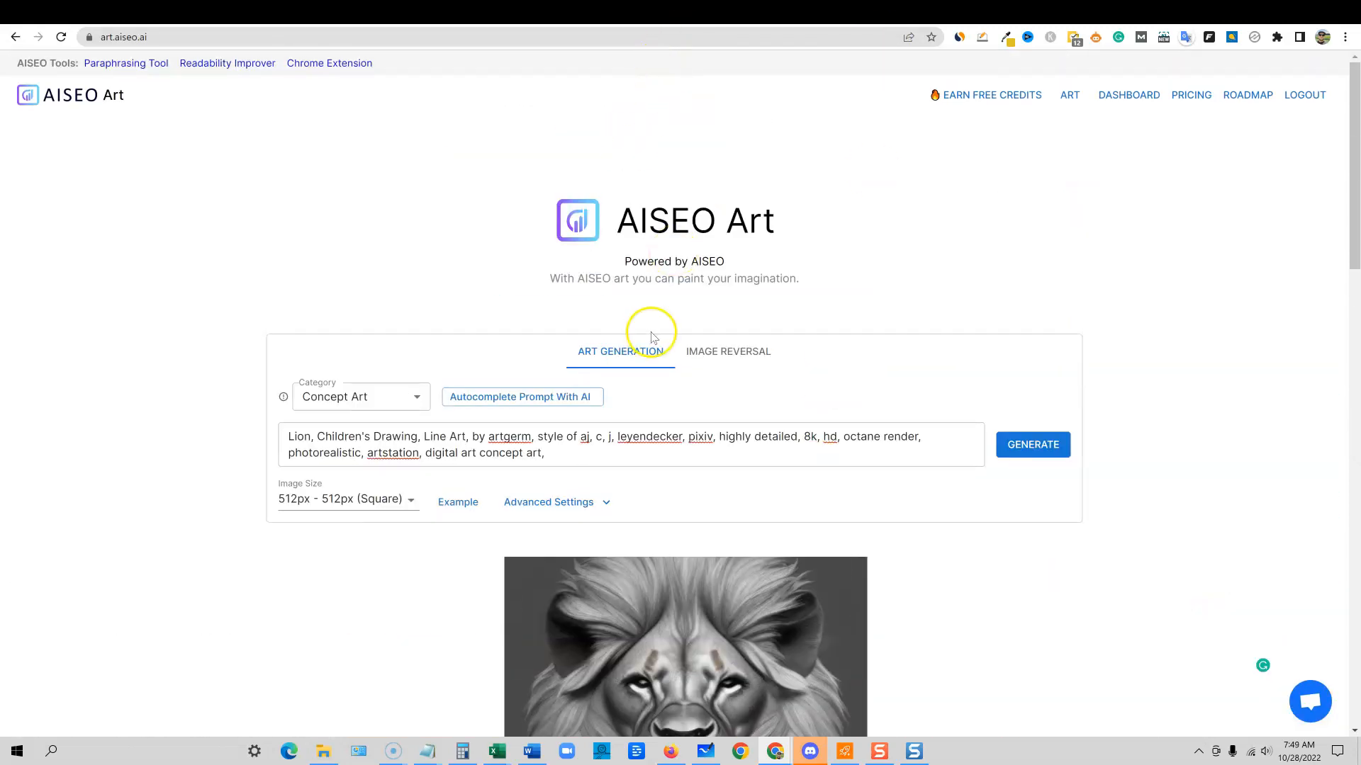
# - Replace the lion prompt with the punk zombie guitarist prompt and generate it twice
pyautogui.tripleClick(608, 437)
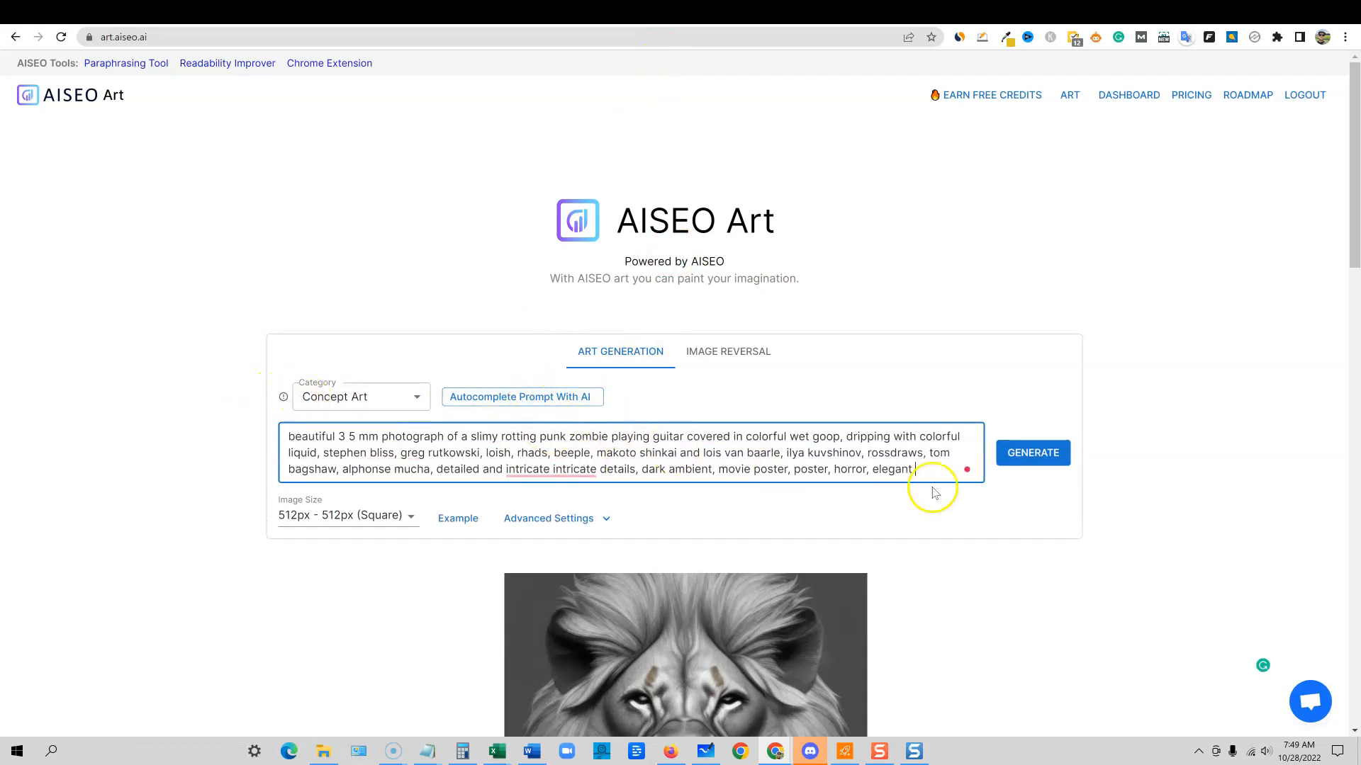
pyautogui.click(1032, 452)
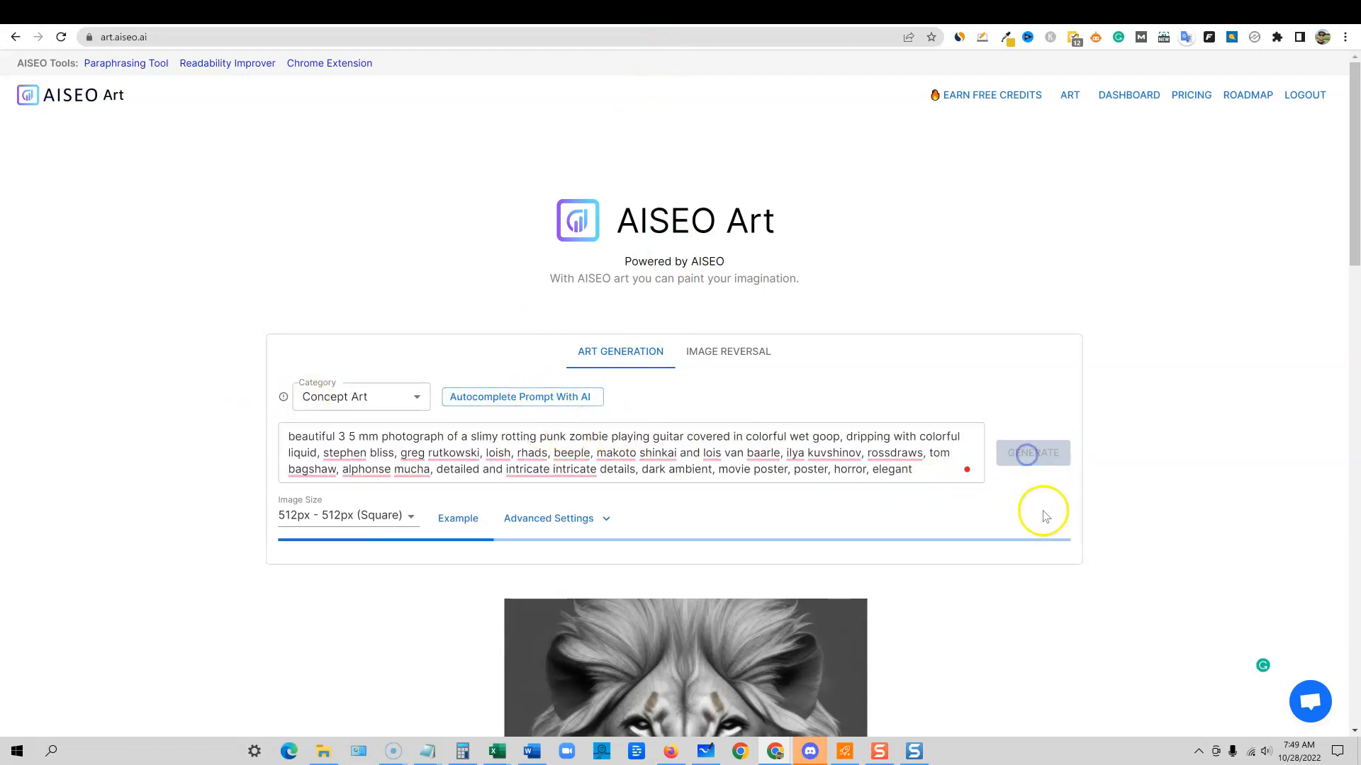
pyautogui.click(1033, 453)
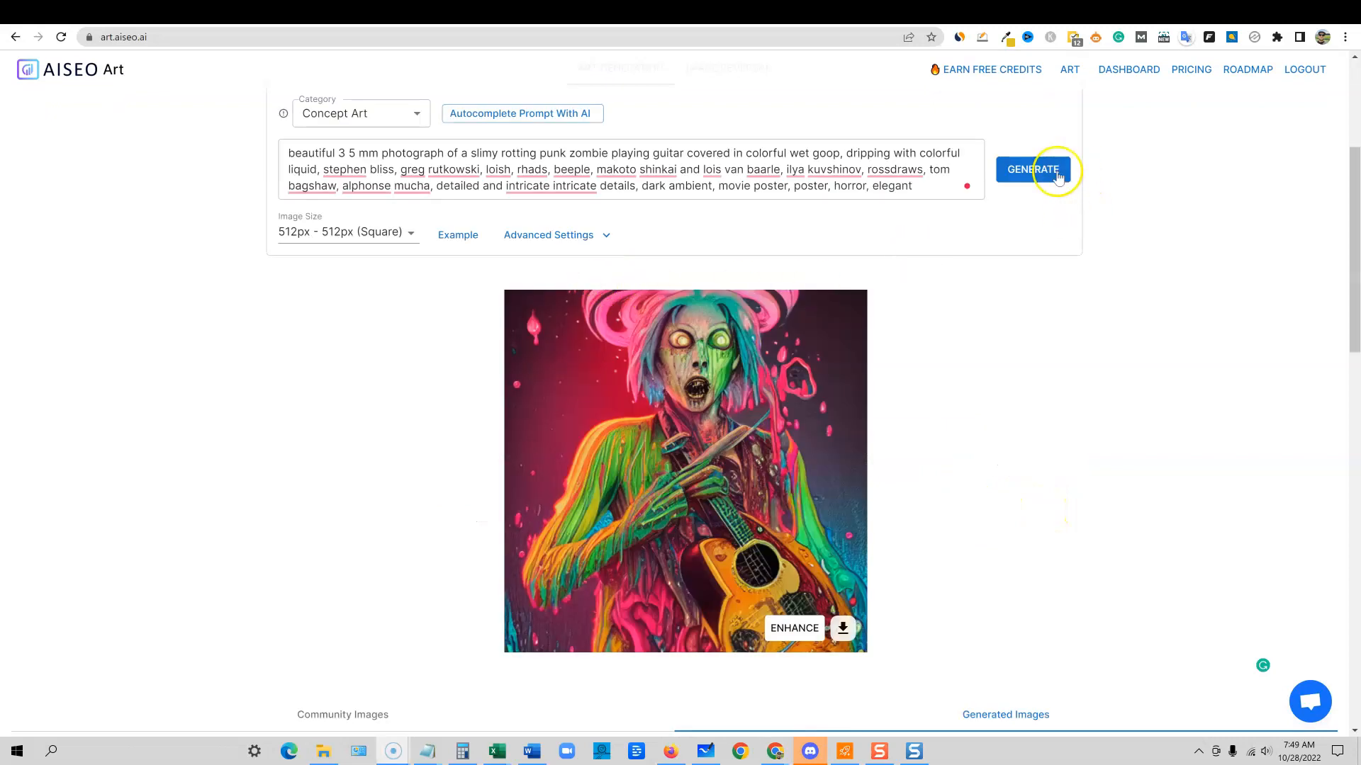
pyautogui.moveTo(718, 438)
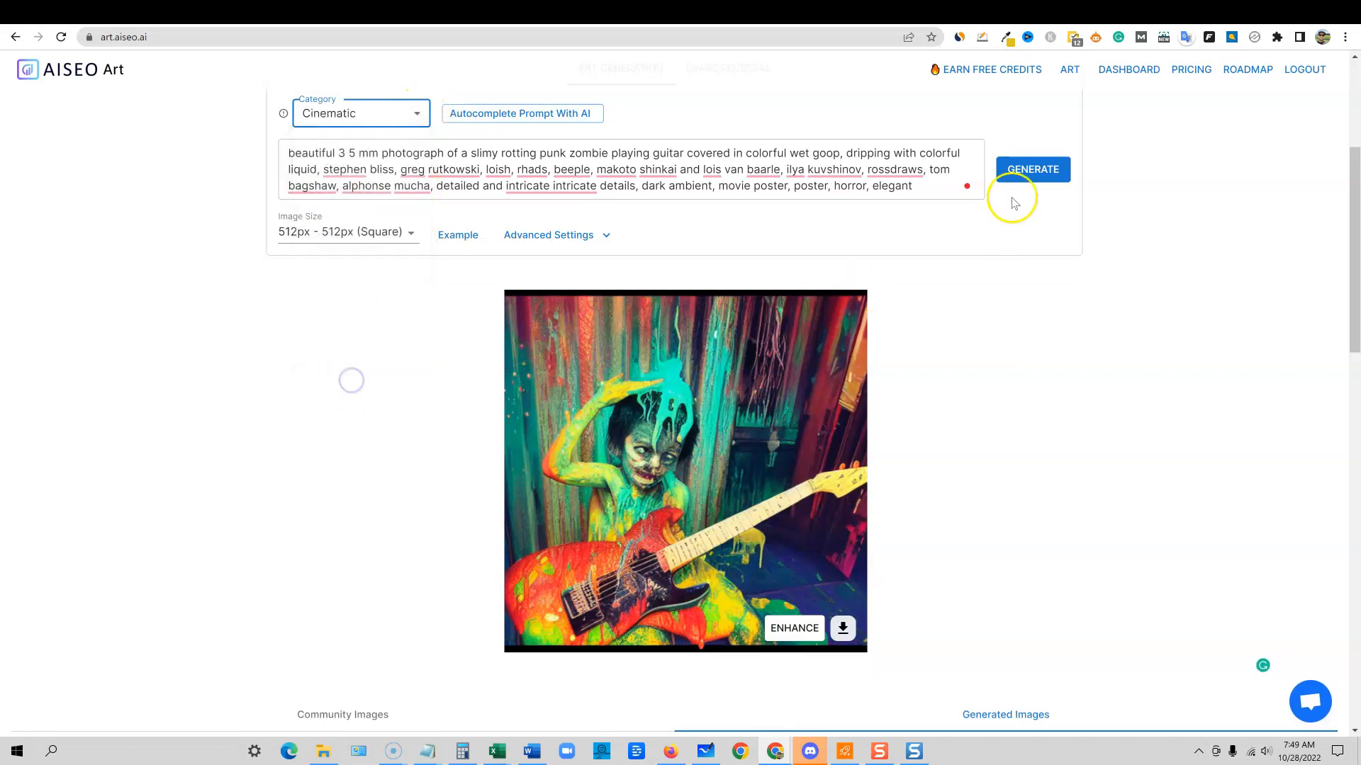
# - Switch the category to Graphic Design and regenerate the zombie guitarist image
pyautogui.click(358, 114)
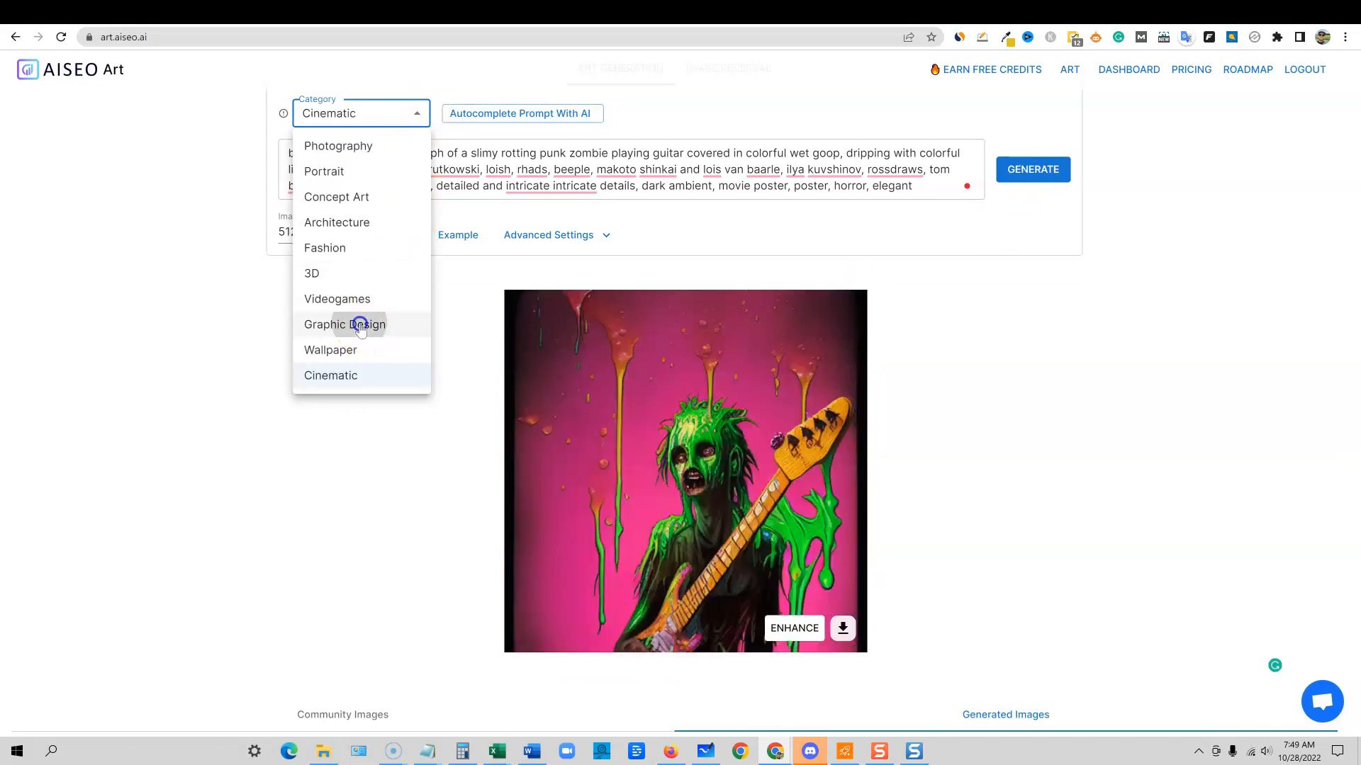
pyautogui.click(344, 324)
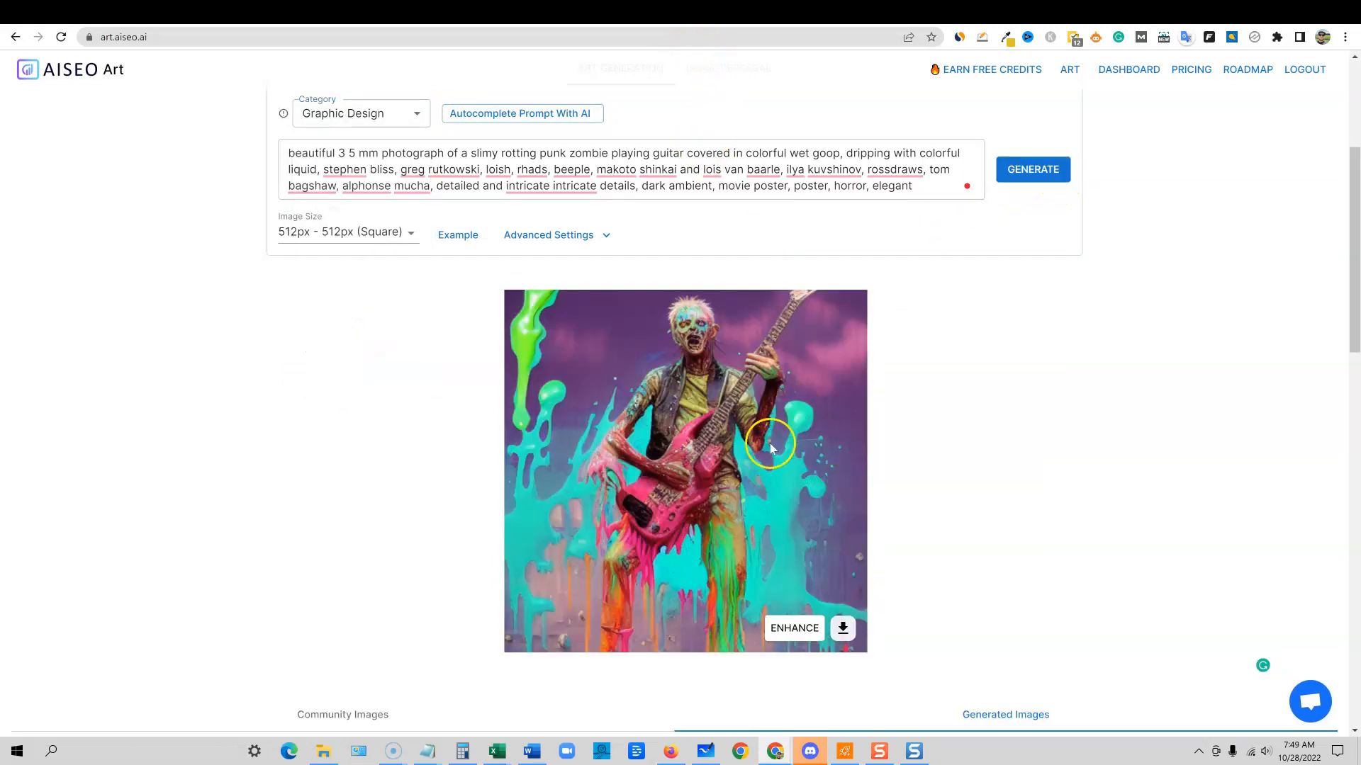
# - Browse the Generated Images gallery through pages 2 and 3
pyautogui.scroll(-3)
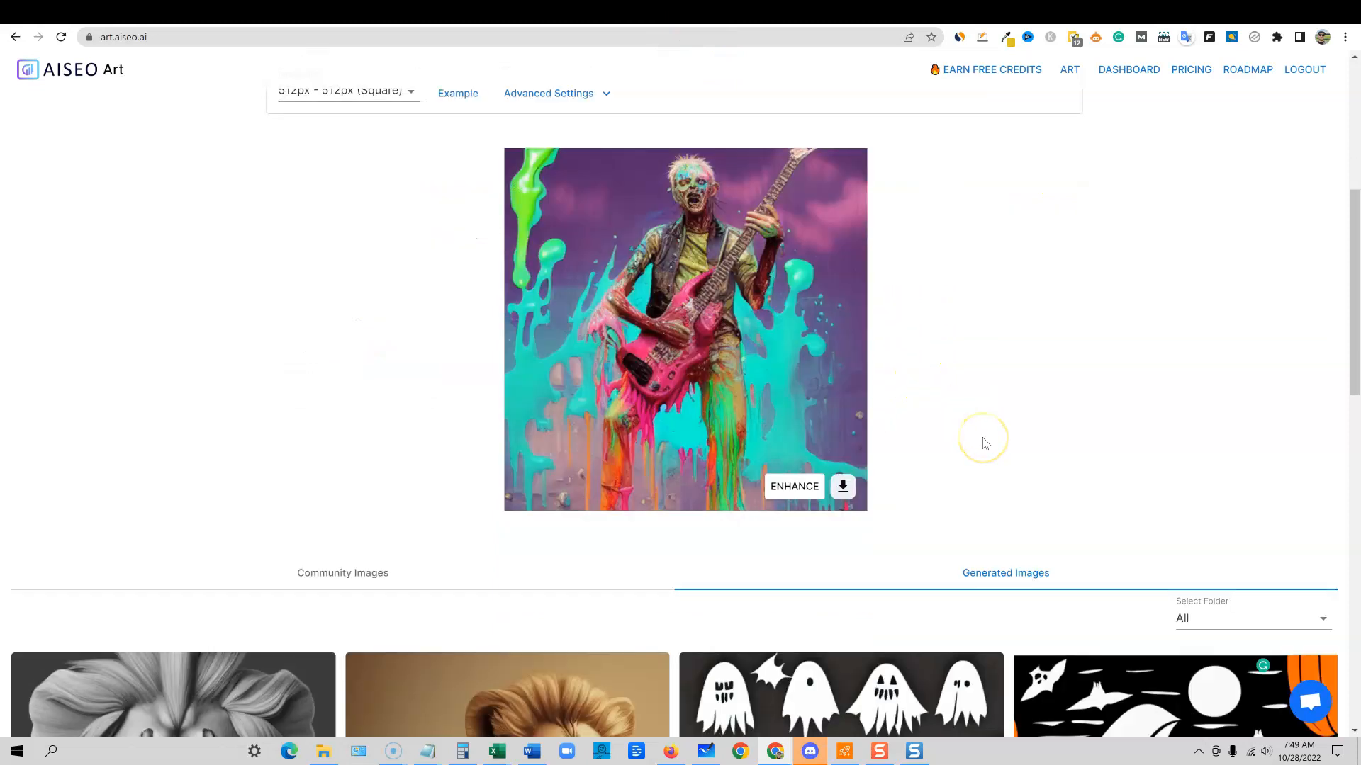
pyautogui.scroll(-3)
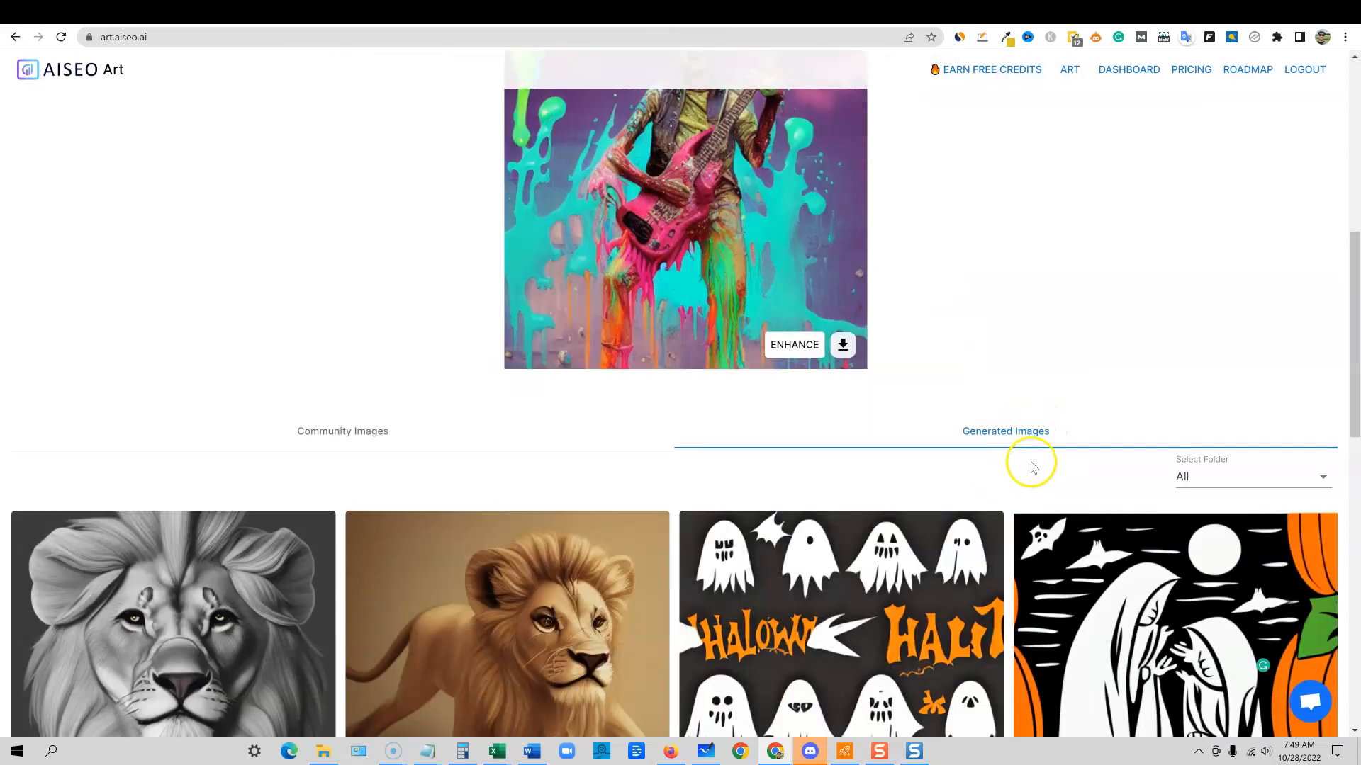
pyautogui.moveTo(980, 437)
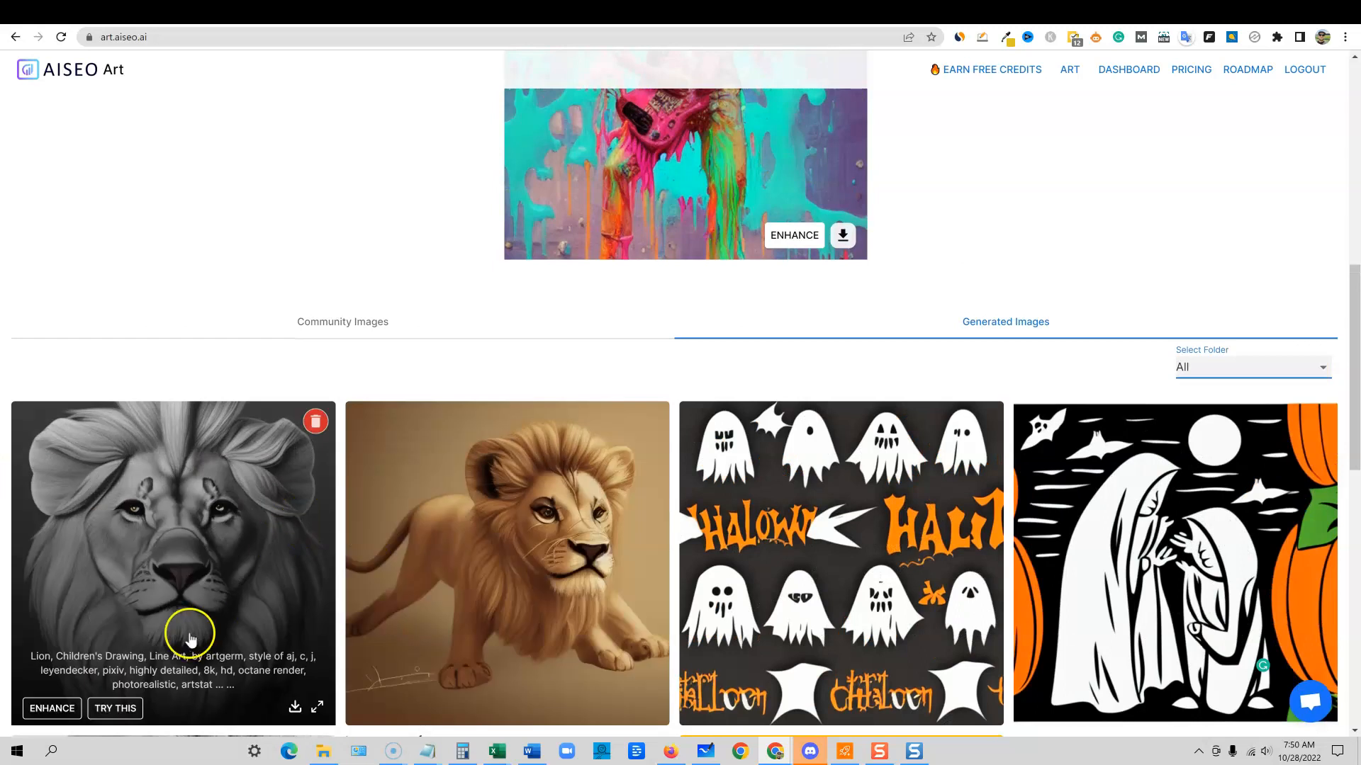
pyautogui.moveTo(1284, 661)
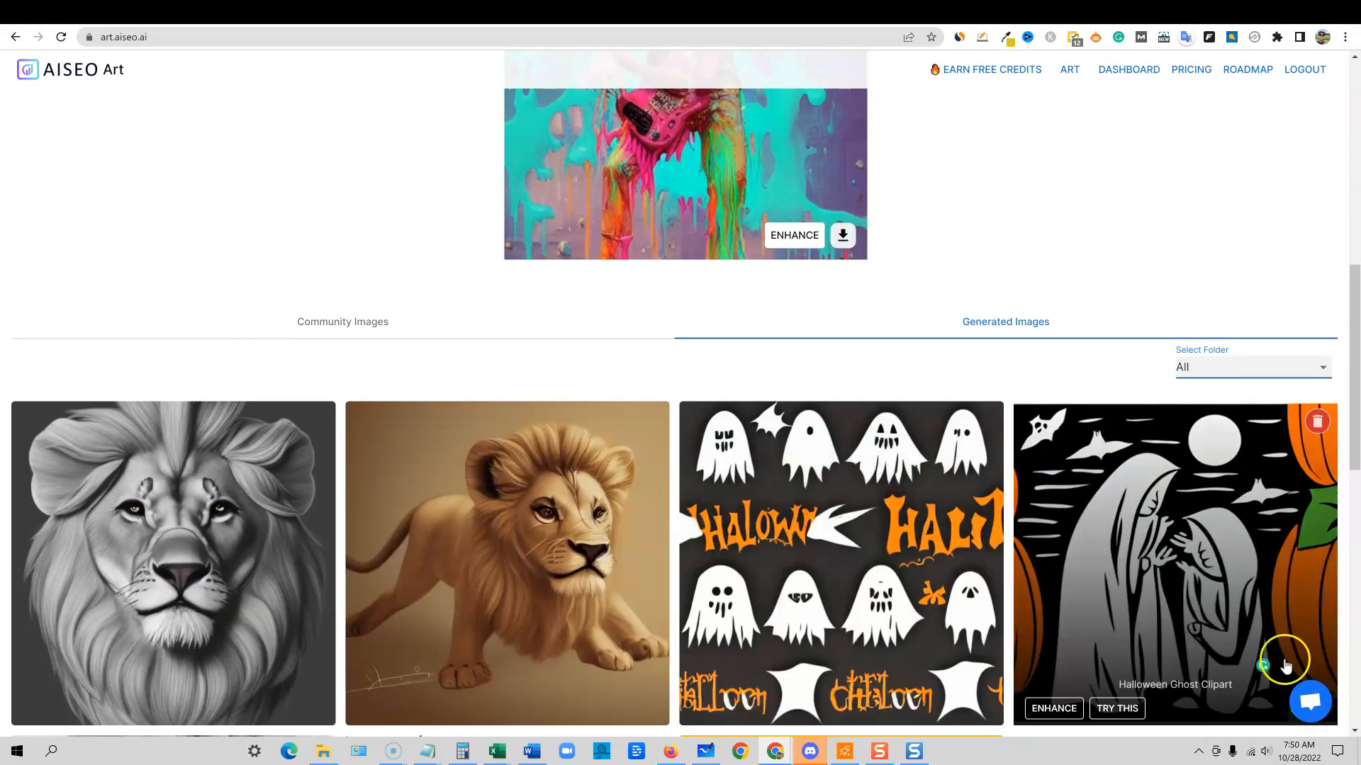
pyautogui.scroll(-3)
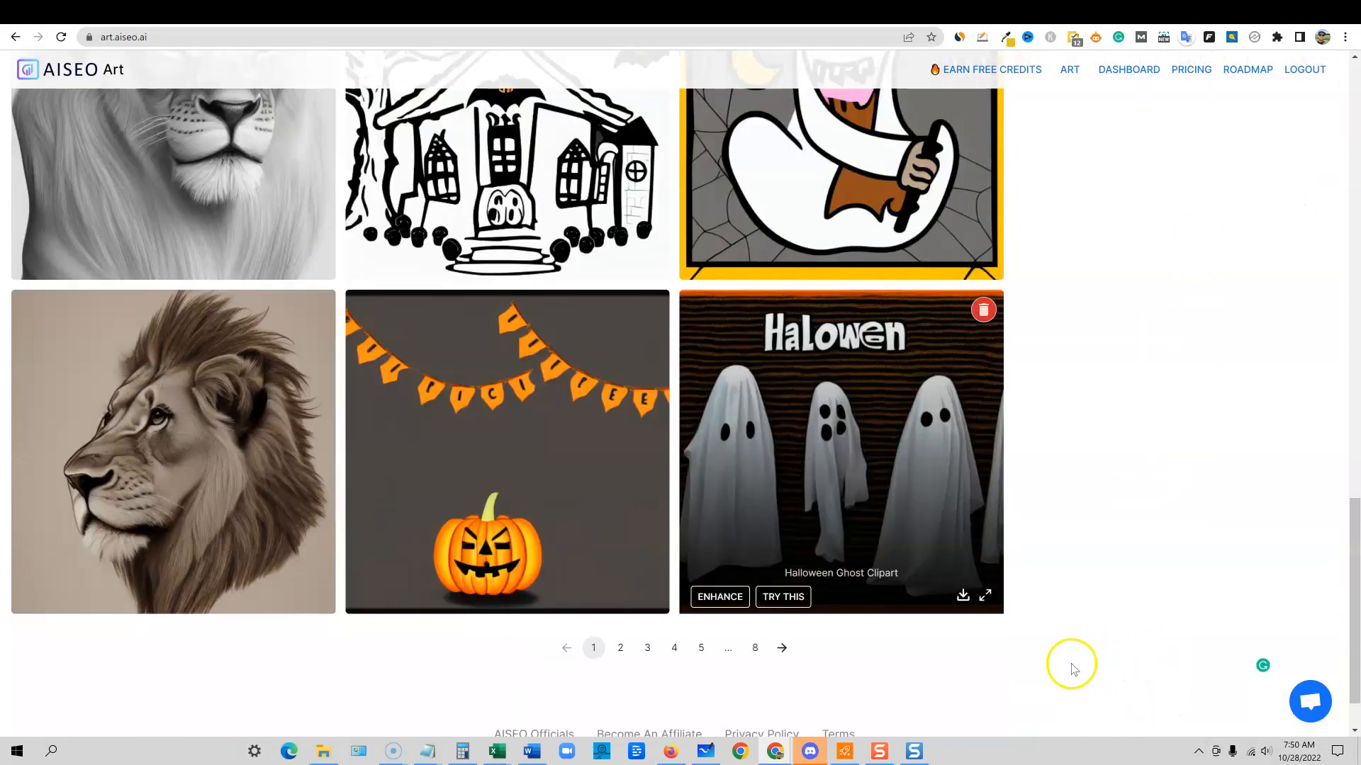
pyautogui.scroll(-3)
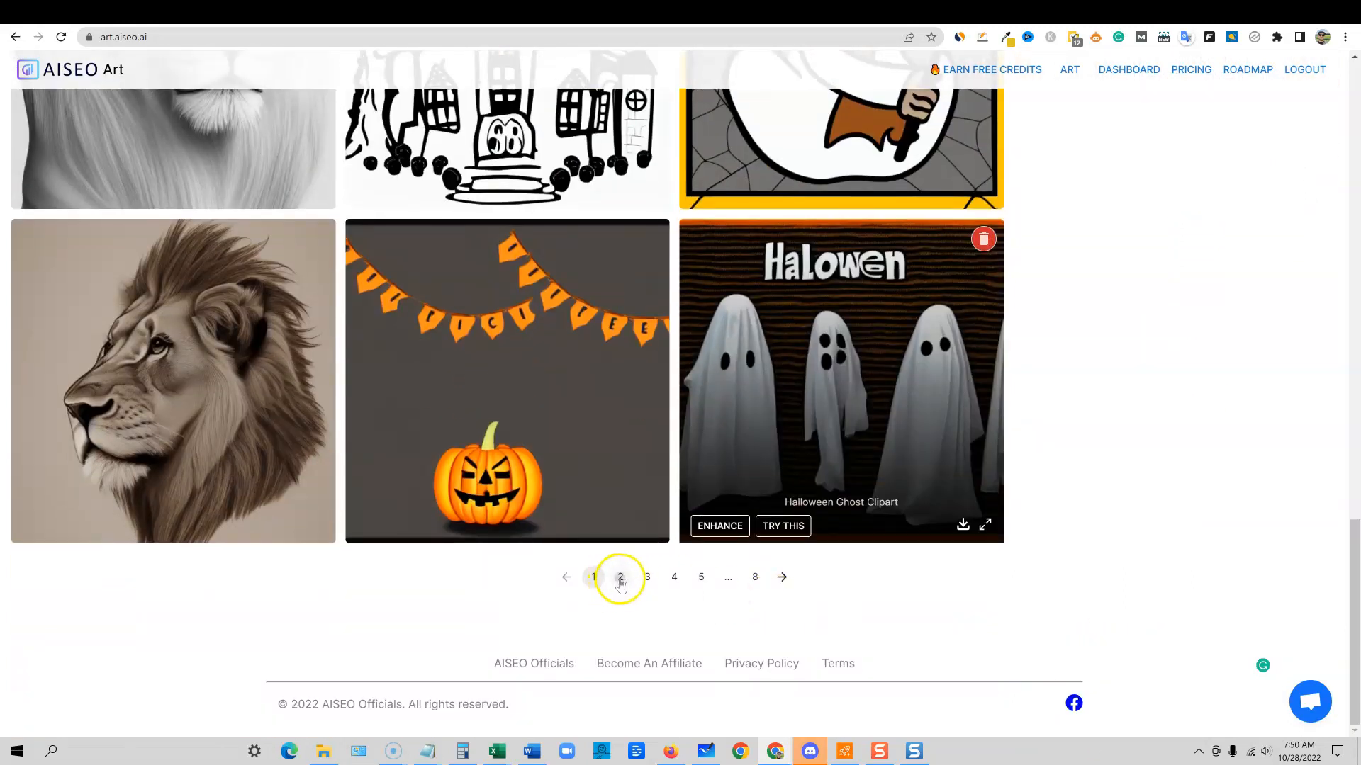
pyautogui.click(621, 577)
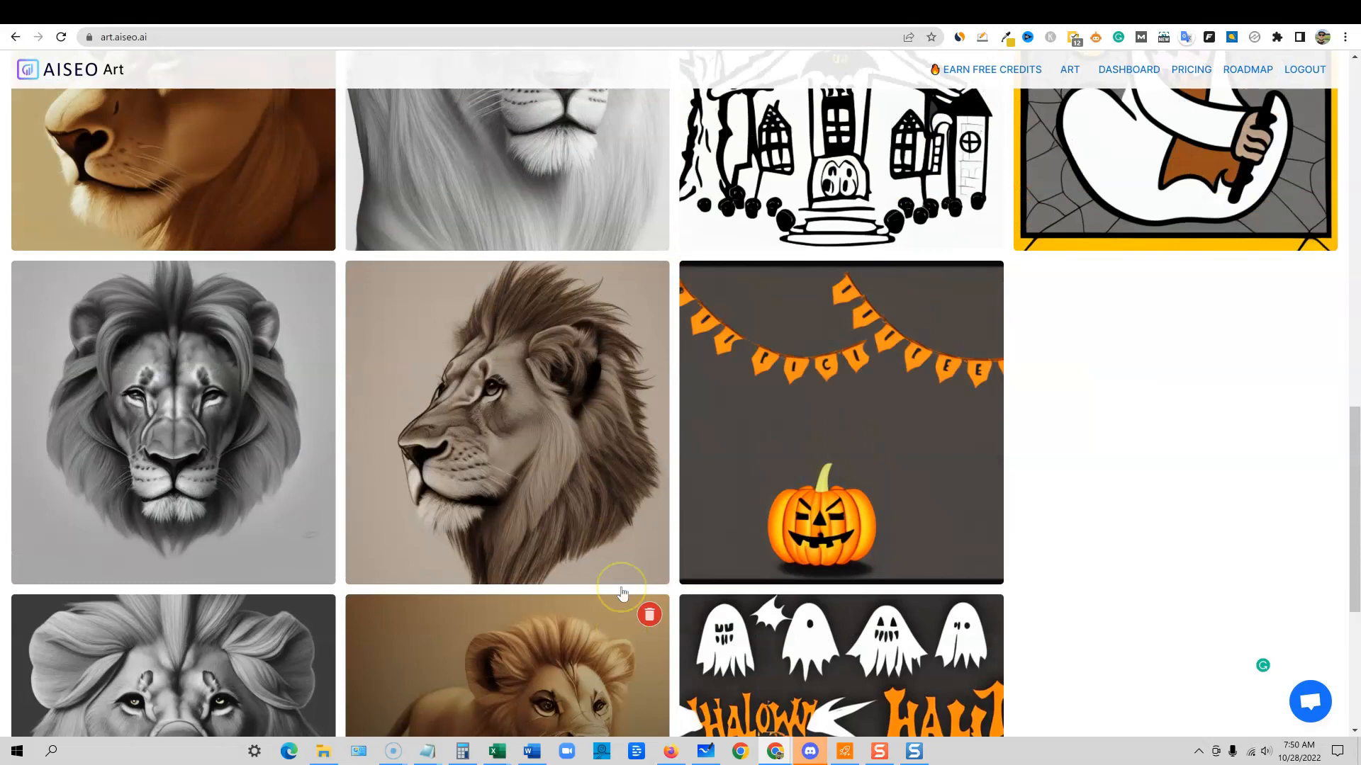
pyautogui.scroll(-3)
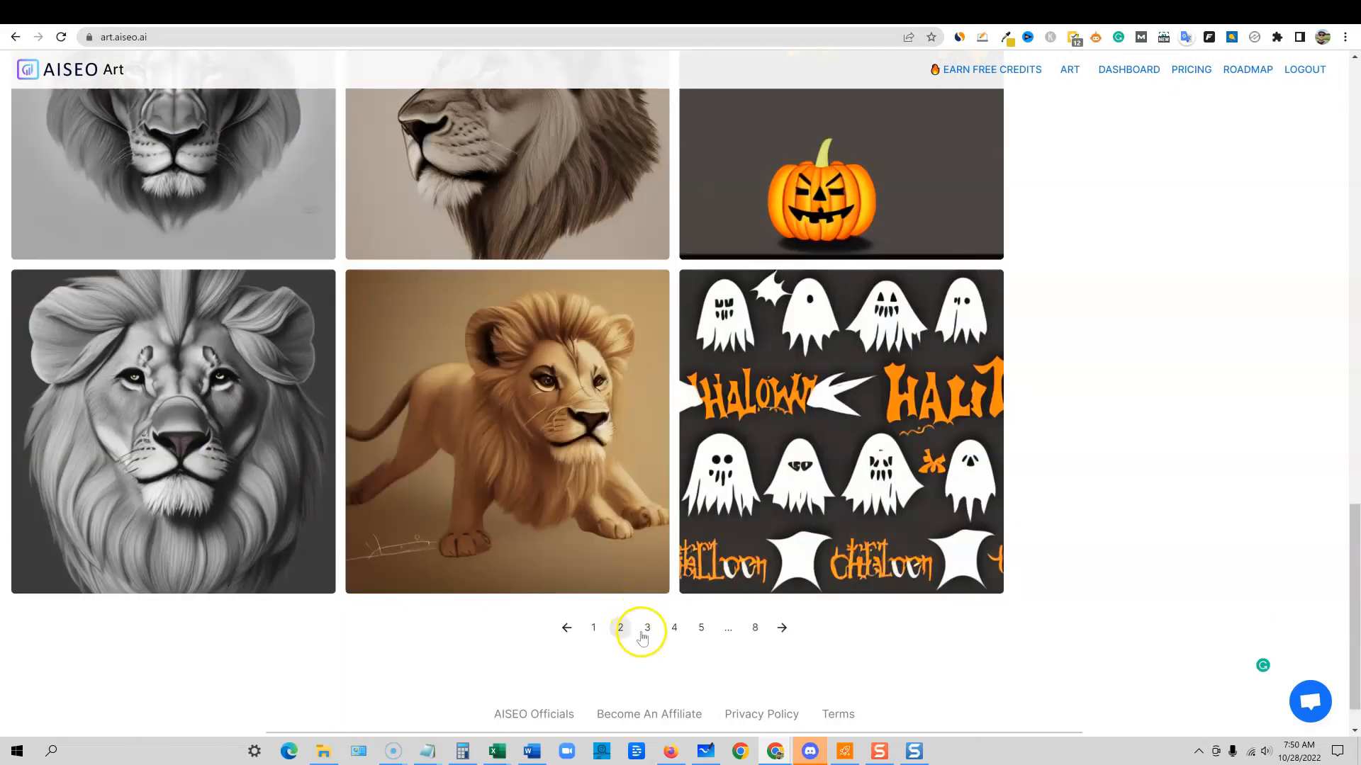
pyautogui.click(646, 628)
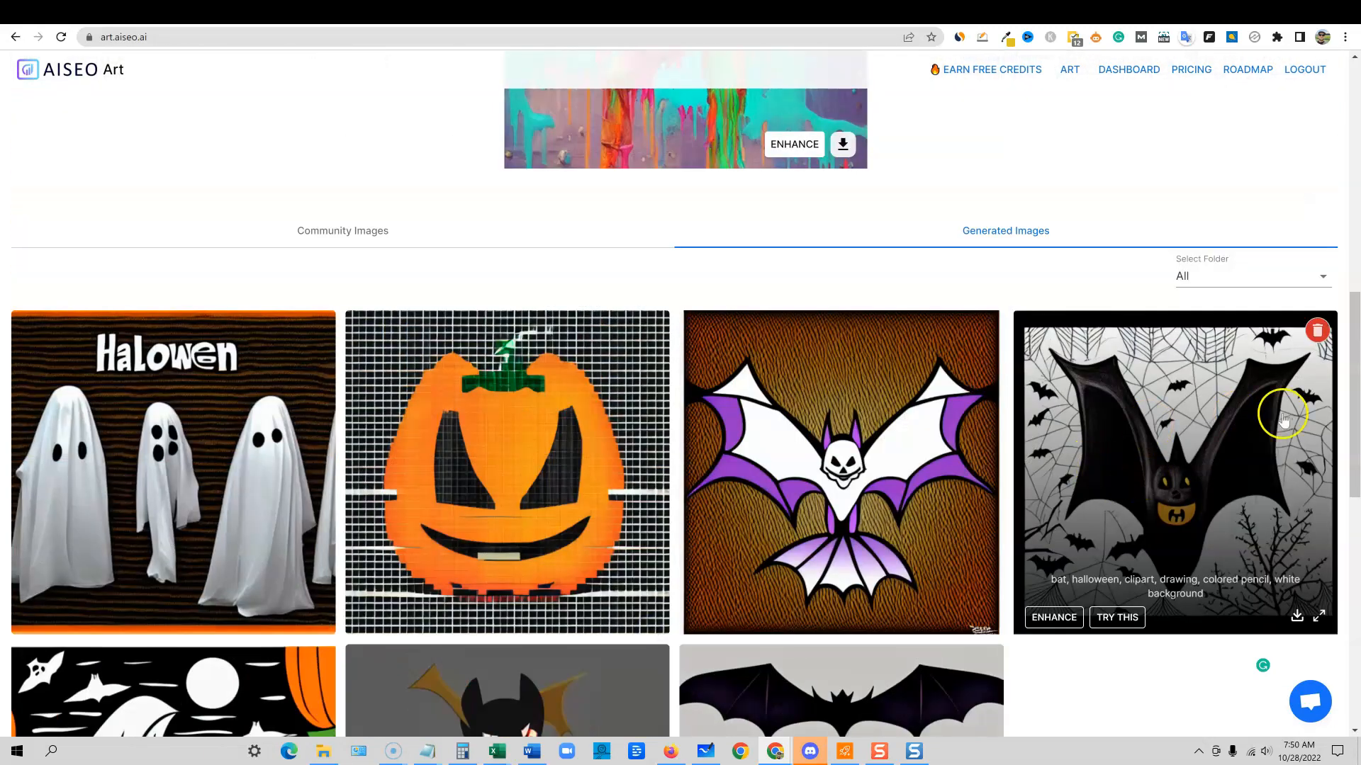
# - Jump to a later gallery page showing the punk zombie and lion results
pyautogui.scroll(-3)
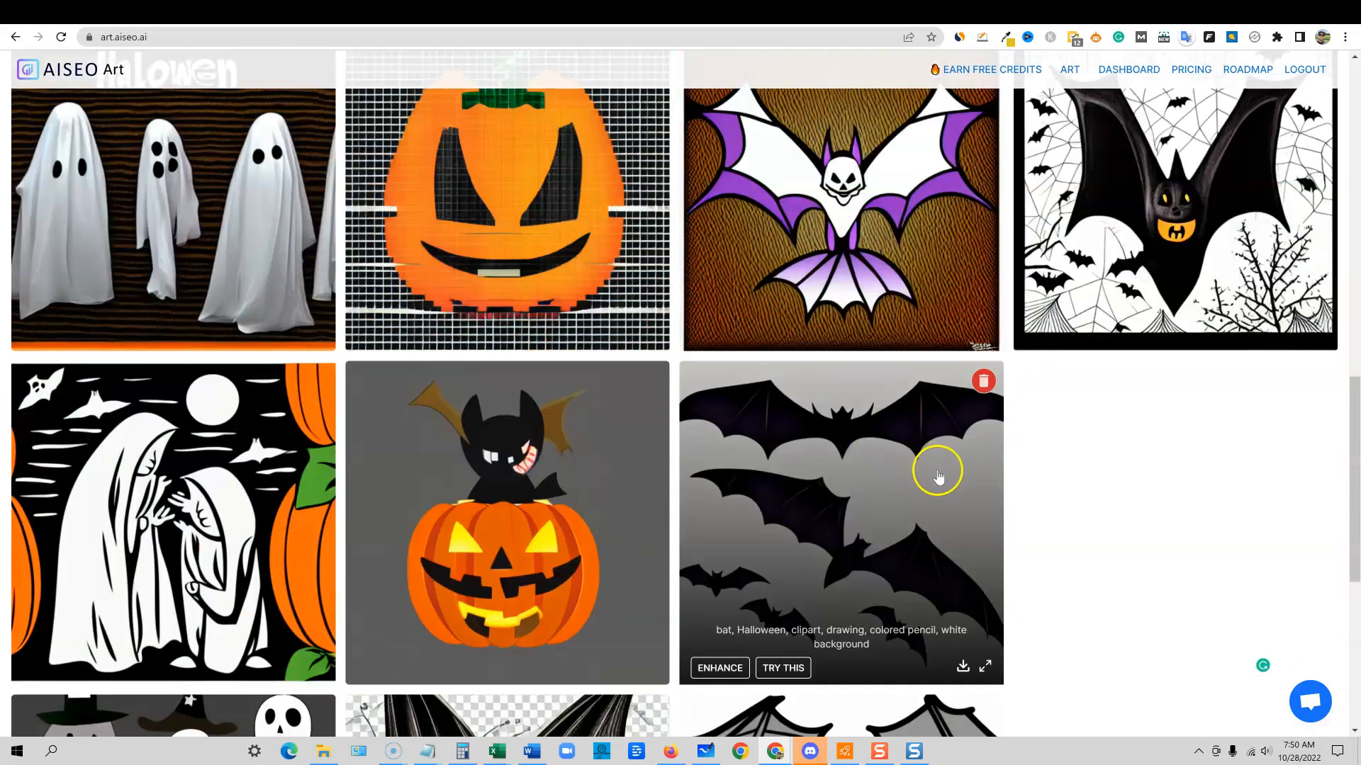
pyautogui.scroll(-3)
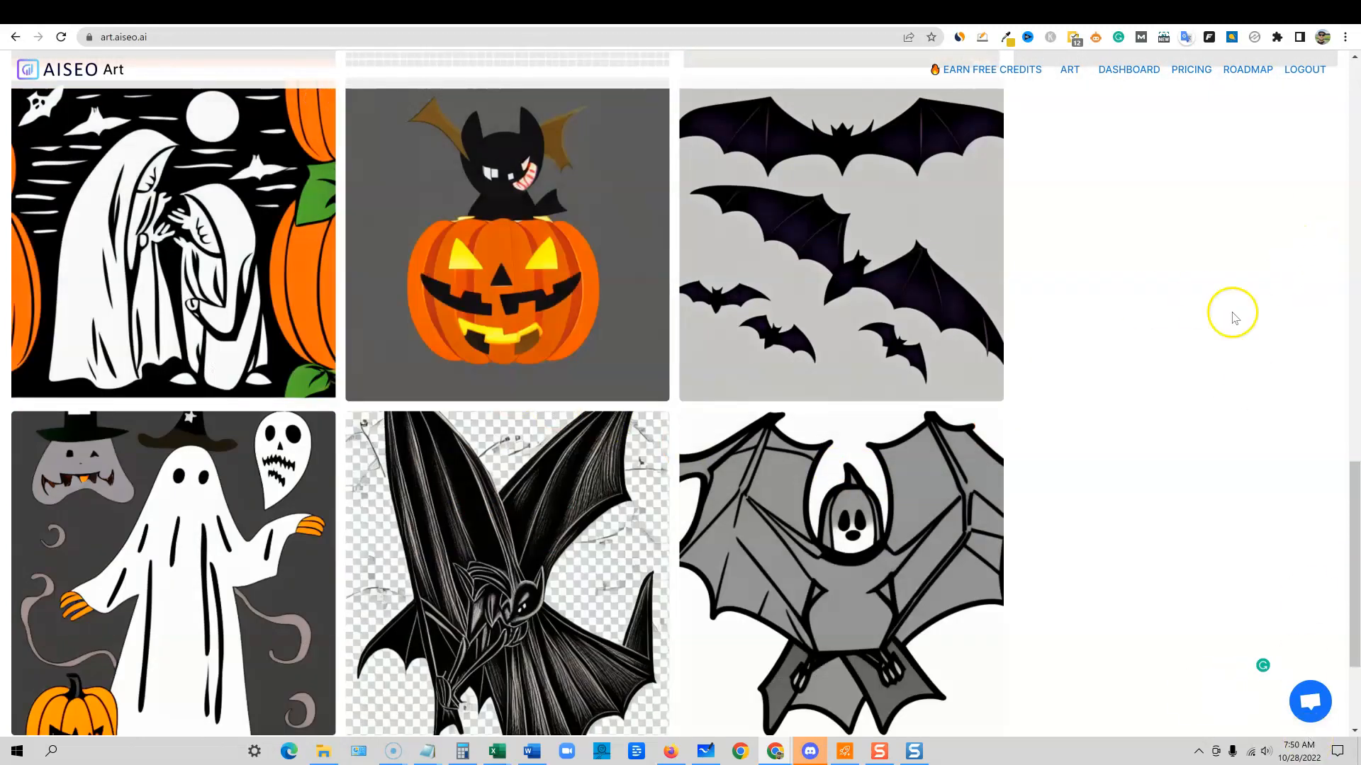
pyautogui.scroll(-3)
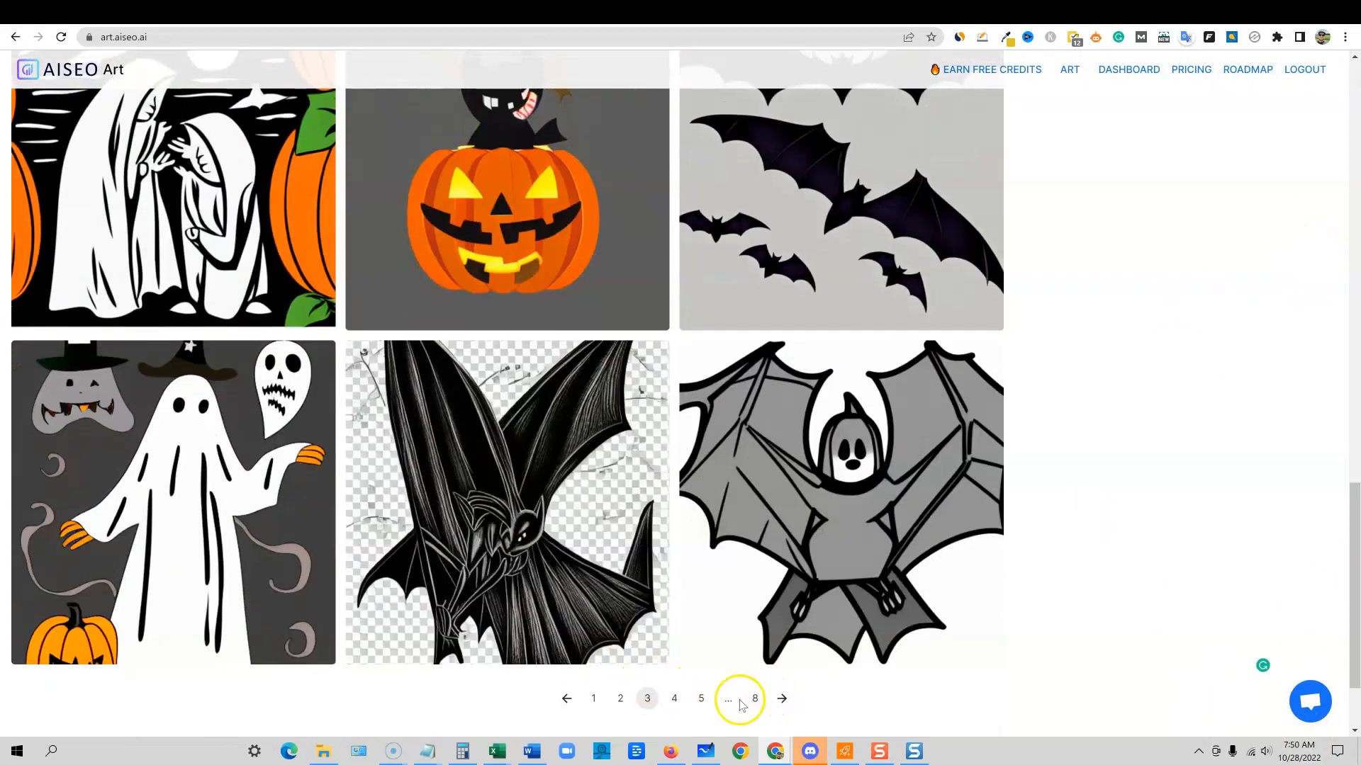
pyautogui.click(752, 699)
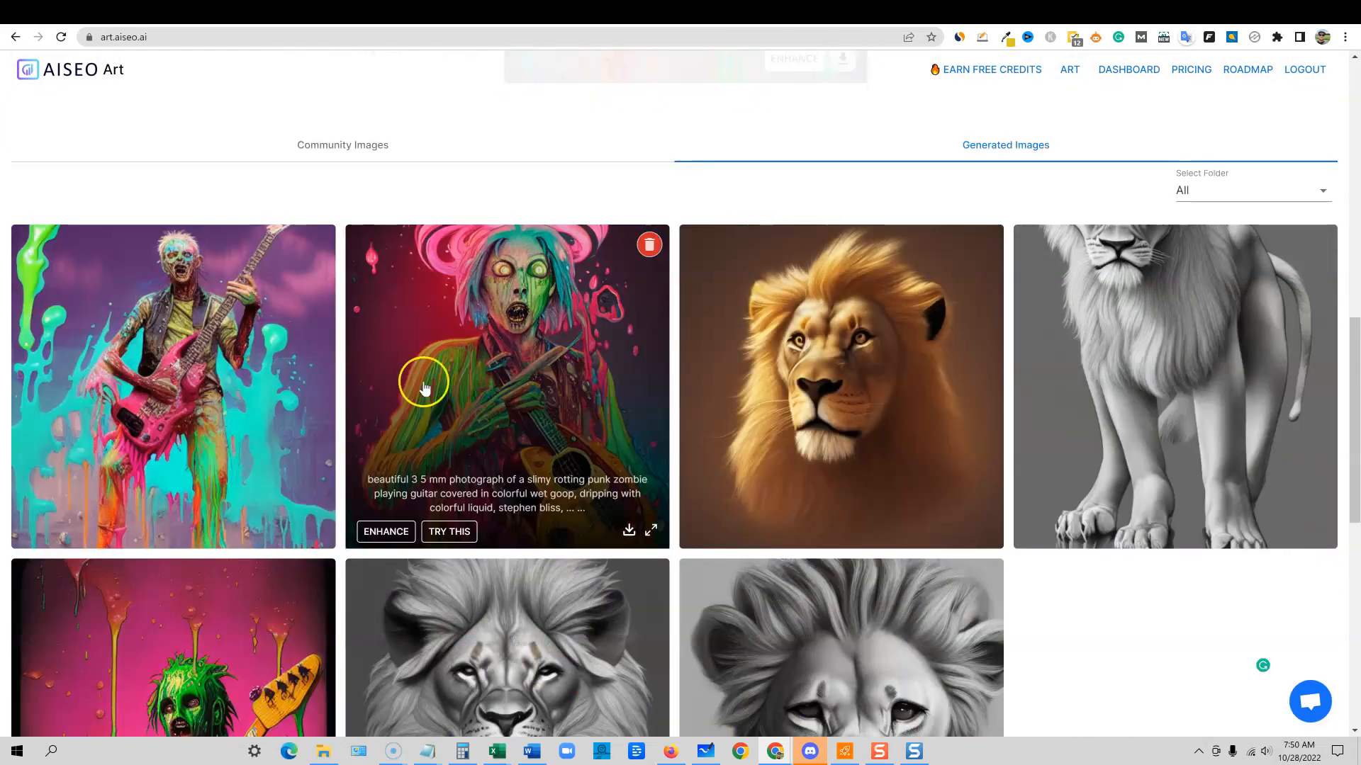
pyautogui.scroll(-3)
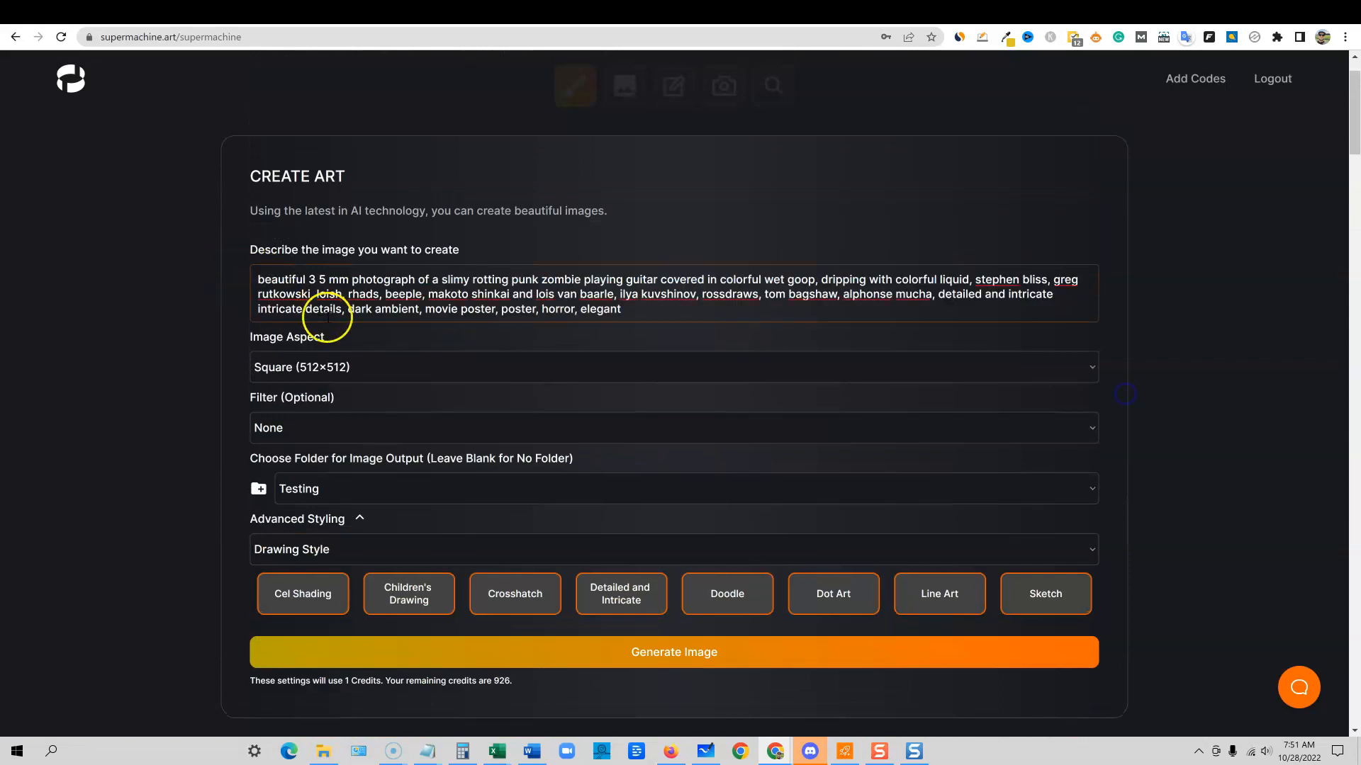
pyautogui.moveTo(327, 499)
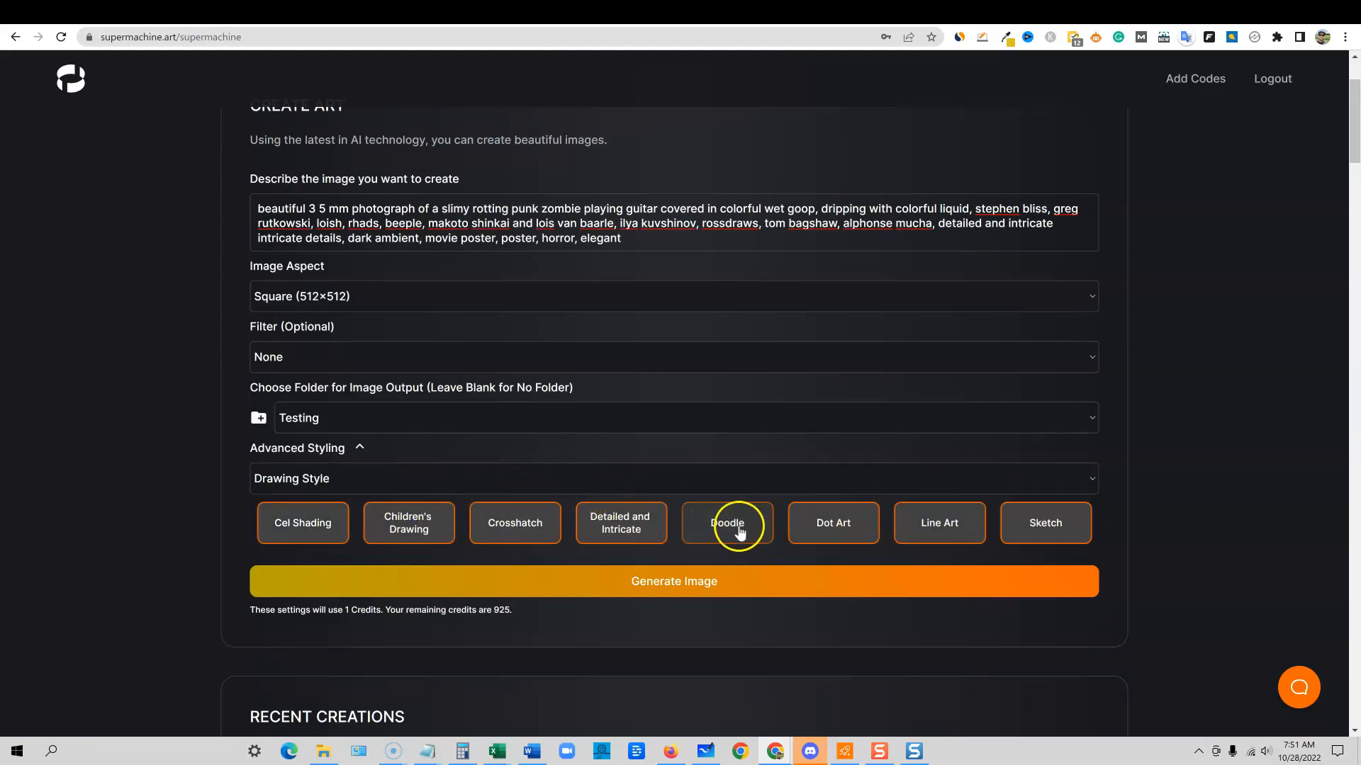
# - Try Doodle styling, add the Horrifying emotion to the zombie prompt and generate the image
pyautogui.click(727, 523)
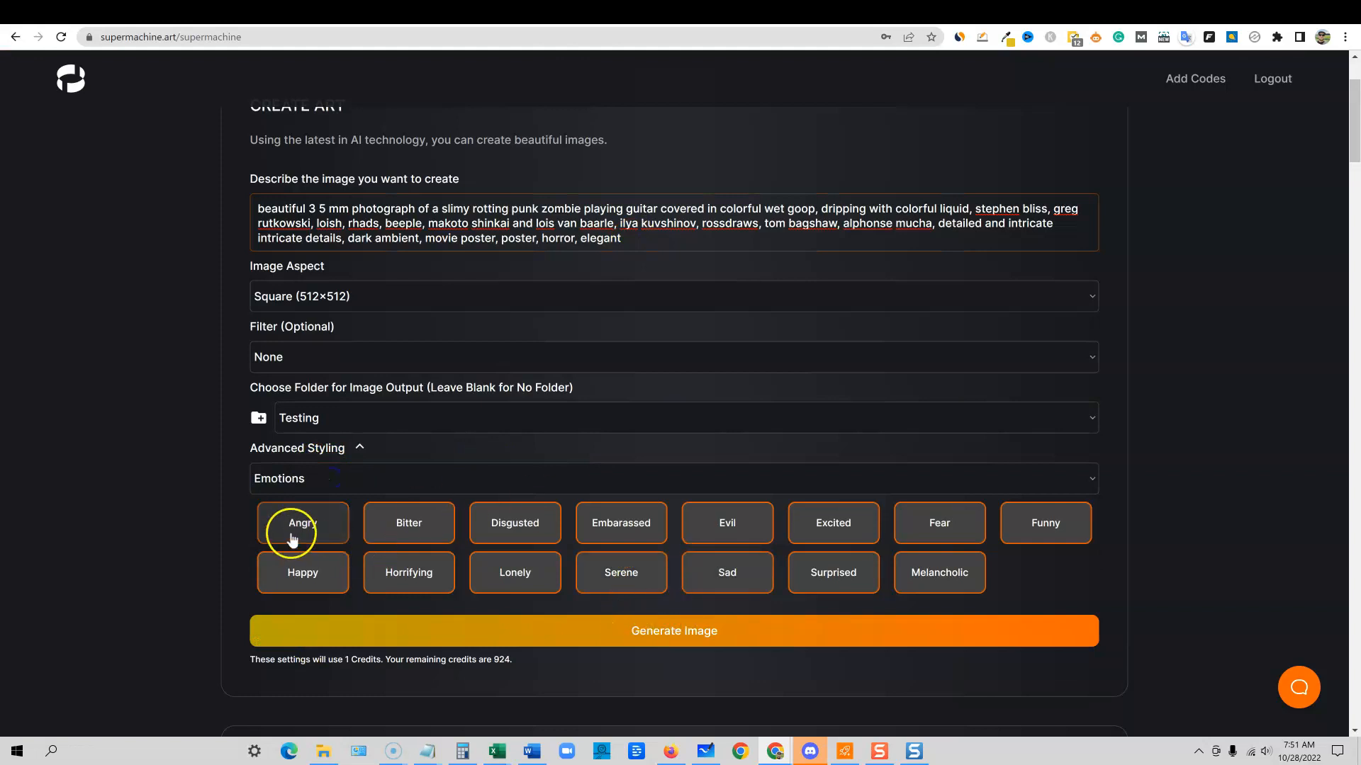
pyautogui.click(672, 631)
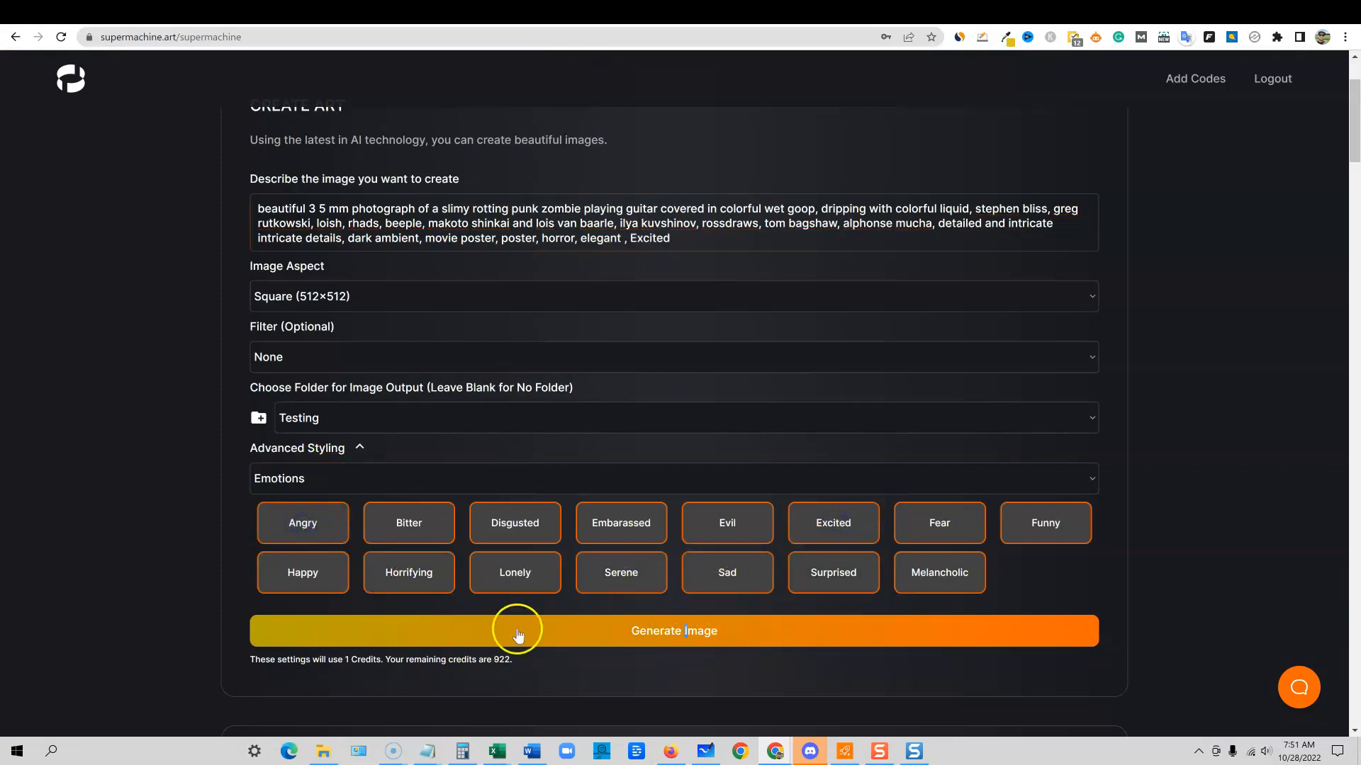
pyautogui.click(408, 571)
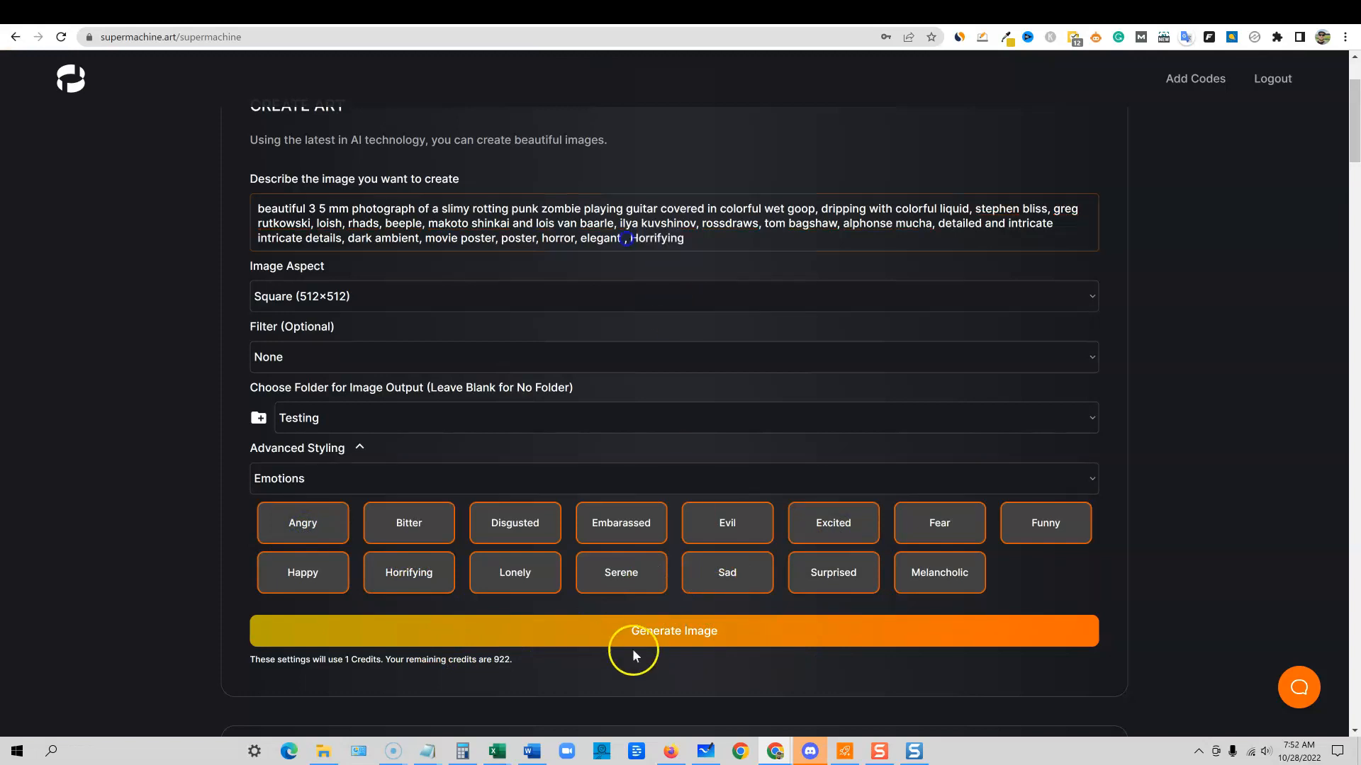
pyautogui.click(672, 630)
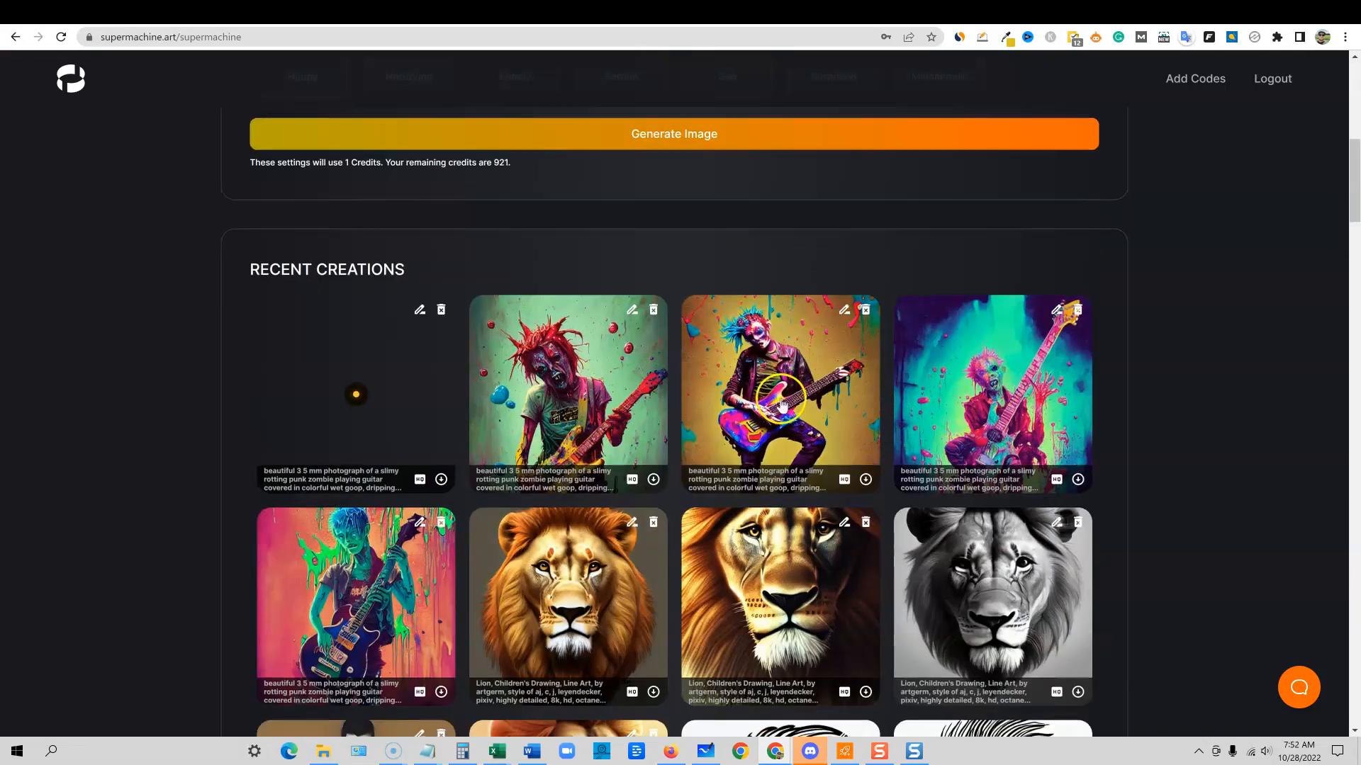
pyautogui.scroll(-3)
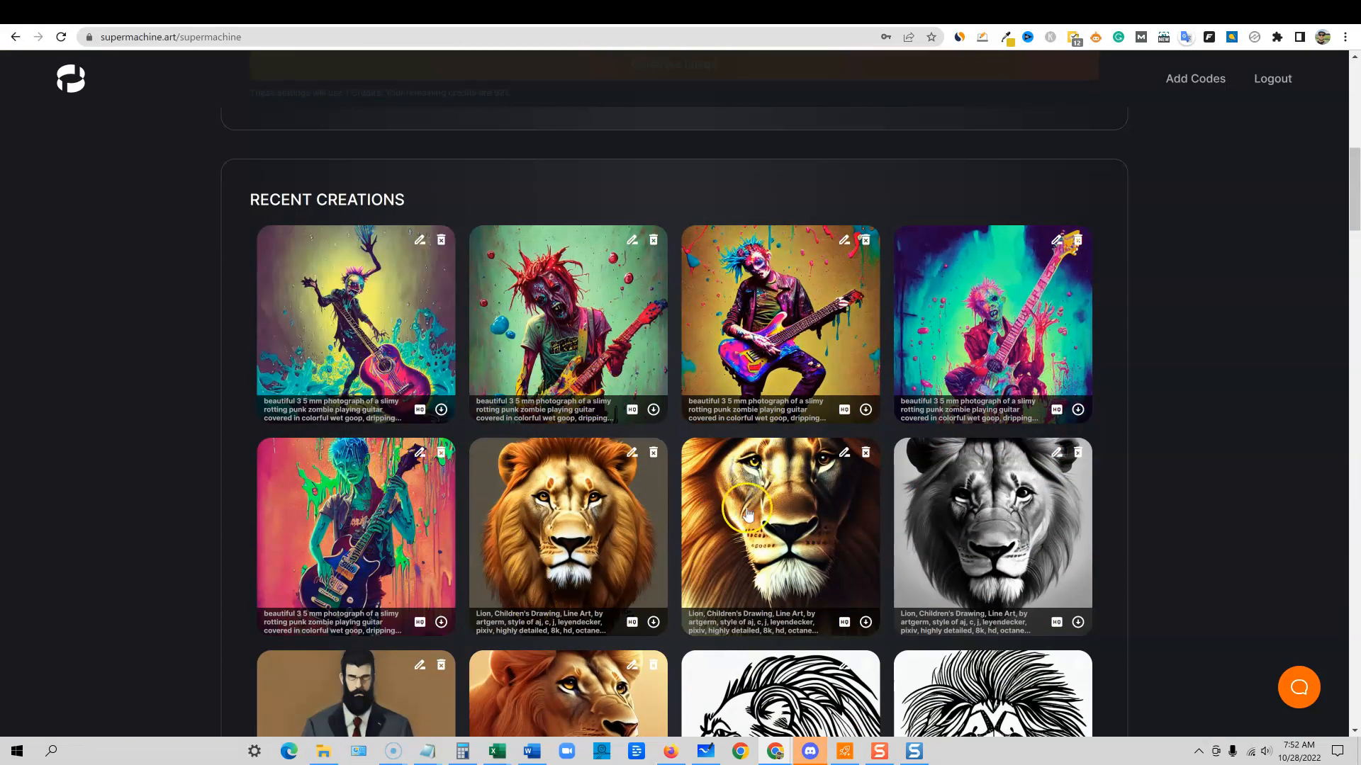
pyautogui.scroll(-3)
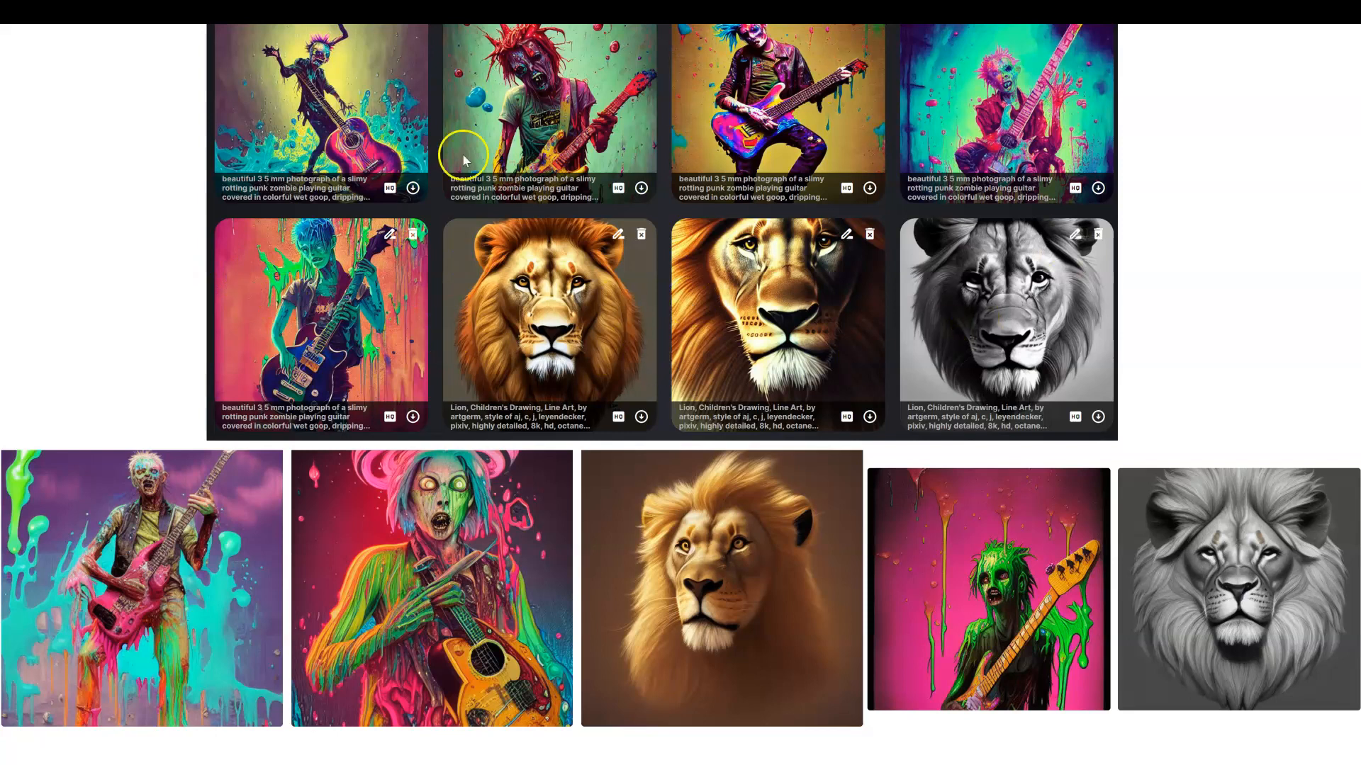
pyautogui.moveTo(560, 182)
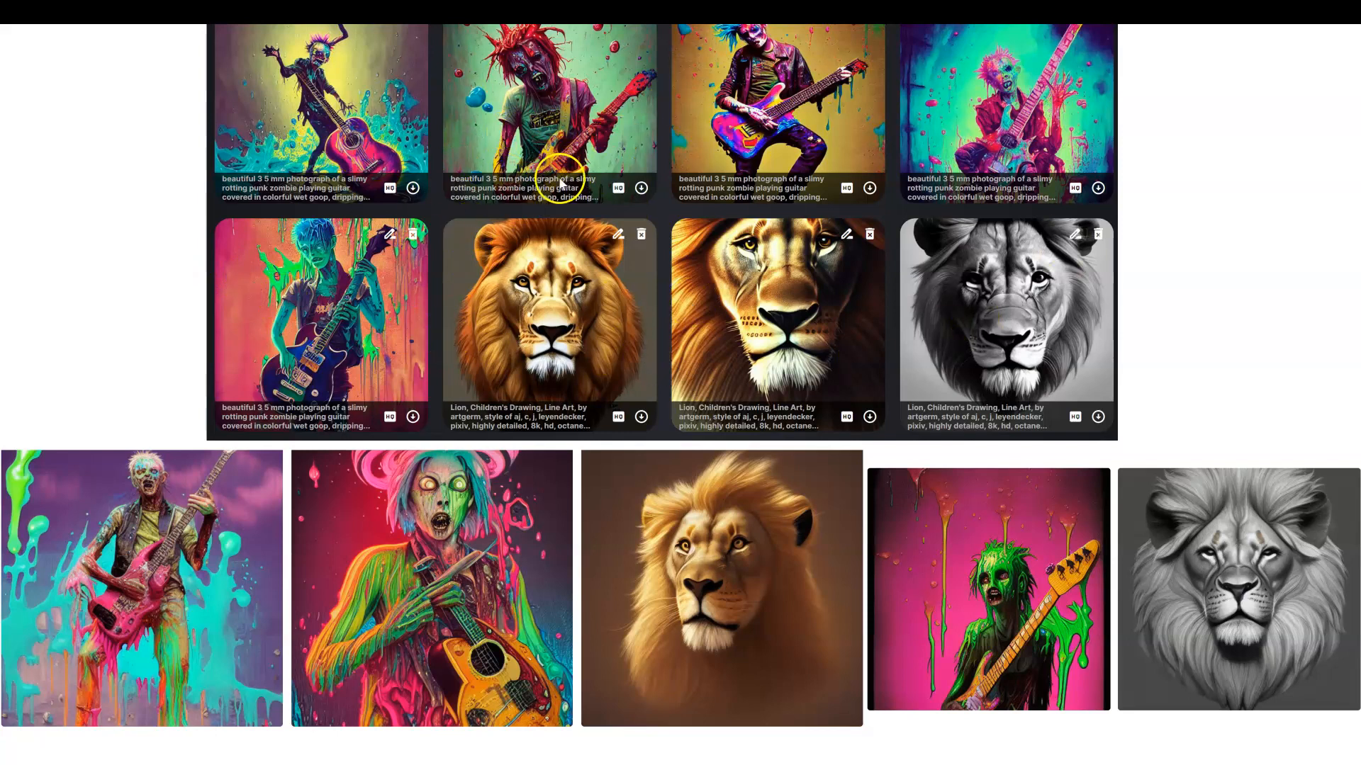
pyautogui.moveTo(1242, 590)
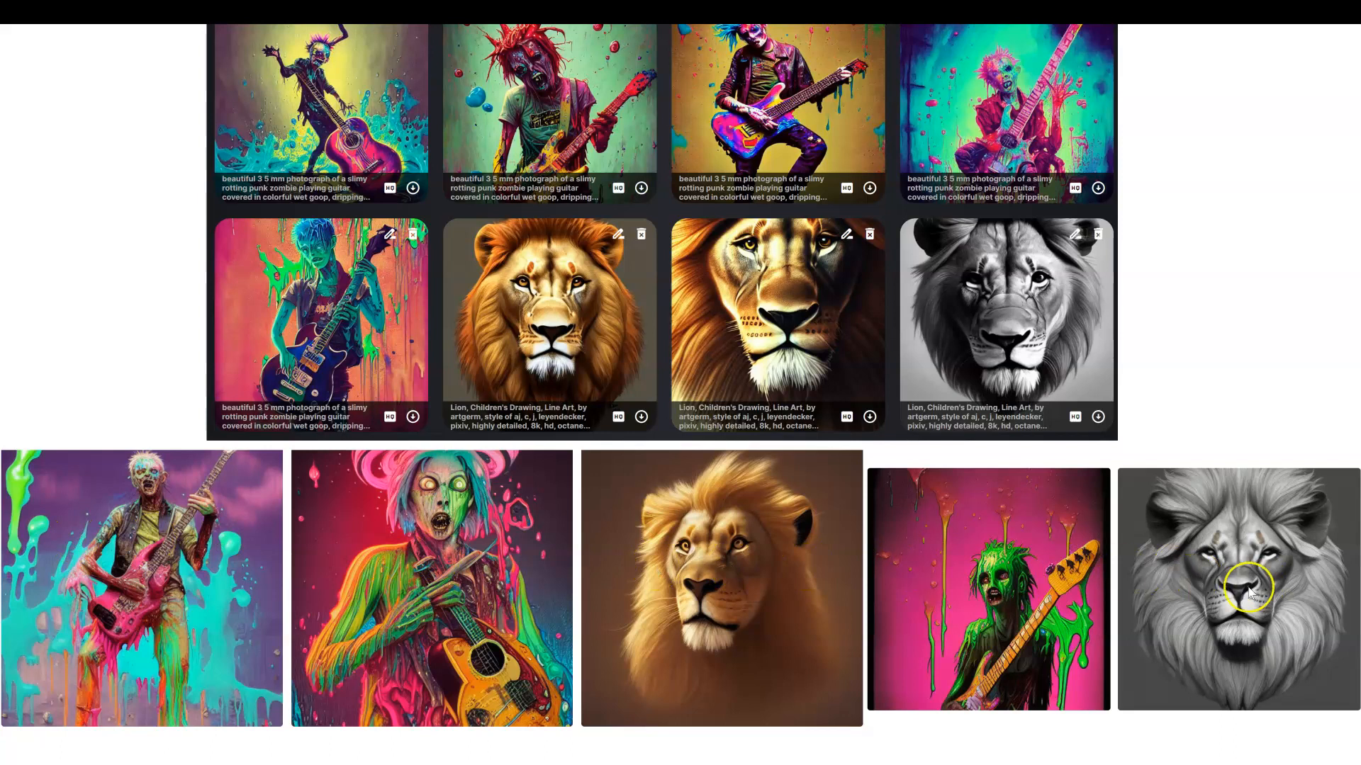
pyautogui.moveTo(215, 581)
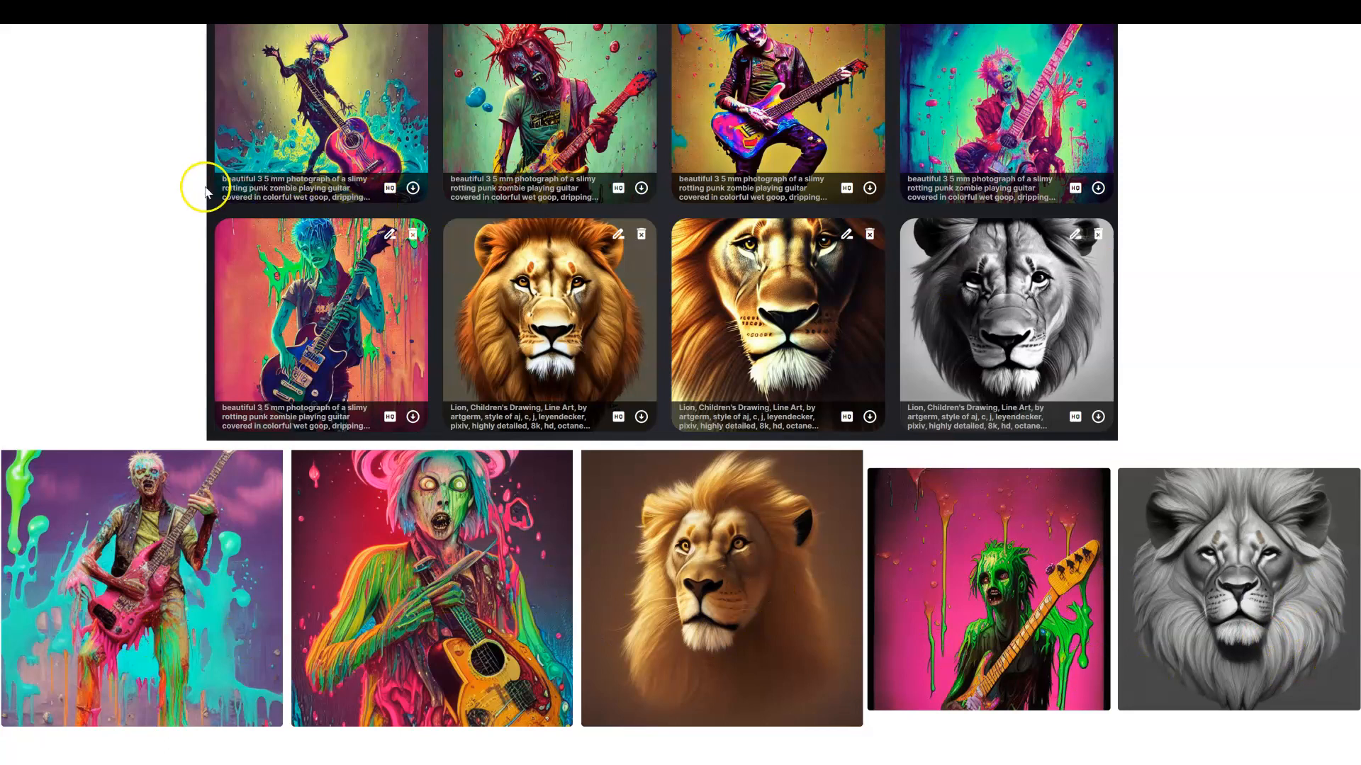
pyautogui.moveTo(180, 214)
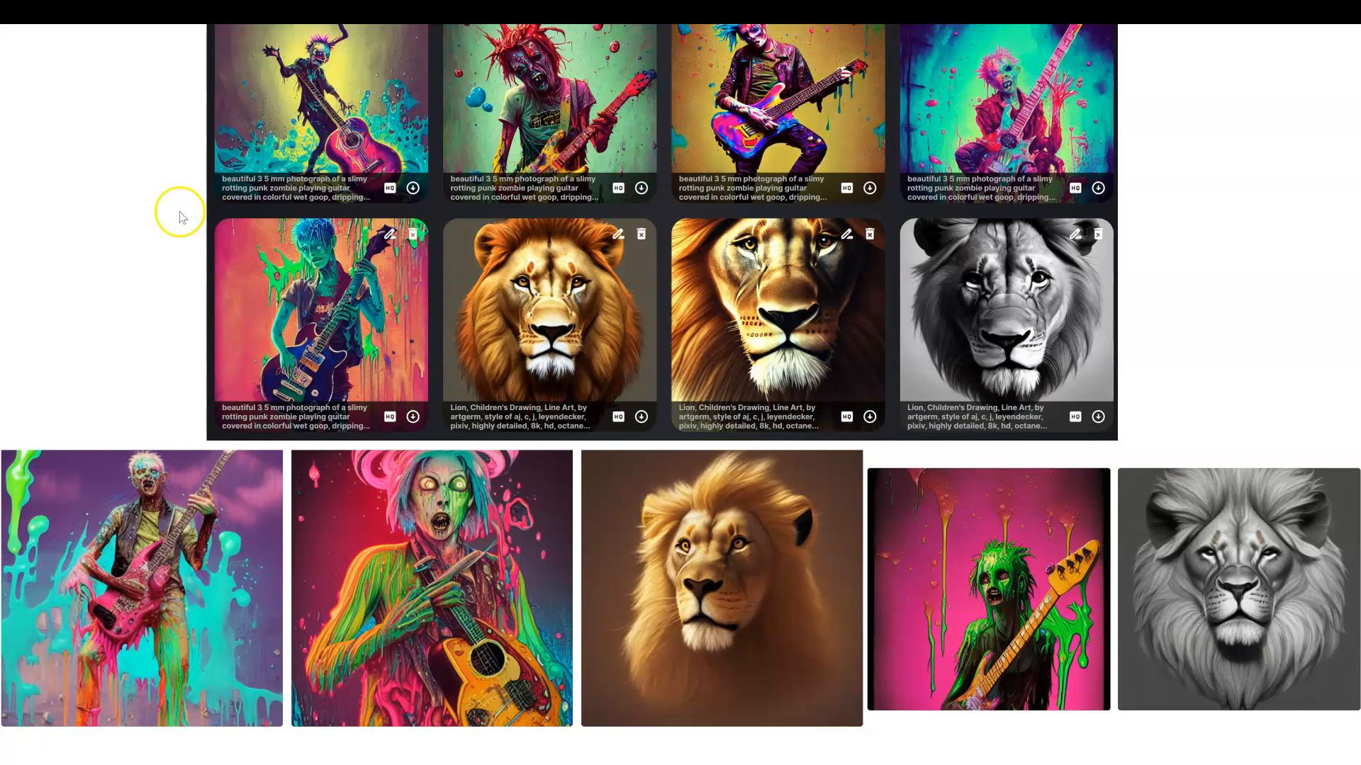
pyautogui.moveTo(161, 226)
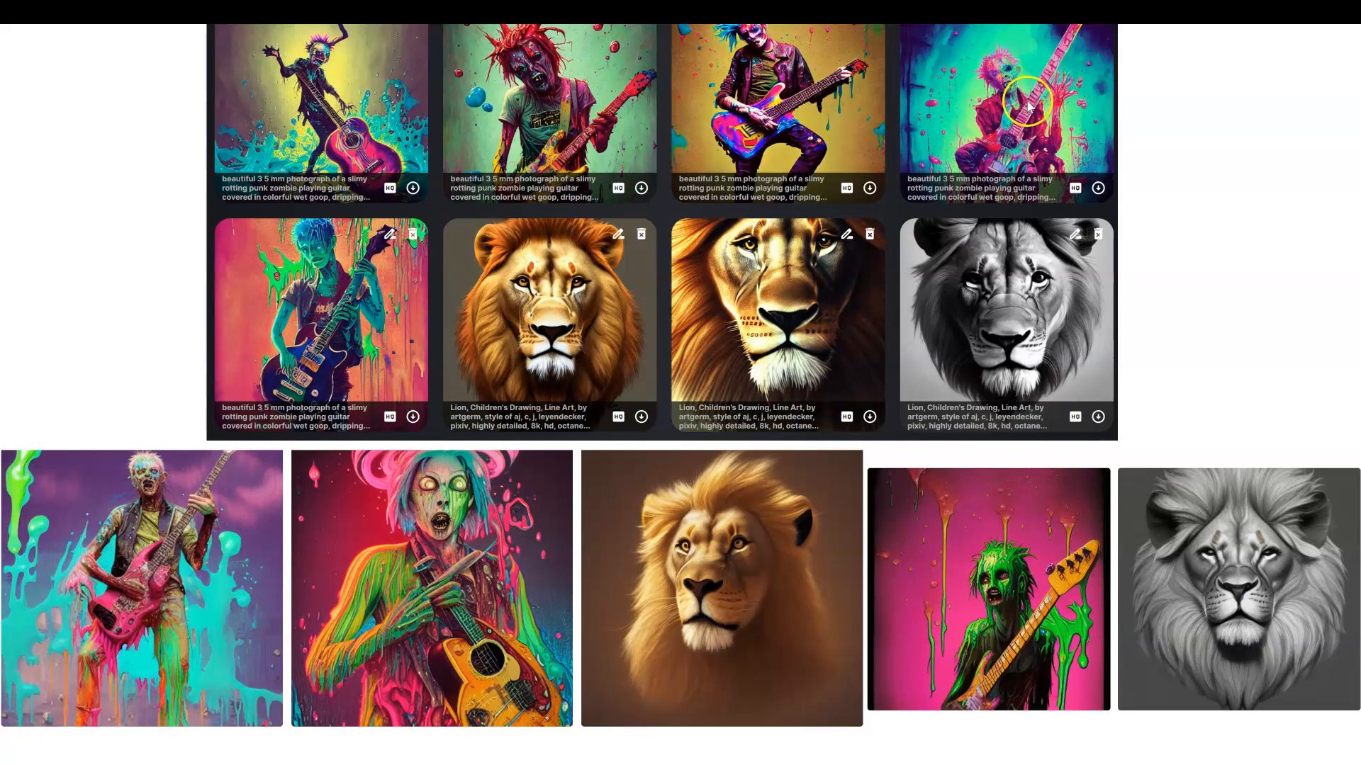
pyautogui.moveTo(152, 491)
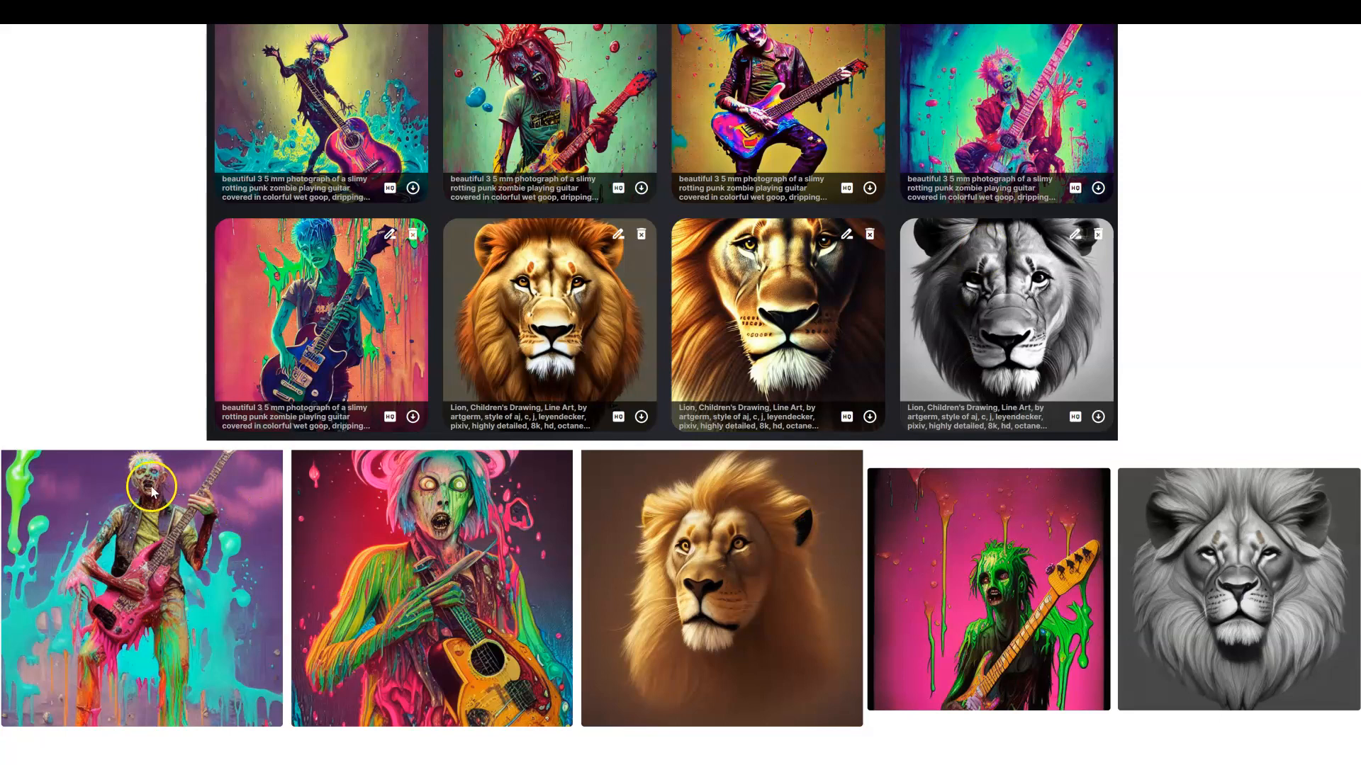
pyautogui.moveTo(318, 269)
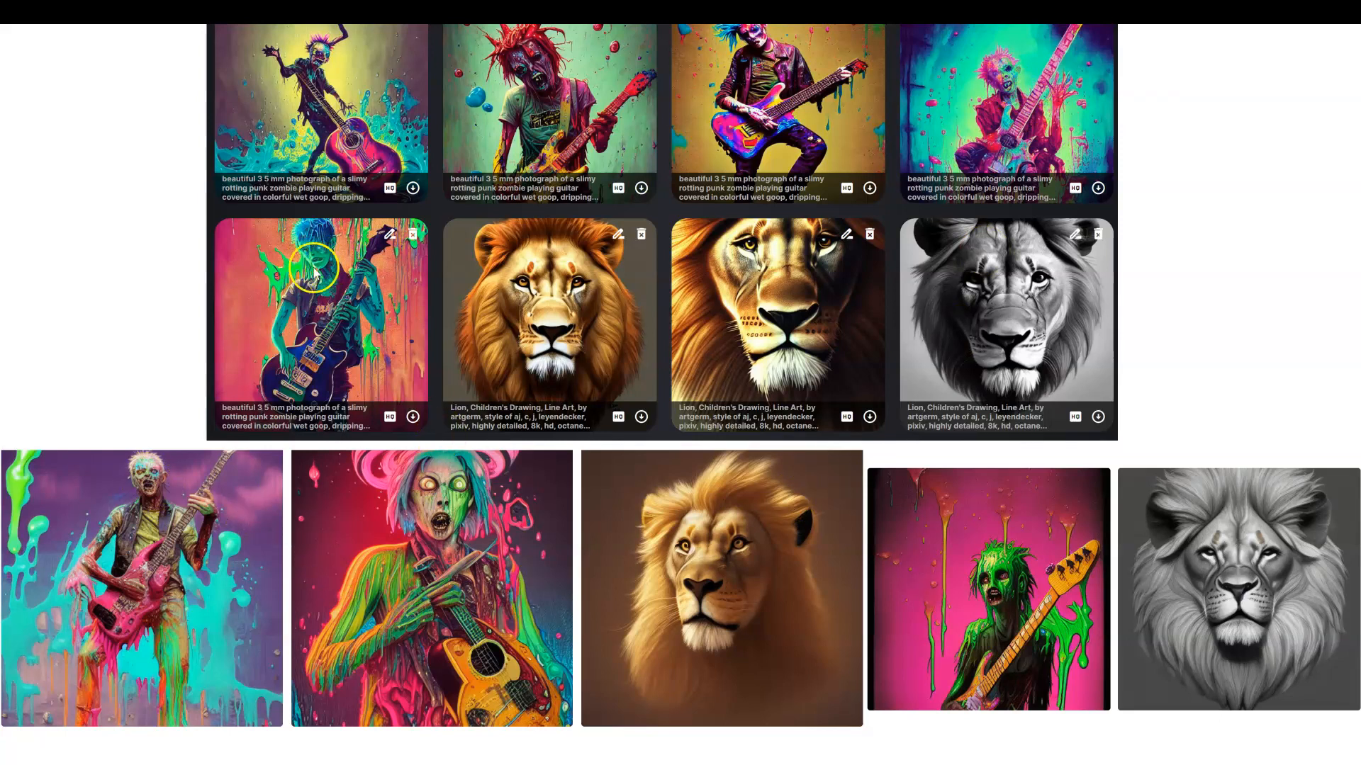
pyautogui.moveTo(458, 552)
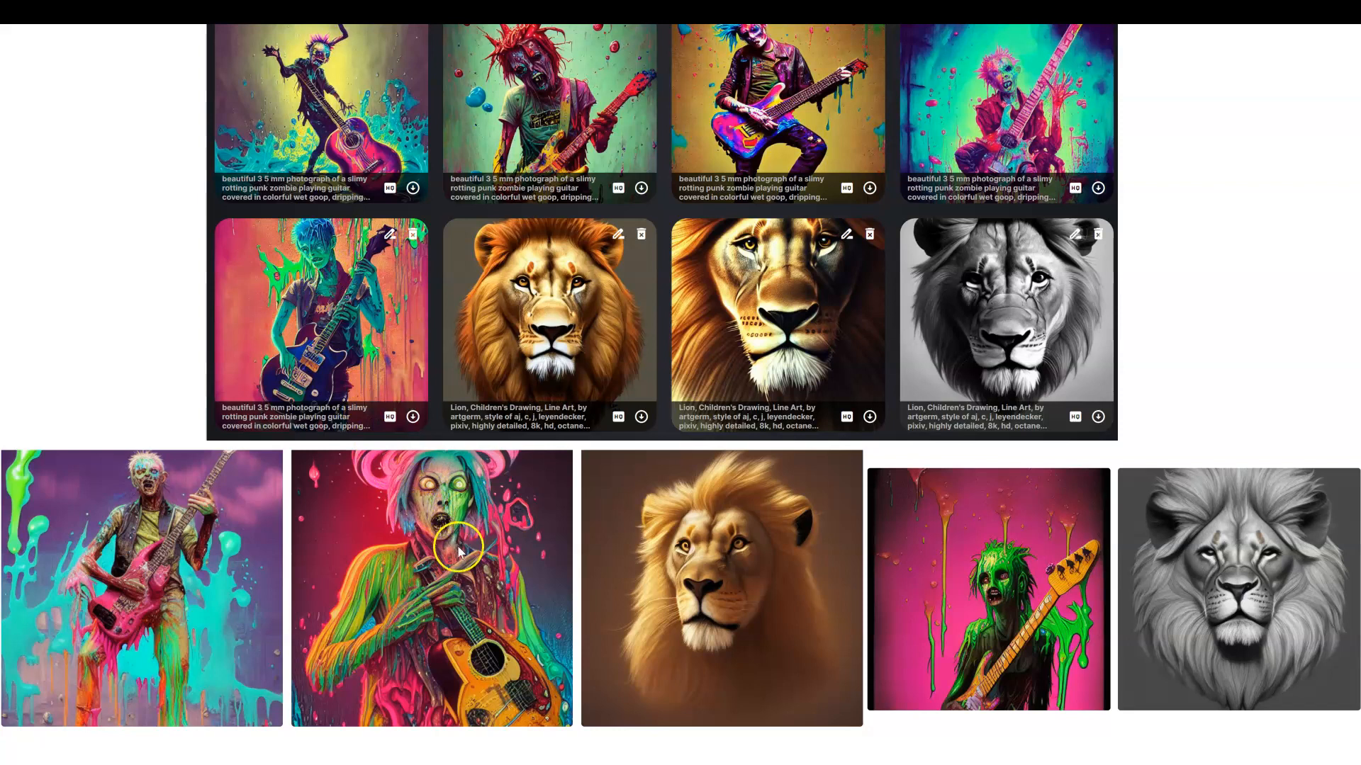
pyautogui.moveTo(442, 568)
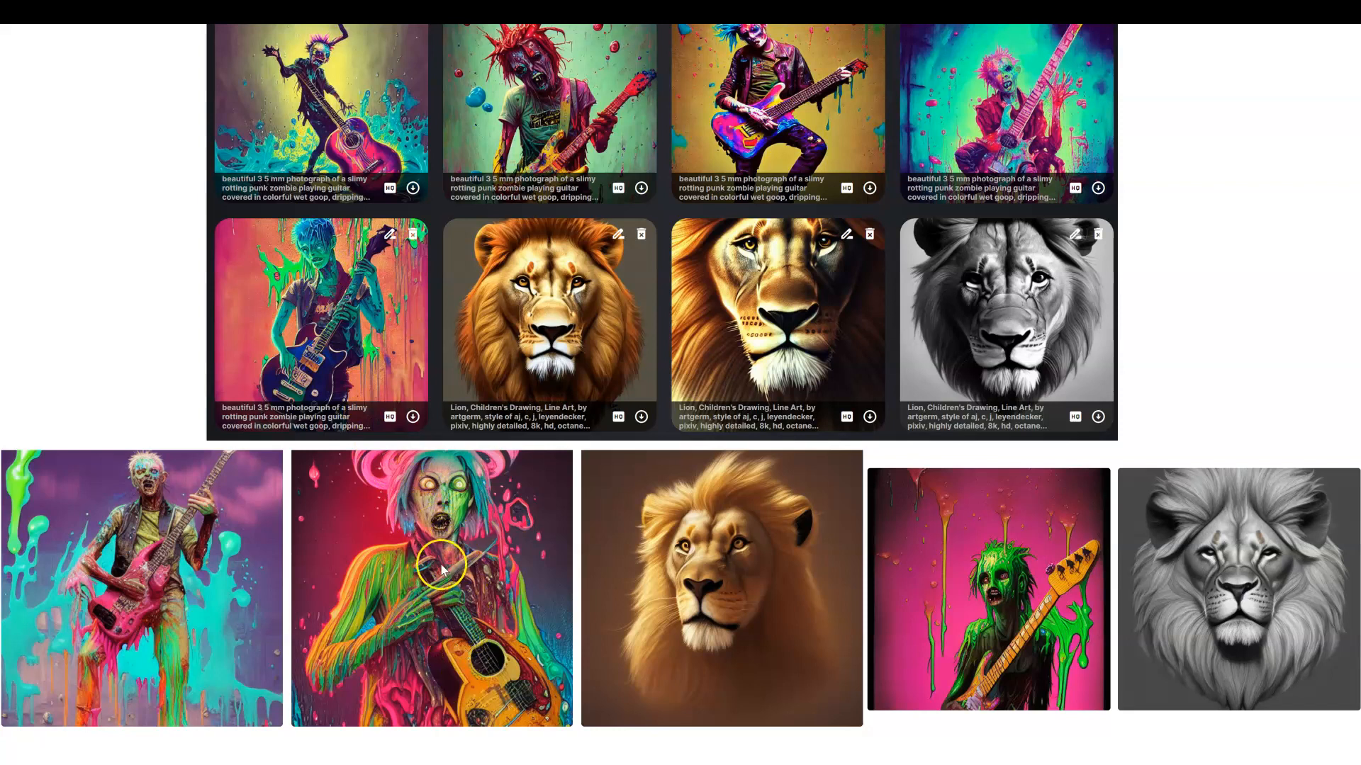
pyautogui.moveTo(586, 384)
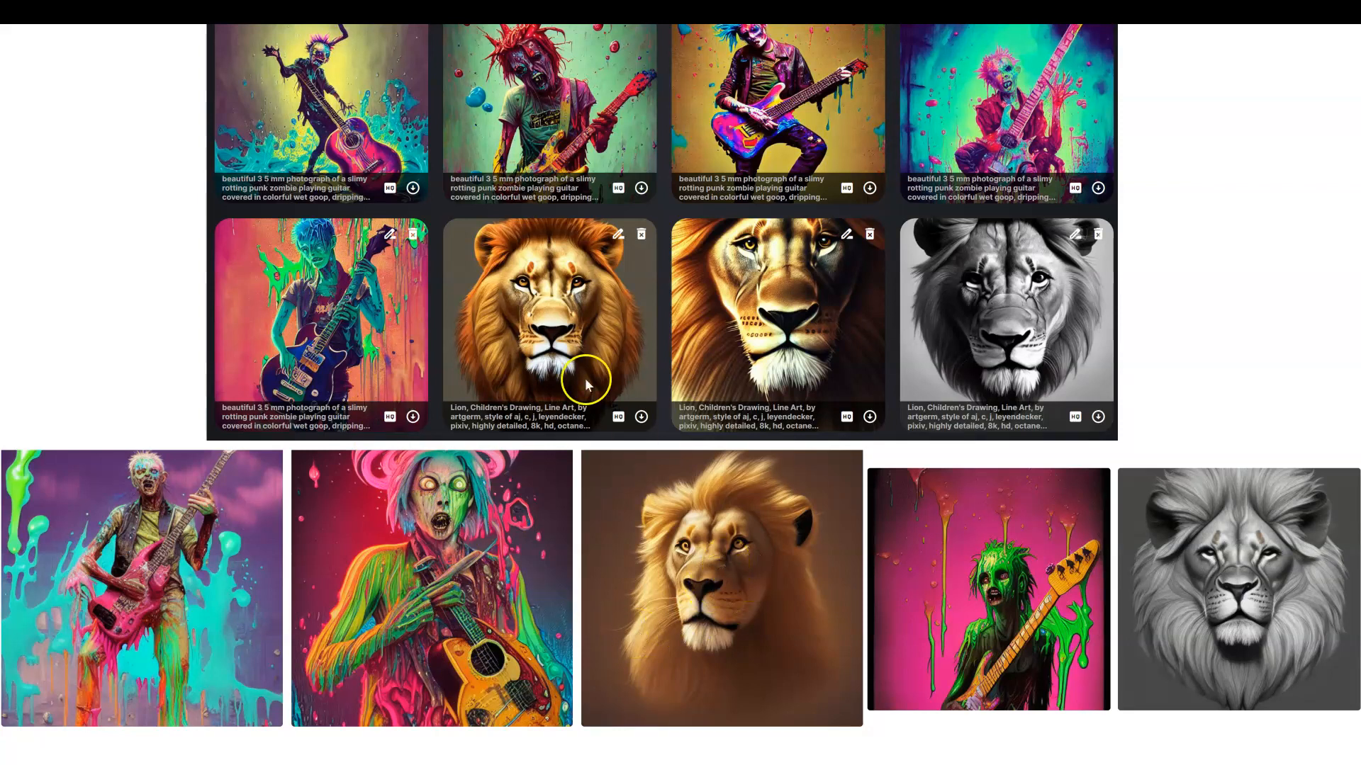
pyautogui.moveTo(806, 610)
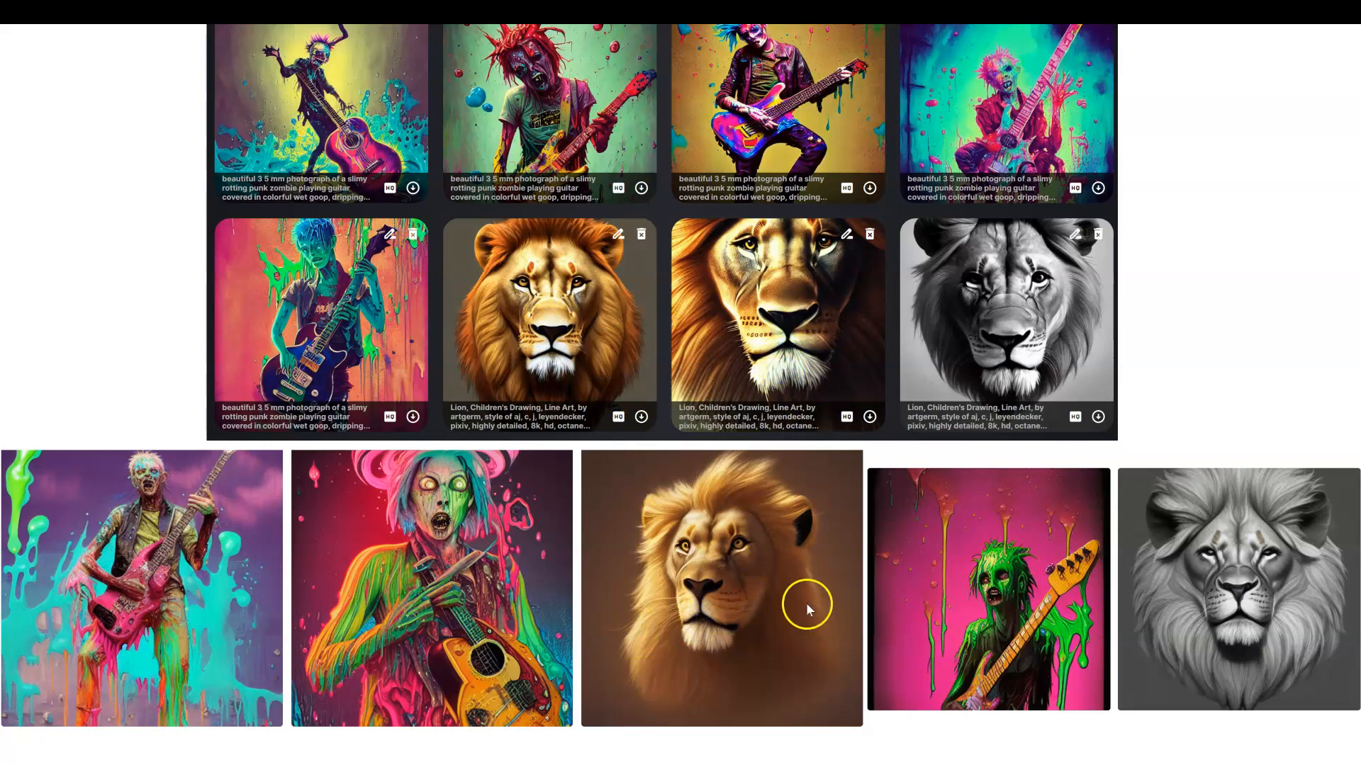
pyautogui.moveTo(1012, 303)
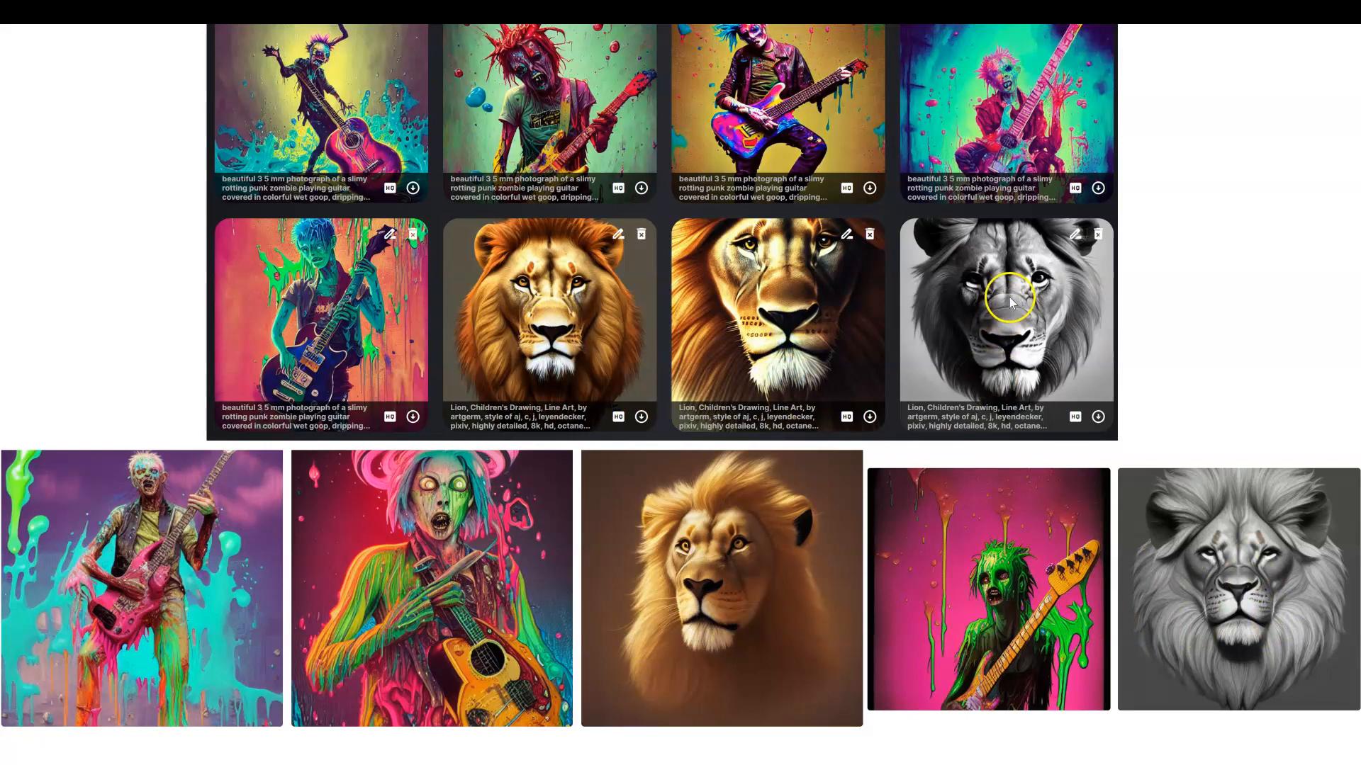
pyautogui.moveTo(1158, 342)
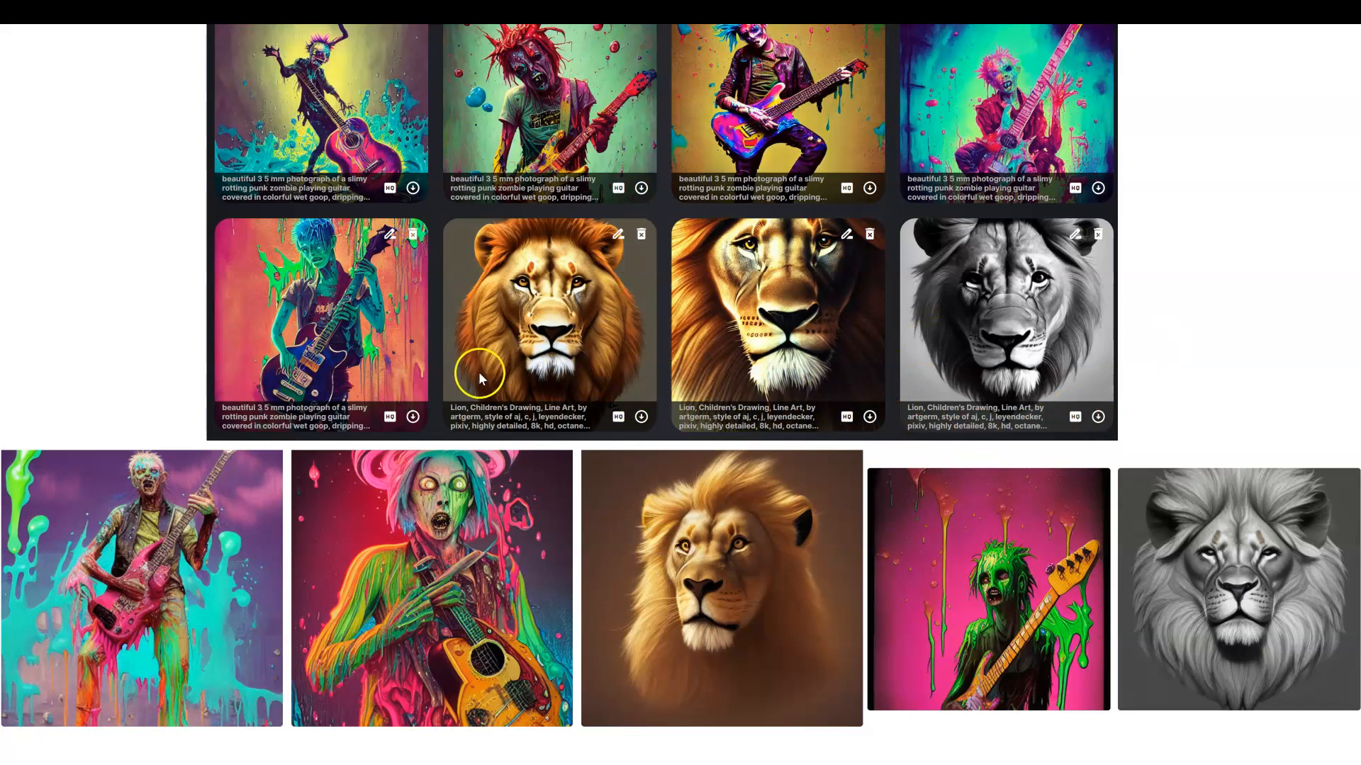
pyautogui.moveTo(490, 360)
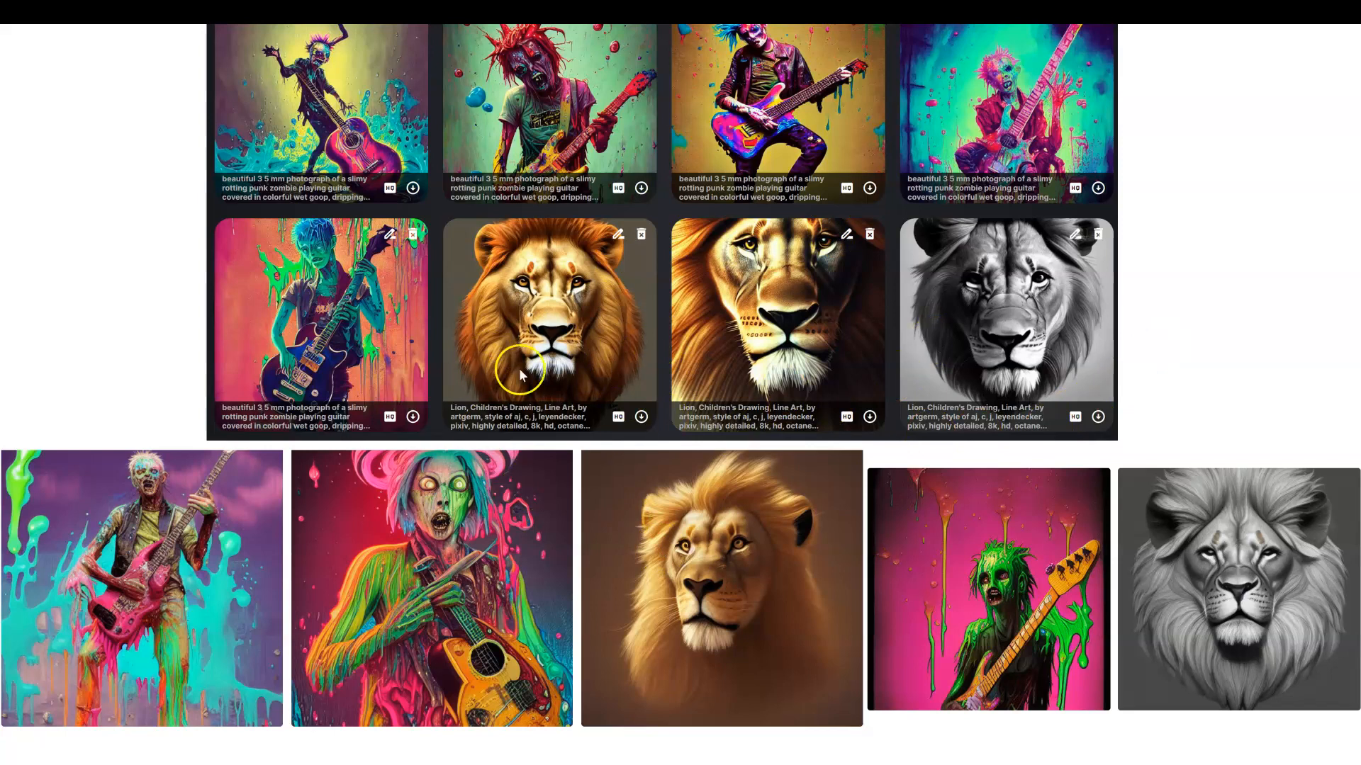
pyautogui.moveTo(1135, 502)
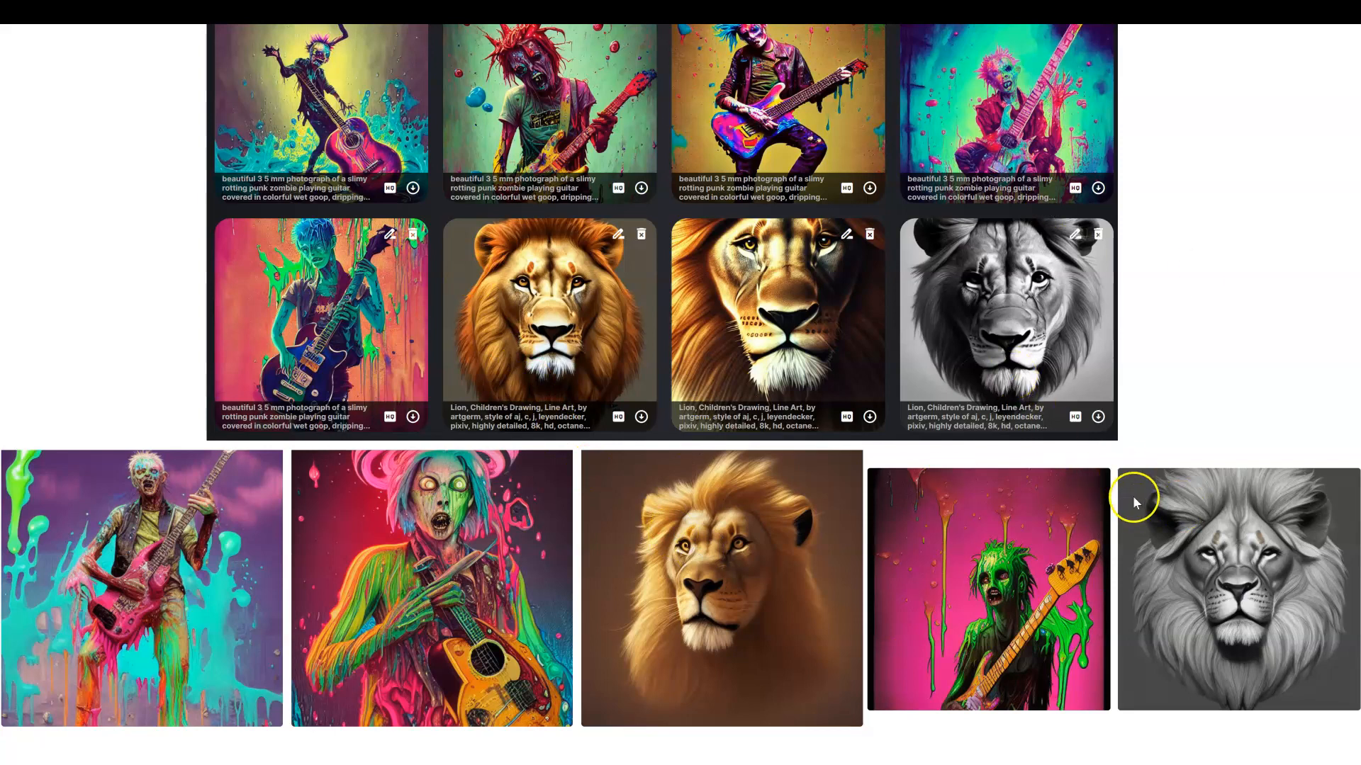
pyautogui.moveTo(608, 514)
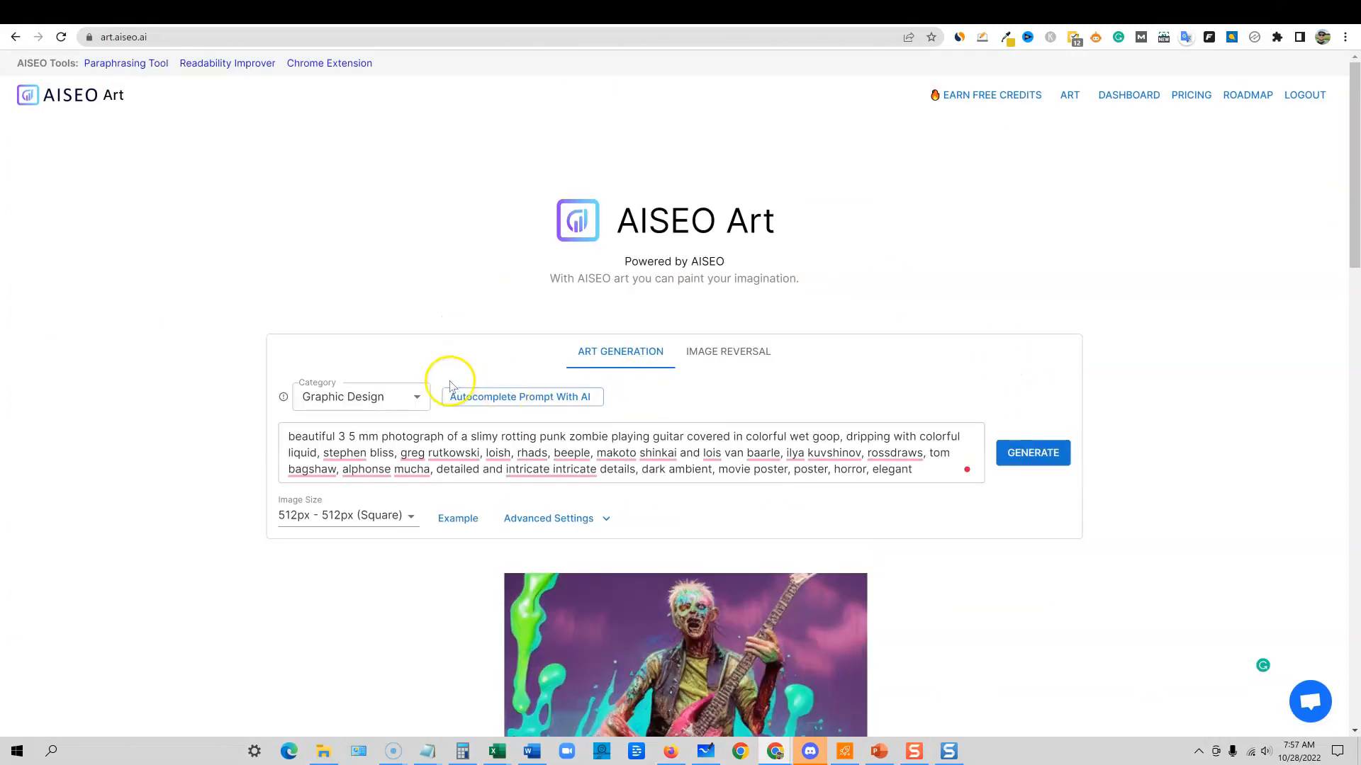
pyautogui.moveTo(612, 83)
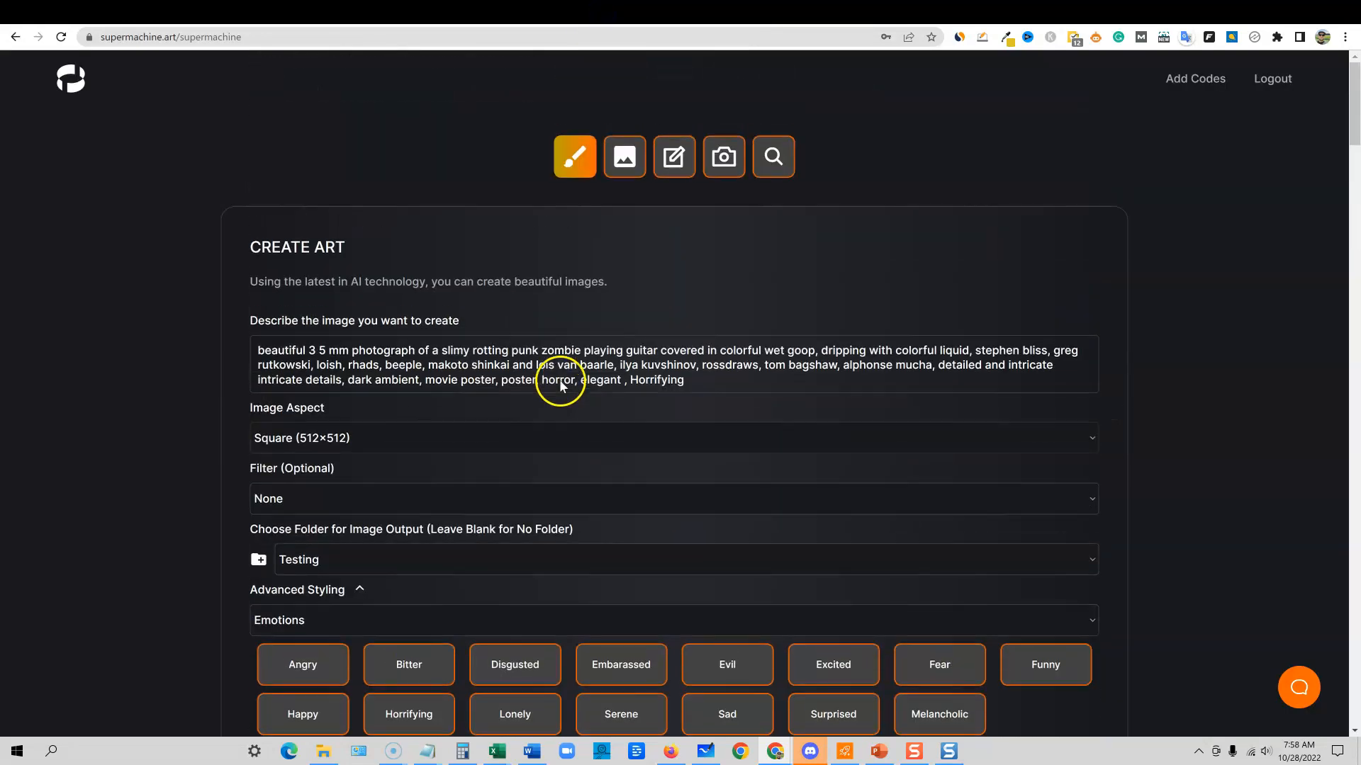
pyautogui.scroll(-3)
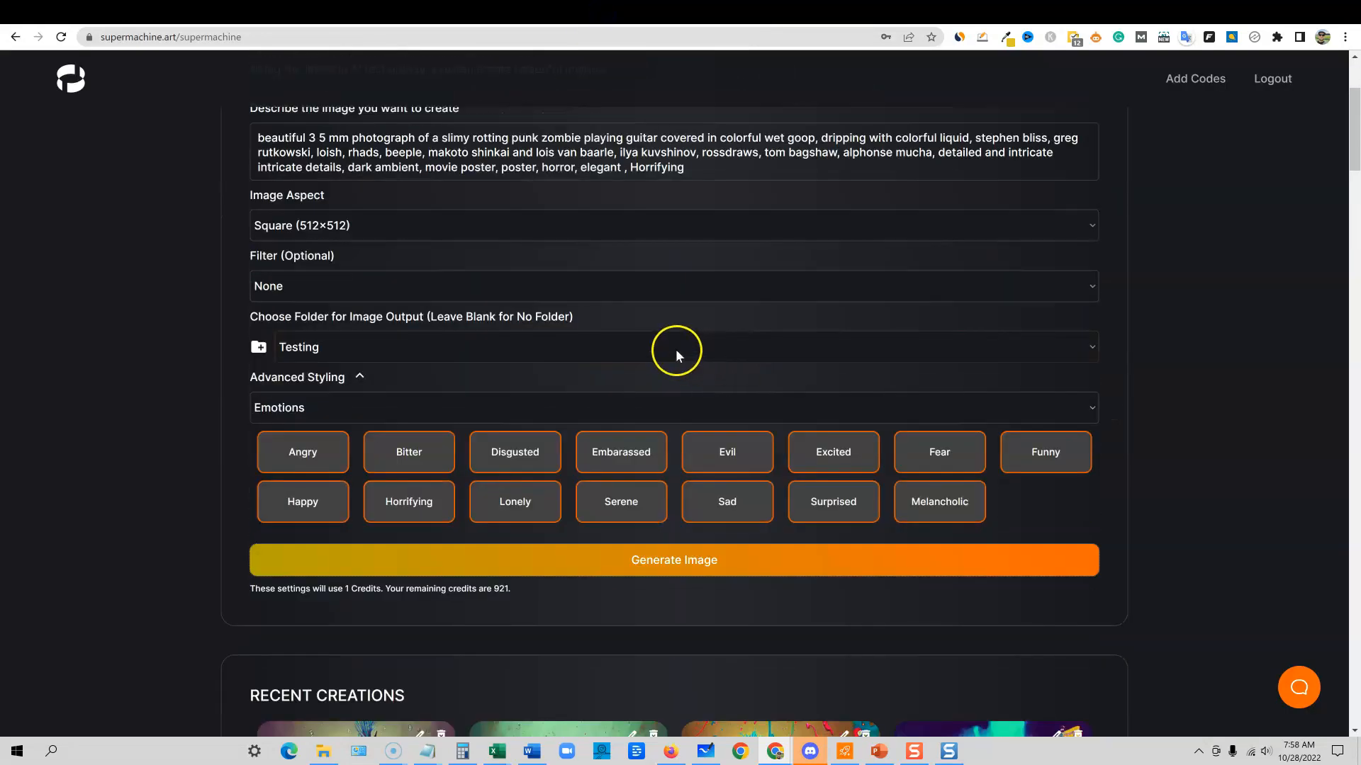
pyautogui.click(672, 225)
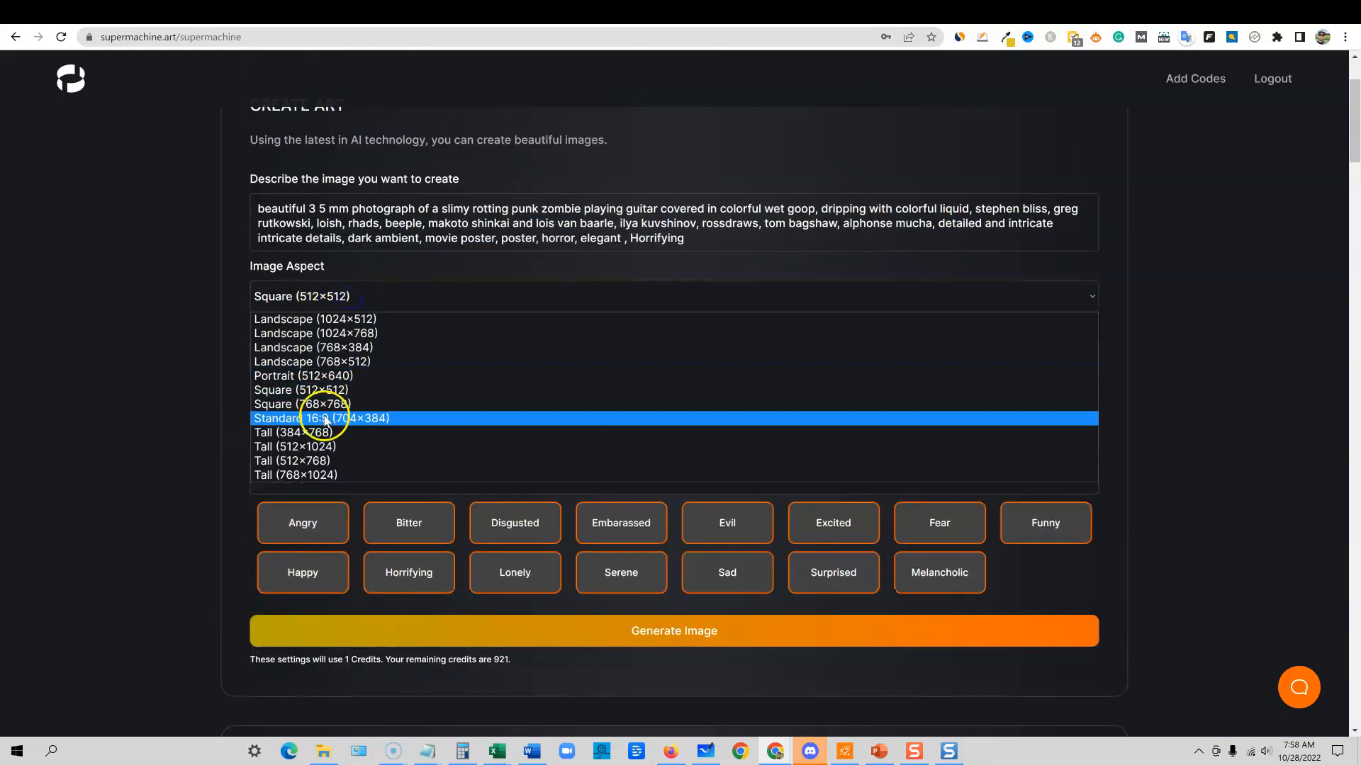
pyautogui.moveTo(1066, 319)
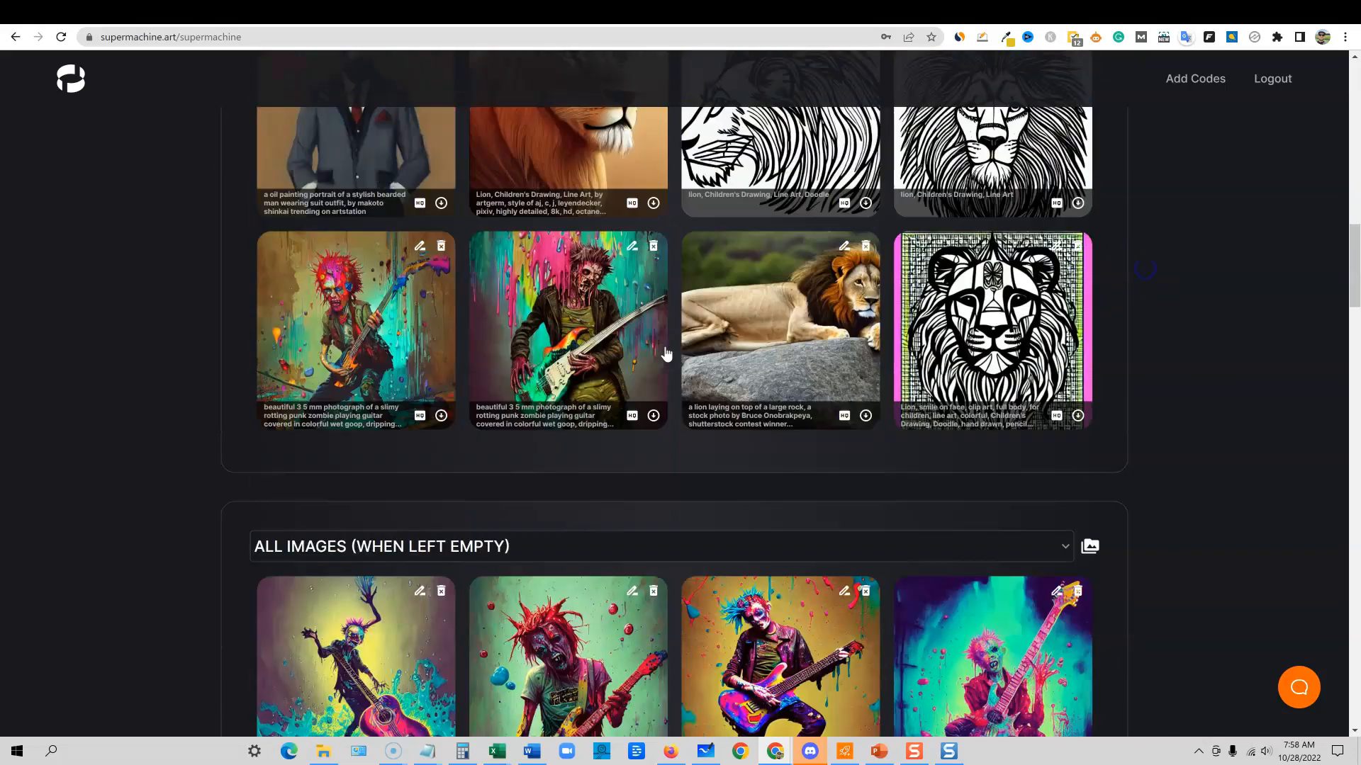
pyautogui.scroll(-3)
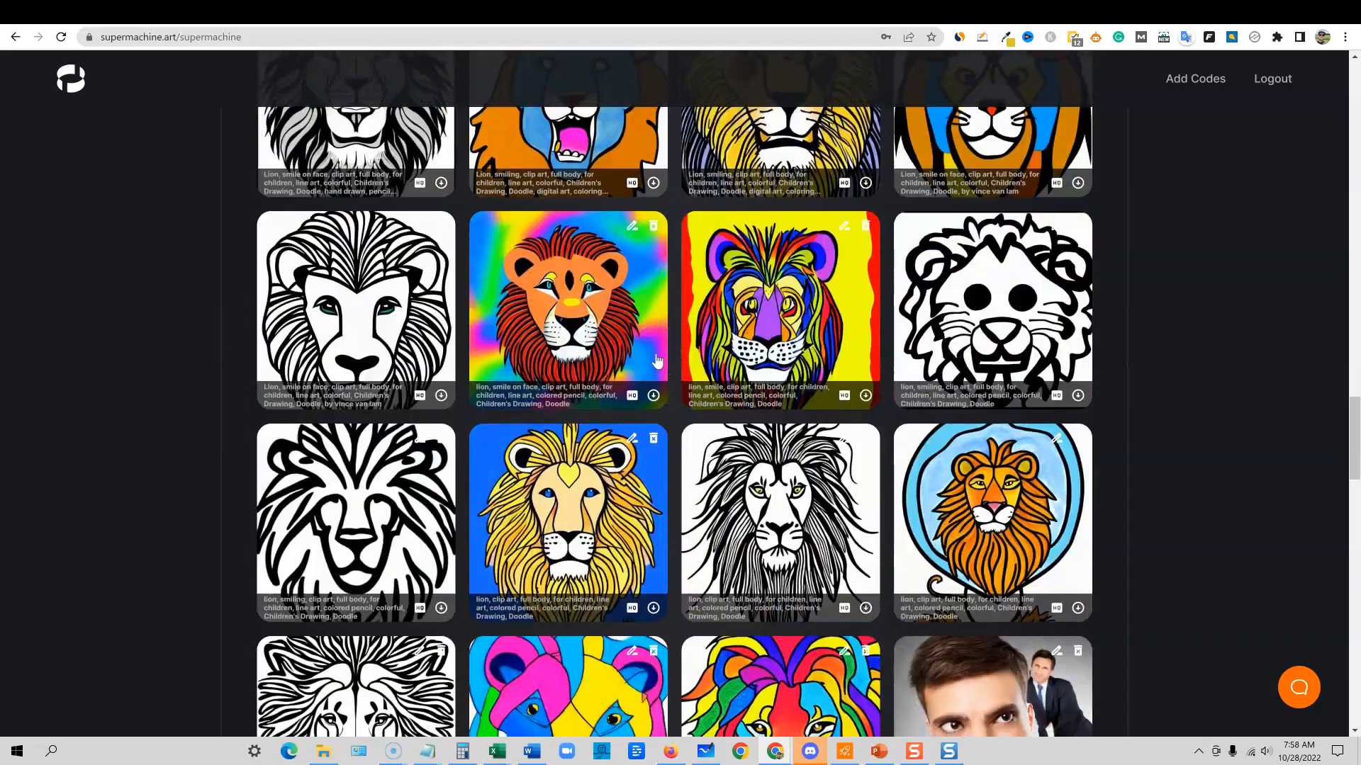
pyautogui.scroll(-3)
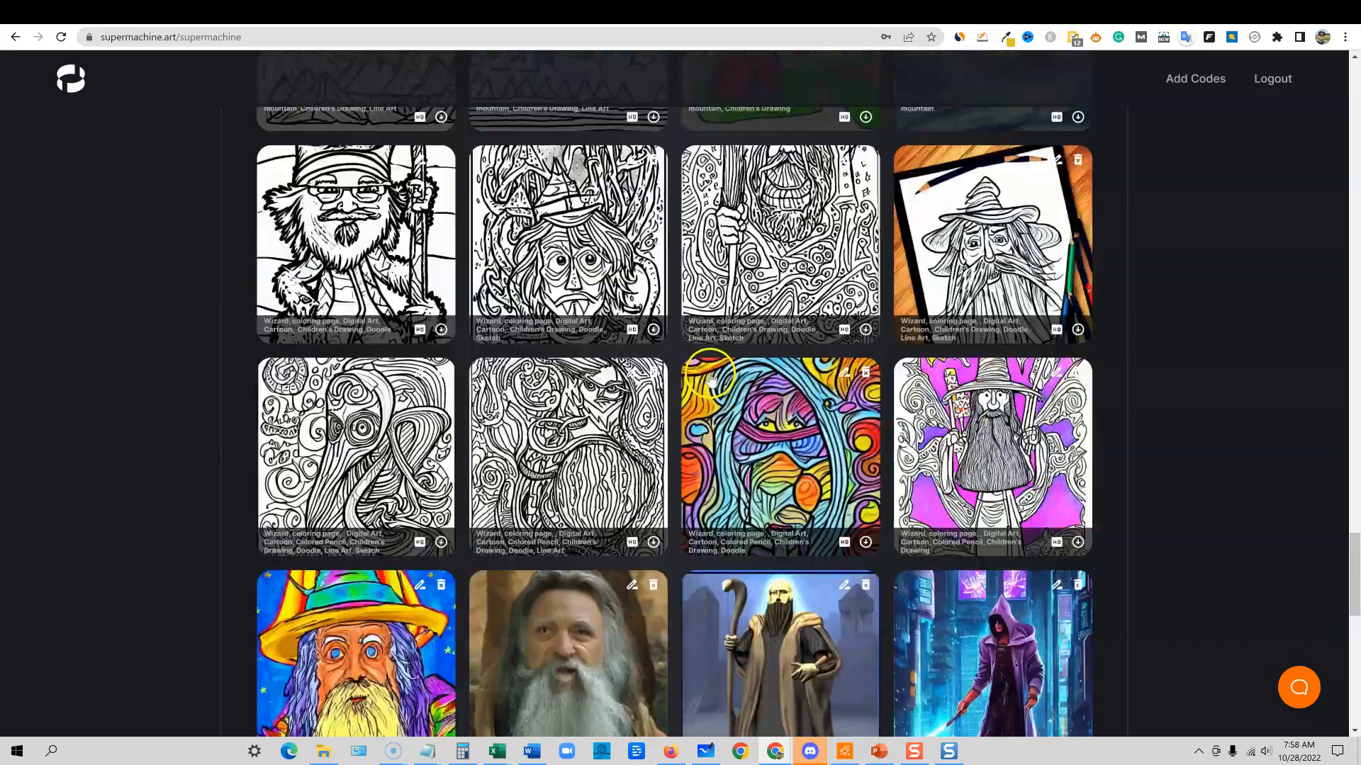
pyautogui.scroll(-3)
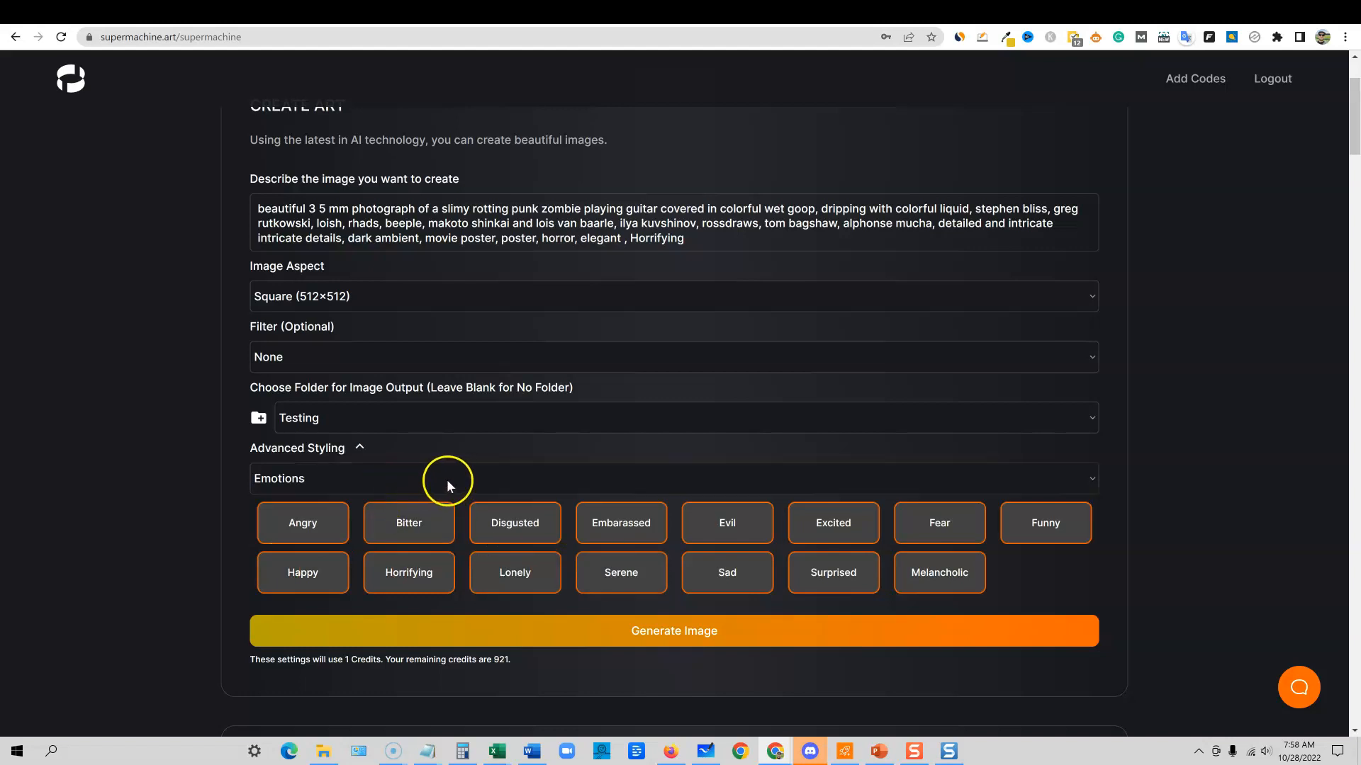
# - Browse Advanced Styling through Emotions, Pen and Cyberpunk Derivatives categories
pyautogui.click(672, 478)
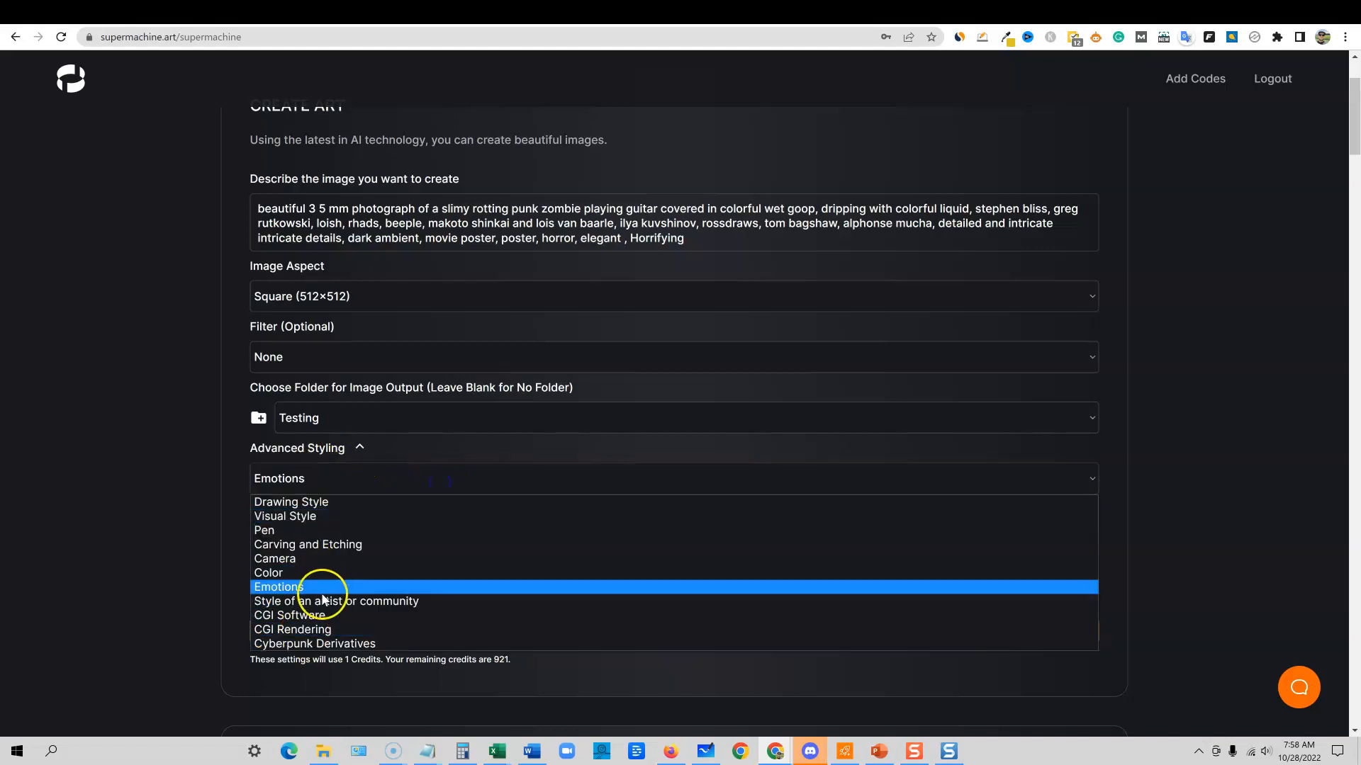
pyautogui.click(279, 586)
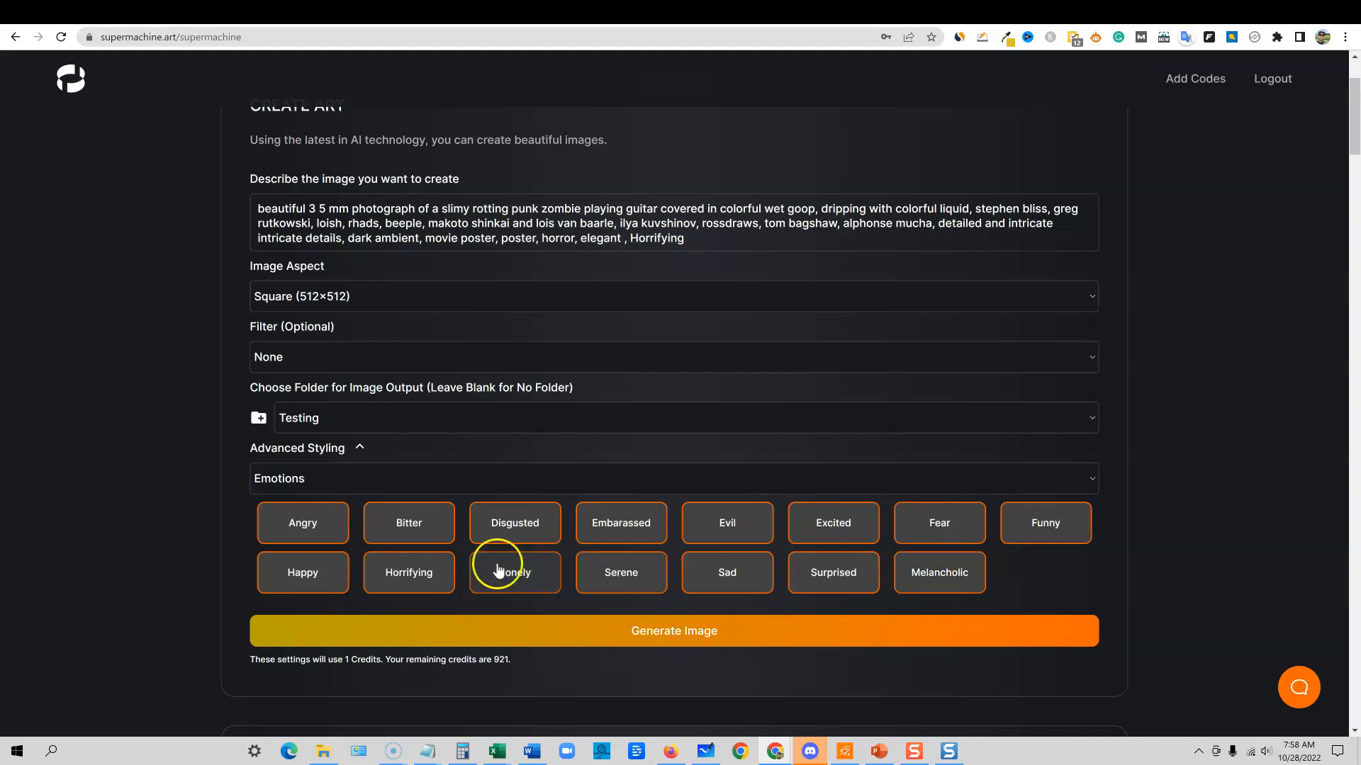
pyautogui.moveTo(408, 571)
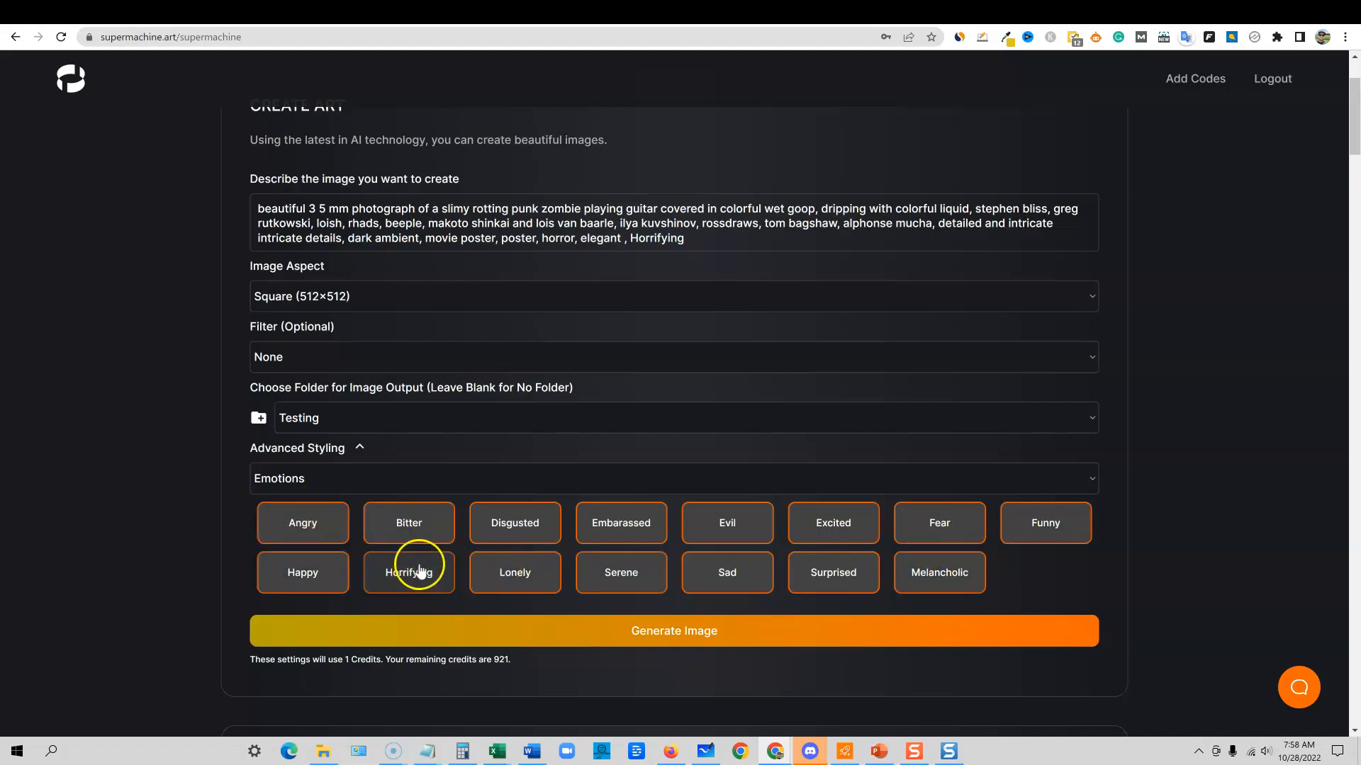
pyautogui.moveTo(621, 571)
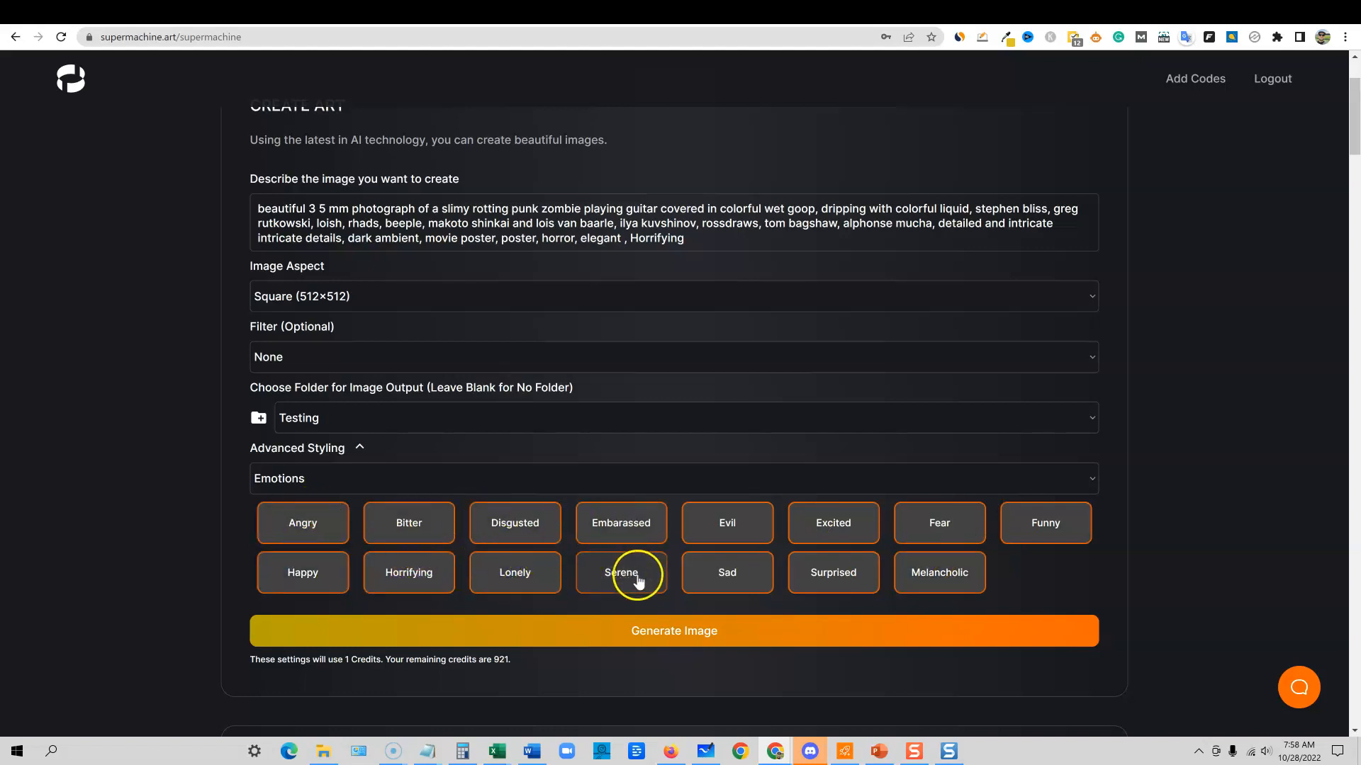
pyautogui.moveTo(938, 572)
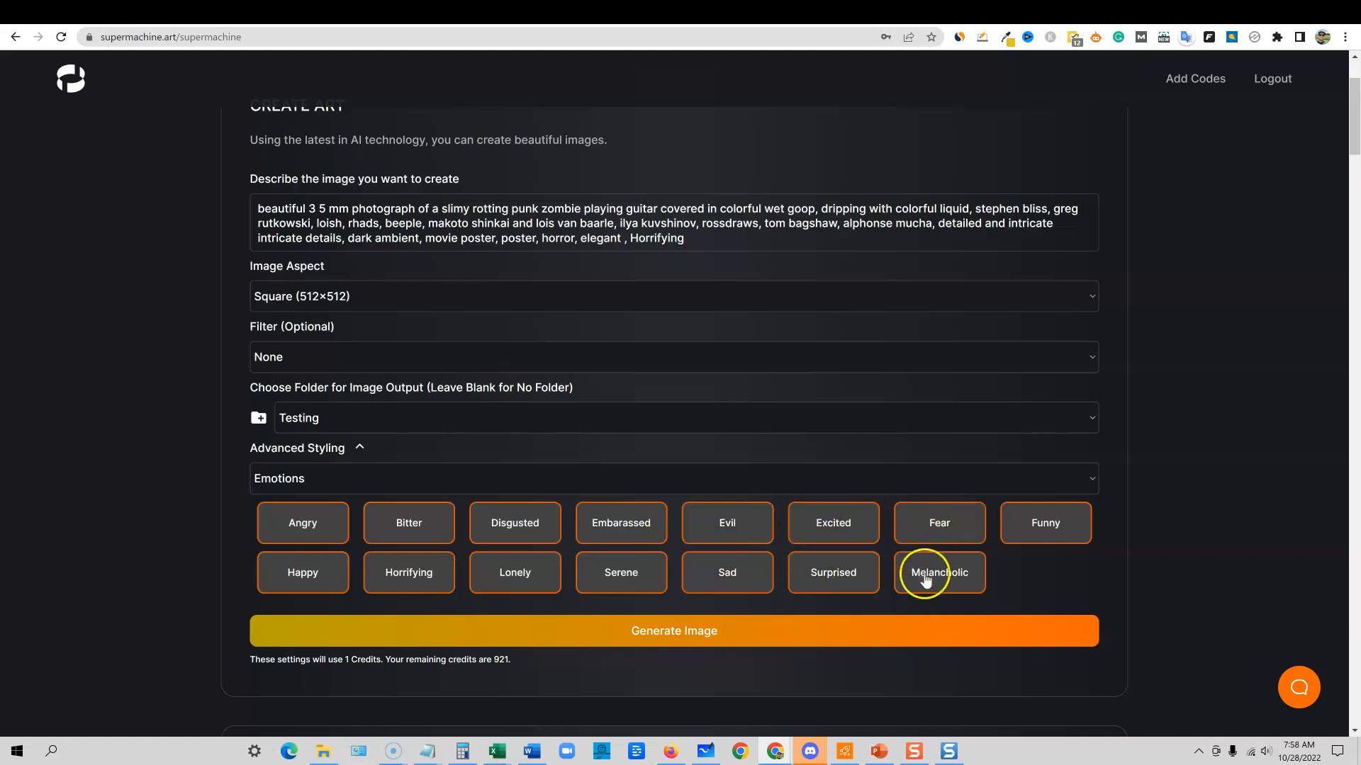
pyautogui.click(671, 477)
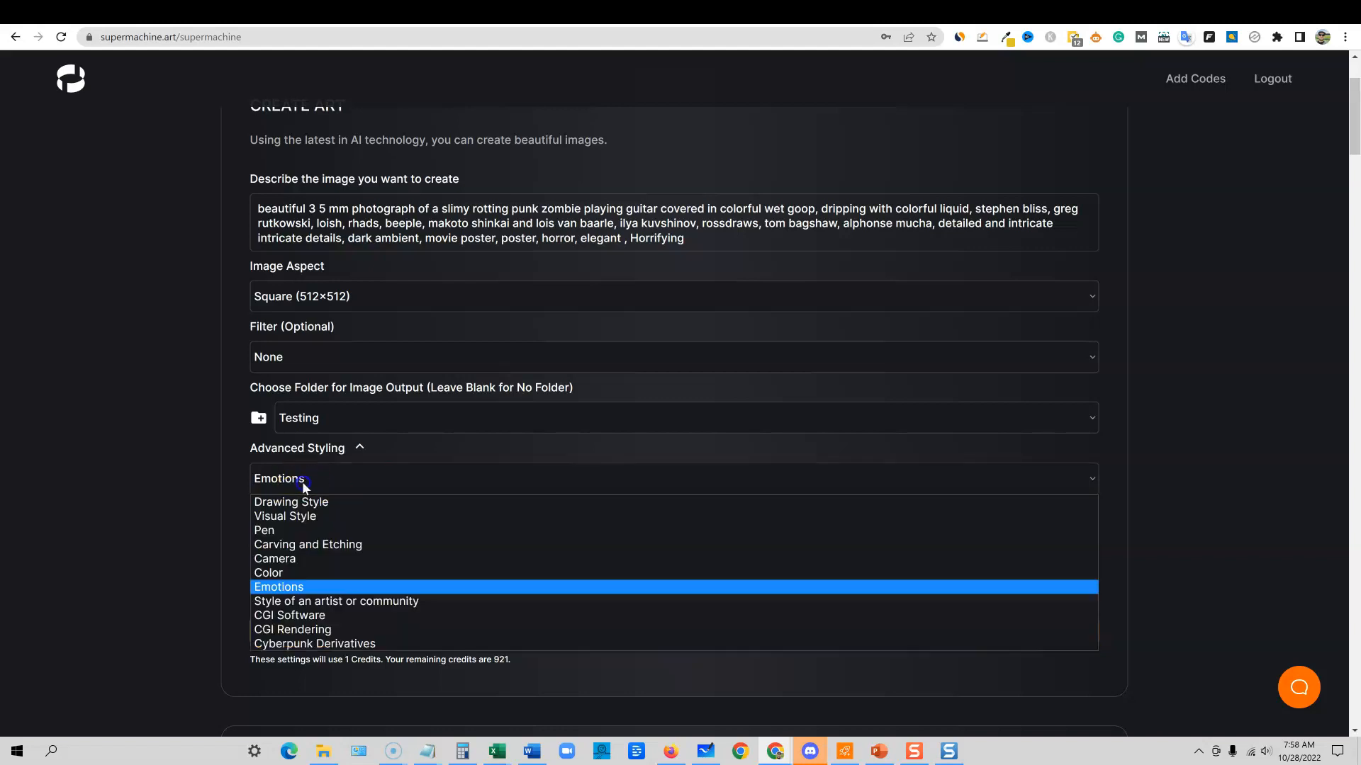
pyautogui.click(264, 530)
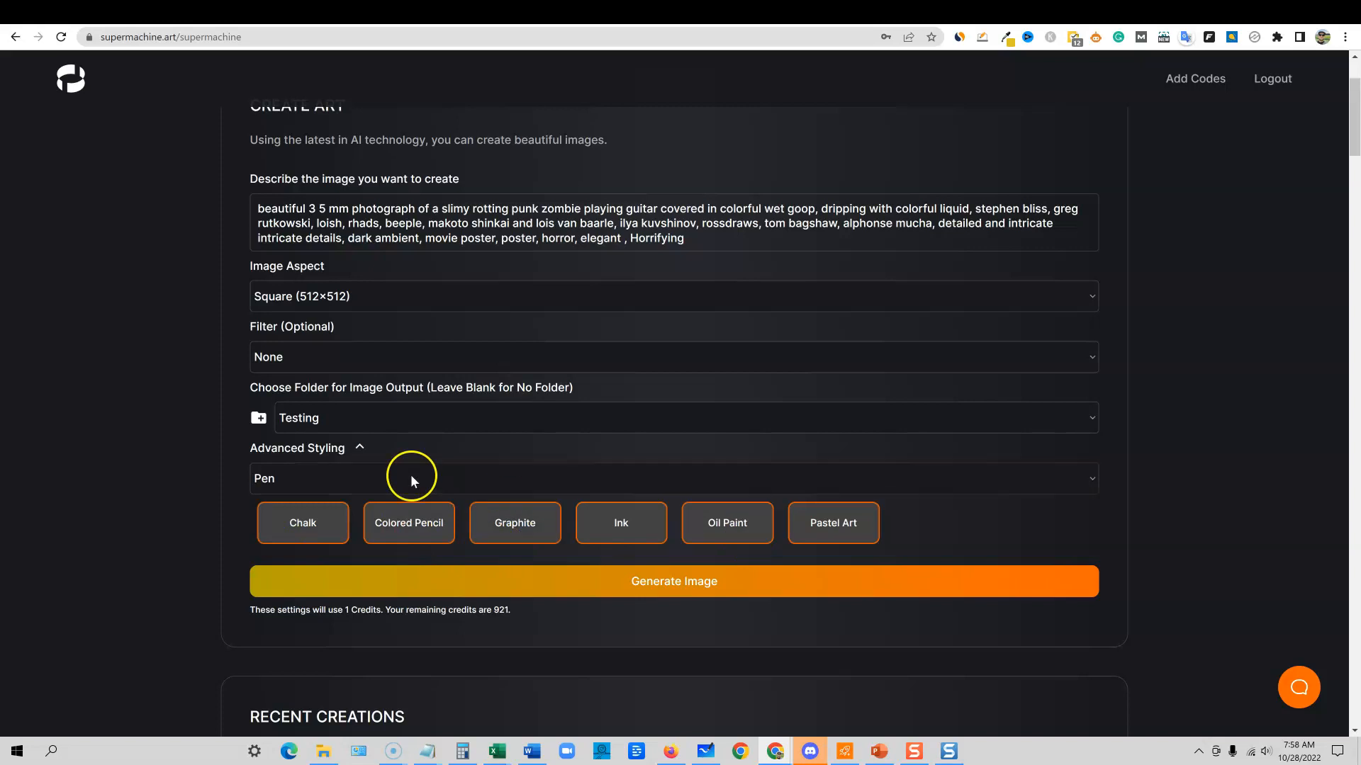
pyautogui.click(672, 478)
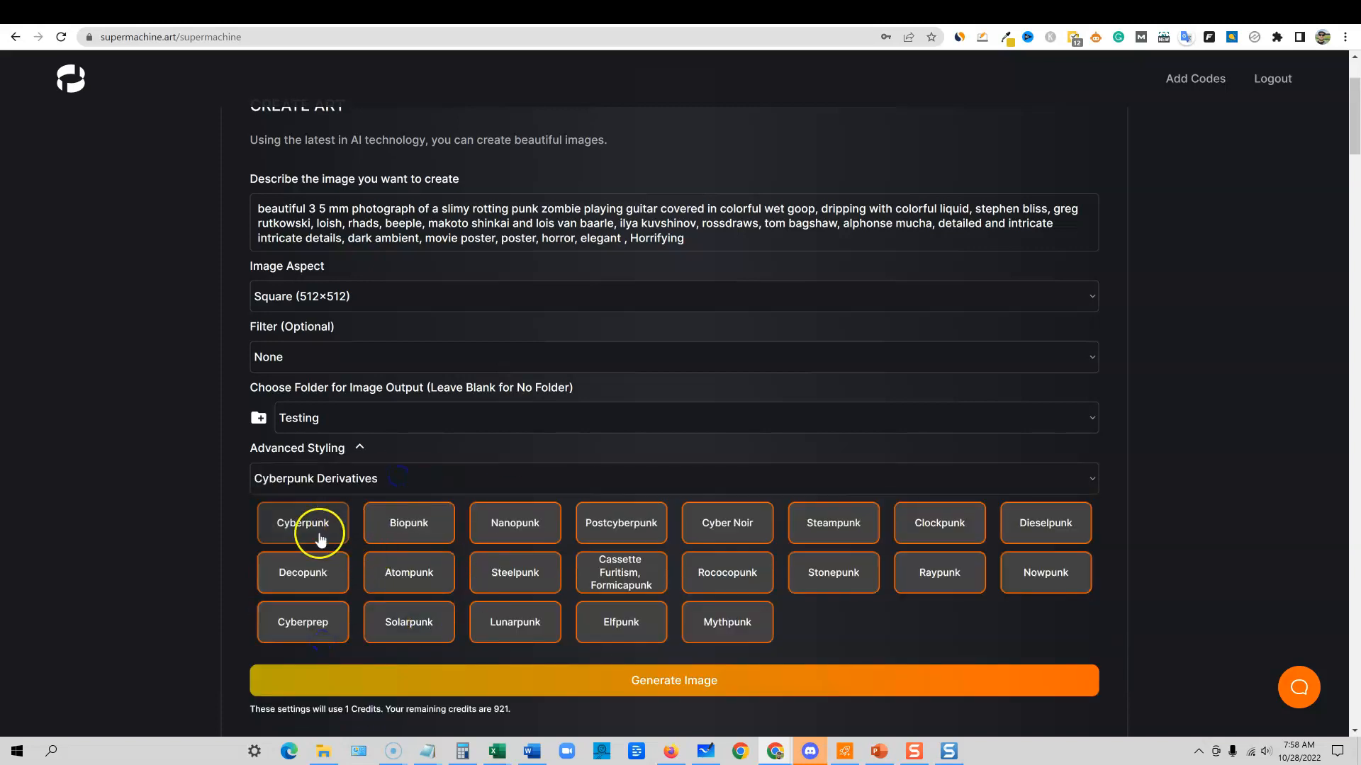
# - Choose Style of an artist or community presets and set Image Aspect to Landscape (1024×512)
pyautogui.click(674, 477)
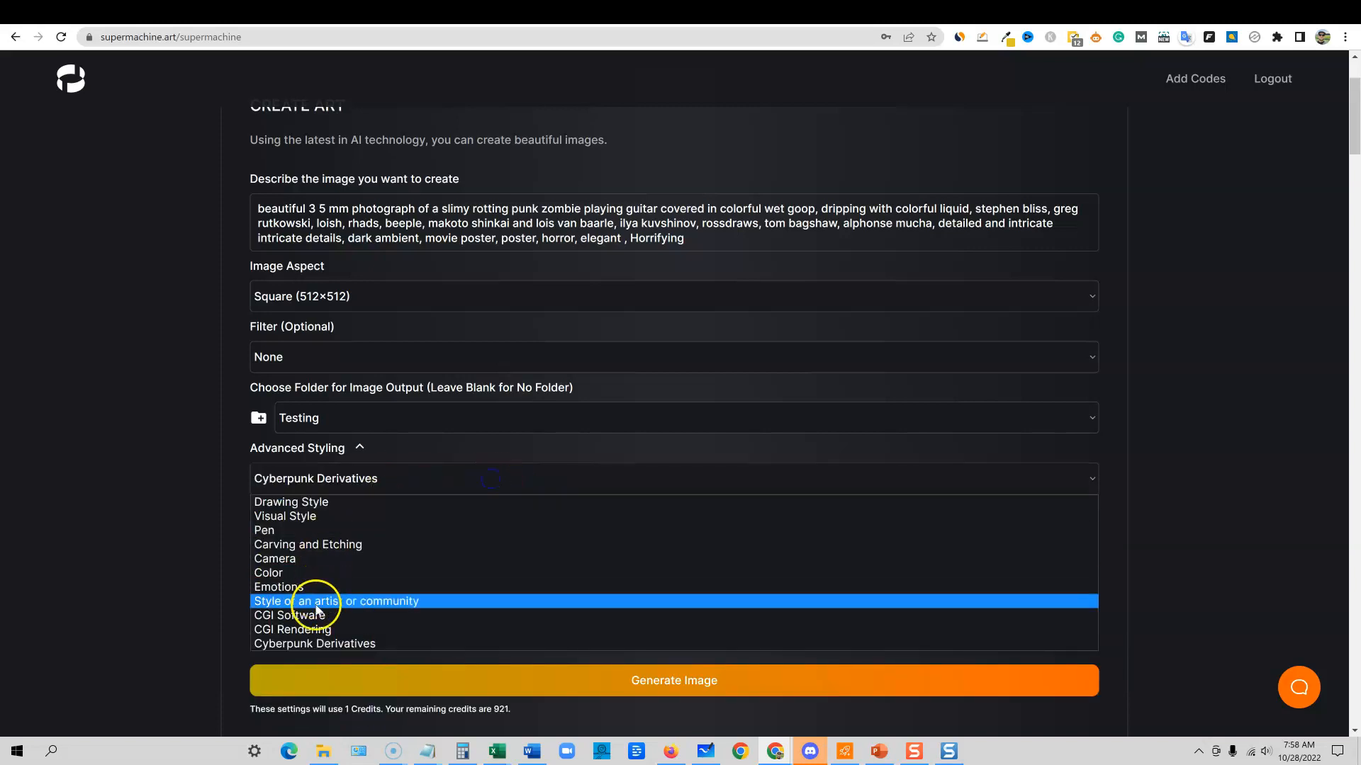
pyautogui.click(337, 601)
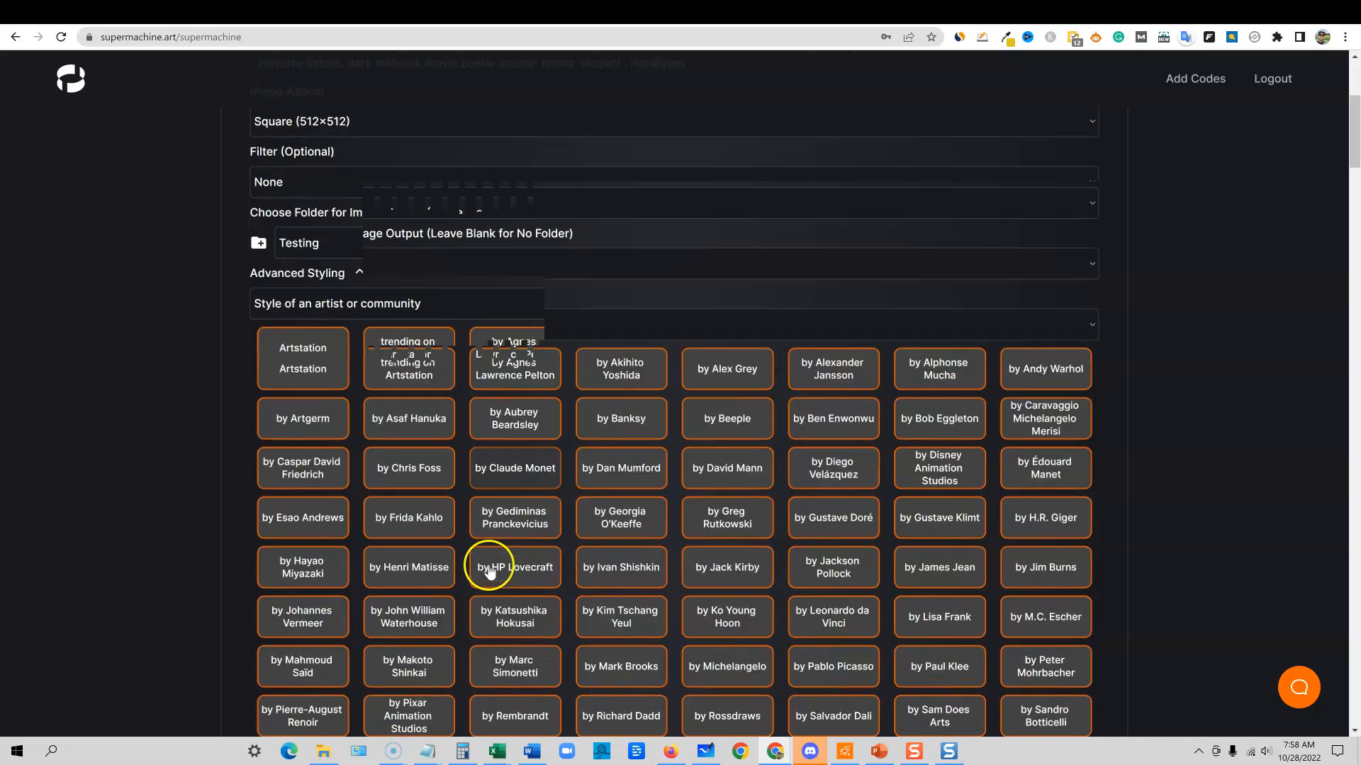
pyautogui.scroll(-3)
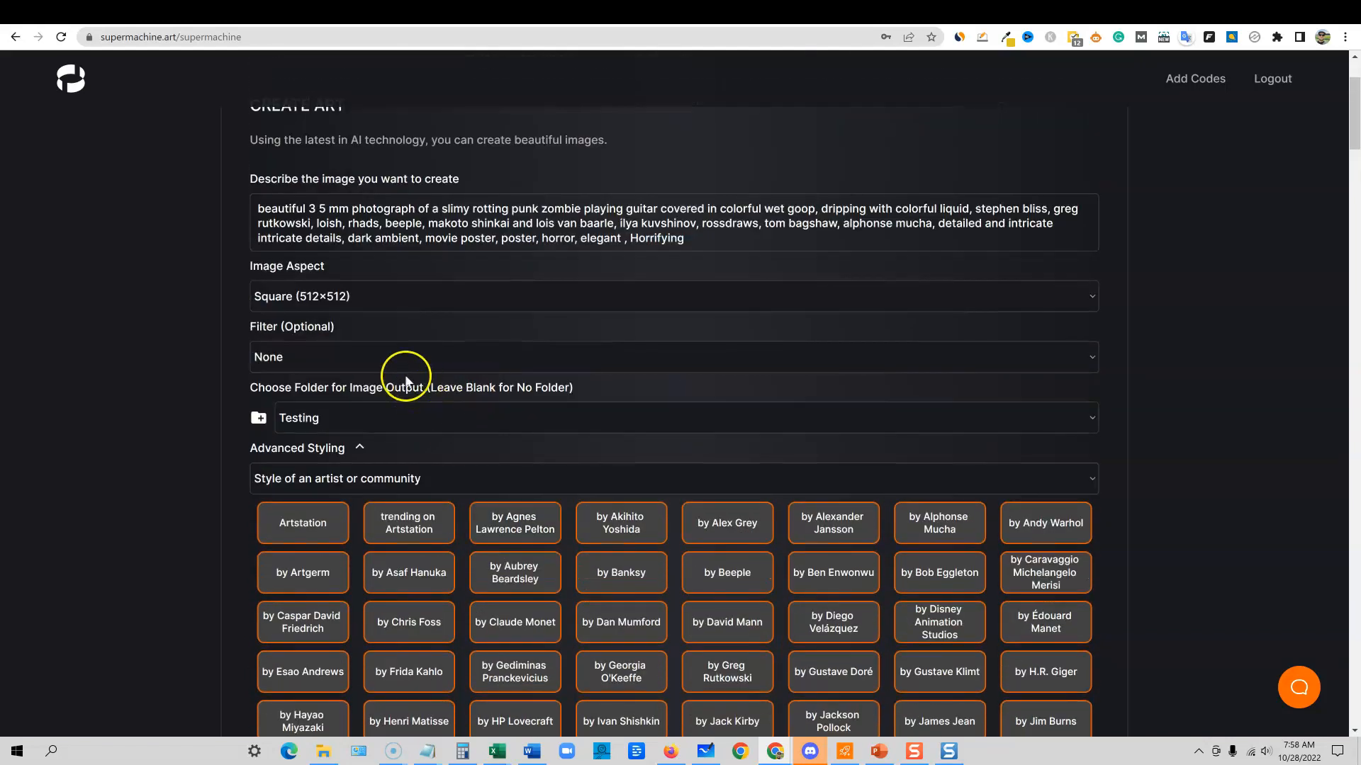
pyautogui.moveTo(401, 483)
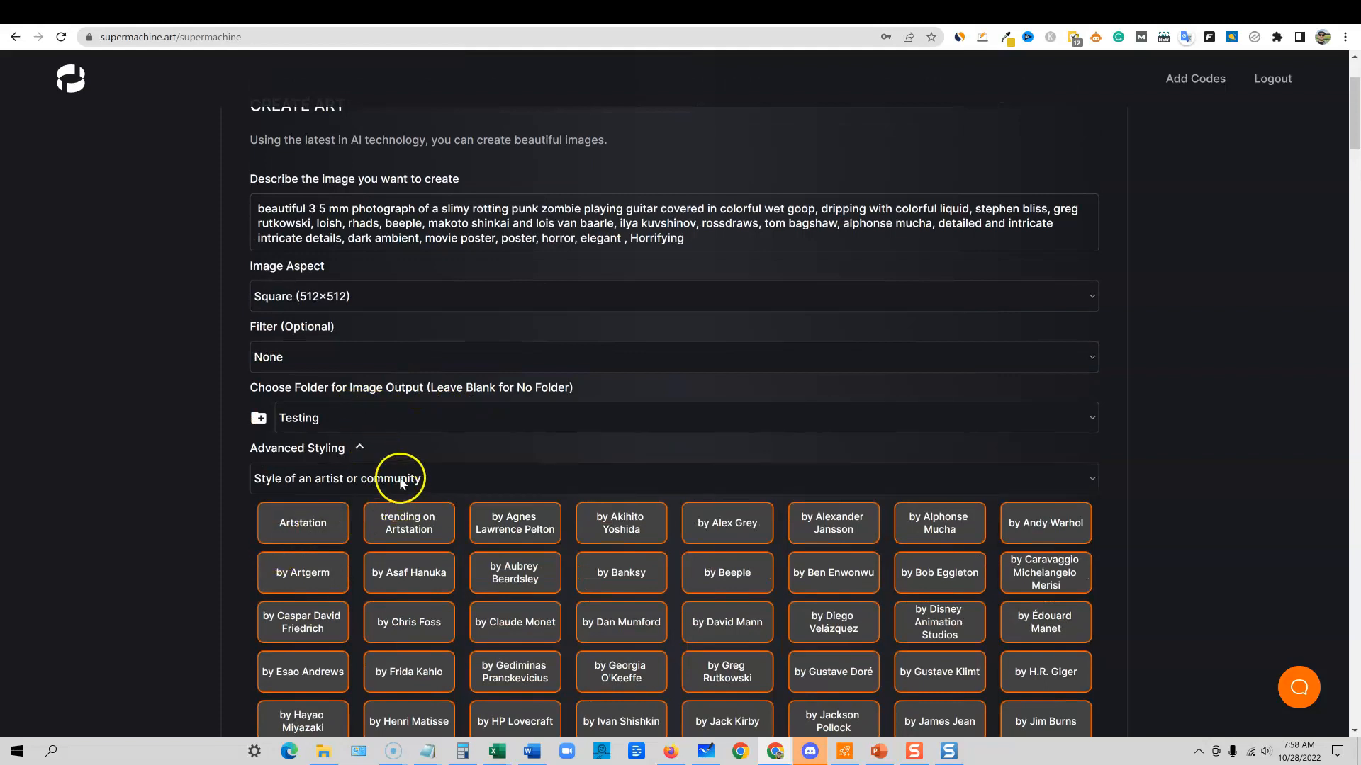
pyautogui.click(1083, 478)
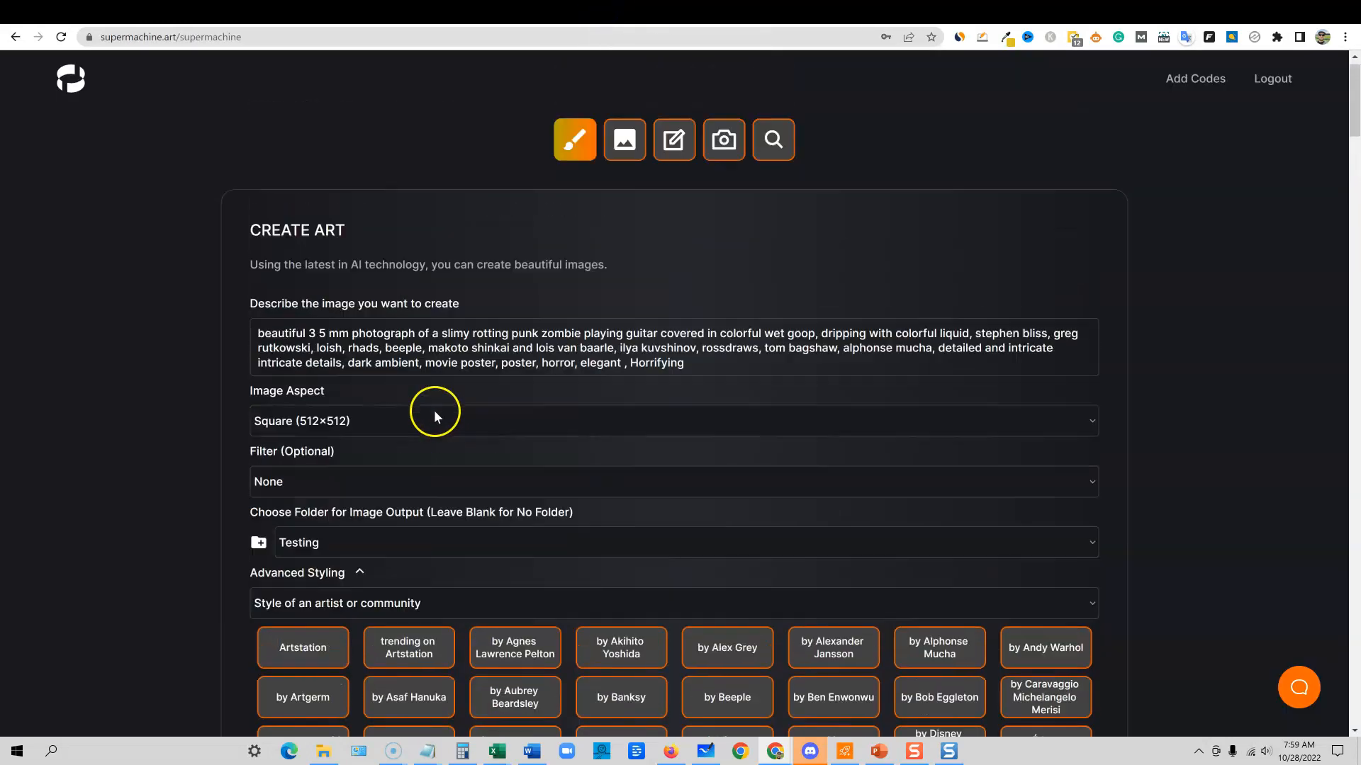
pyautogui.click(672, 482)
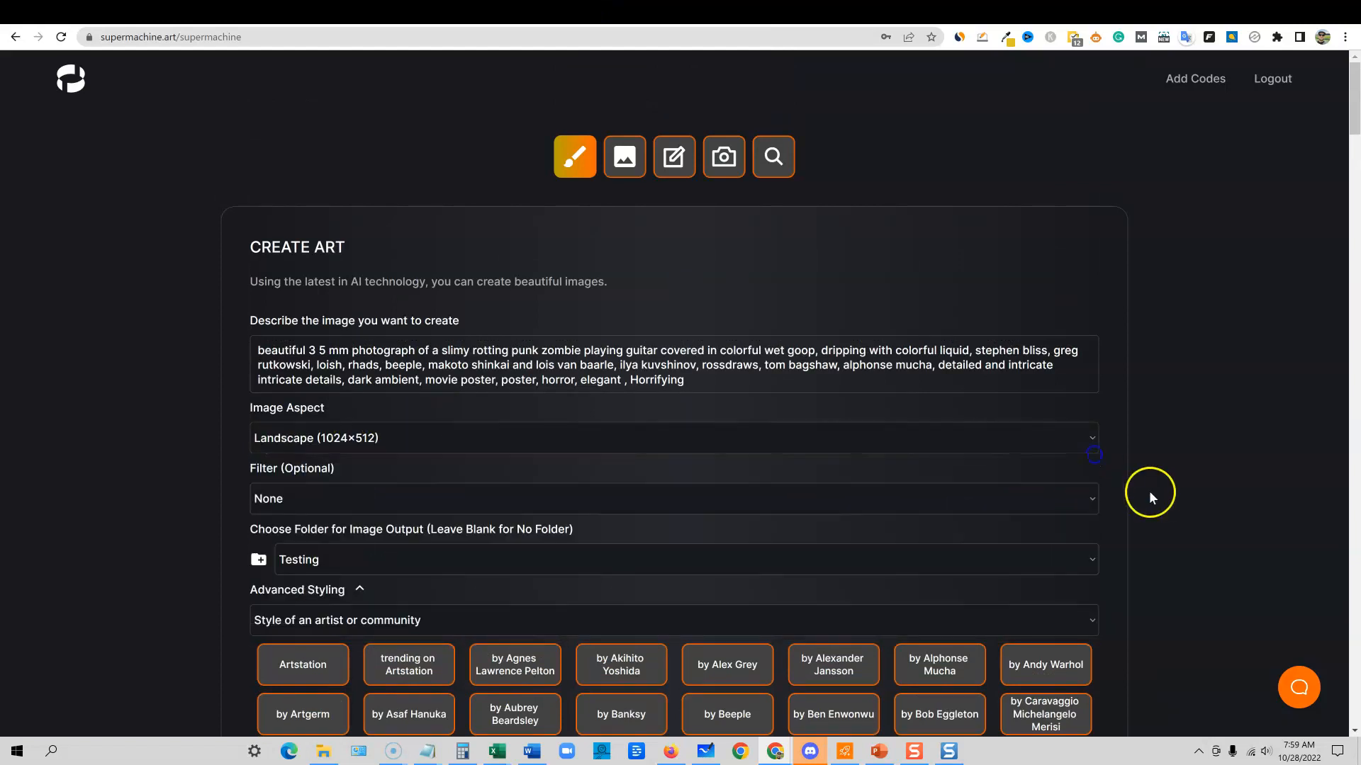
pyautogui.scroll(-3)
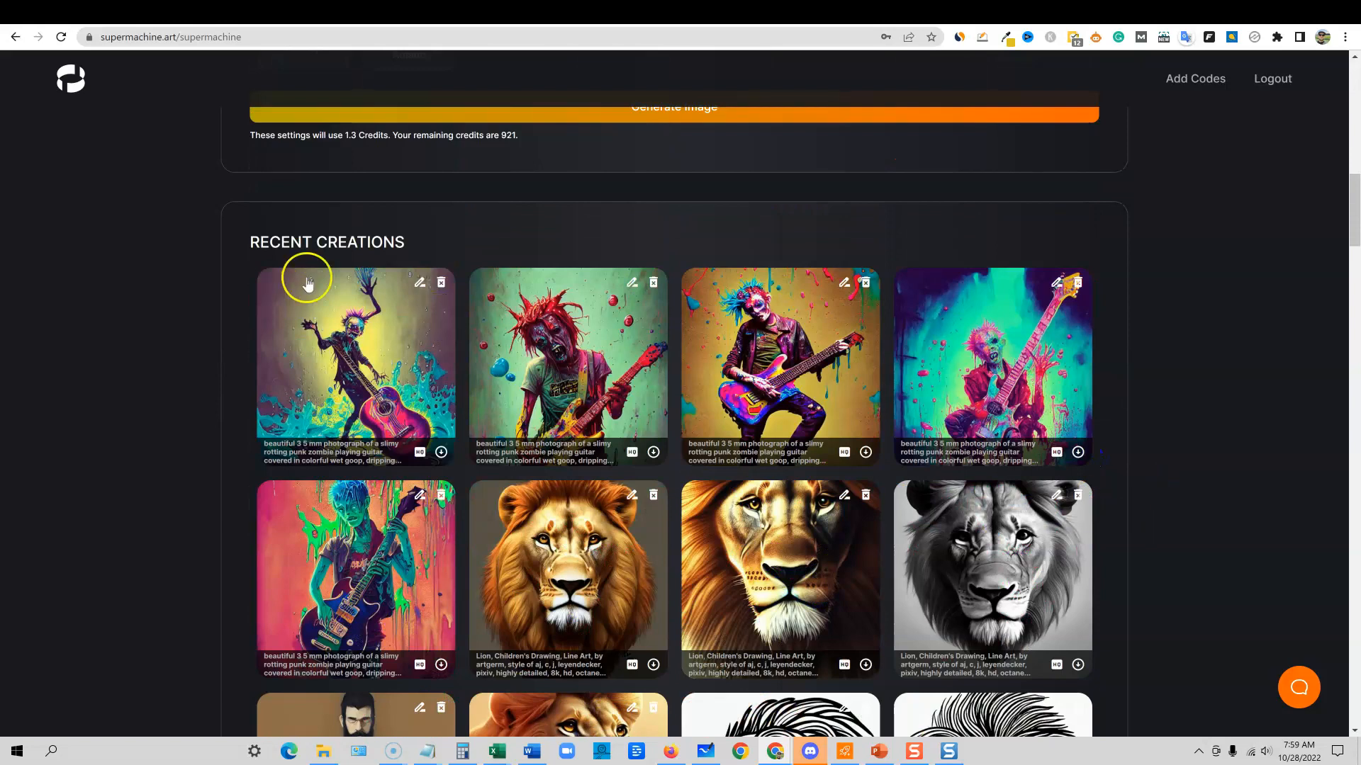
pyautogui.scroll(-3)
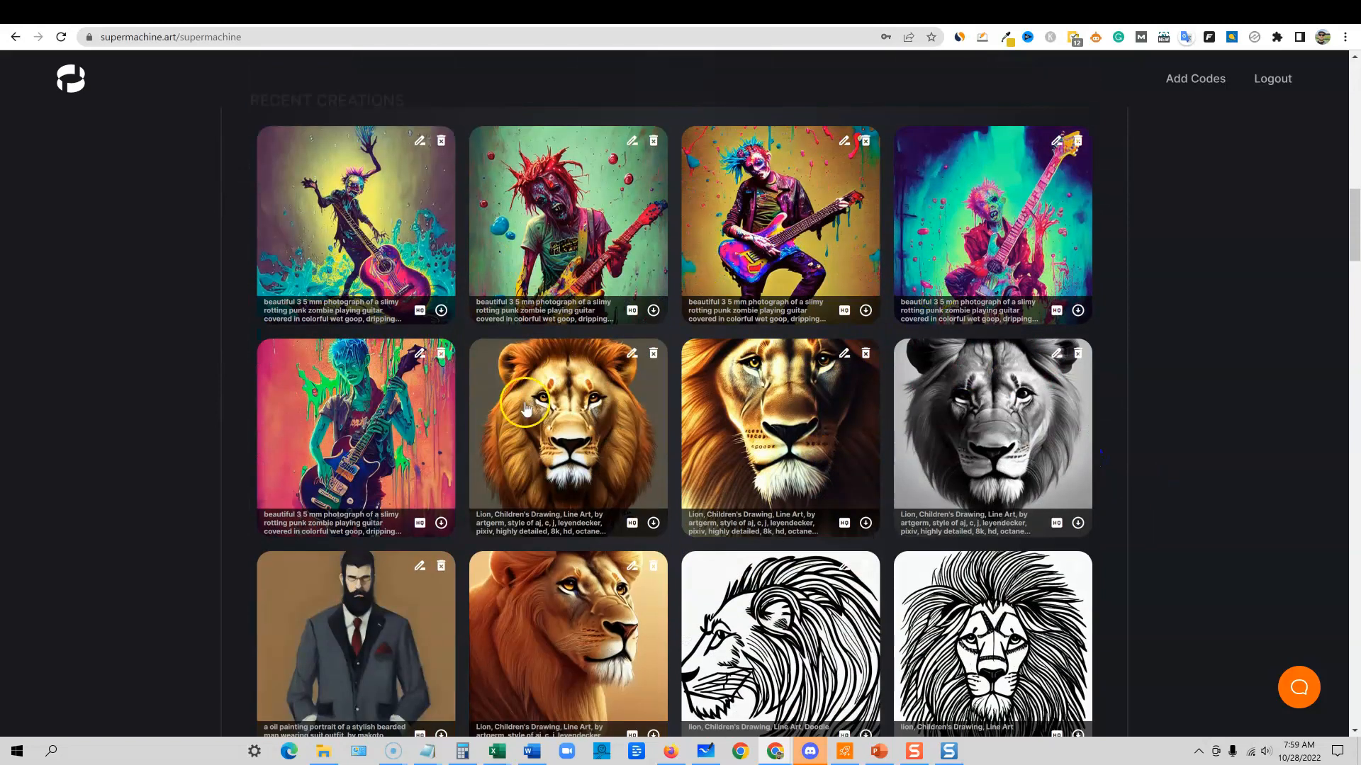
pyautogui.scroll(-3)
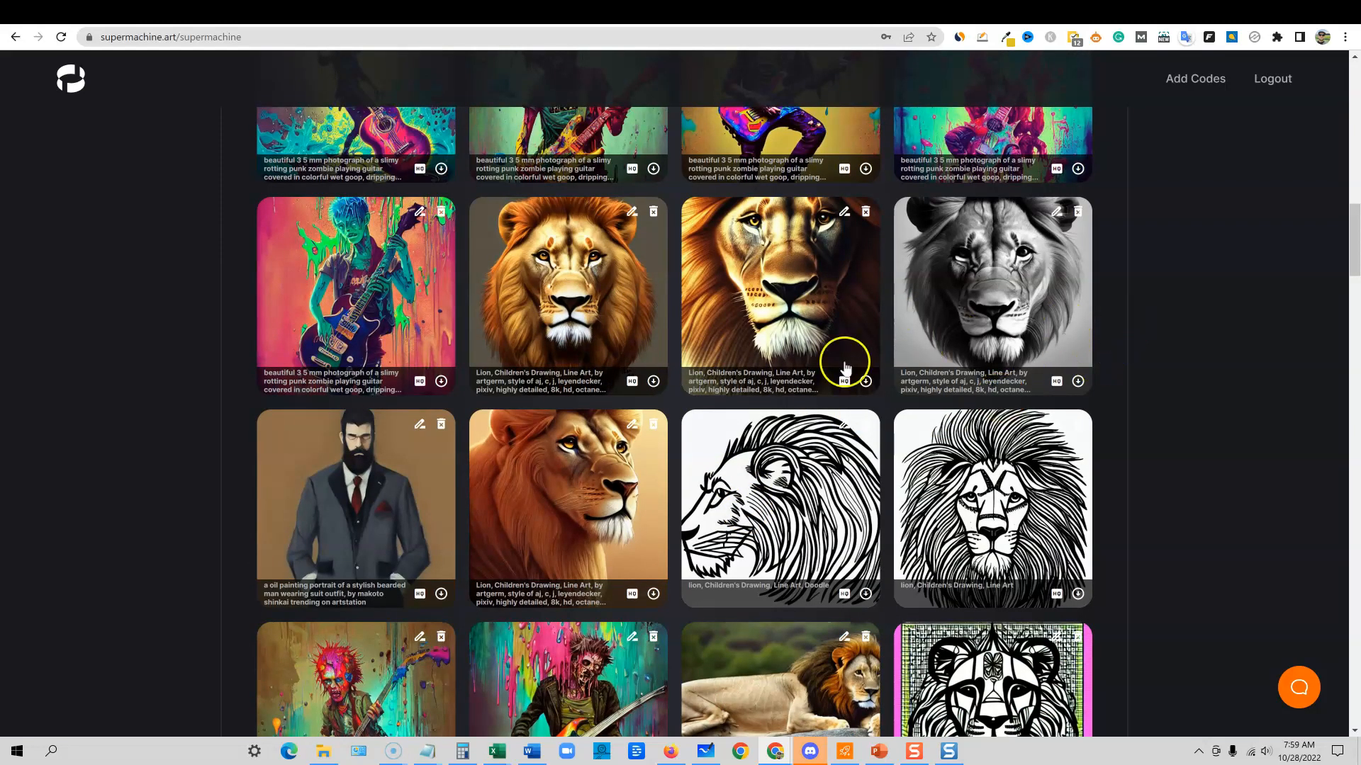
pyautogui.scroll(-3)
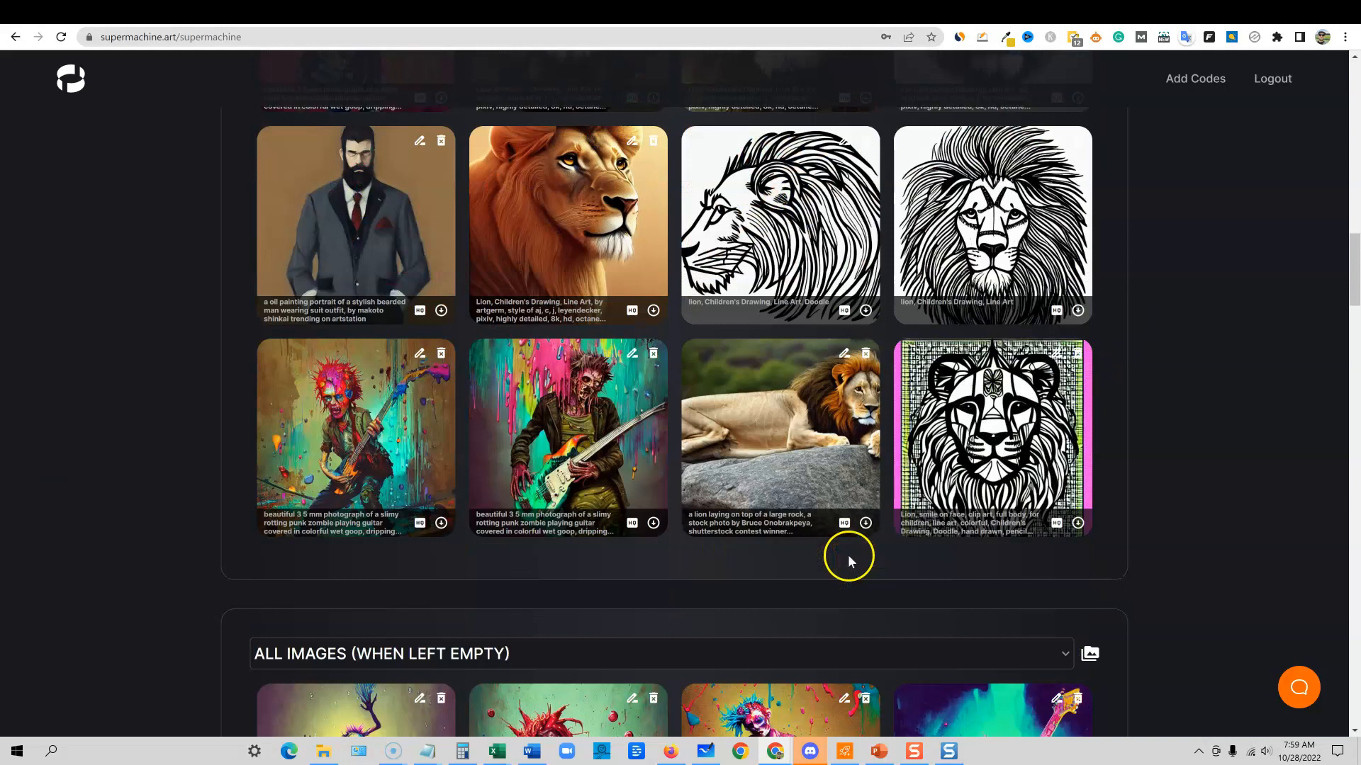
pyautogui.scroll(-3)
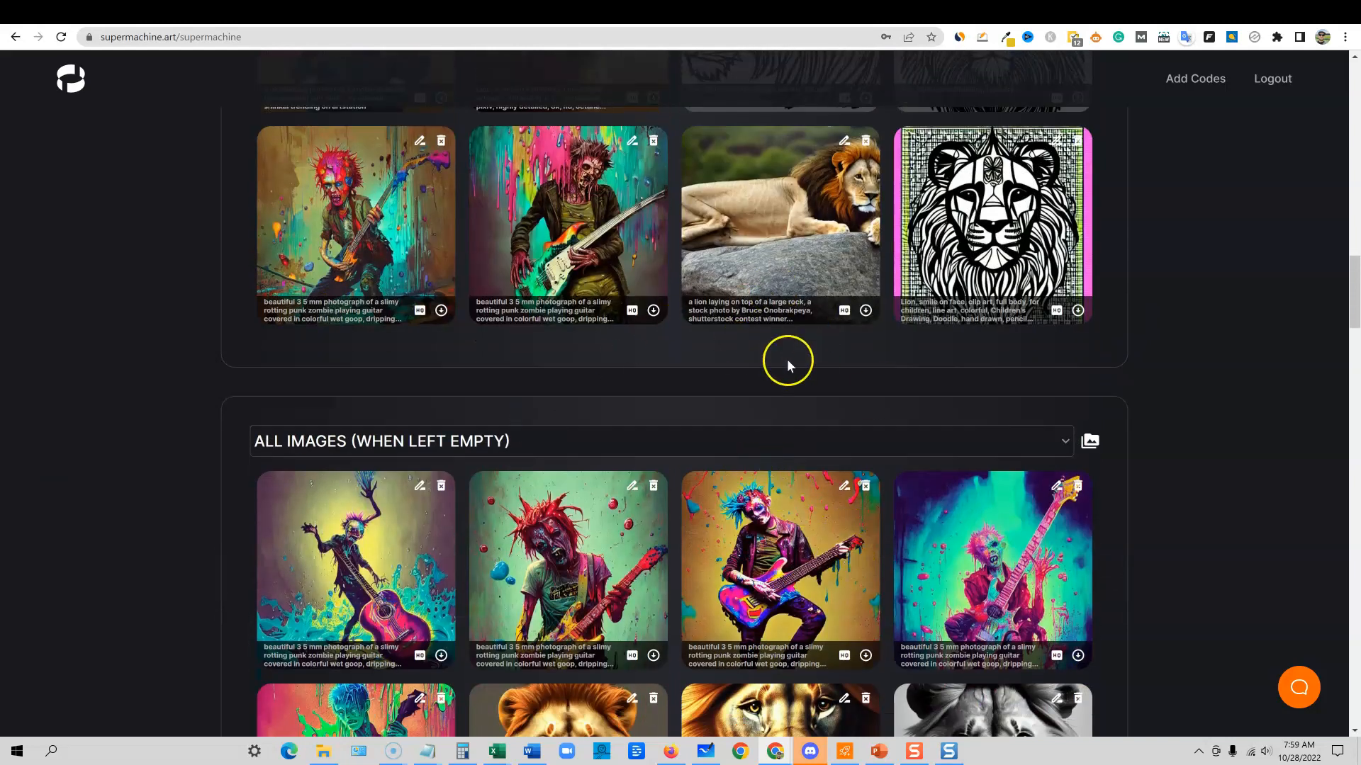
pyautogui.moveTo(520, 384)
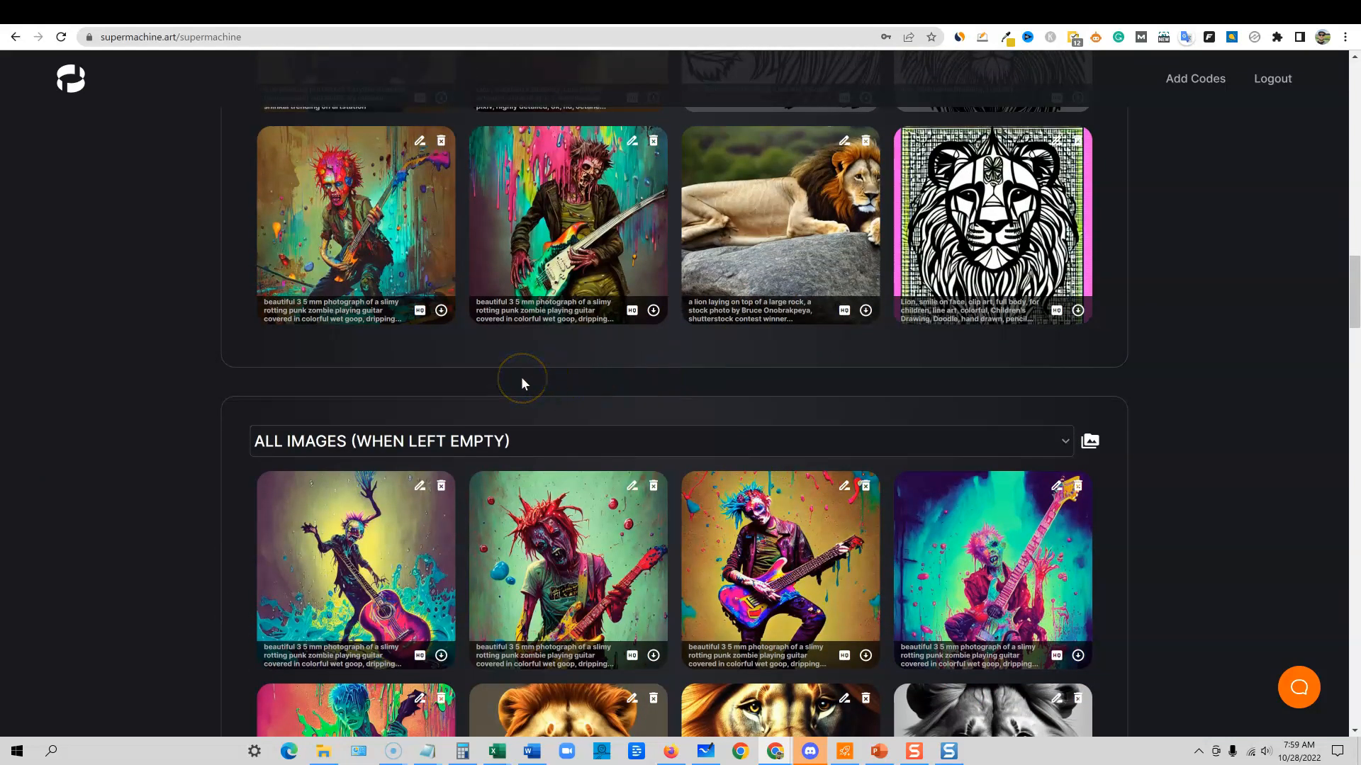
pyautogui.scroll(-3)
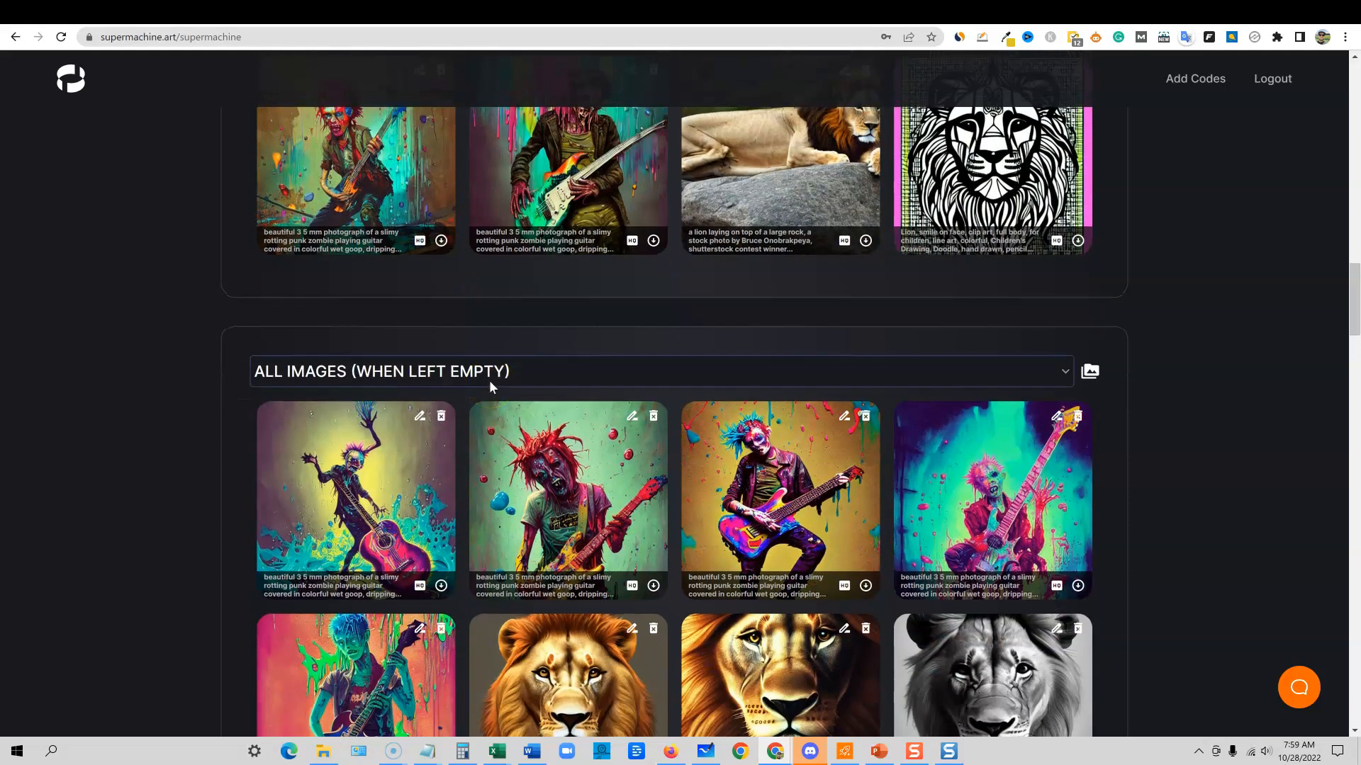
pyautogui.scroll(-3)
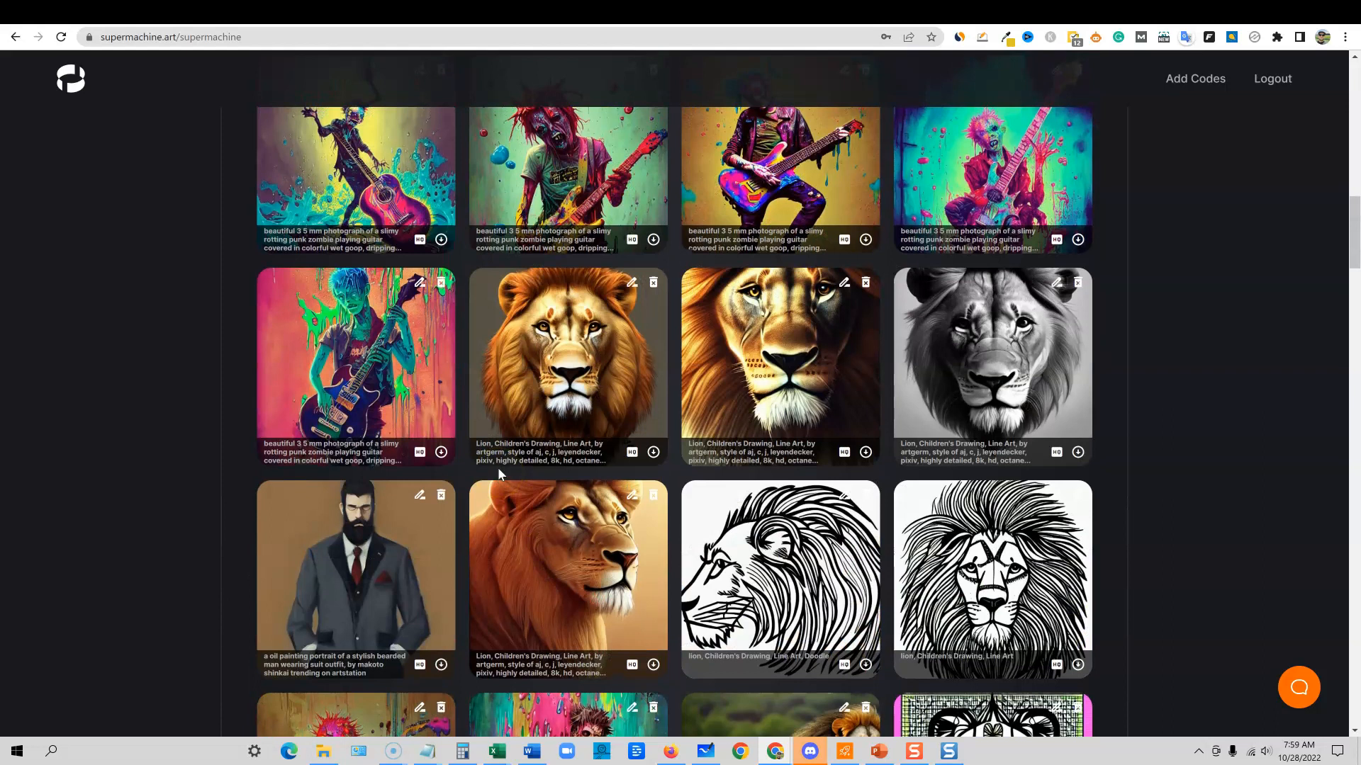
pyautogui.moveTo(499, 474)
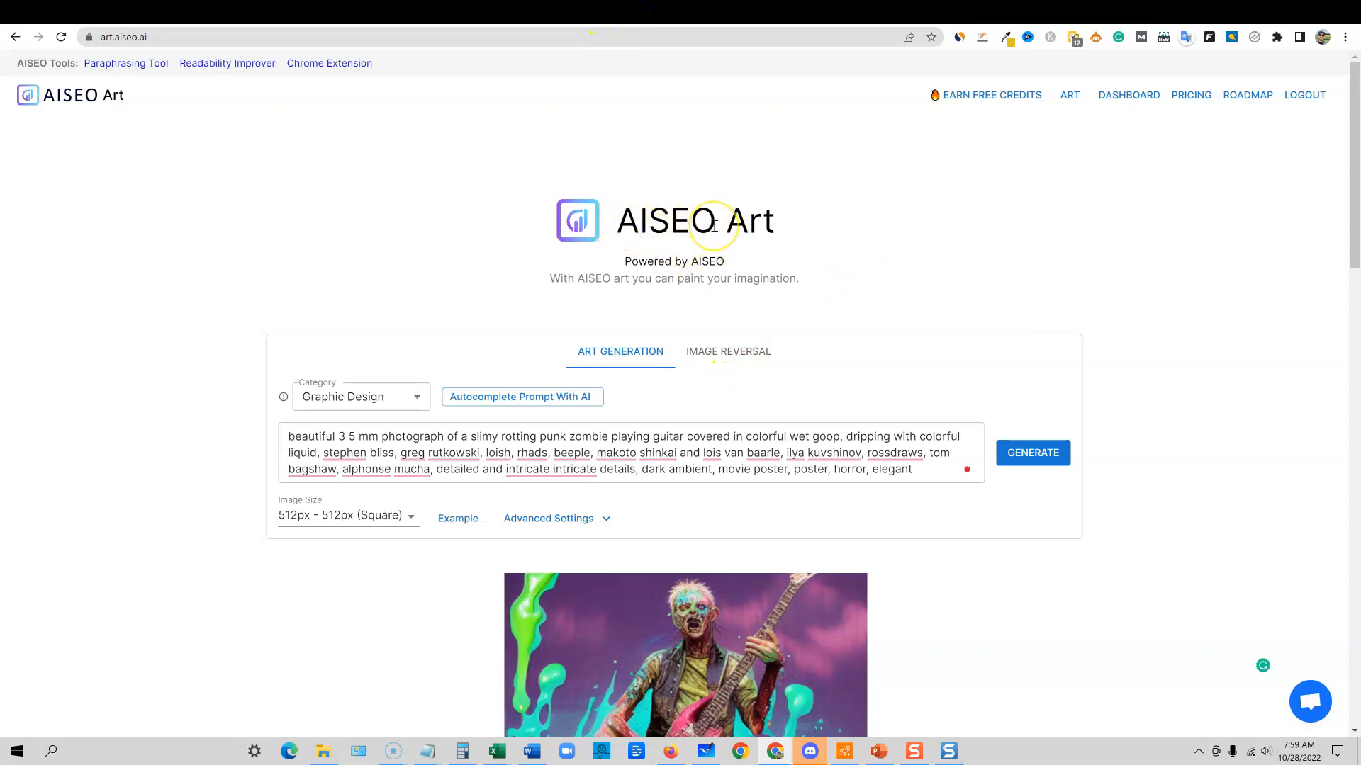
pyautogui.moveTo(576, 392)
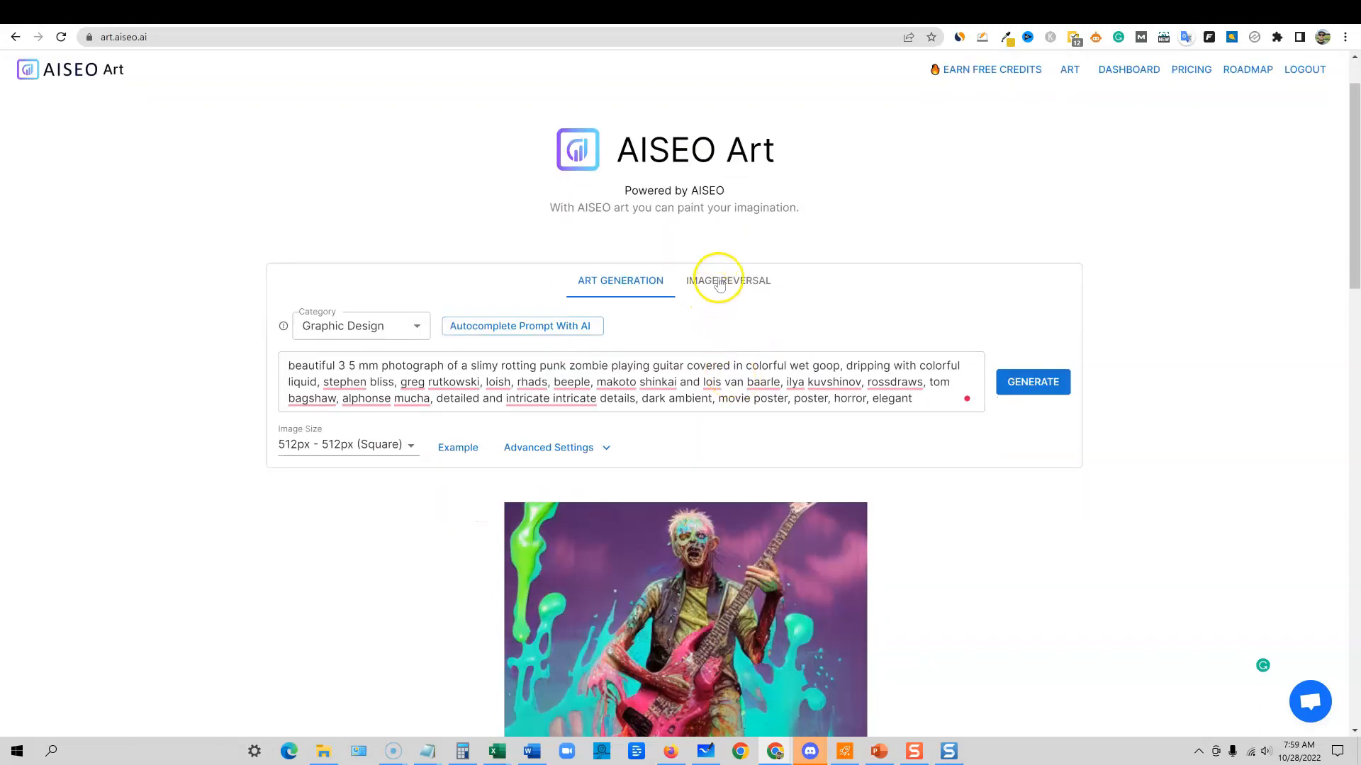
# - View the Image Reversal feature for image URLs, then return to the art generation form
pyautogui.click(728, 280)
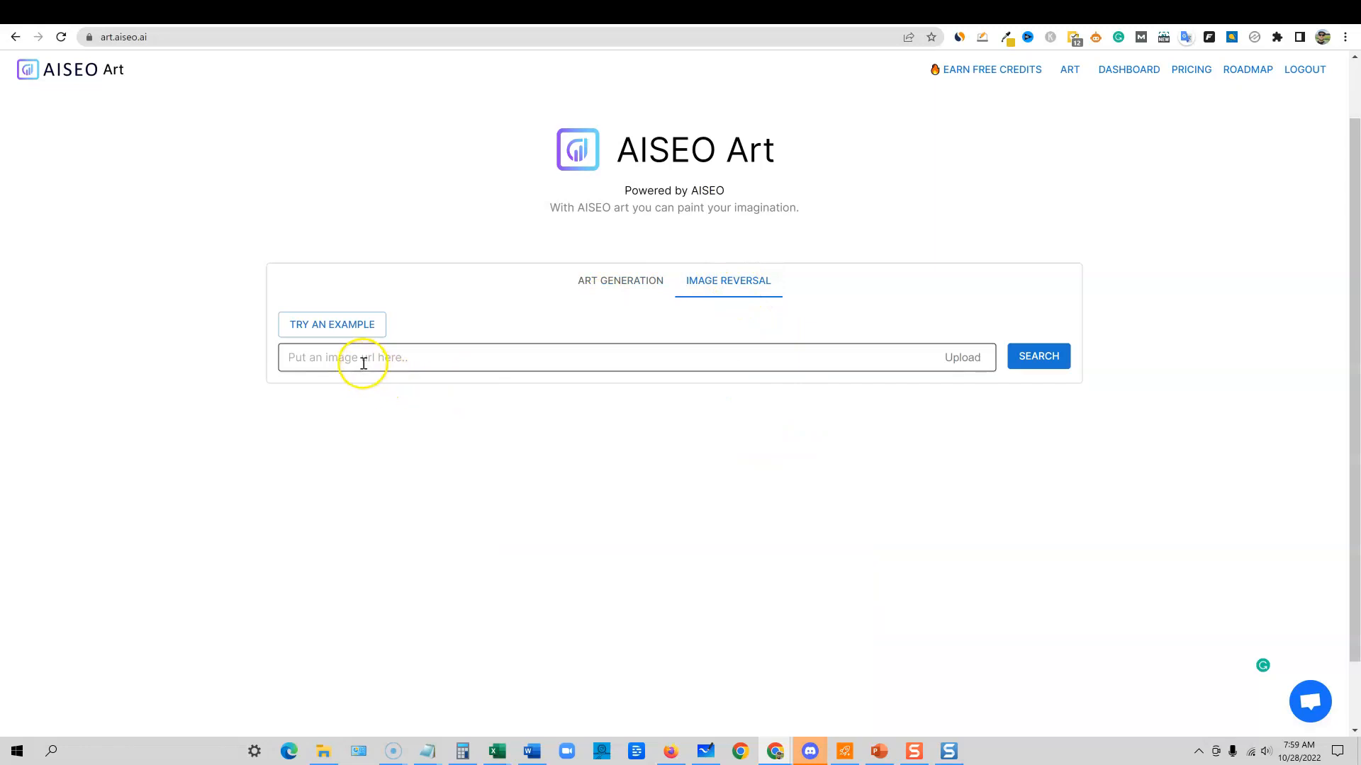
pyautogui.moveTo(673, 365)
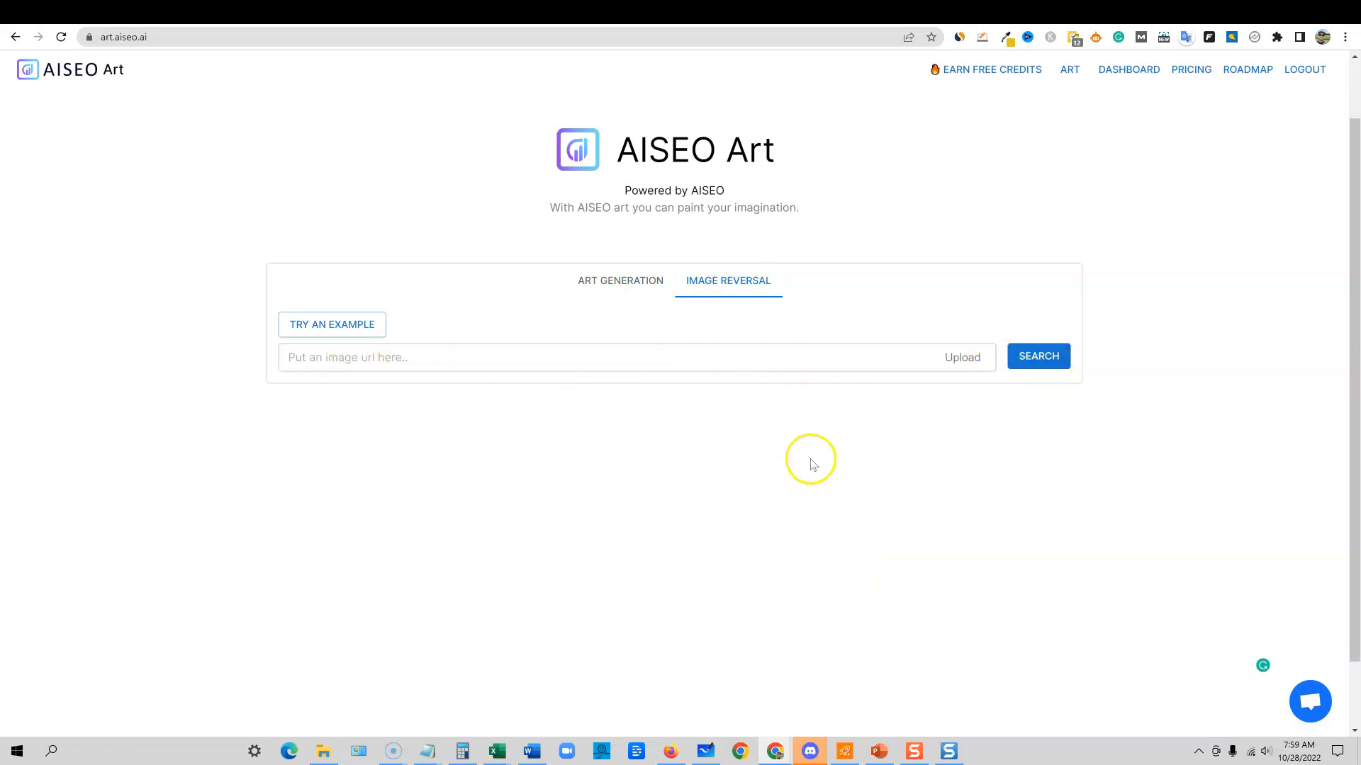
pyautogui.moveTo(953, 141)
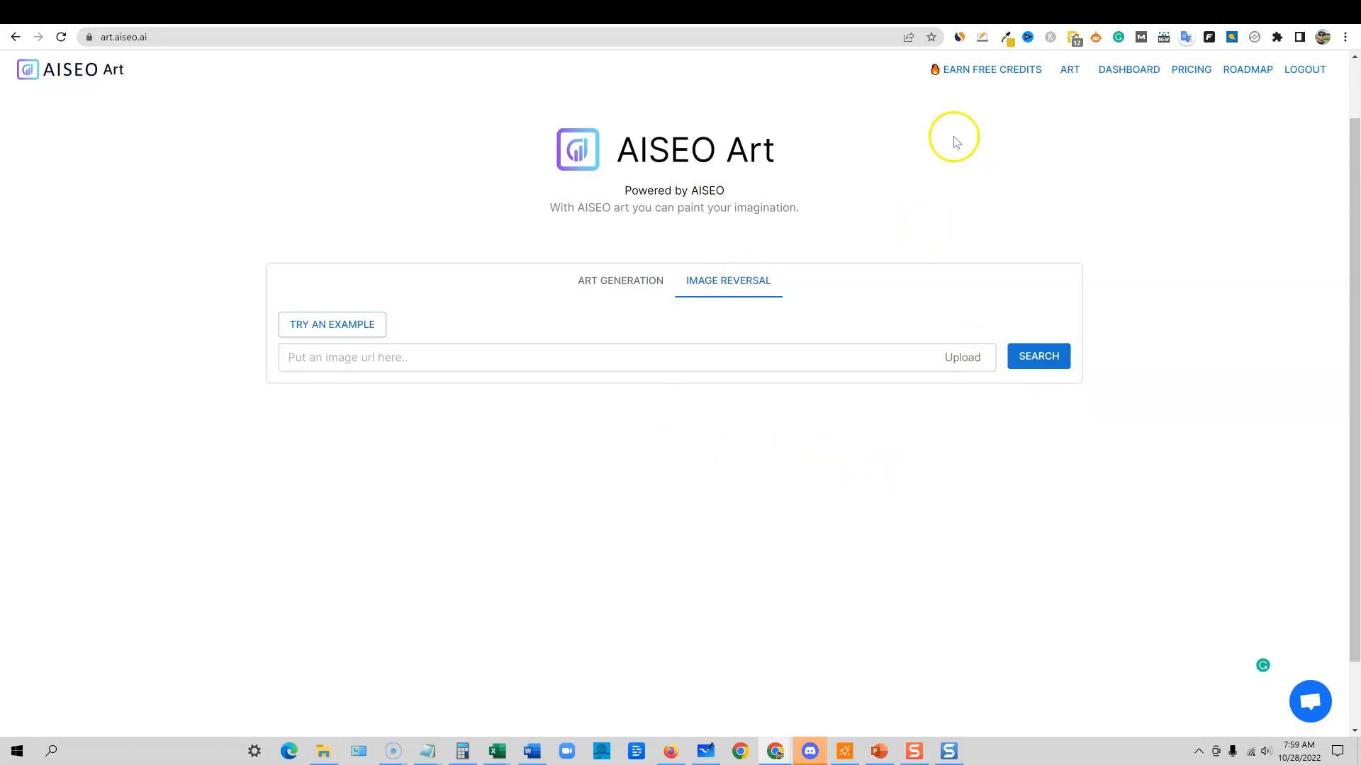
pyautogui.moveTo(972, 261)
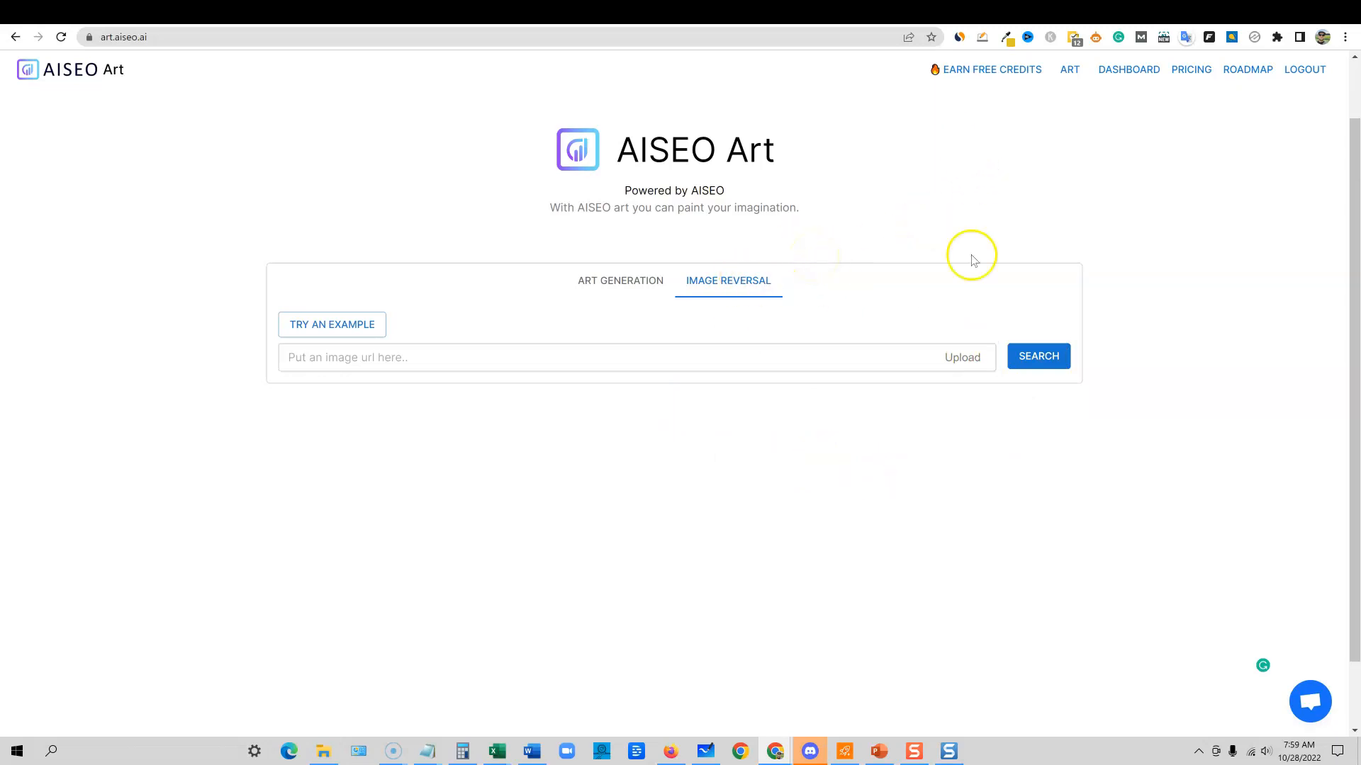
pyautogui.click(619, 281)
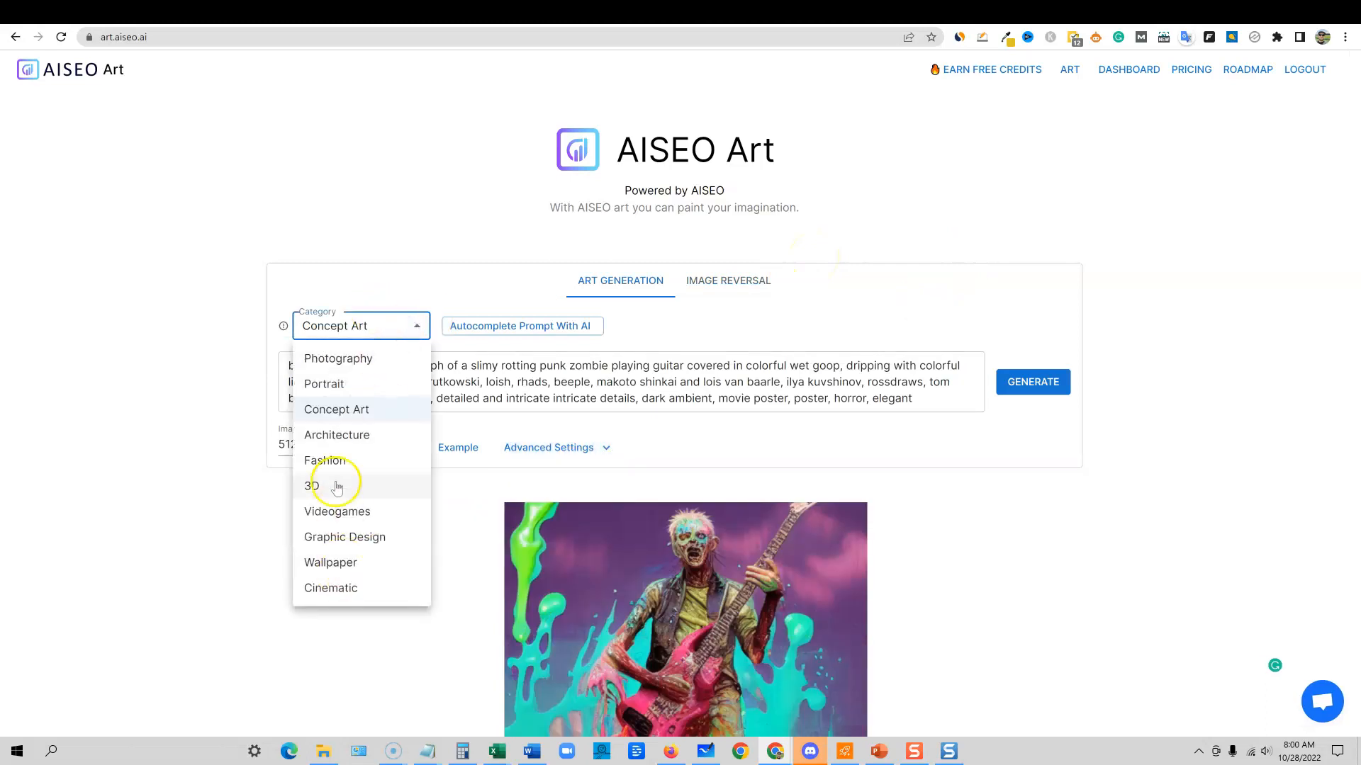
pyautogui.moveTo(330, 388)
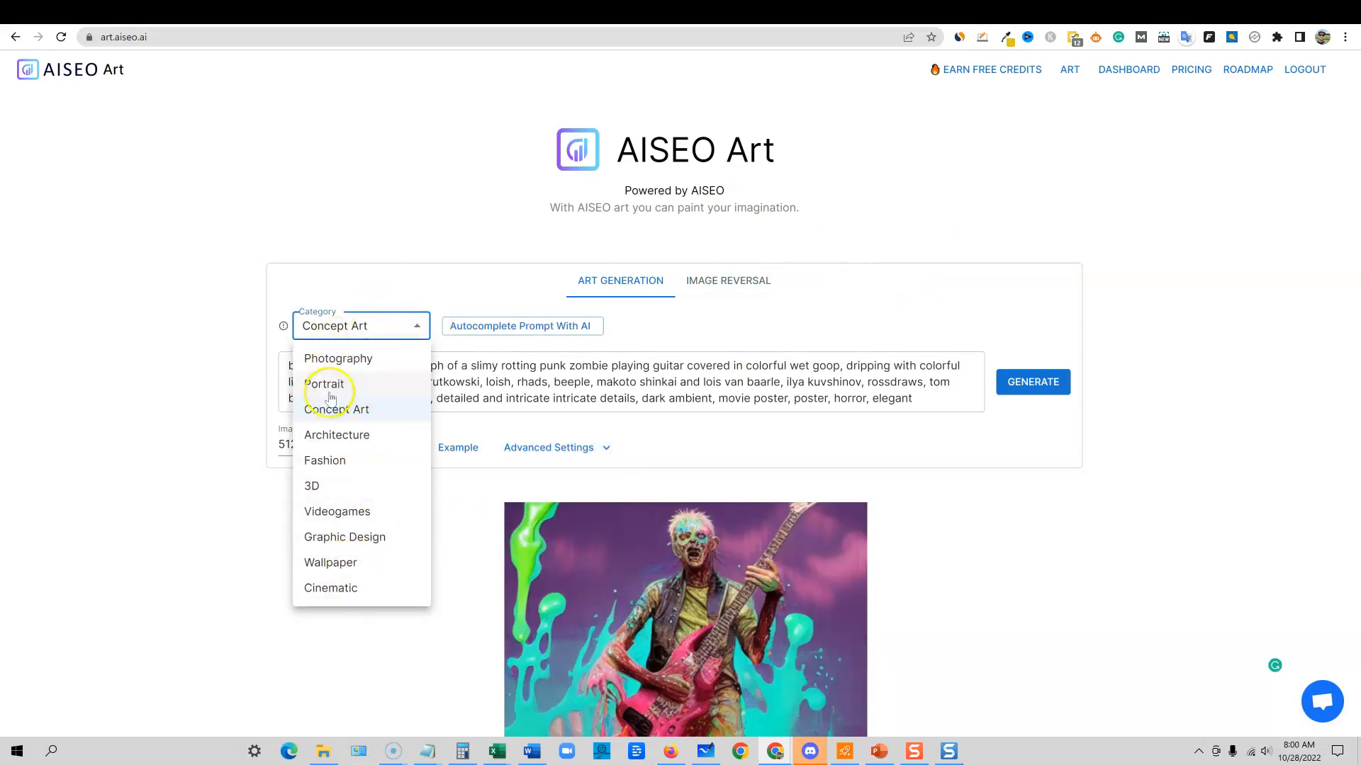
pyautogui.moveTo(368, 373)
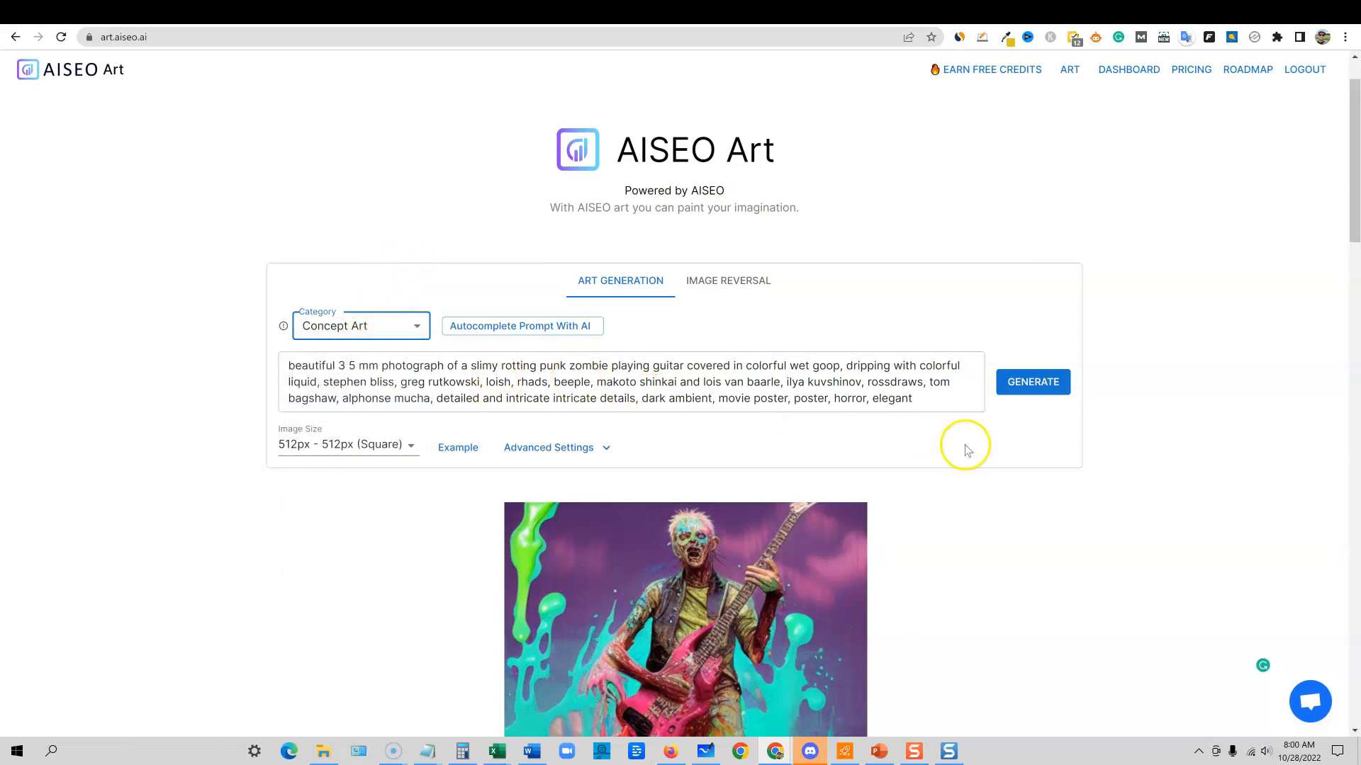
# - Scroll down to the community images gallery of futuristic cityscapes
pyautogui.scroll(-3)
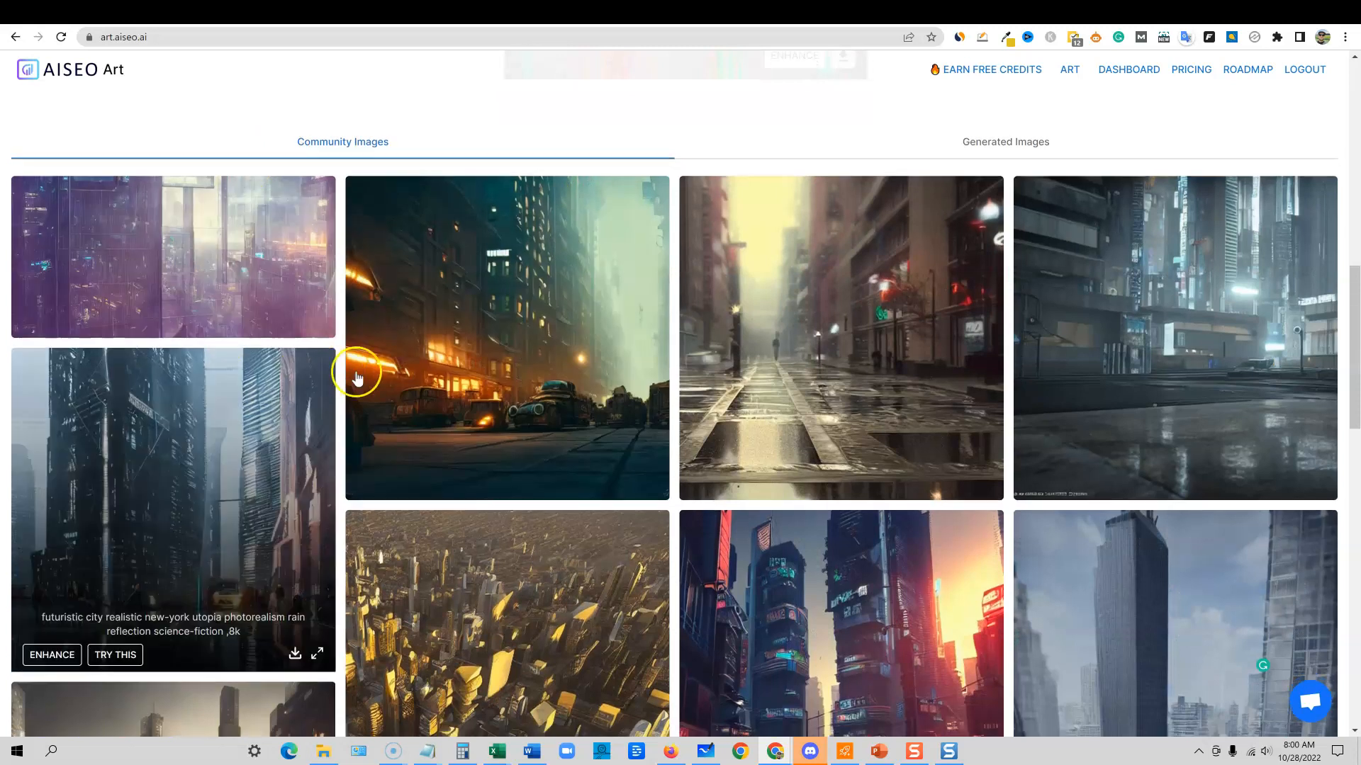
pyautogui.scroll(-3)
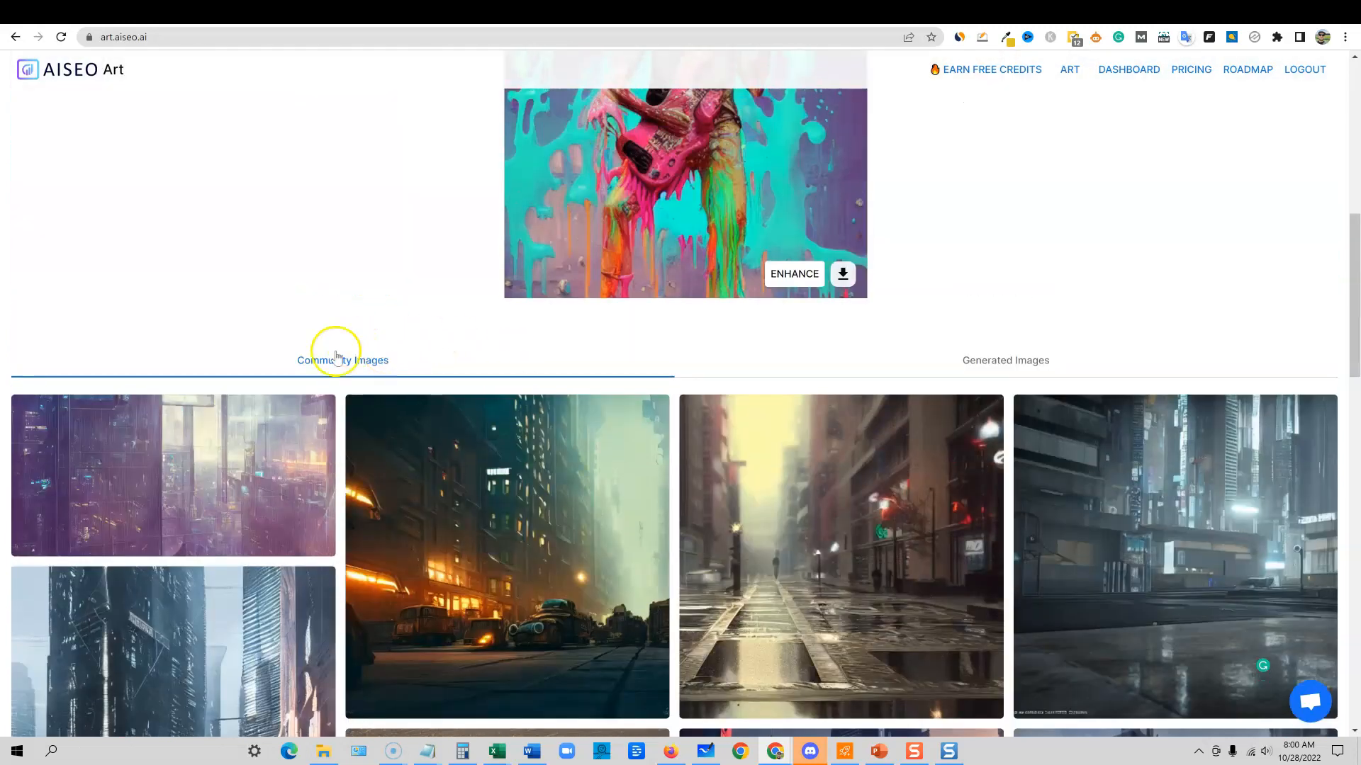
pyautogui.moveTo(632, 462)
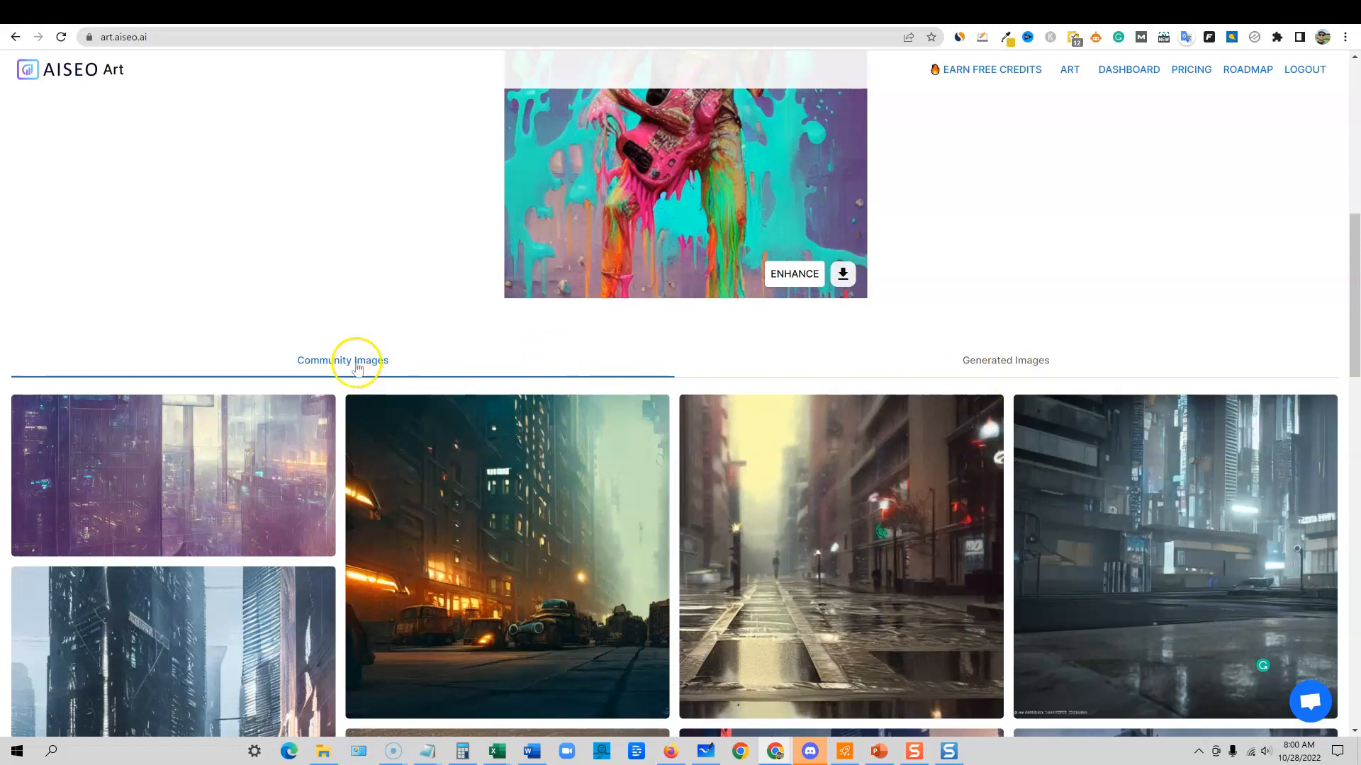
pyautogui.moveTo(932, 385)
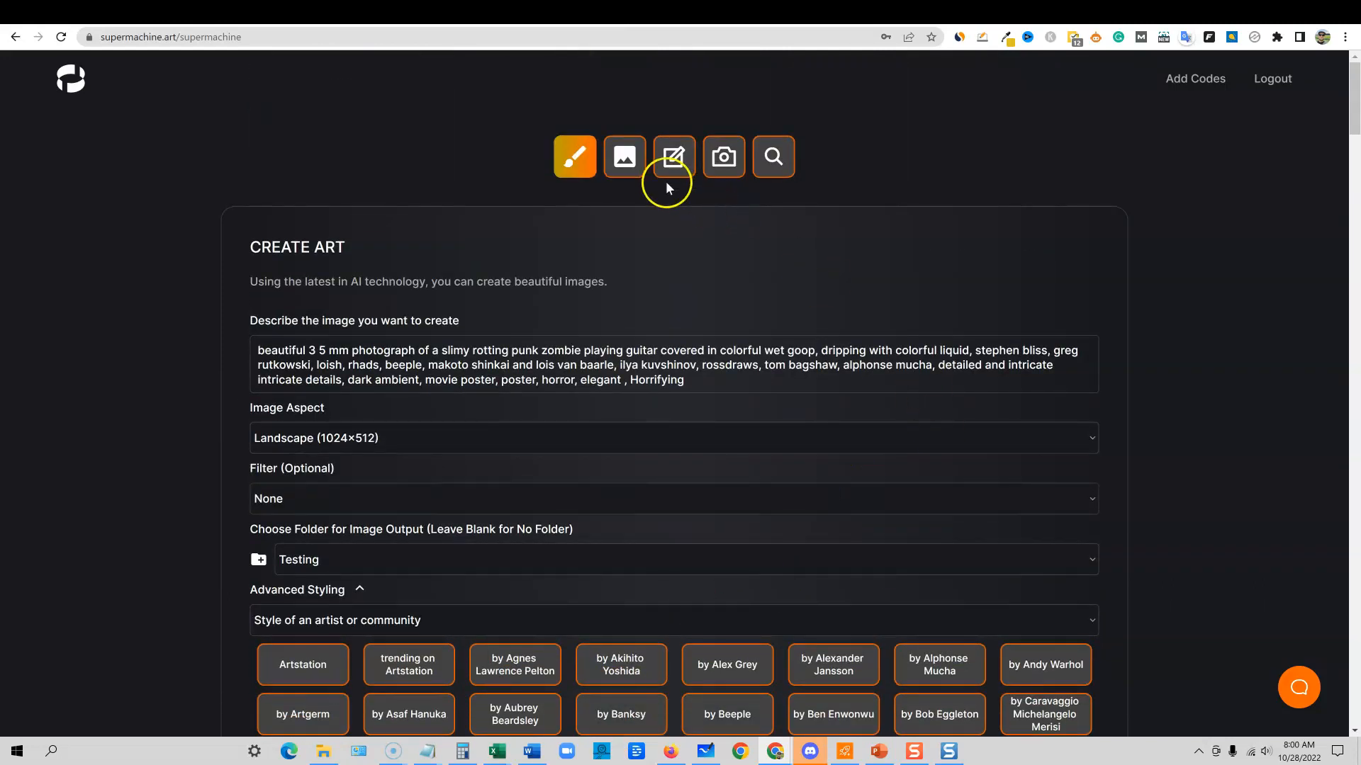
# - Try image-to-image, the edit tools, and Search for Ideas showing business man, realistic results
pyautogui.click(623, 157)
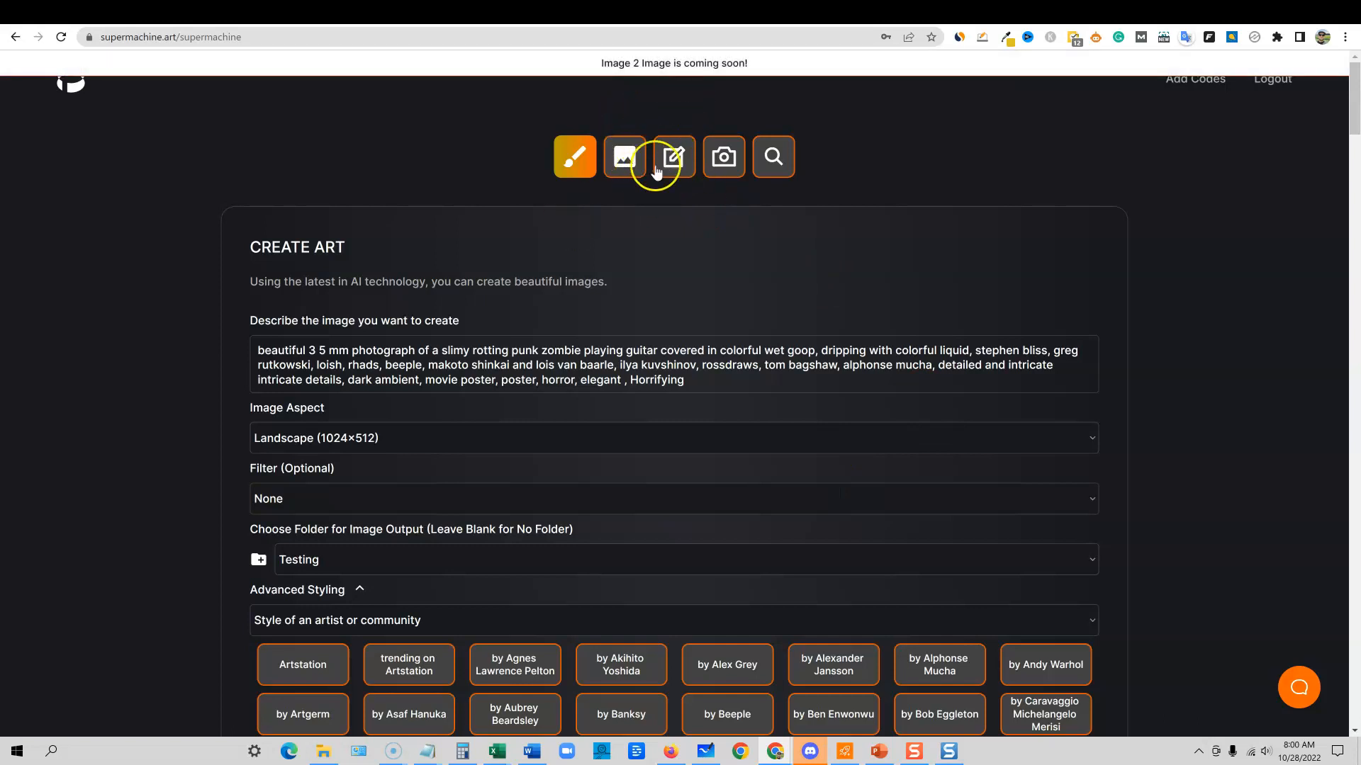
pyautogui.click(673, 158)
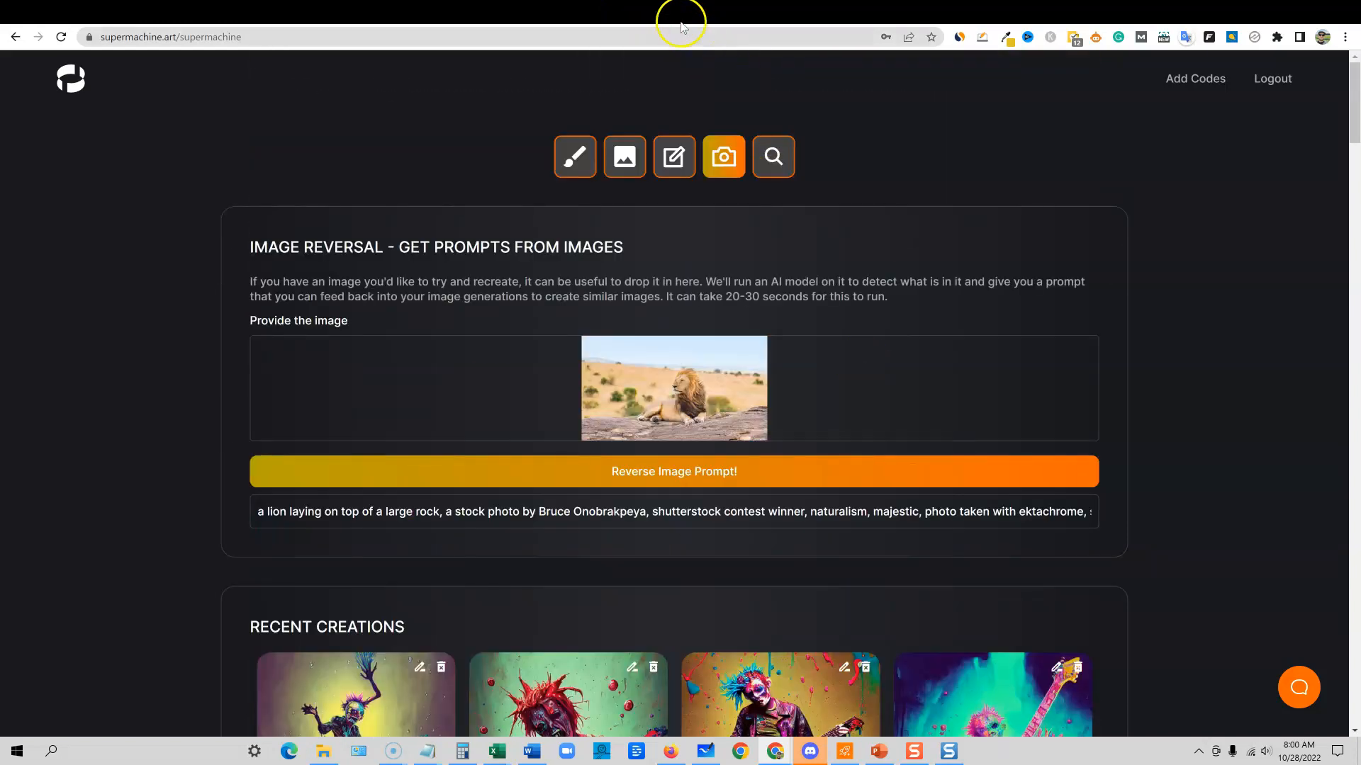
pyautogui.click(771, 158)
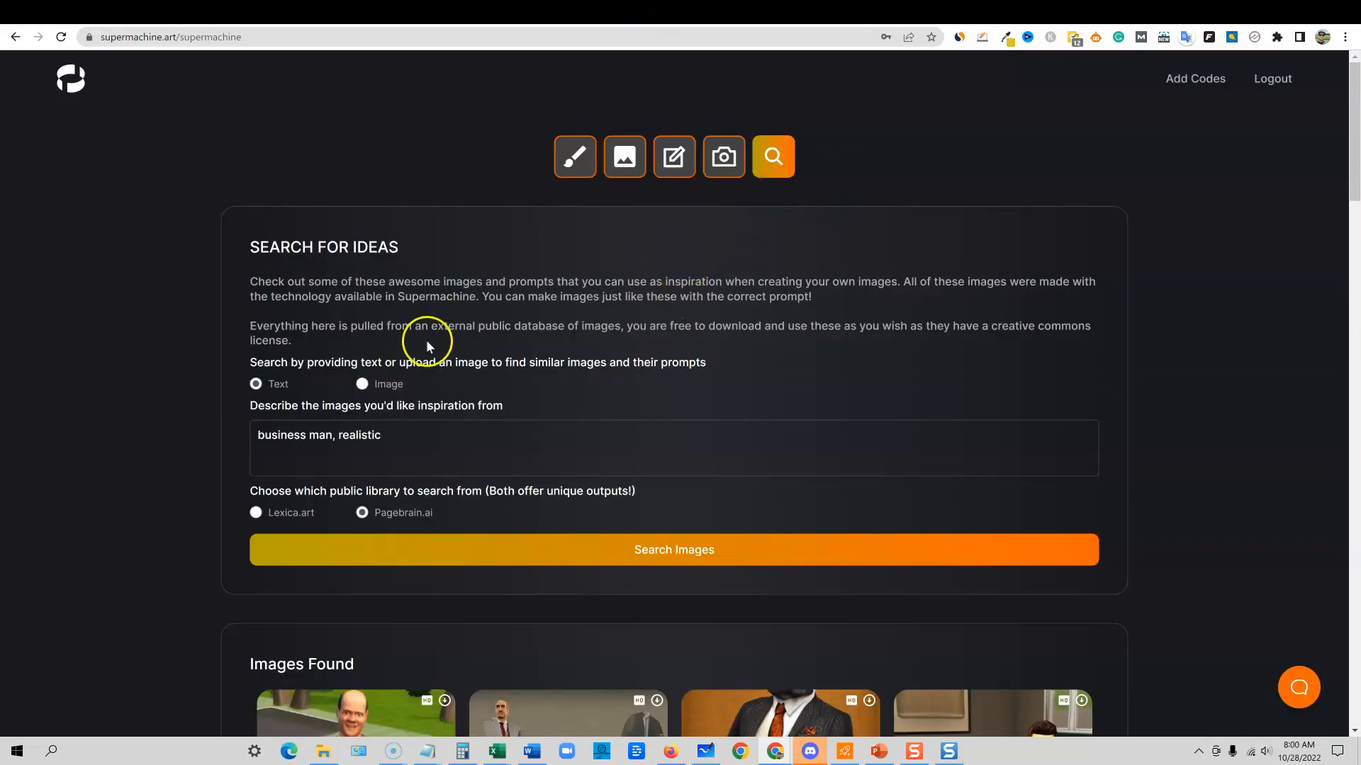
pyautogui.scroll(-3)
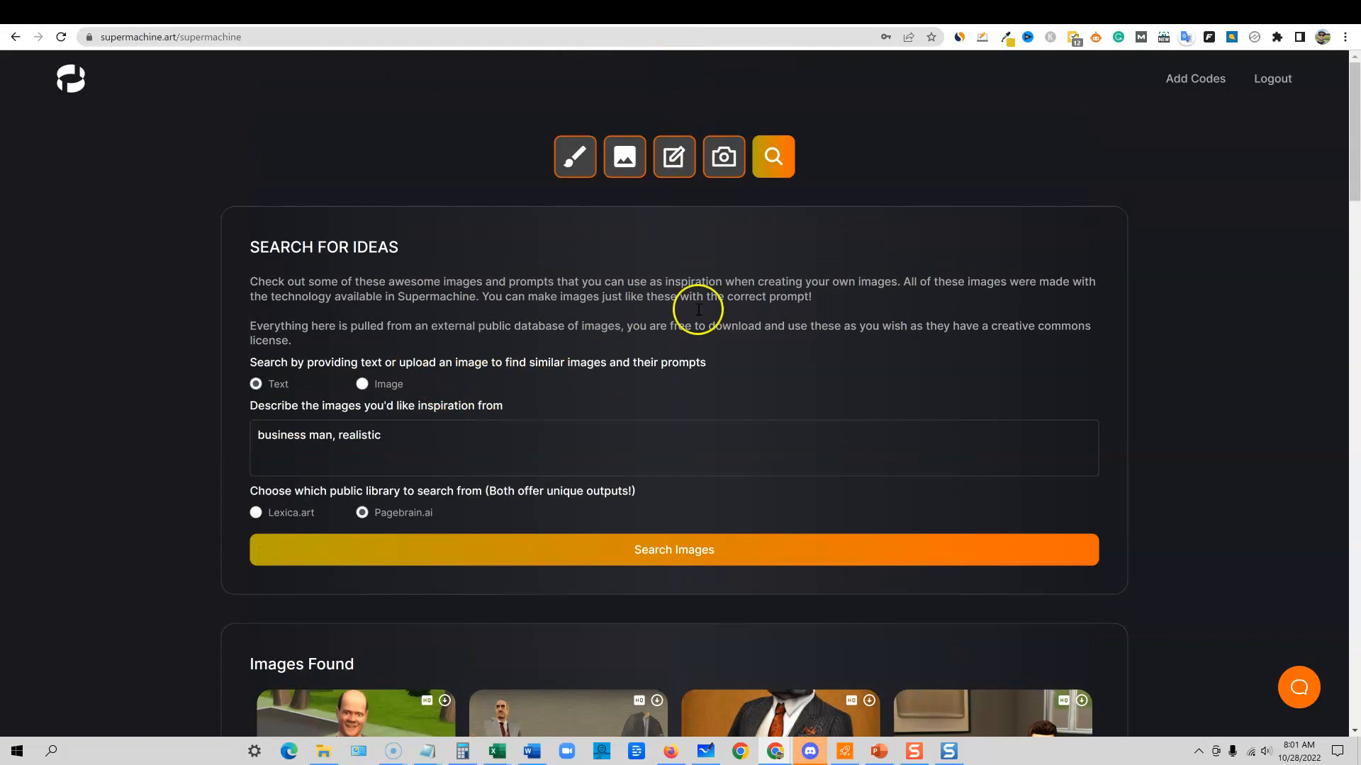
pyautogui.moveTo(697, 611)
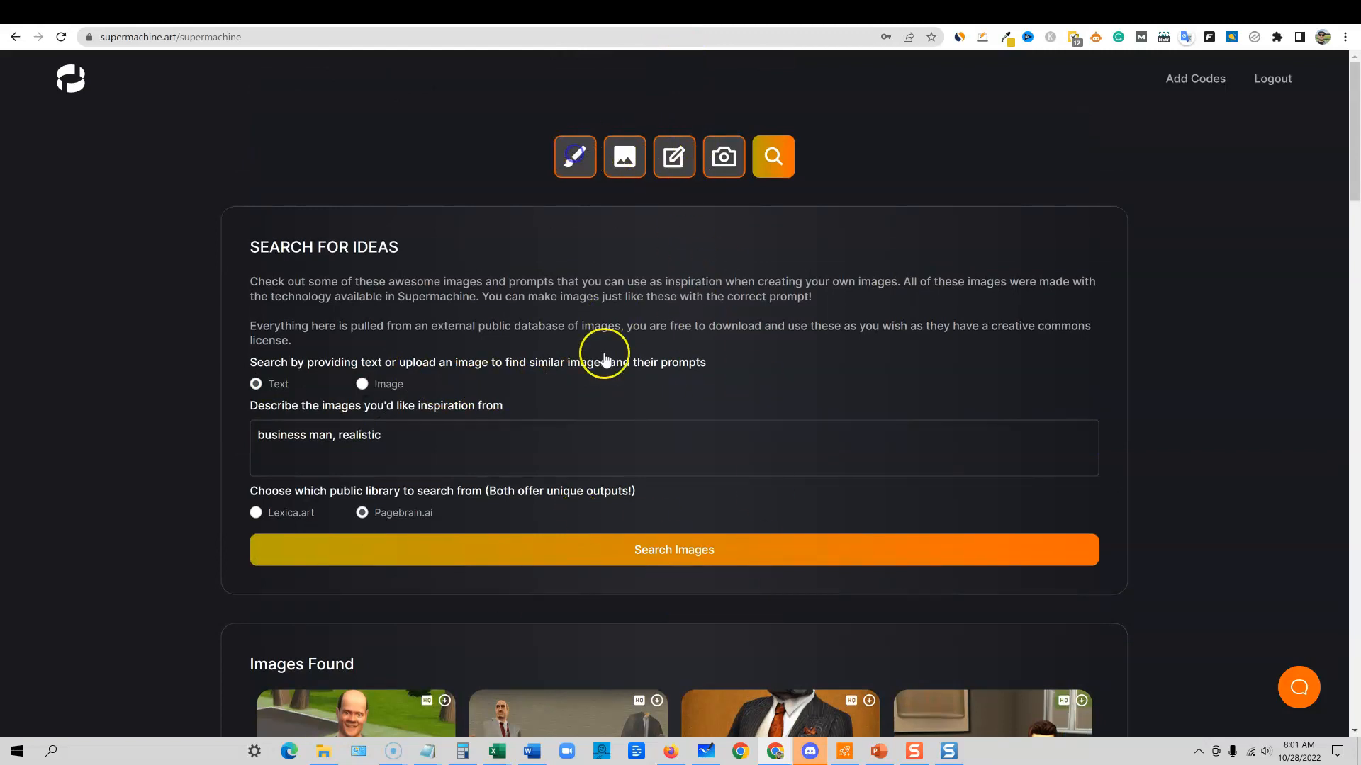
pyautogui.click(574, 155)
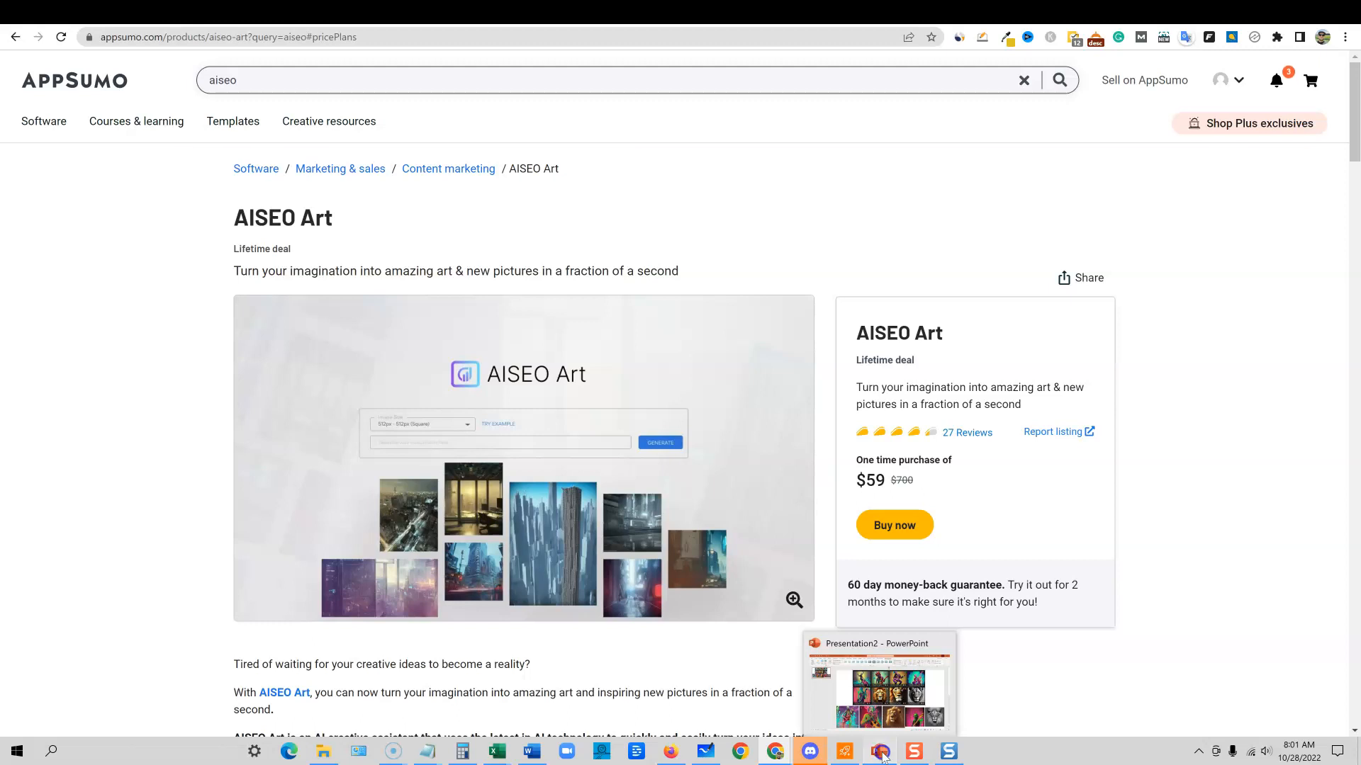
# - Switch from the $59 AppSumo deal page to the image comparison presentation
pyautogui.click(878, 751)
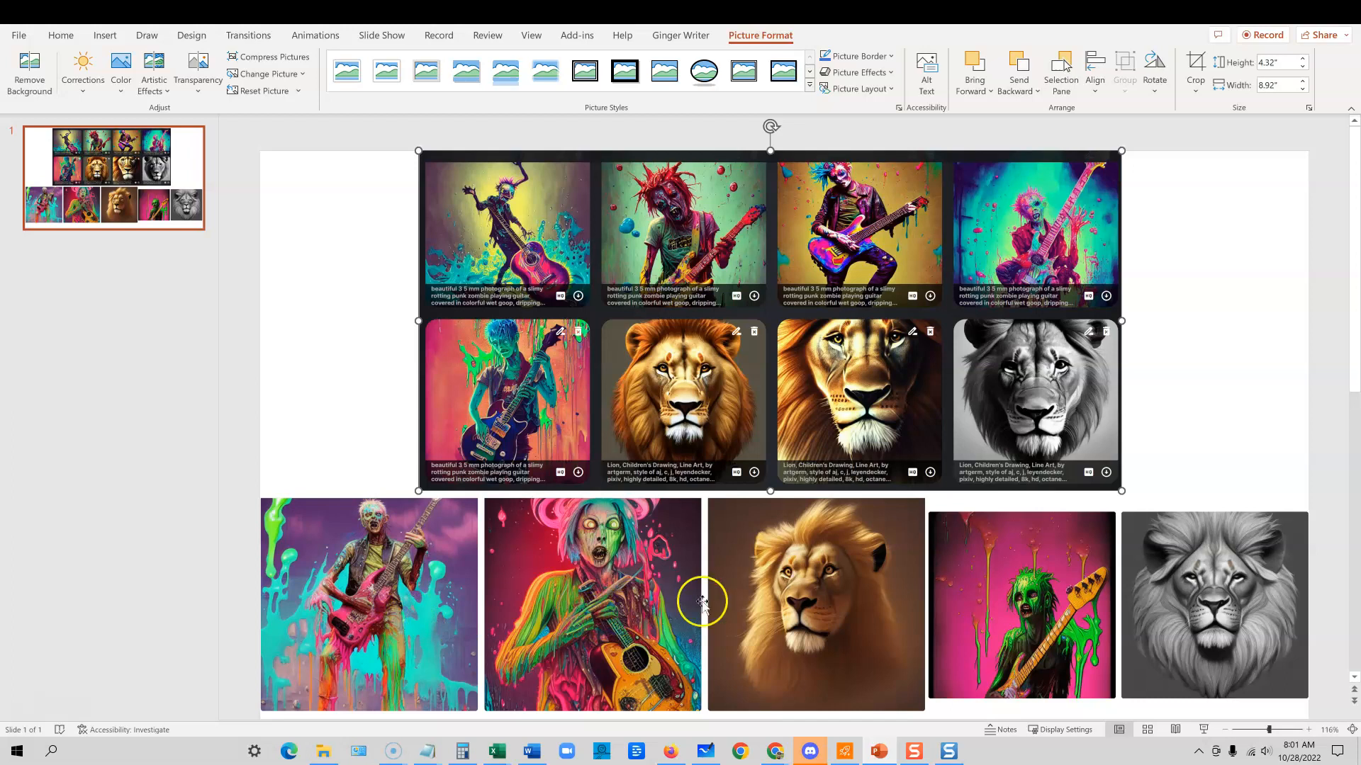
pyautogui.moveTo(906, 380)
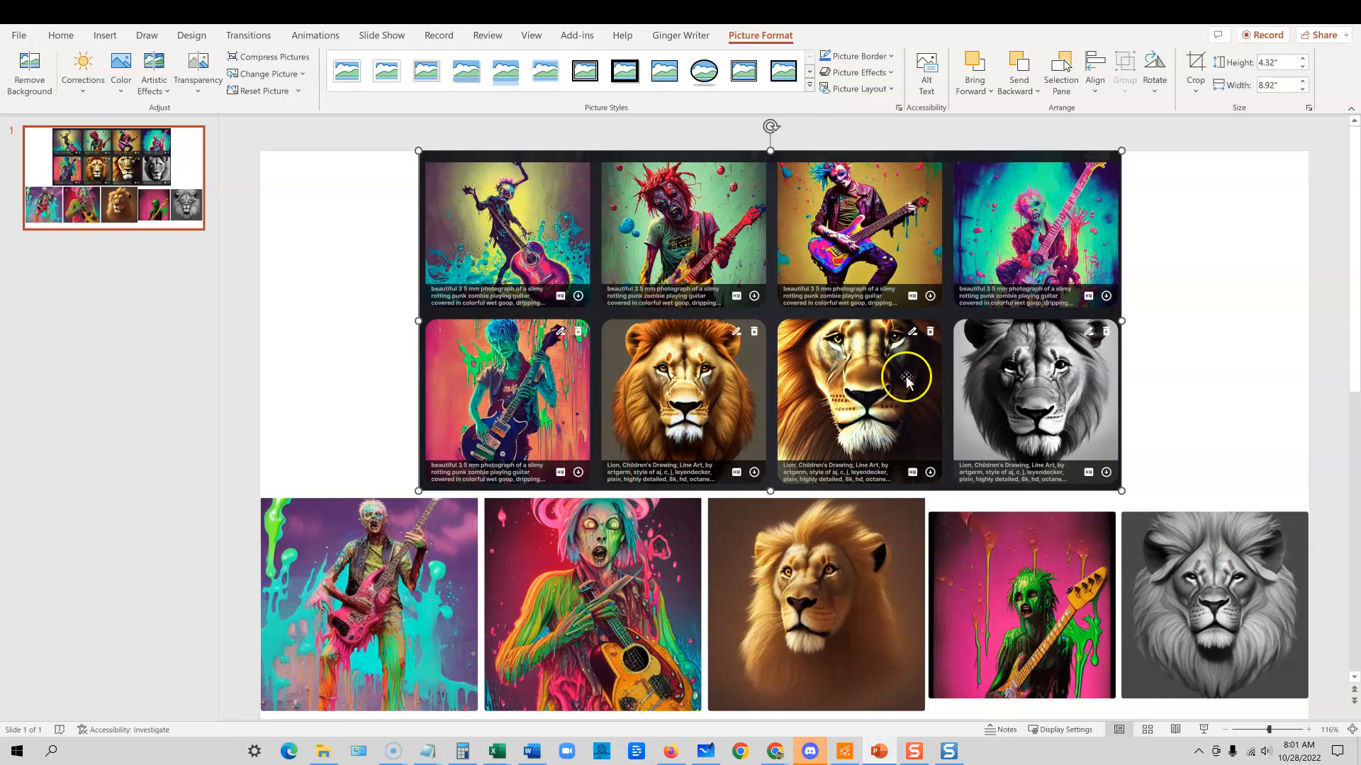
pyautogui.moveTo(1341, 148)
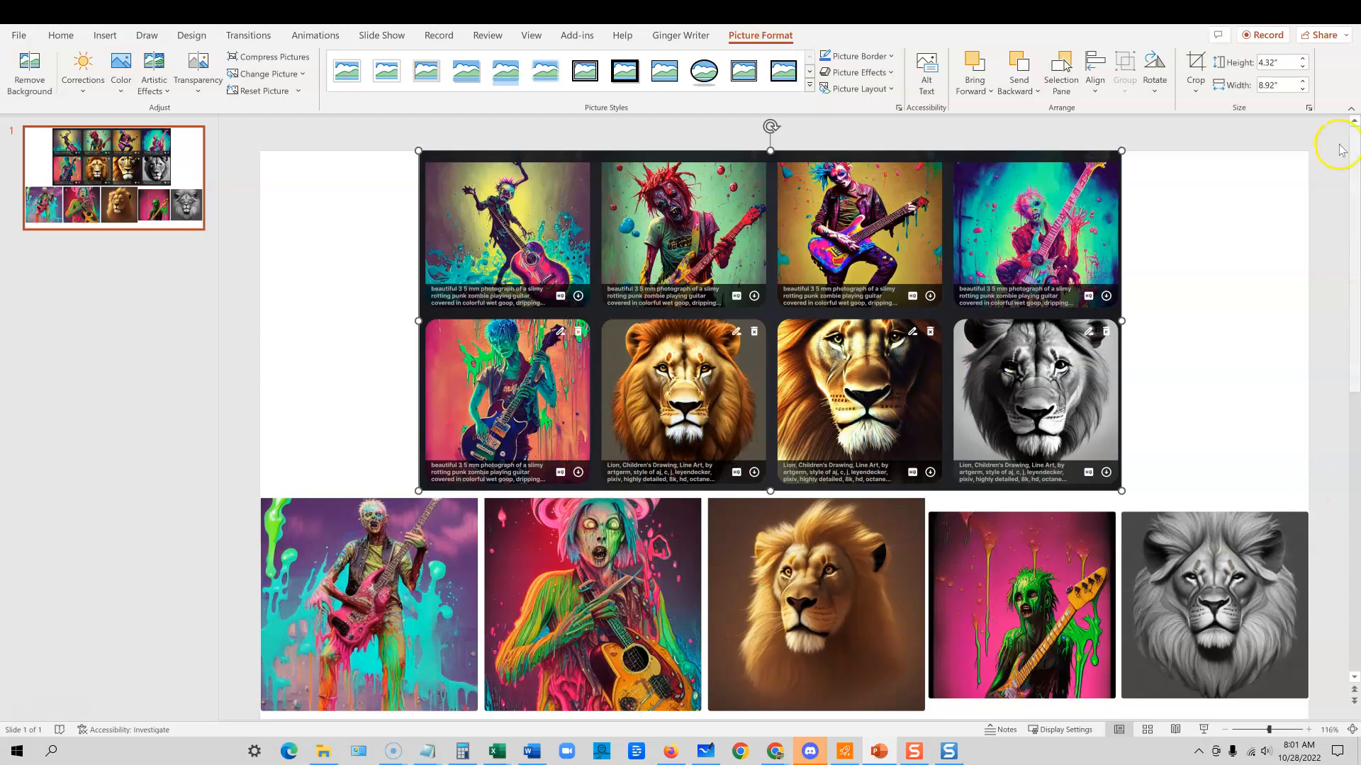
pyautogui.moveTo(1293, 17)
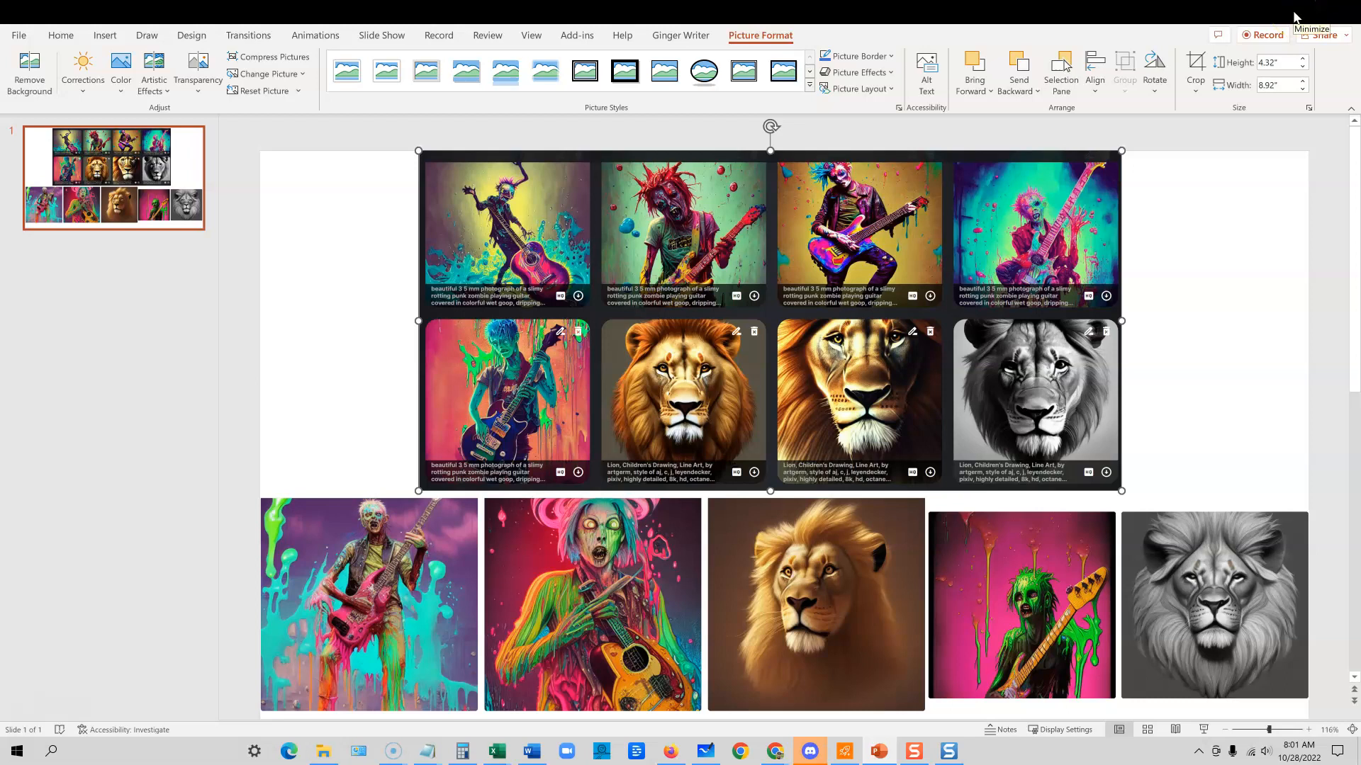
# - Minimize the comparison slide to return to AISEO Art's $59 AppSumo deal
pyautogui.click(737, 751)
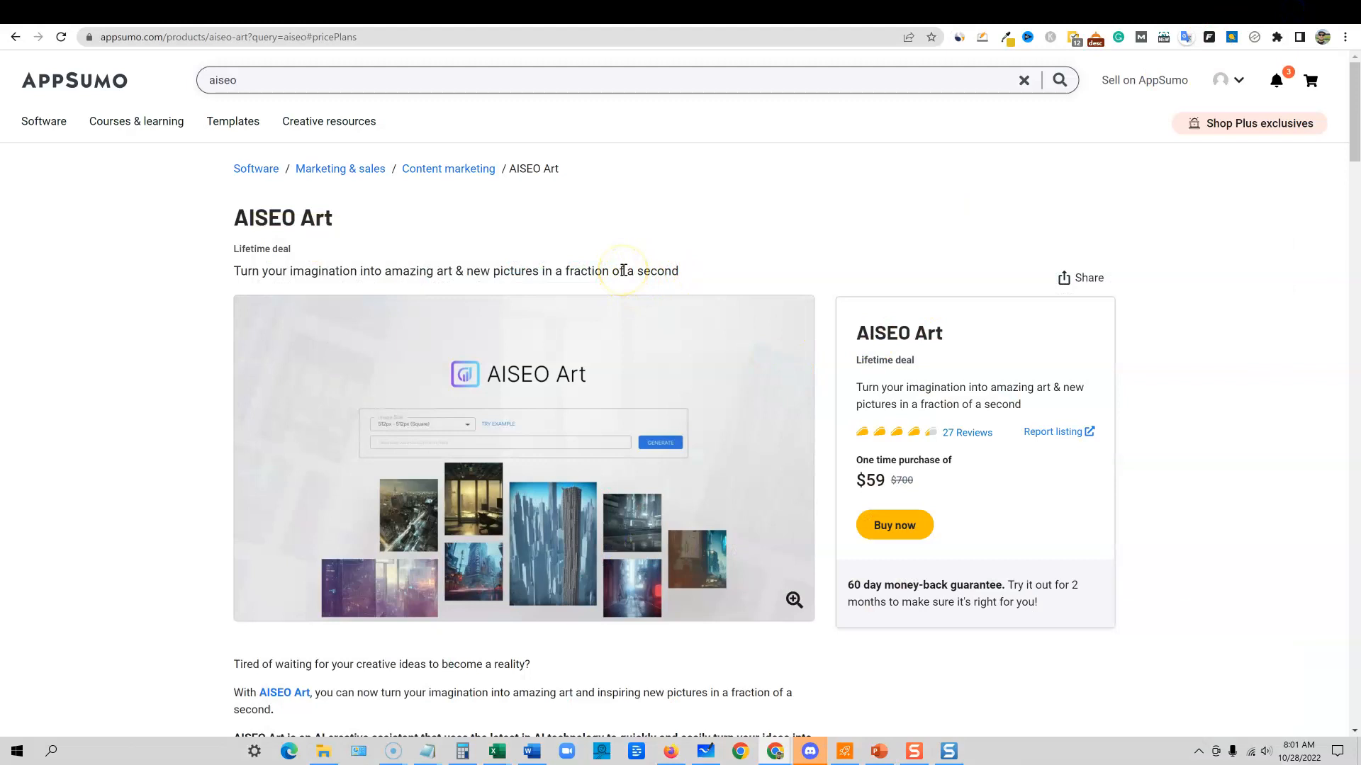
pyautogui.moveTo(529, 16)
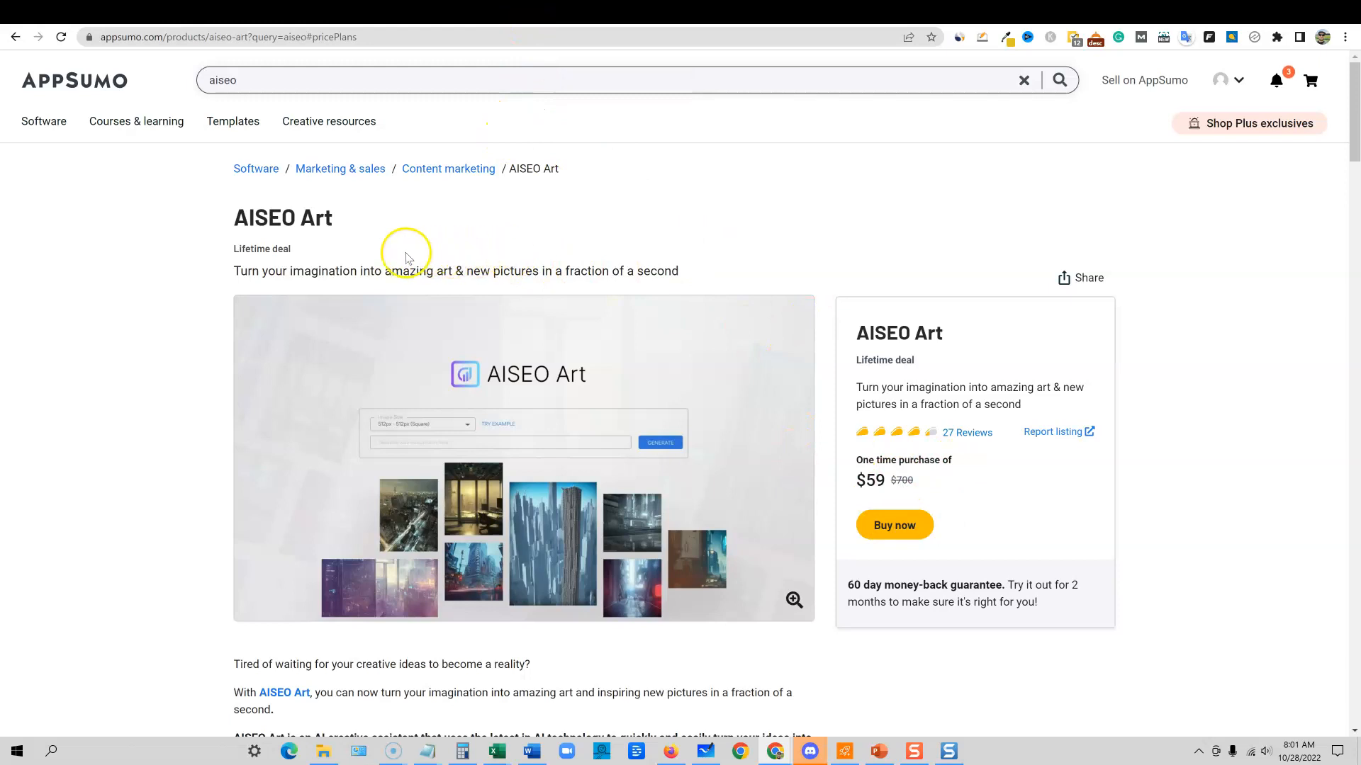
pyautogui.moveTo(401, 241)
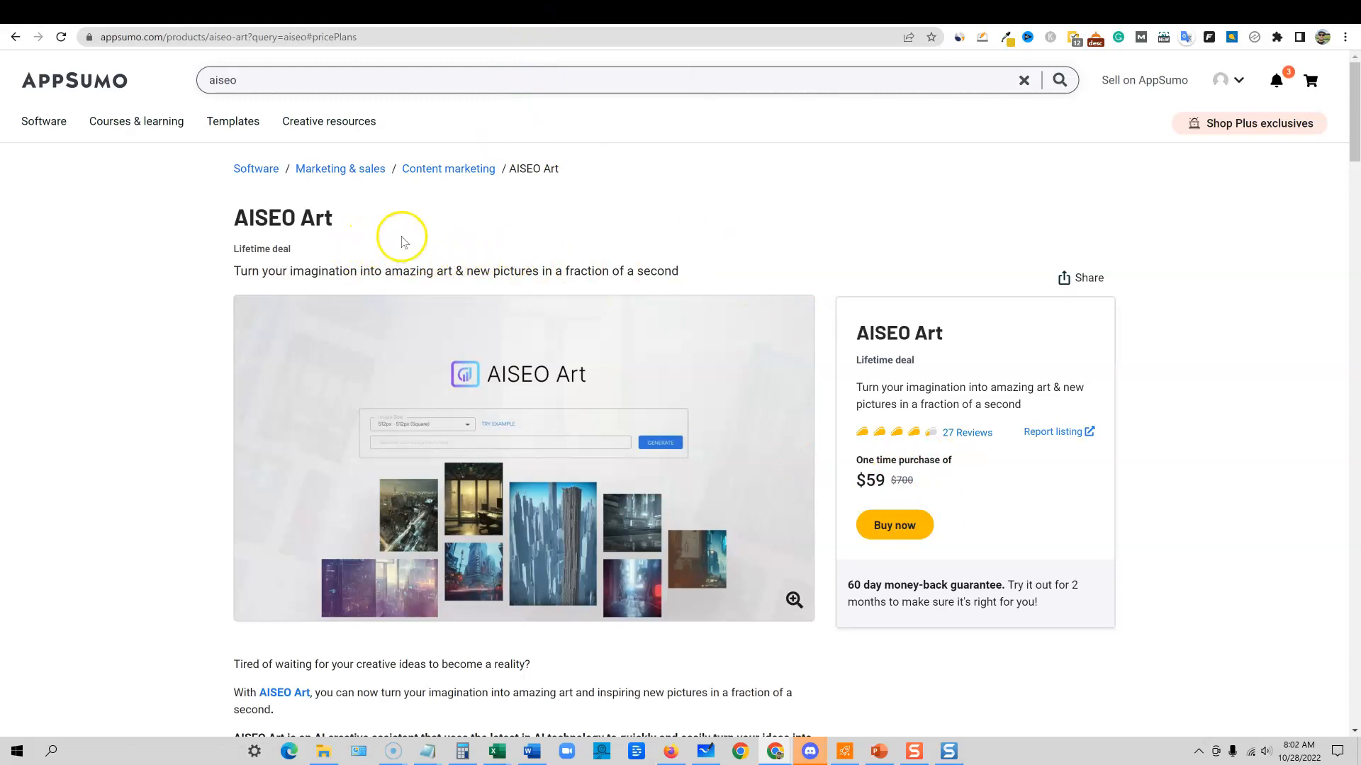
pyautogui.moveTo(805, 272)
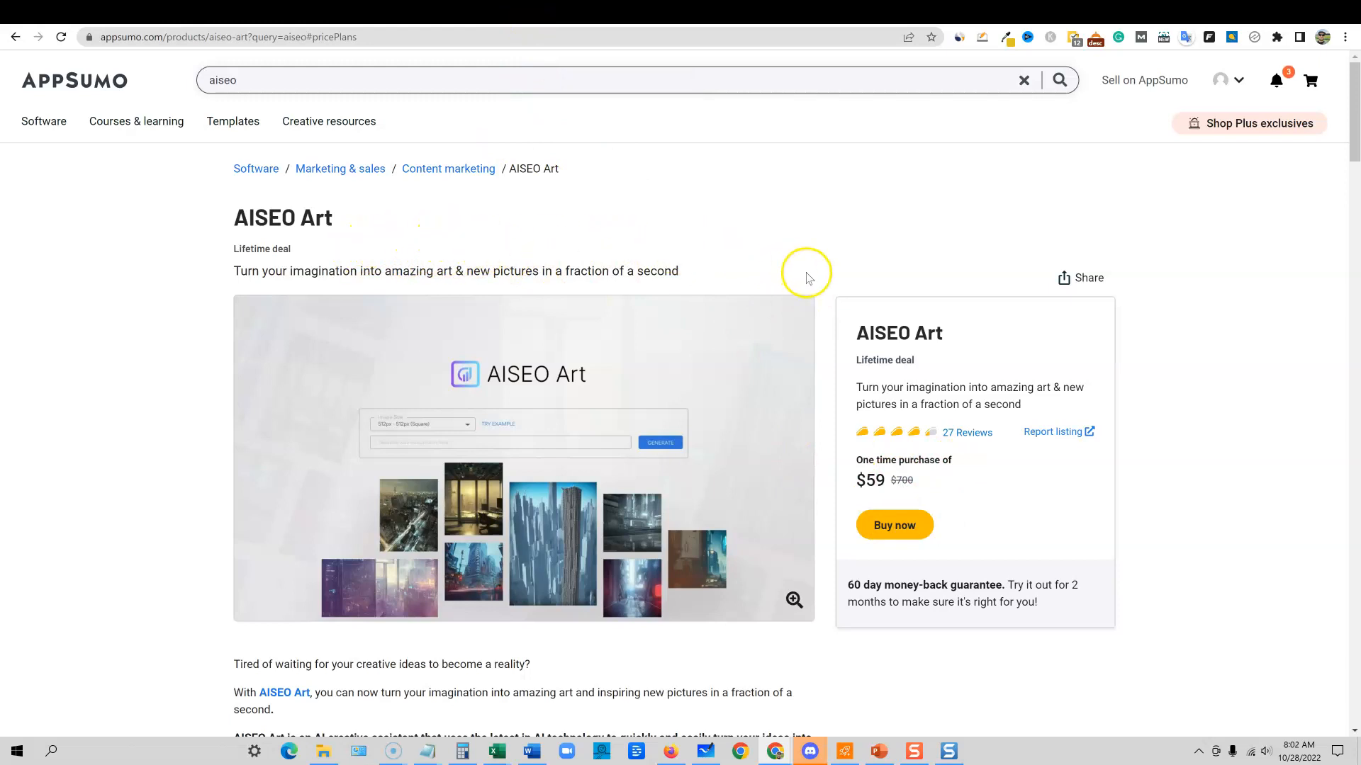
pyautogui.moveTo(697, 218)
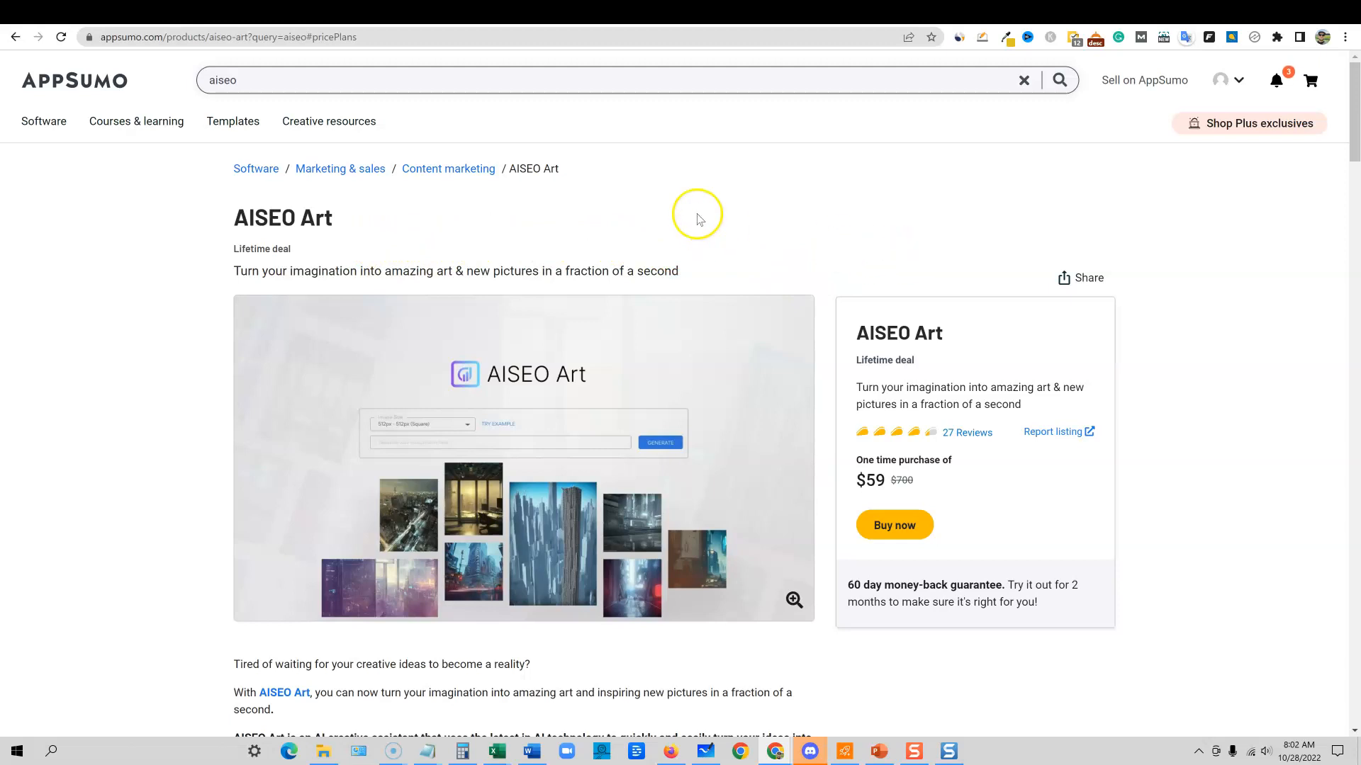
pyautogui.moveTo(830, 292)
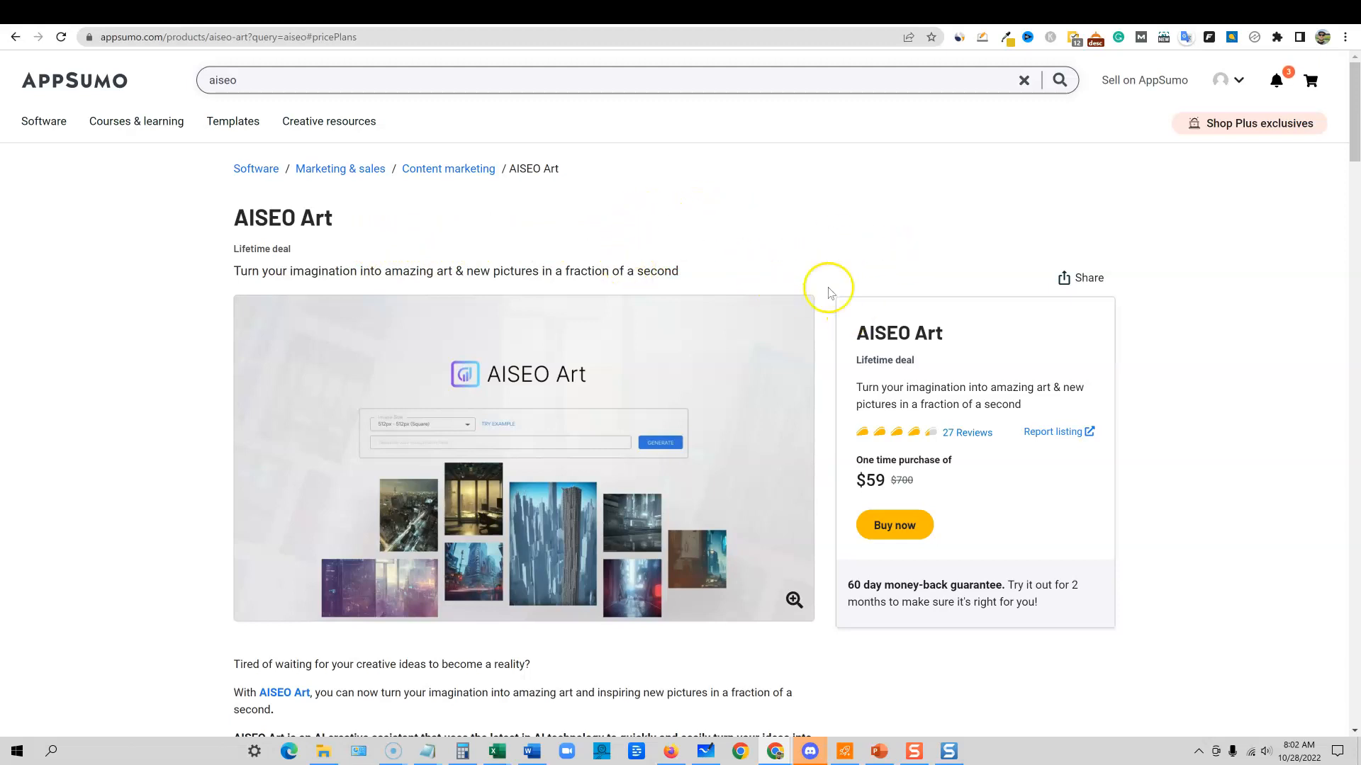
pyautogui.moveTo(808, 292)
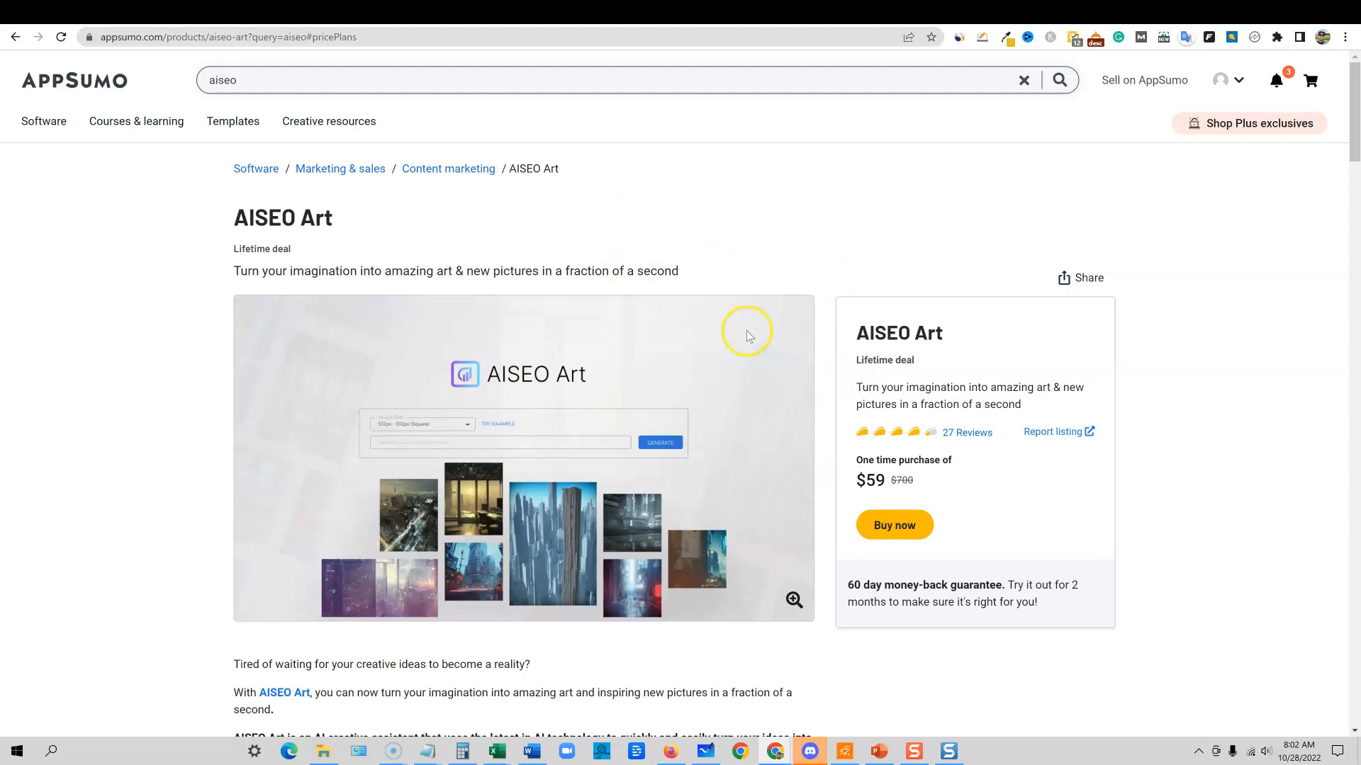
pyautogui.moveTo(536, 332)
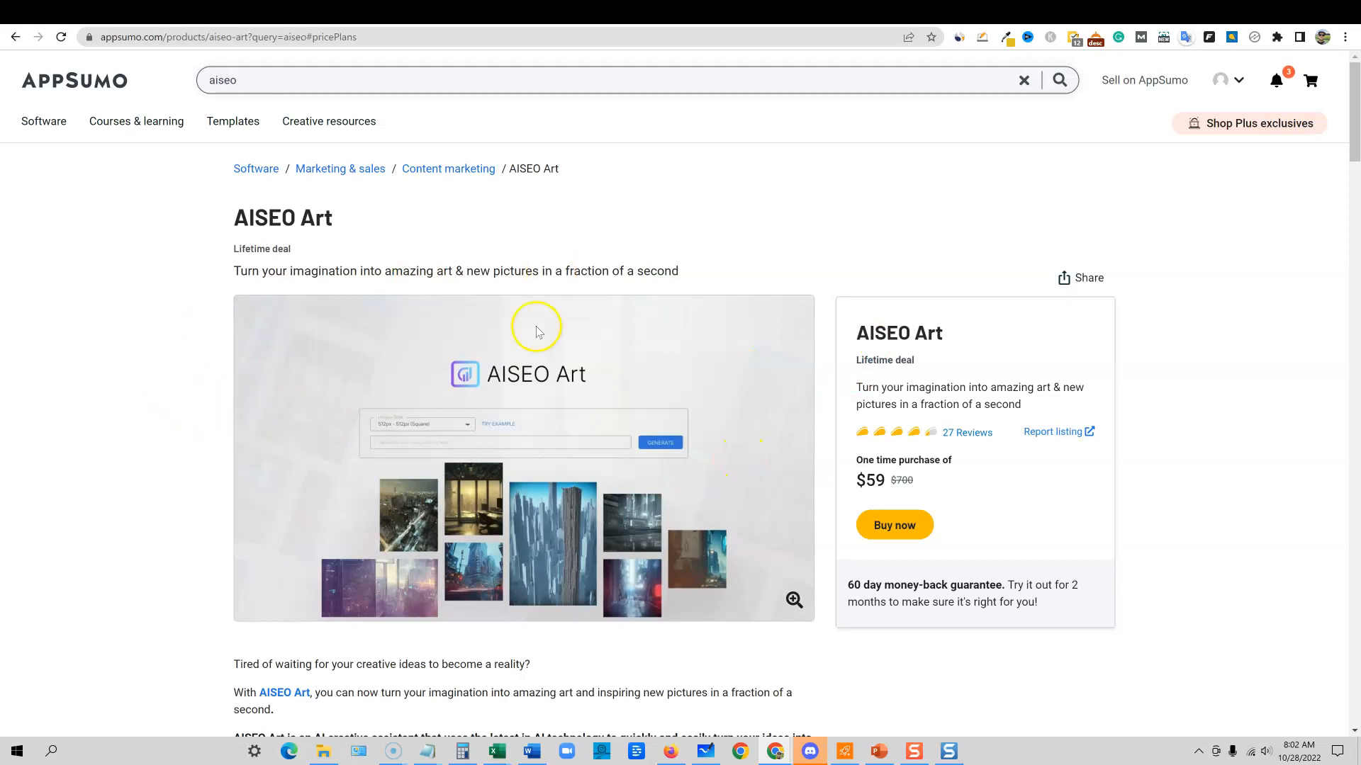
pyautogui.moveTo(481, 260)
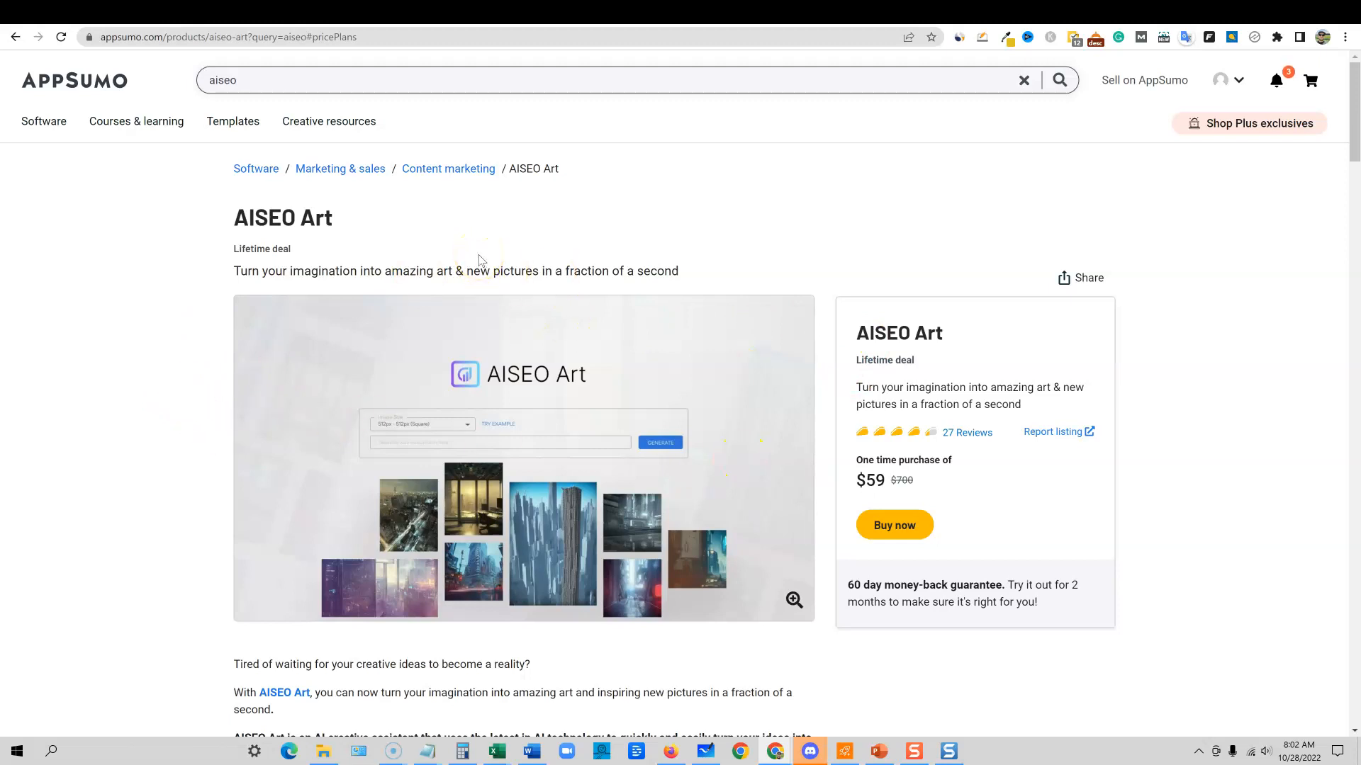